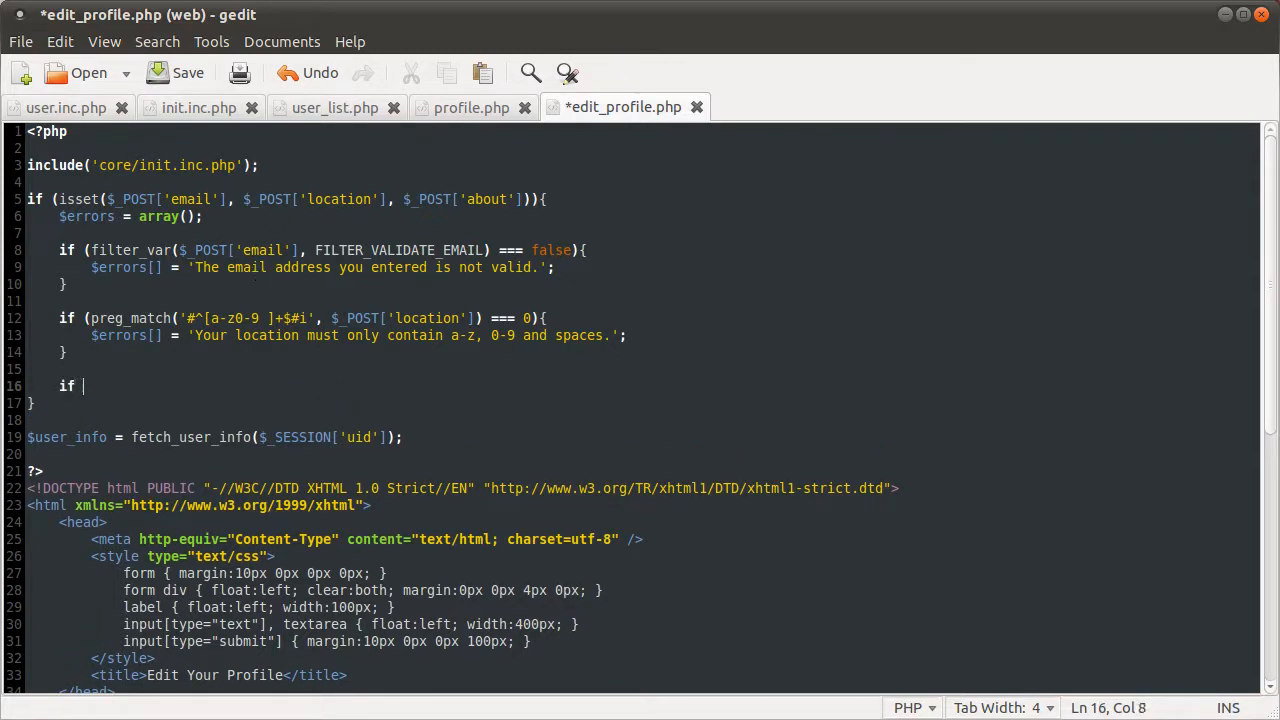
Add an if (empty($errors)) check in edit_profile.php and save
text((empty()
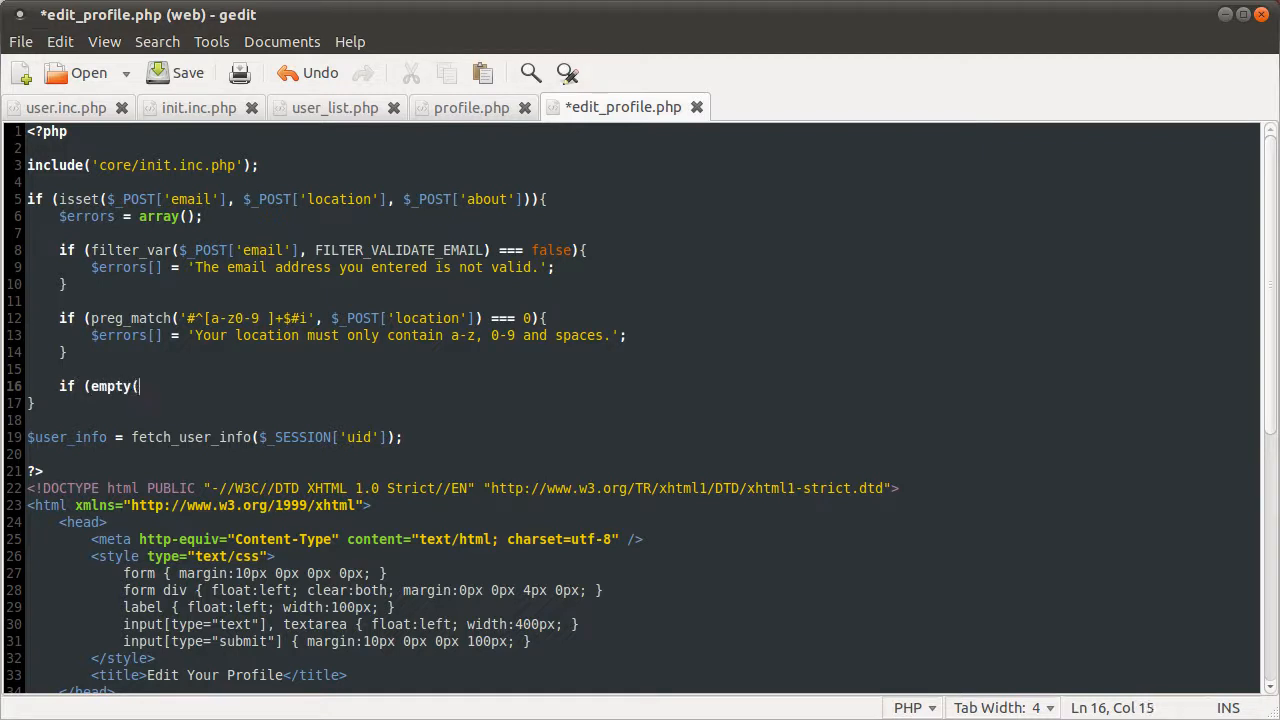
text($errors))
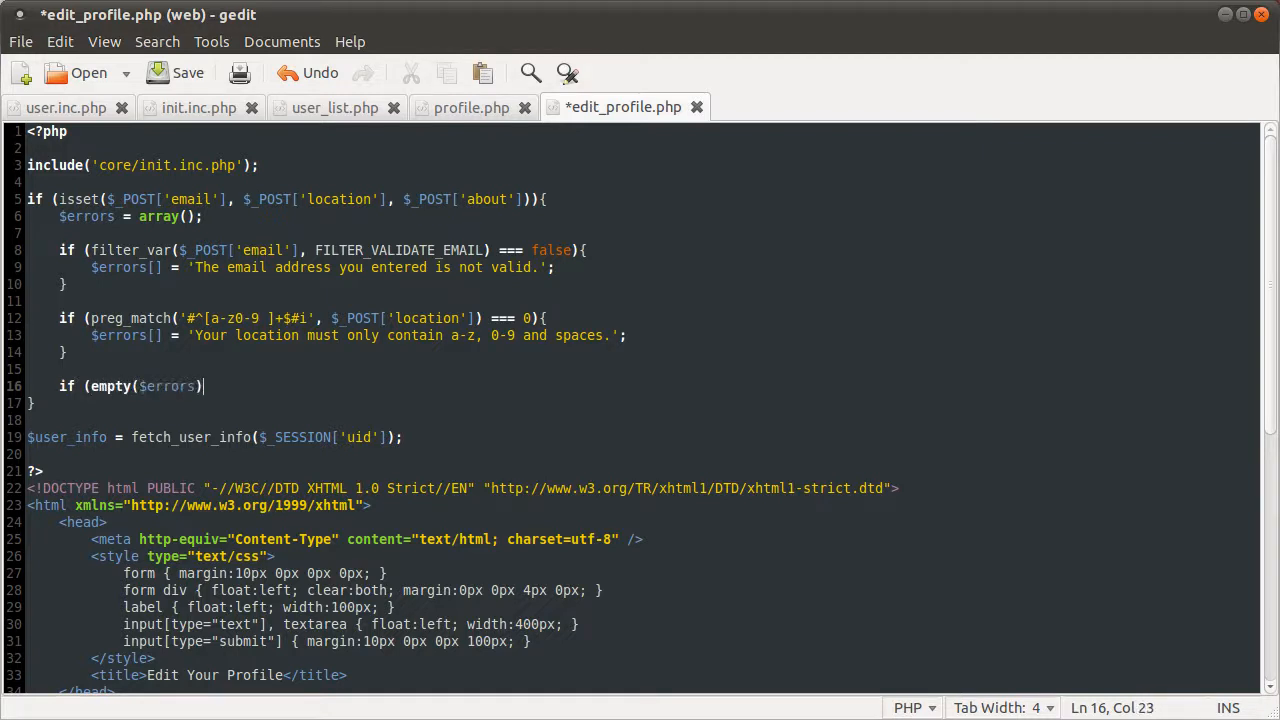
text(){)
text(})
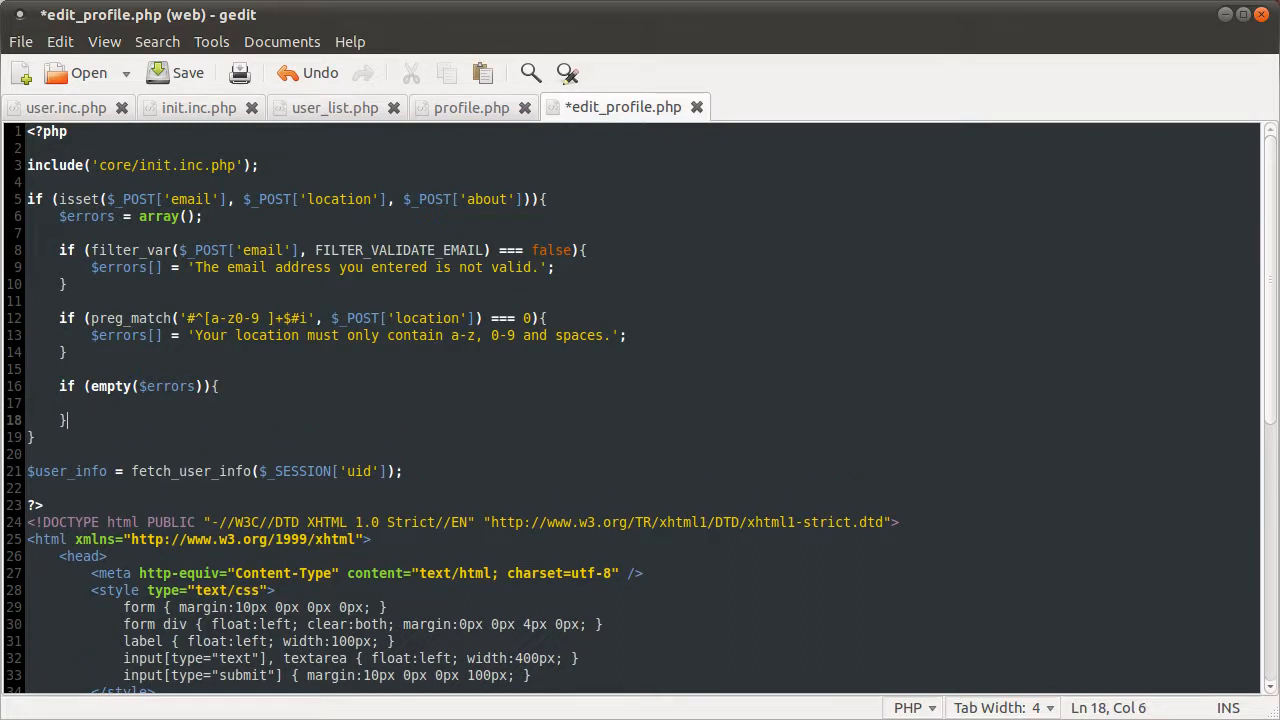
key(ctrl+s)
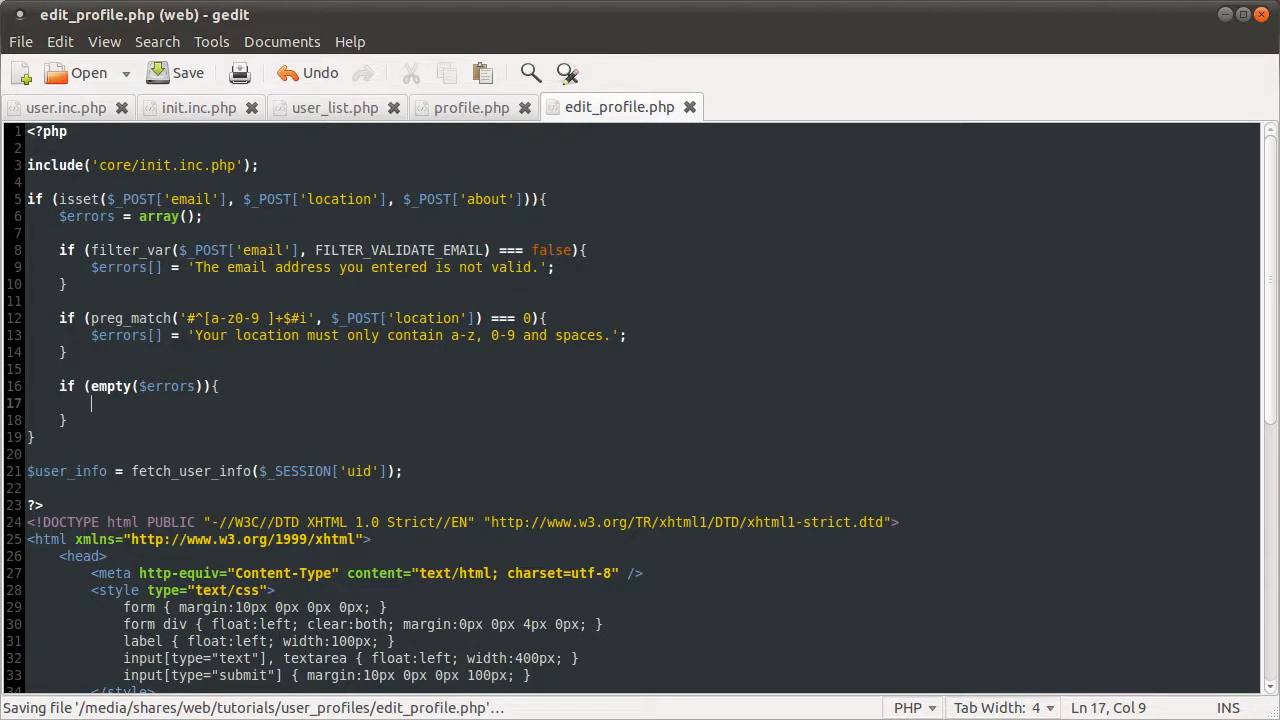
Inside the check, call set_profile_info with the posted email, about and location
text(set_)
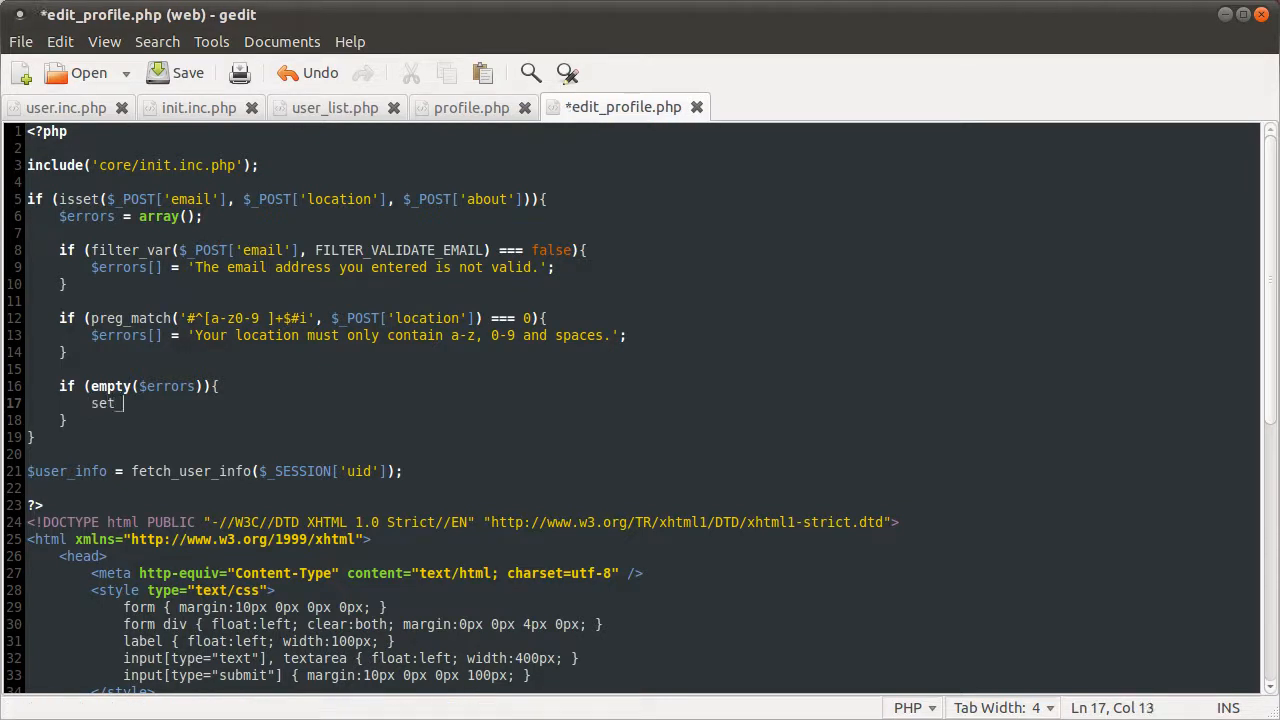
text(profile_info()
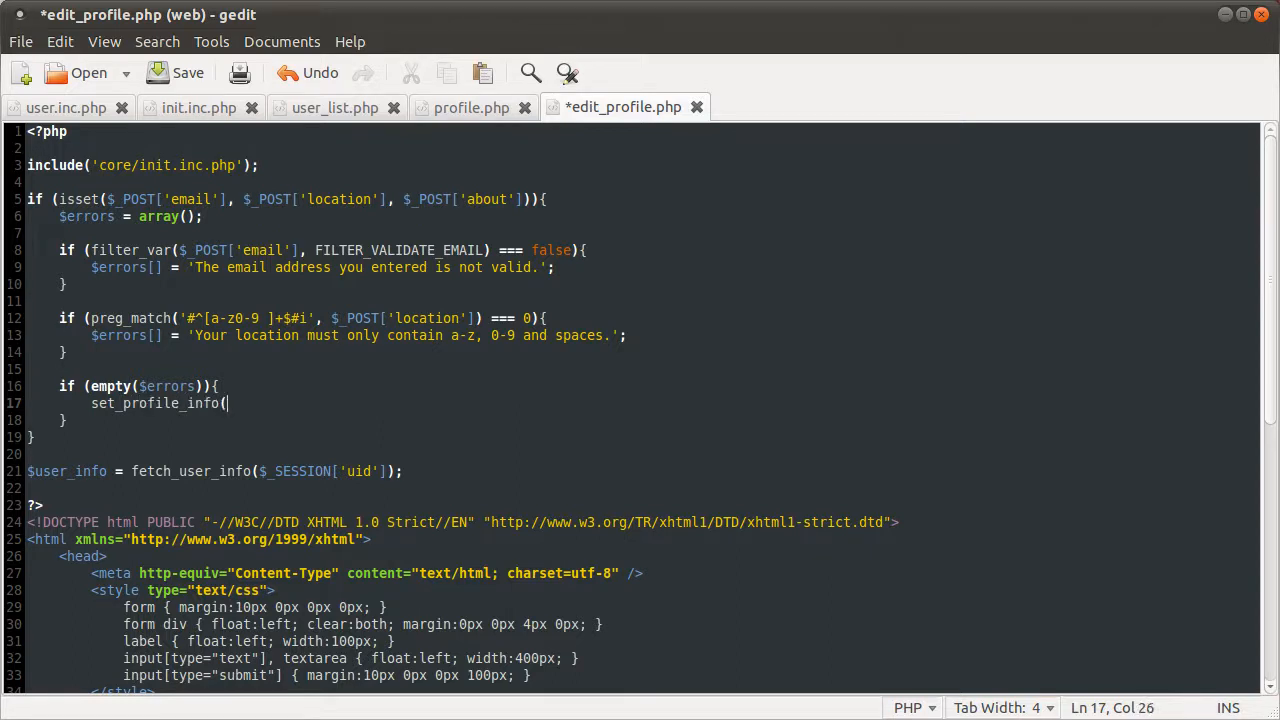
text();')
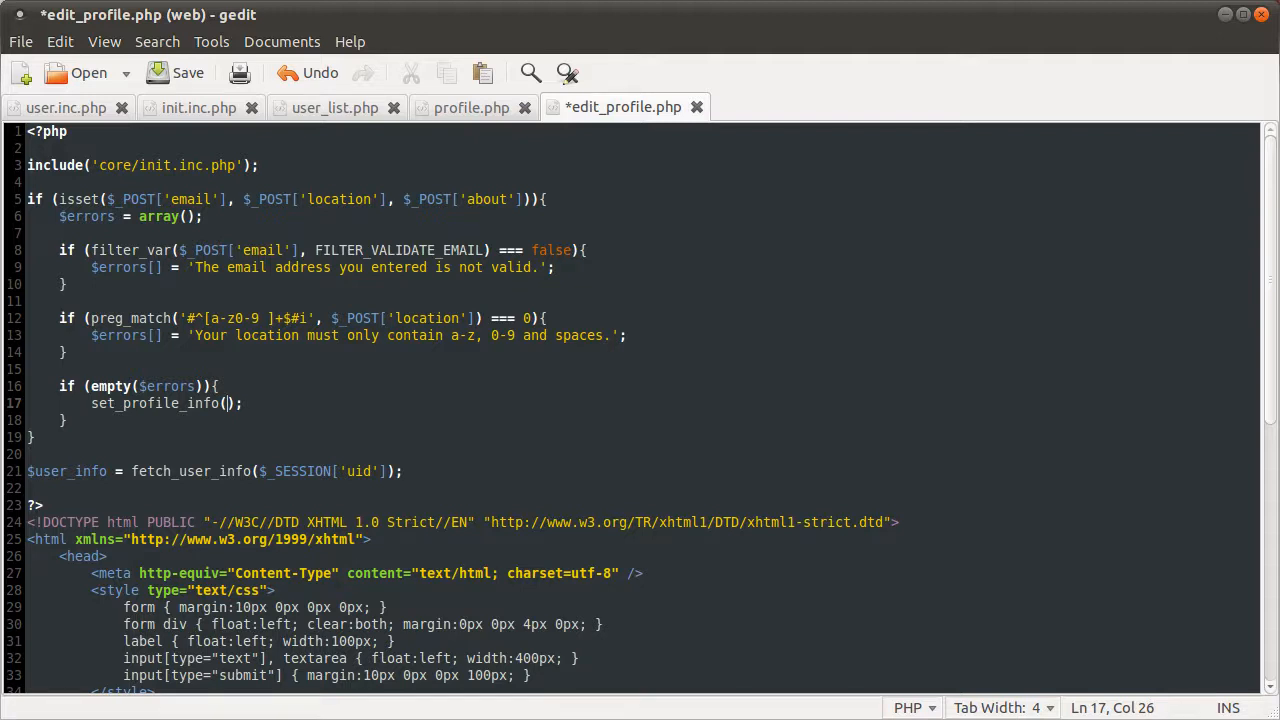
text($_POST[')
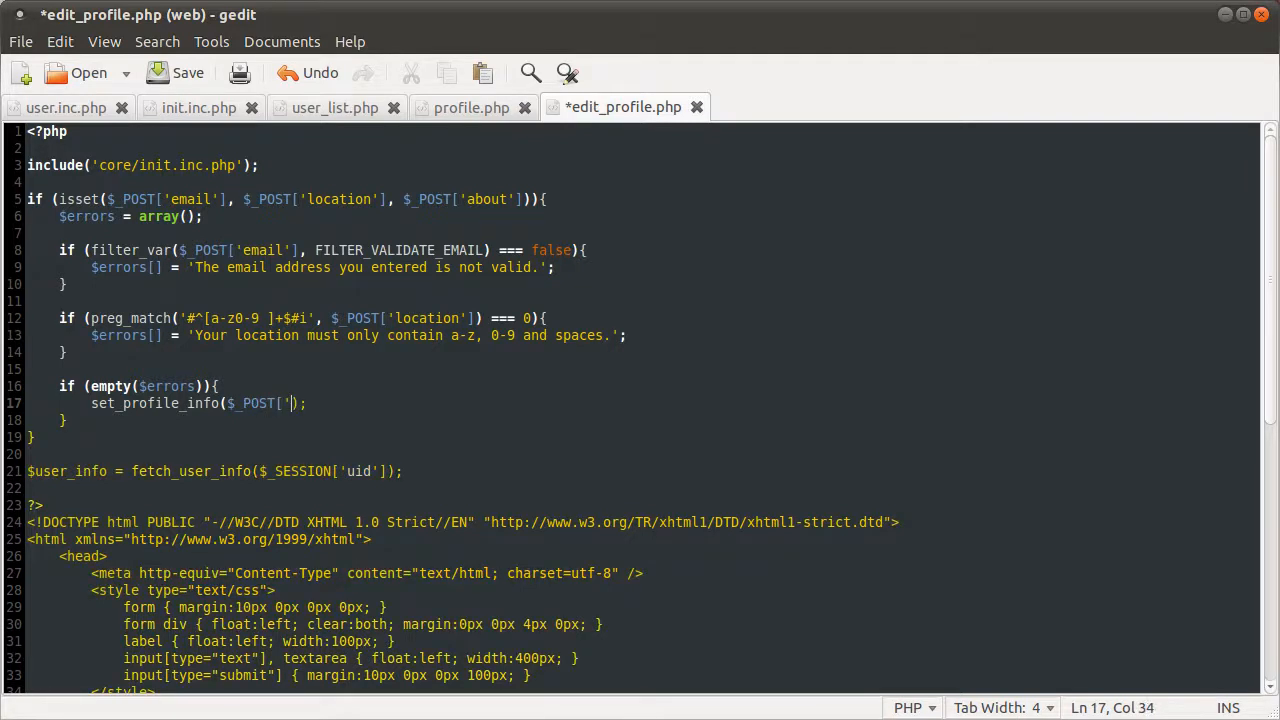
text(email'],)
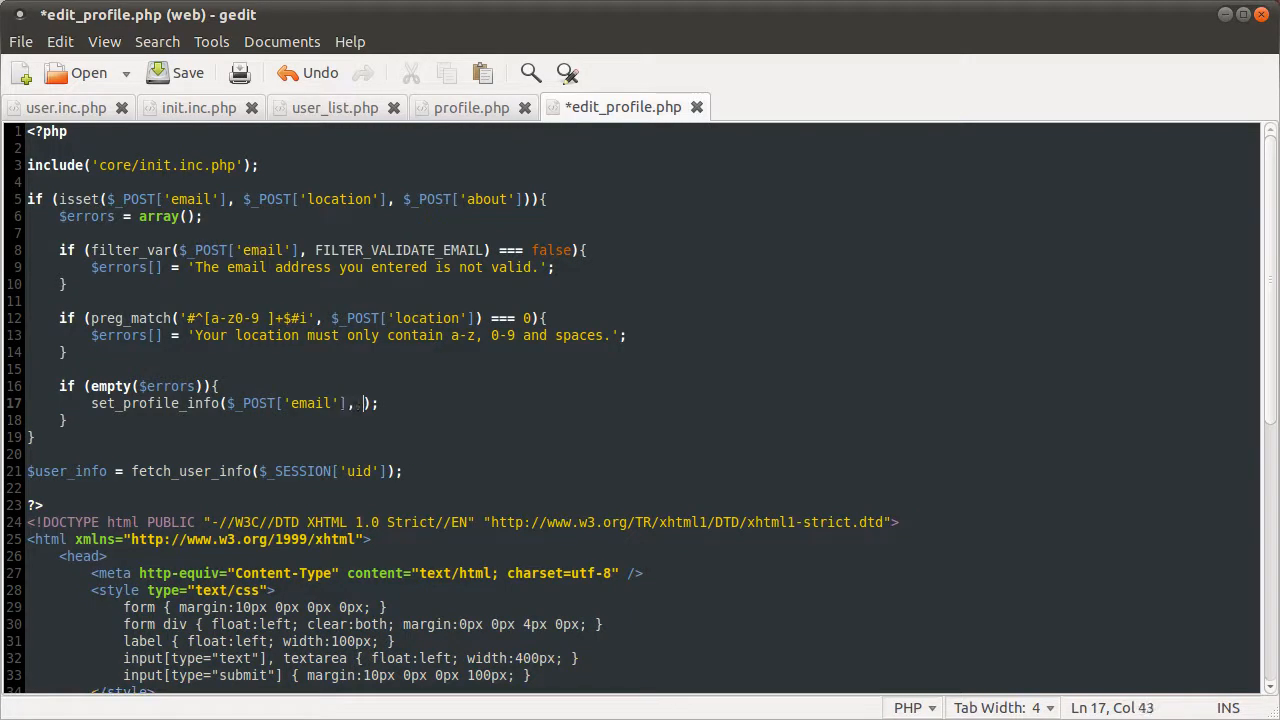
text($_POST['about'], $_POST)
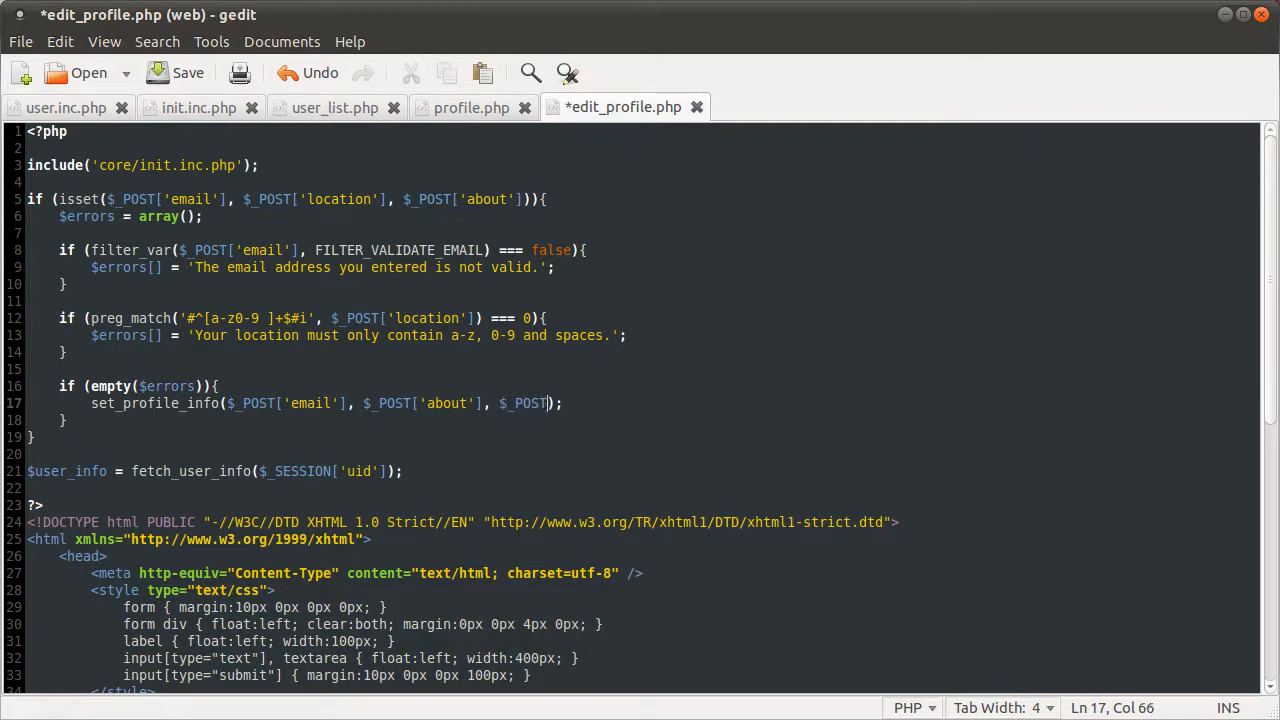
text('location'])
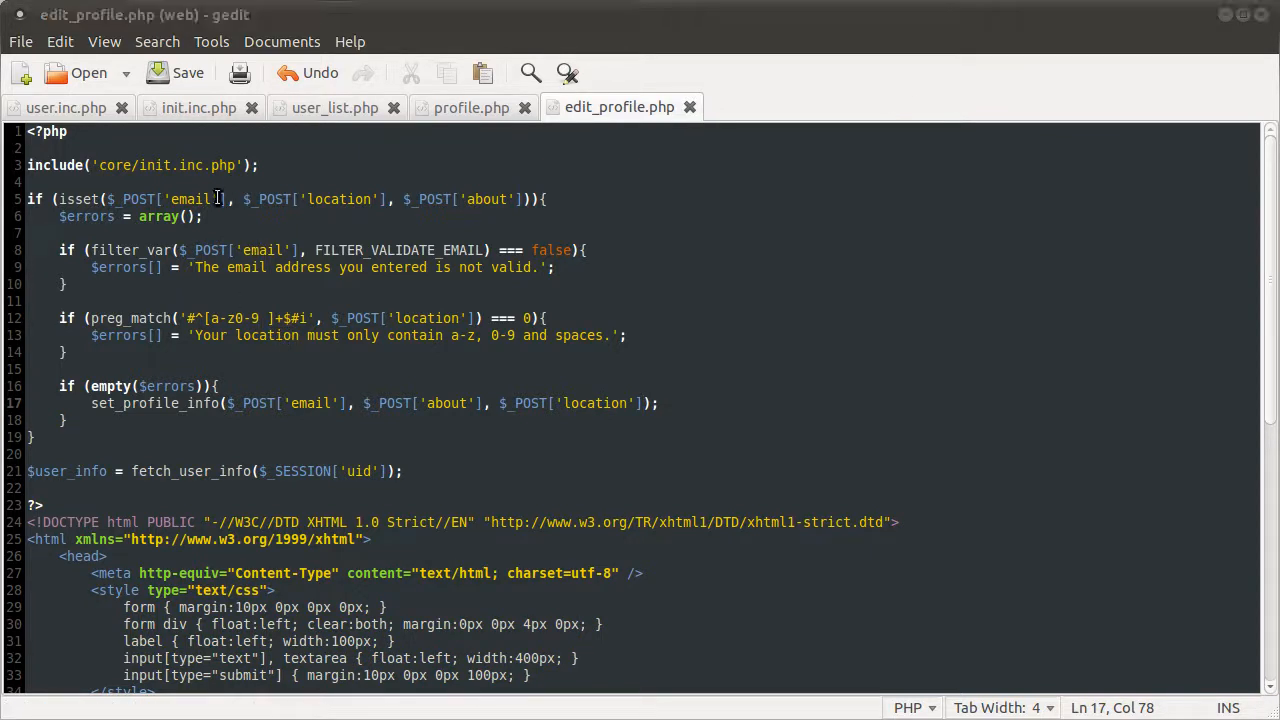
Append an empty set_profile_info($email, $about, $location) function with an 'updates profile info' comment to user.inc.php
click(67, 107)
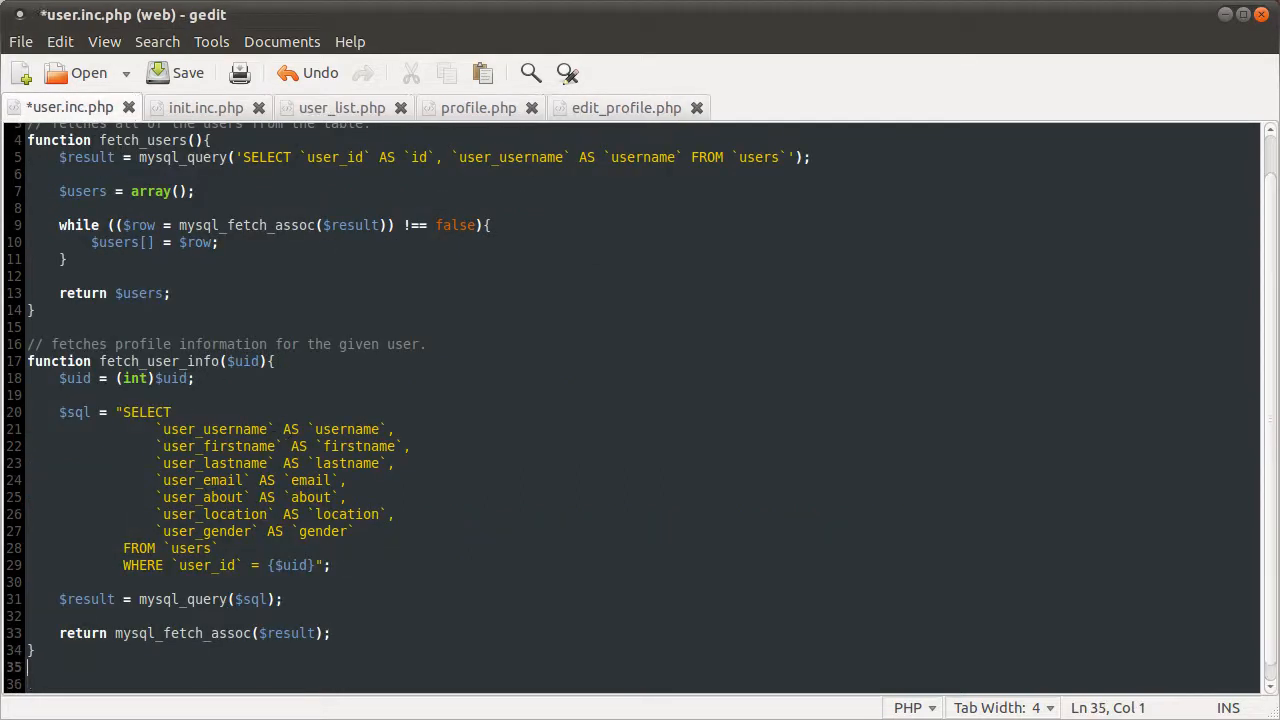
scroll(down, 3)
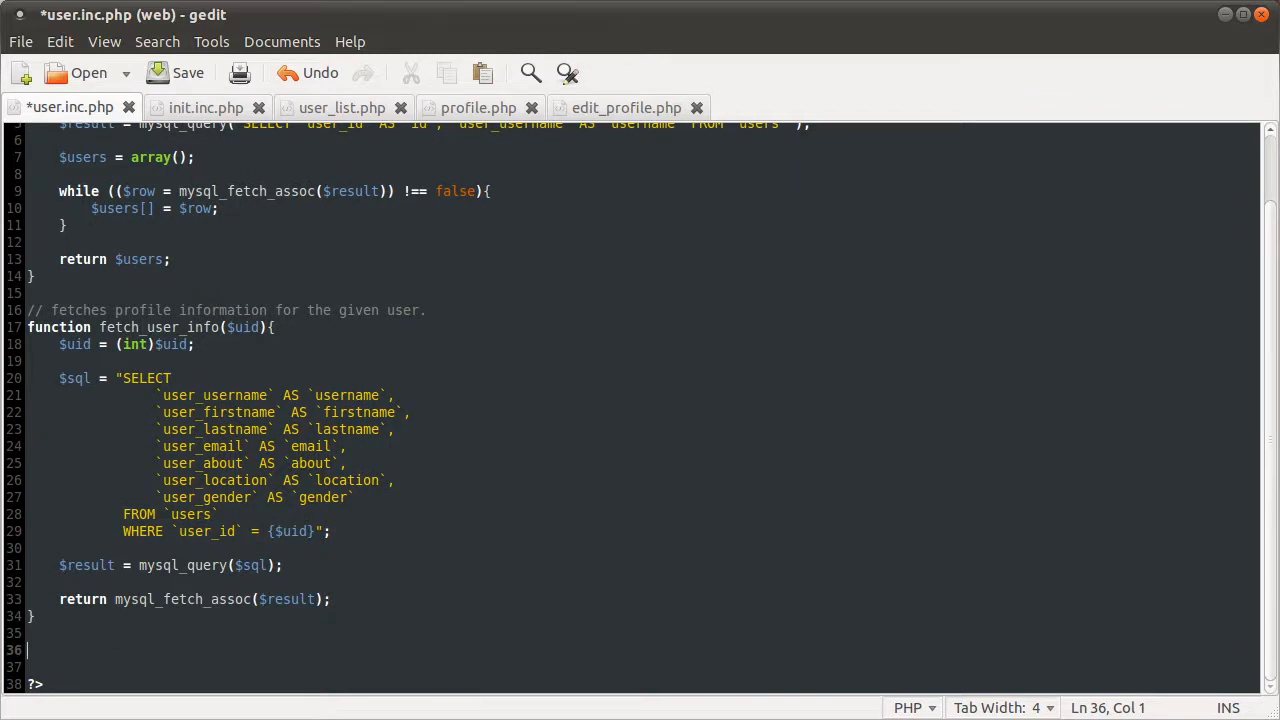
text(function se)
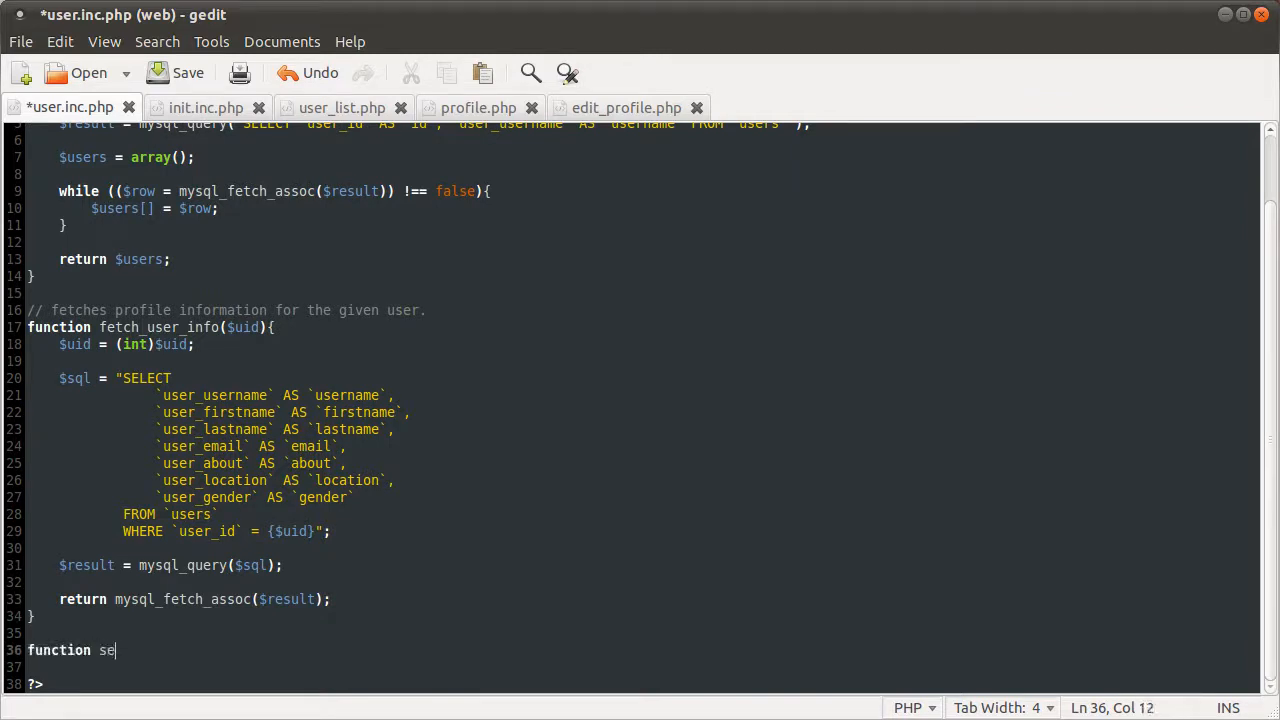
text(t_profile_inf)
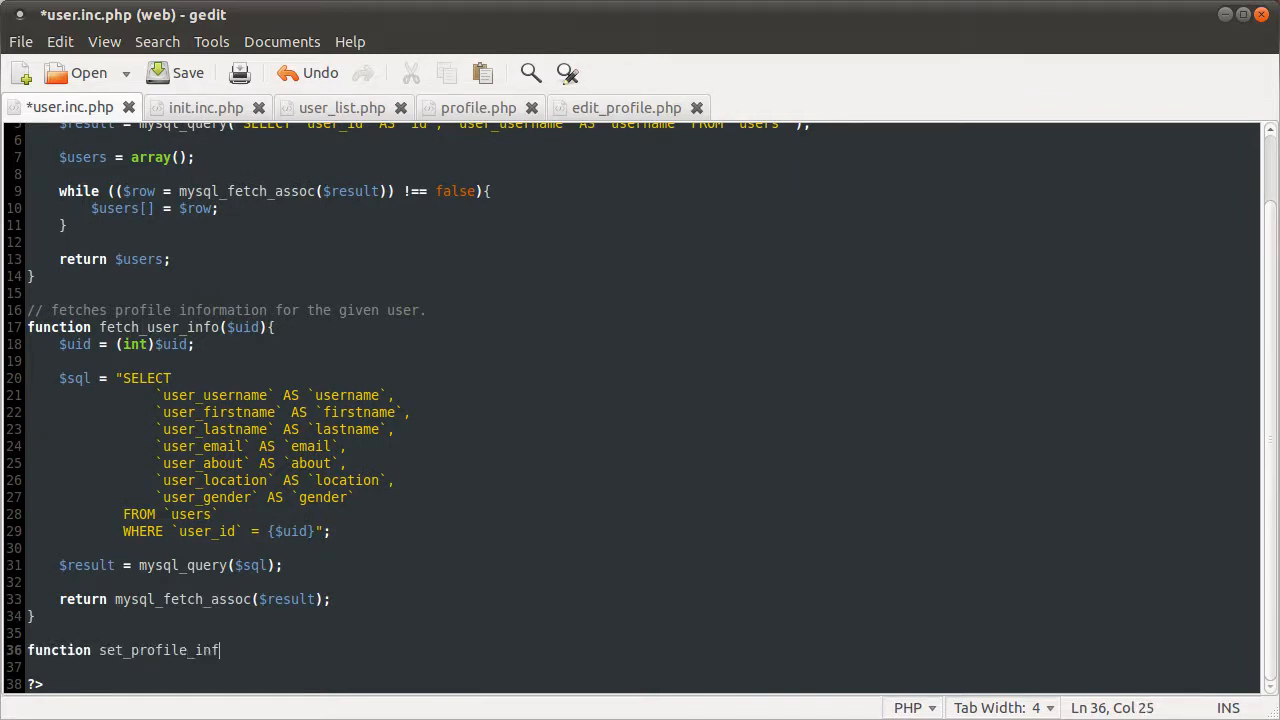
text(o($)
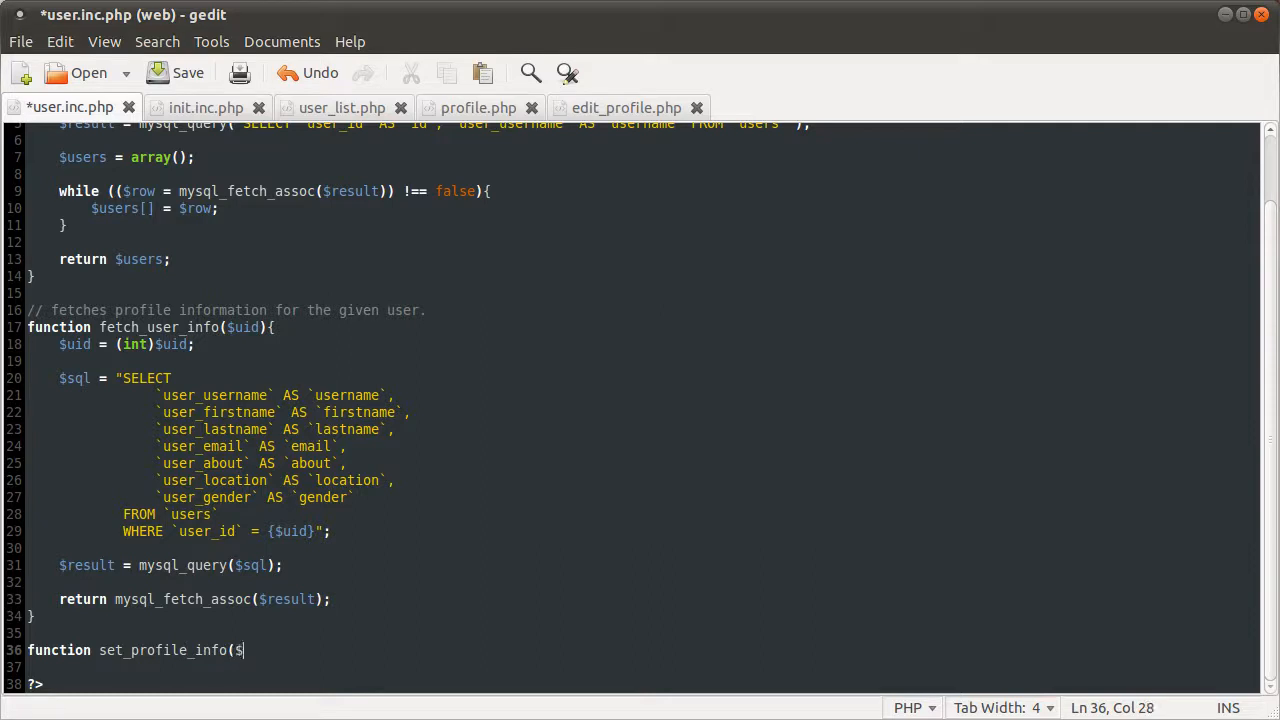
text(email,)
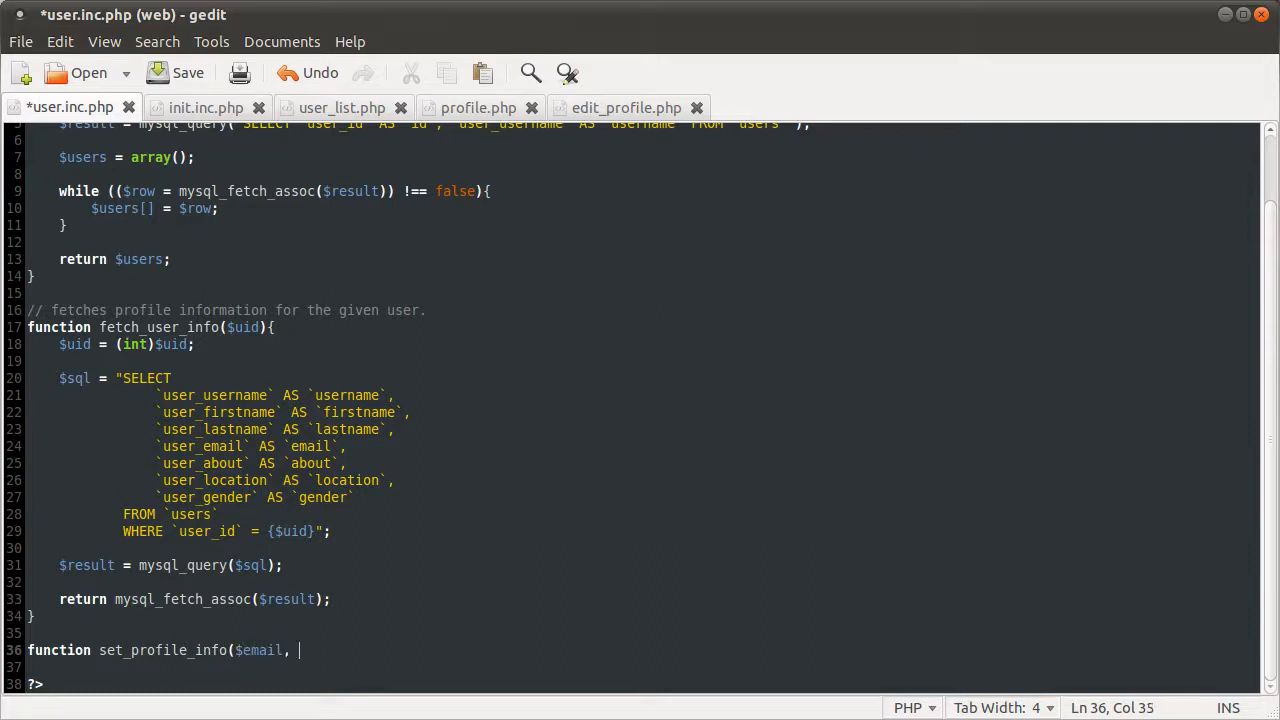
text($about)
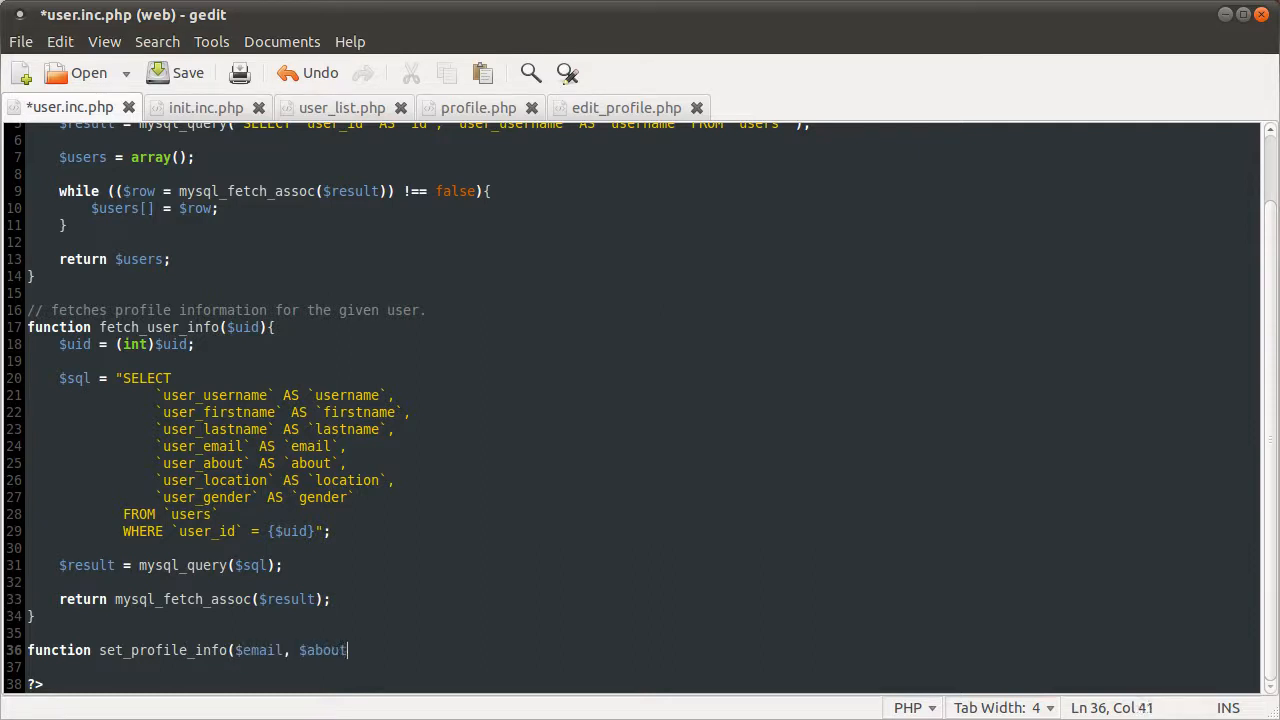
text(, $location){)
text(// updates the)
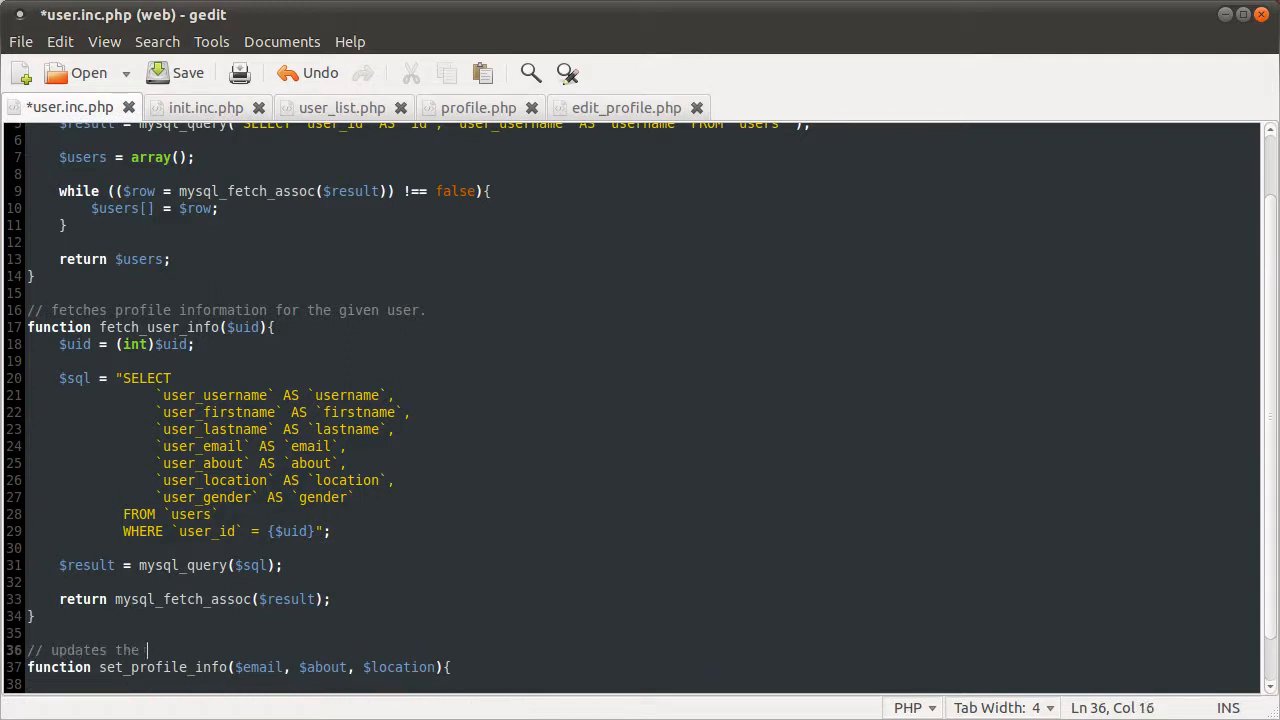
text(current `users)
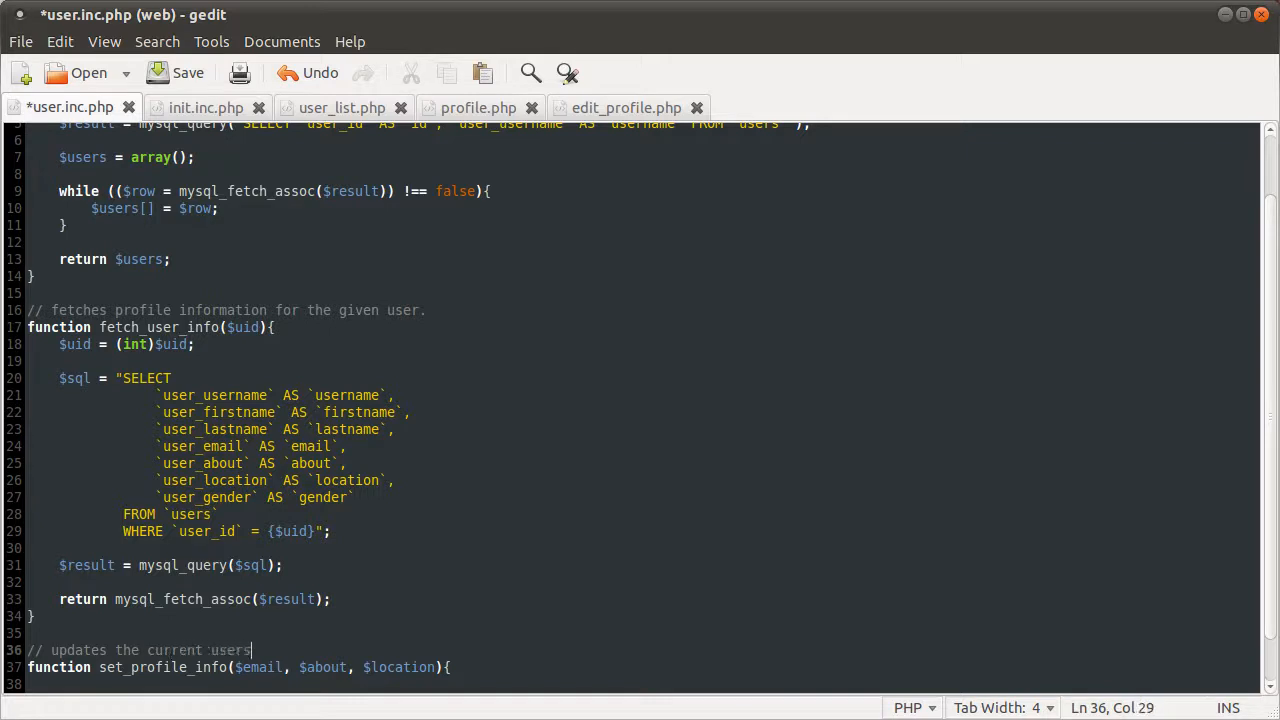
text(profile infpo)
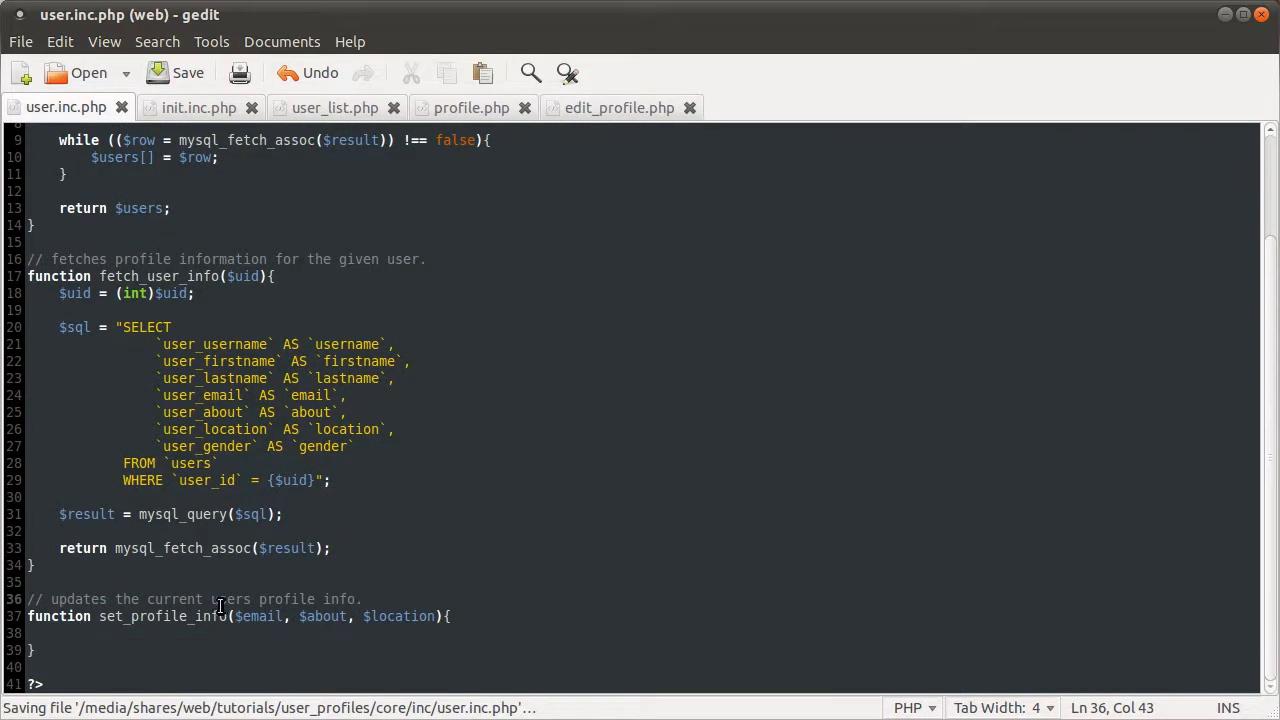
Start line 38 in the function body as $email = mysql_real_escape_string(
click(142, 631)
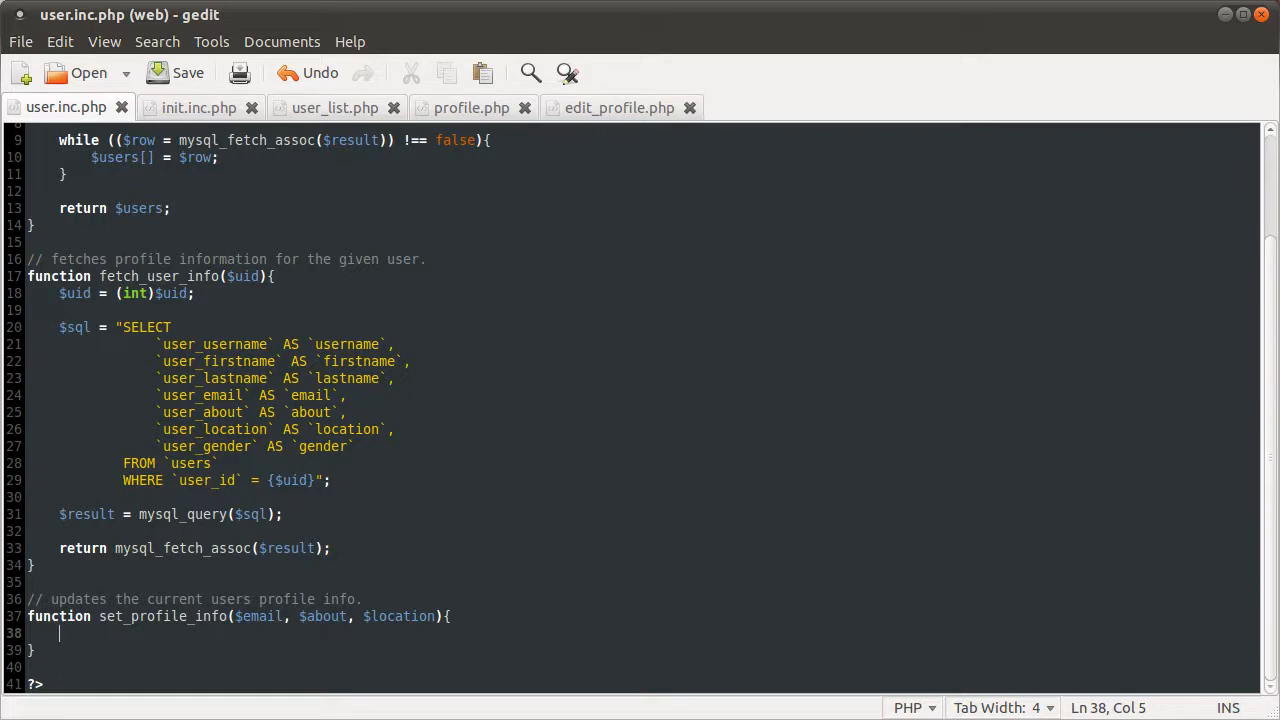
text($)
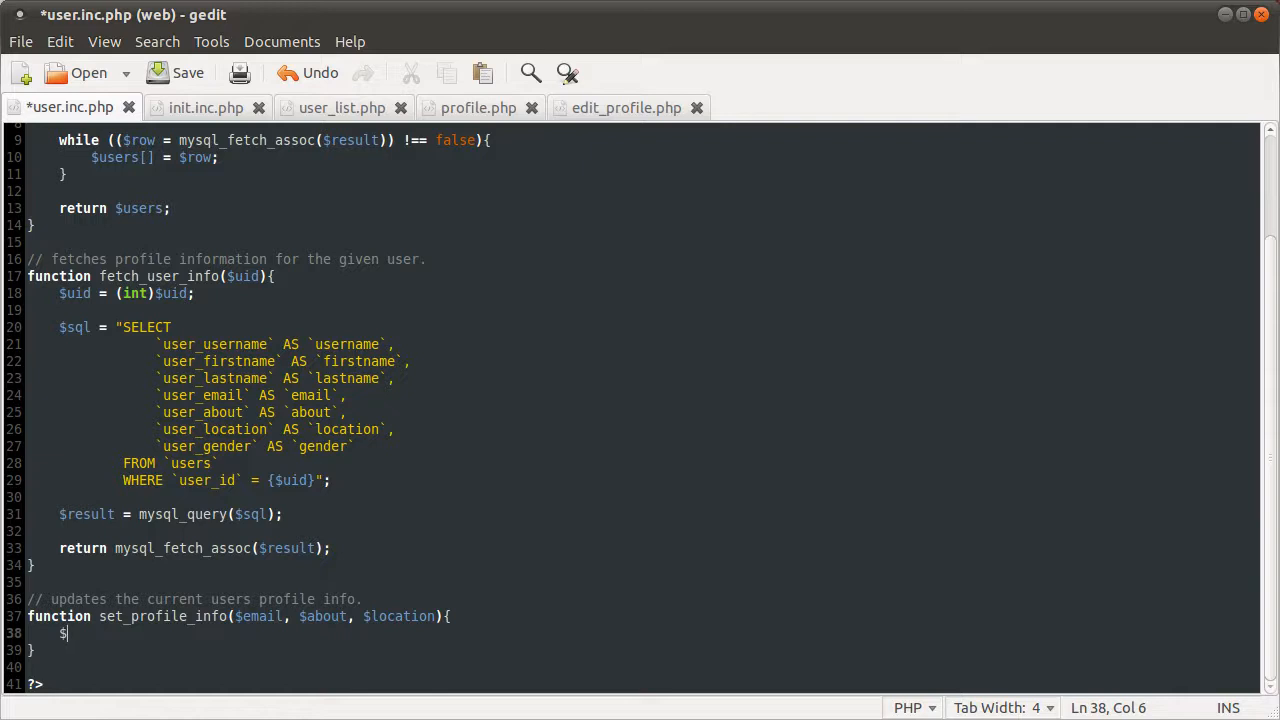
key(BackSpace)
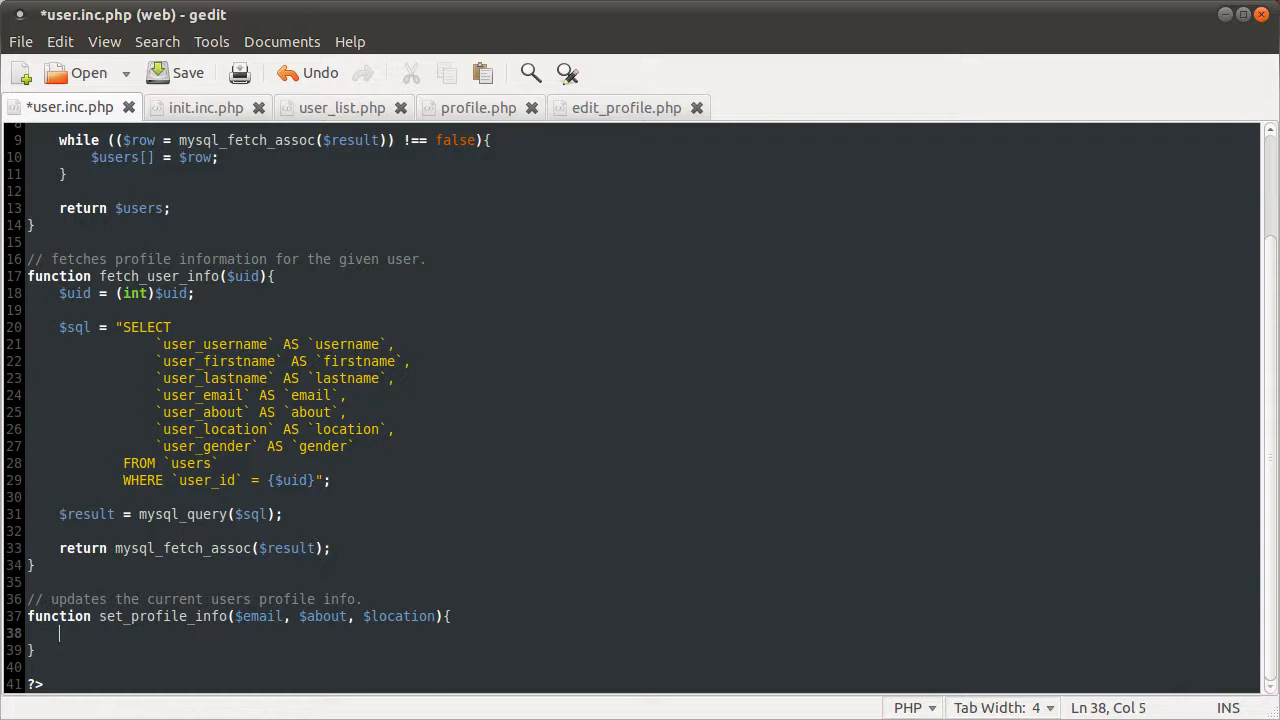
text($email)
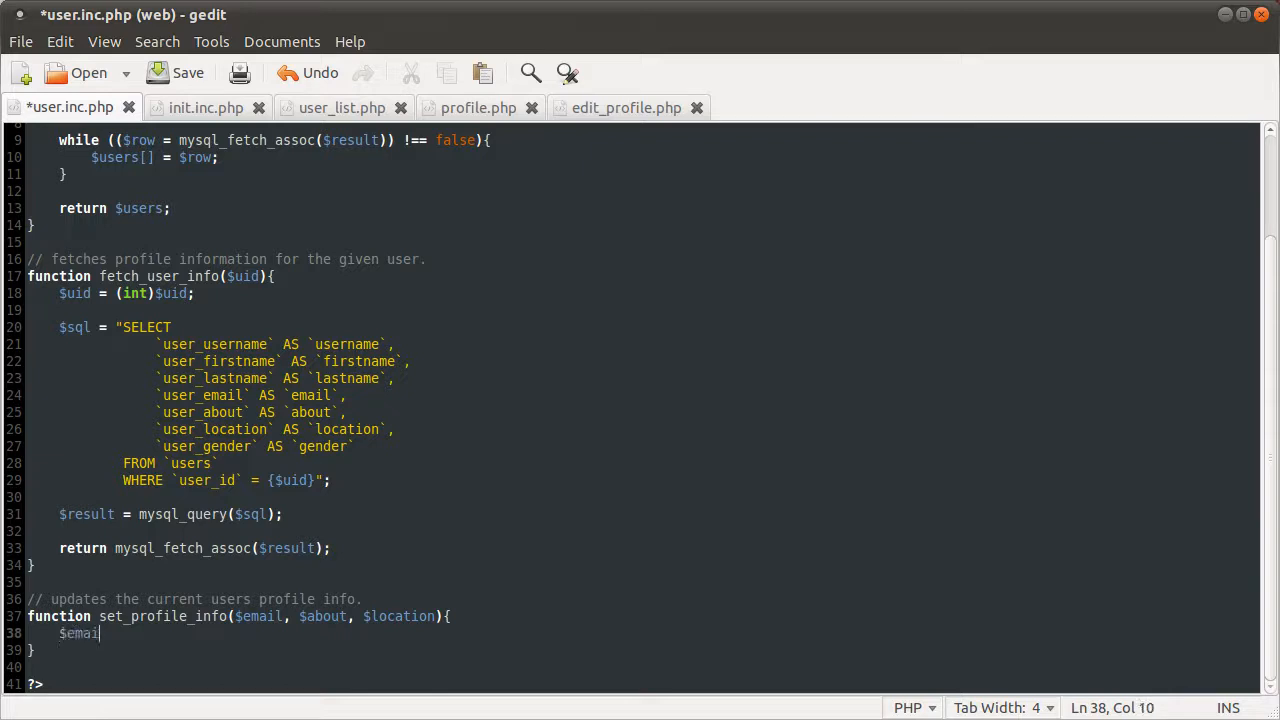
text(" ")
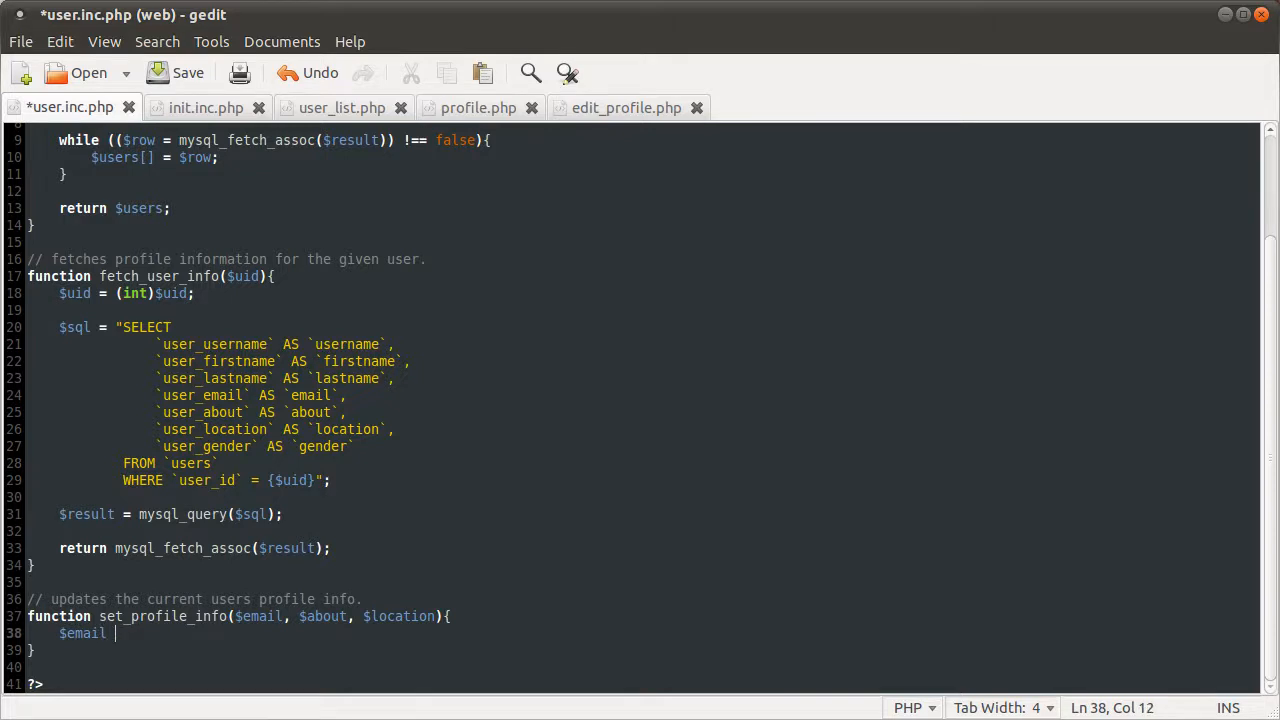
text(mysql_rea)
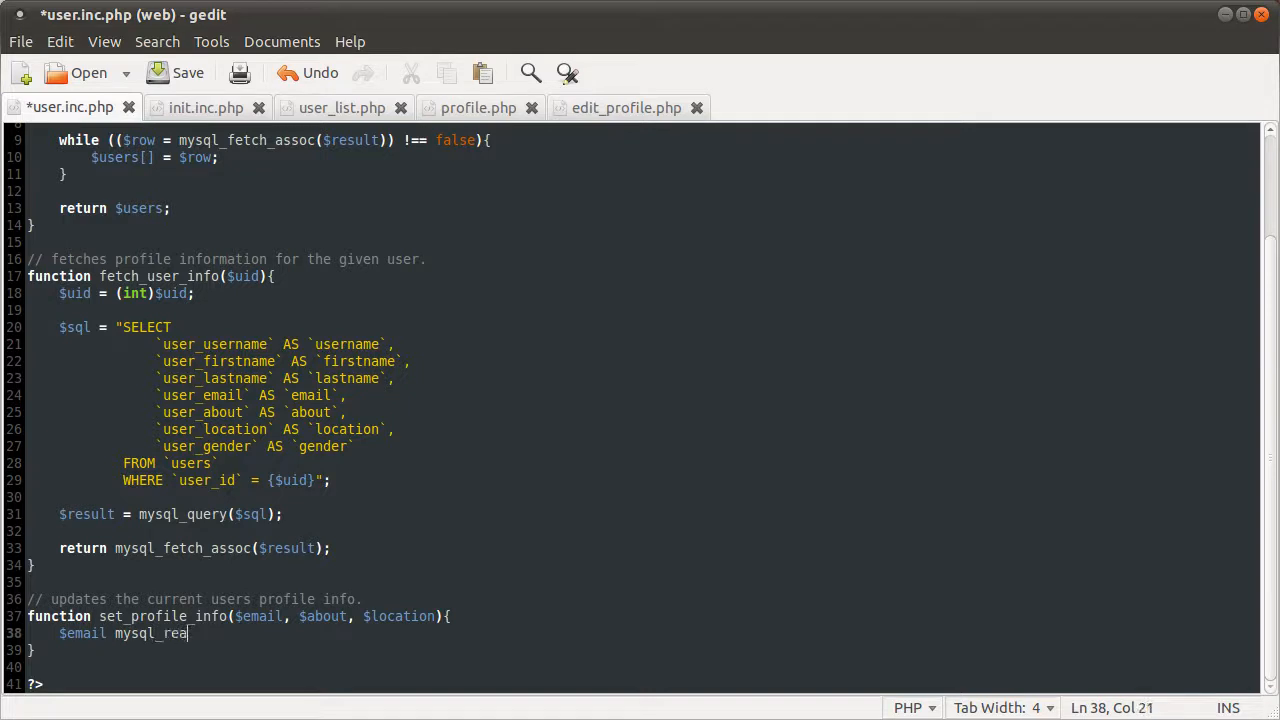
text(l_escape_stri)
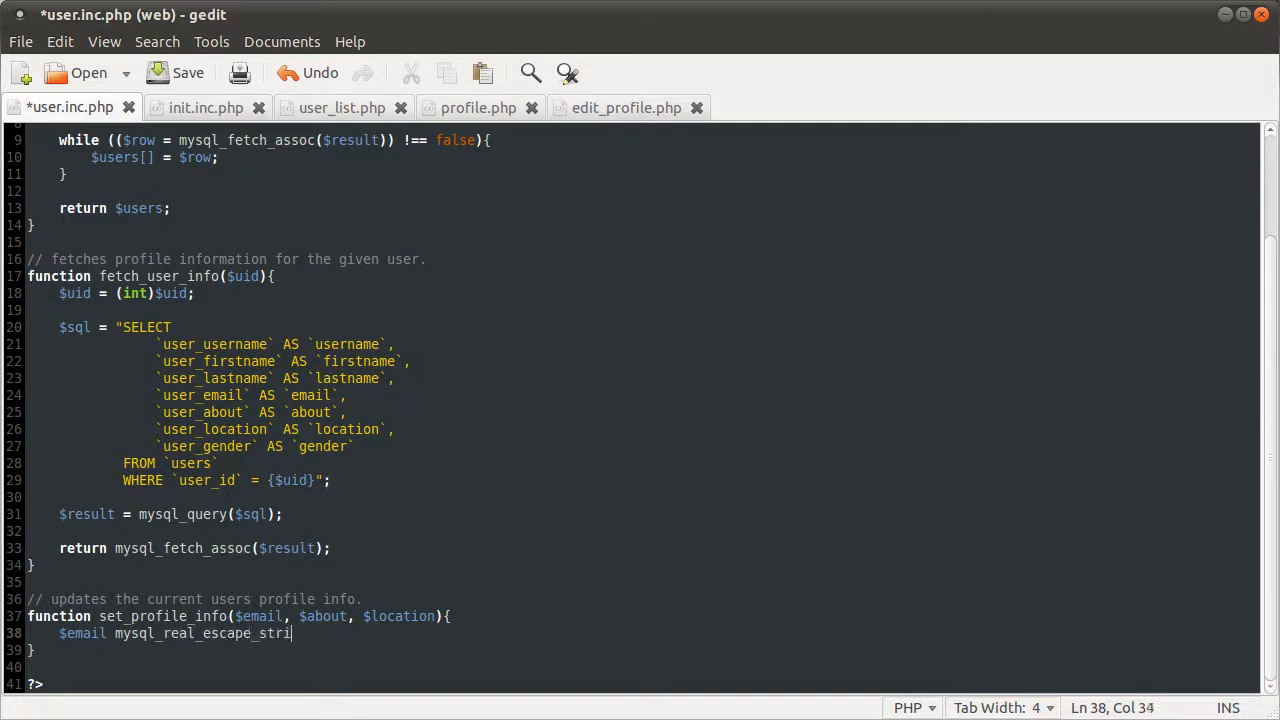
text(ng()
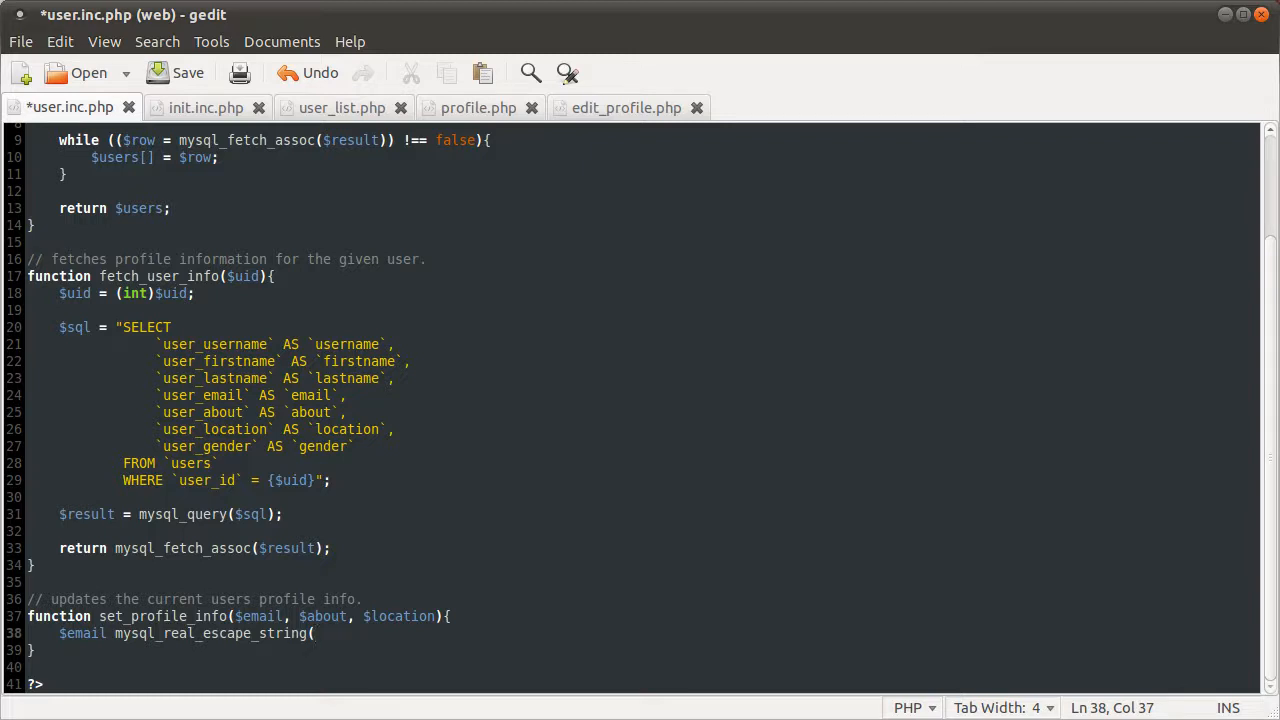
Wrap $email in htmlentities inside the escape call and save user.inc.php
click(108, 633)
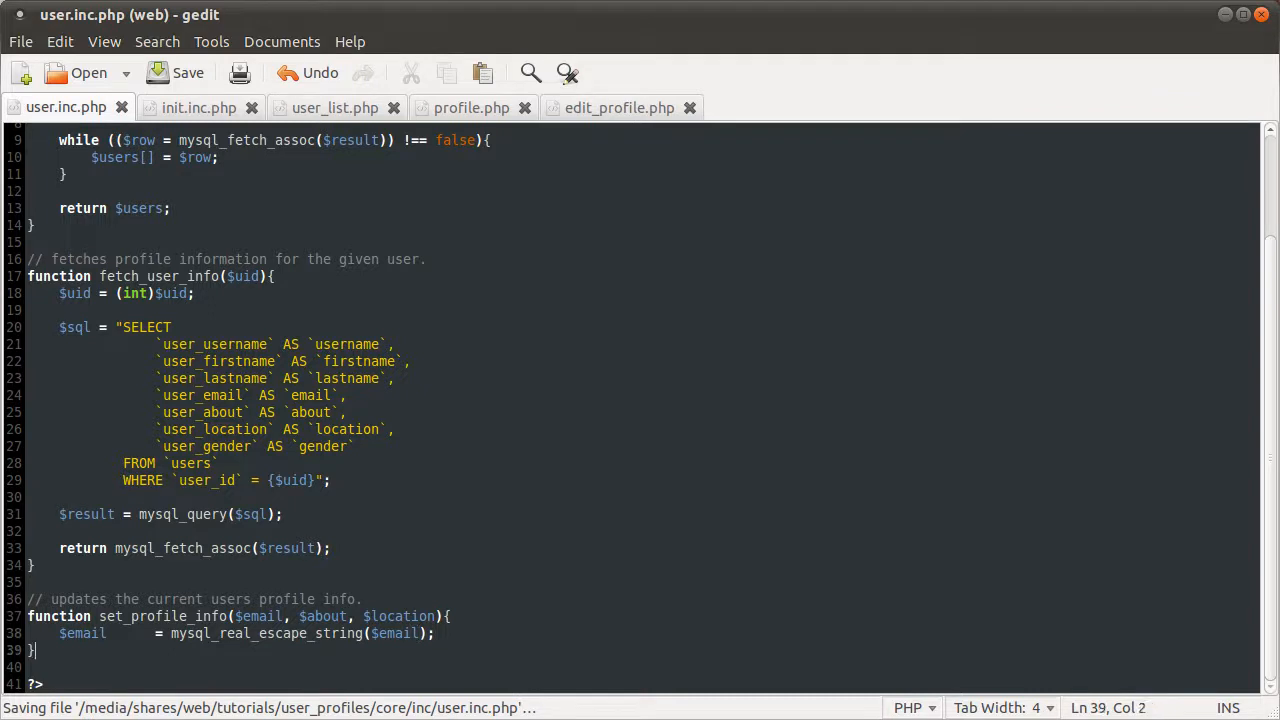
click(418, 633)
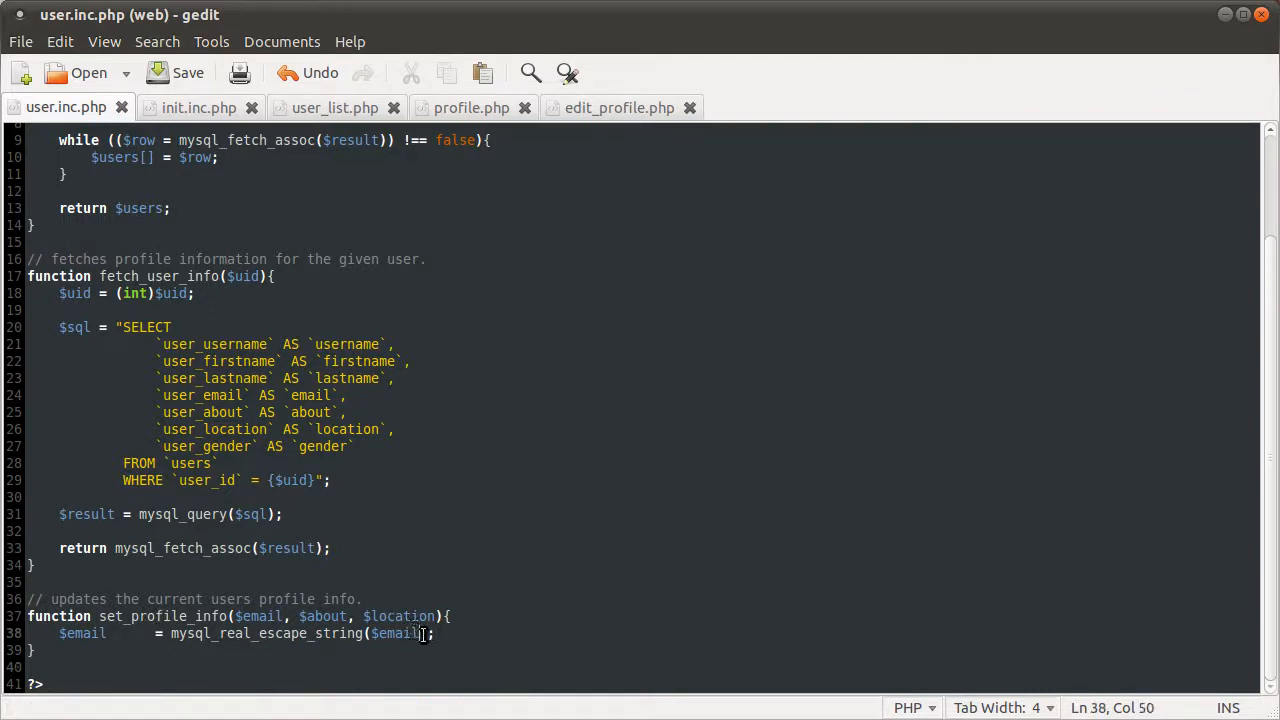
text())
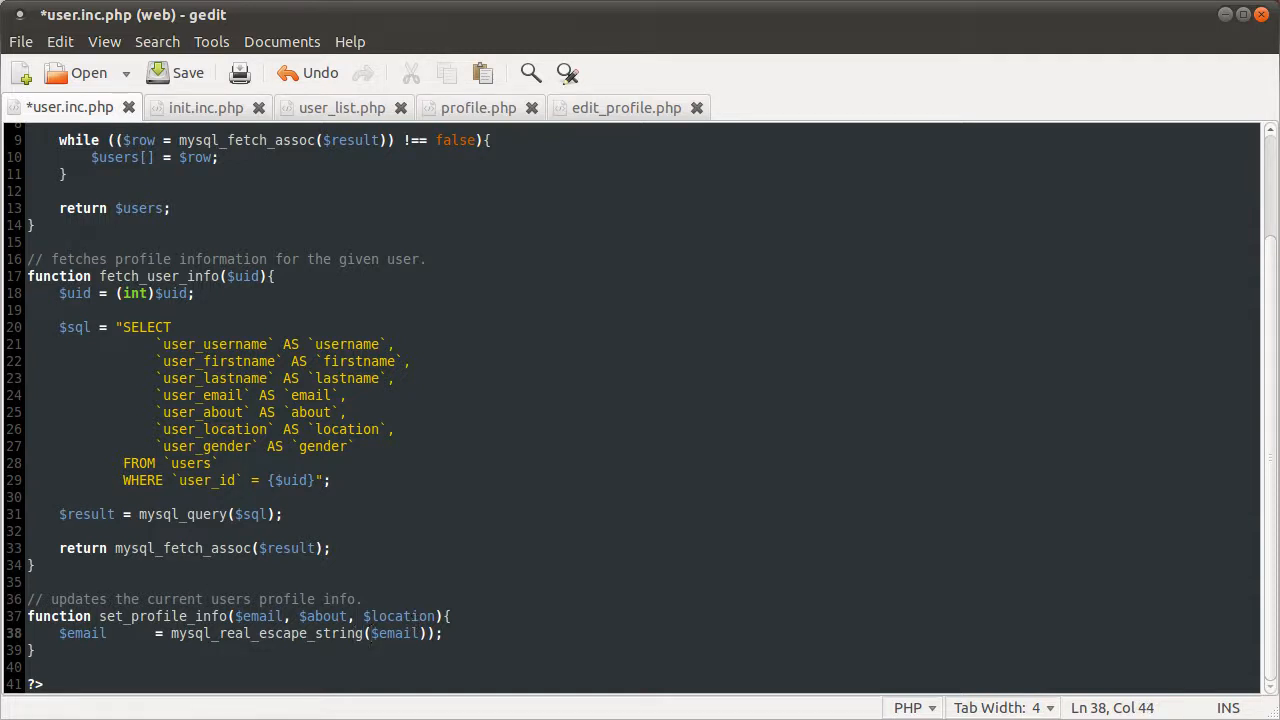
text(htmlentities)
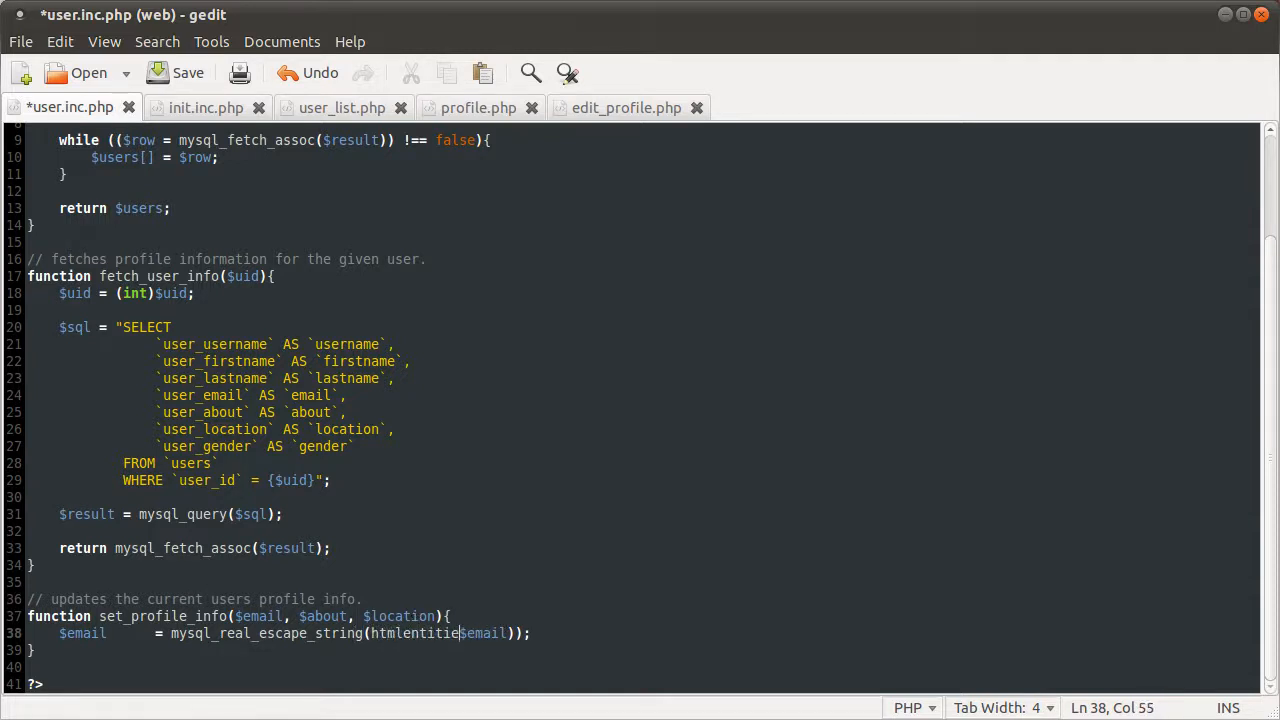
key(ctrl+s)
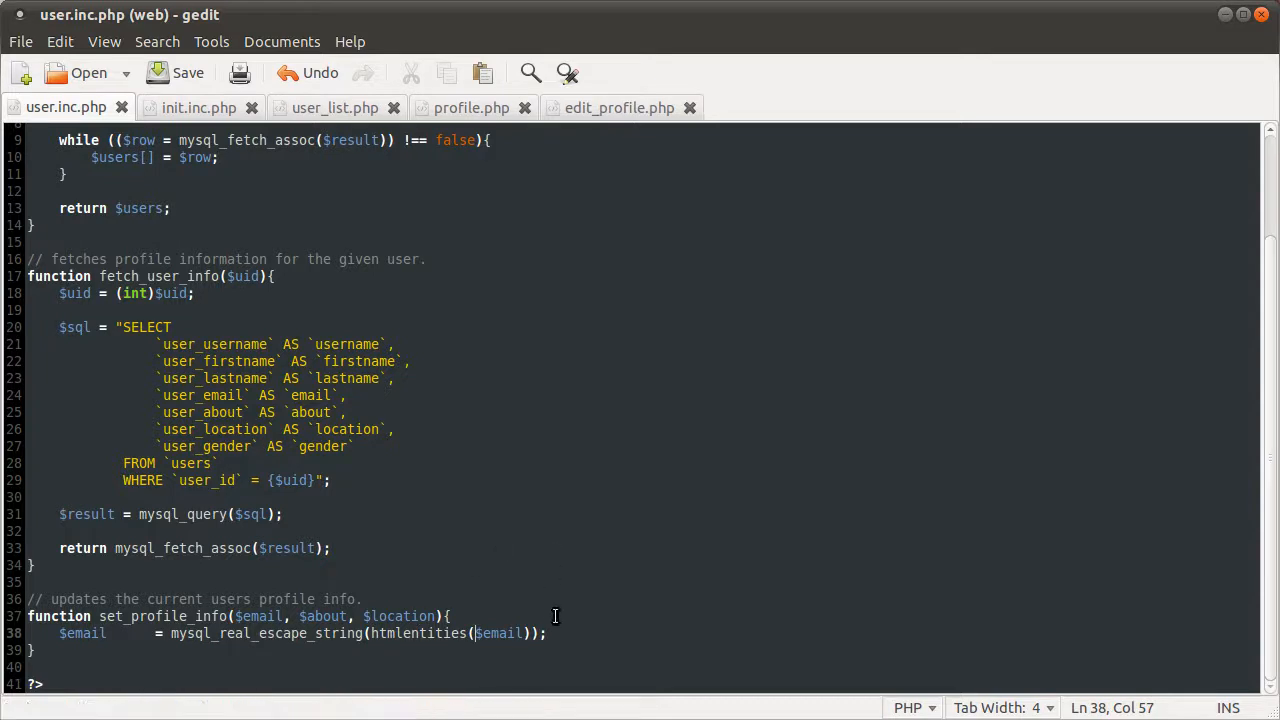
click(393, 633)
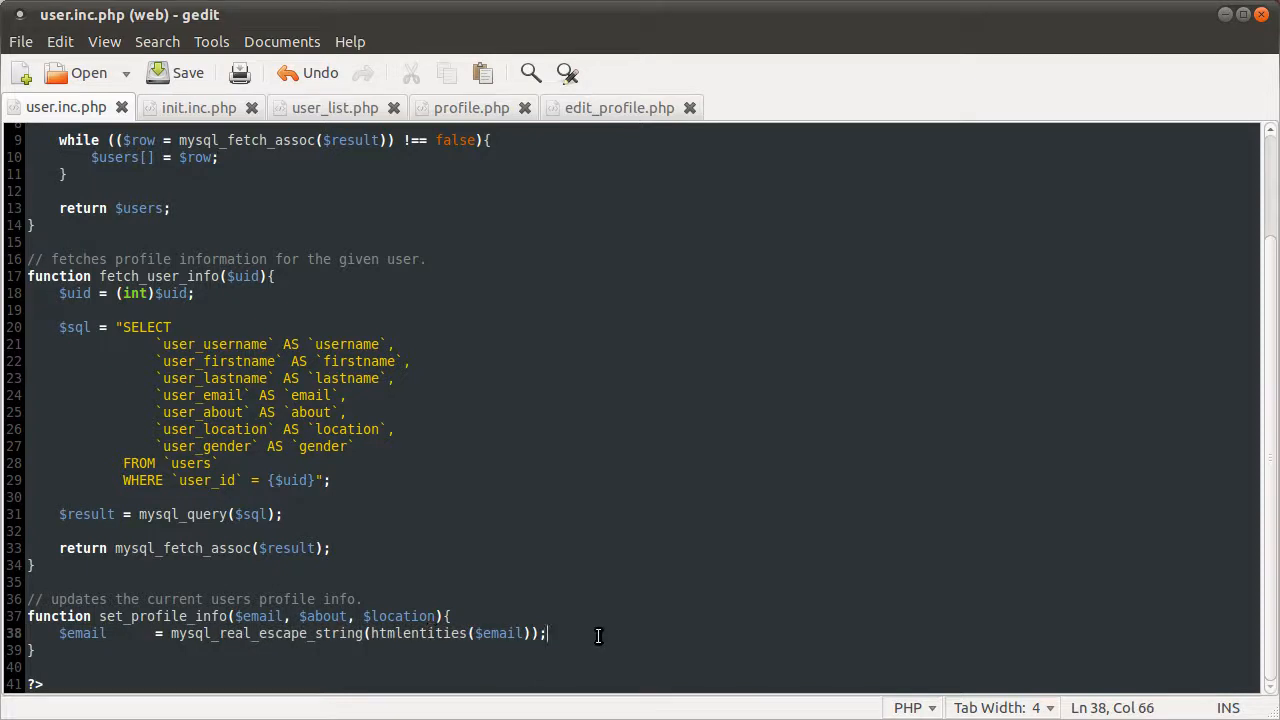
mouse_move(595, 633)
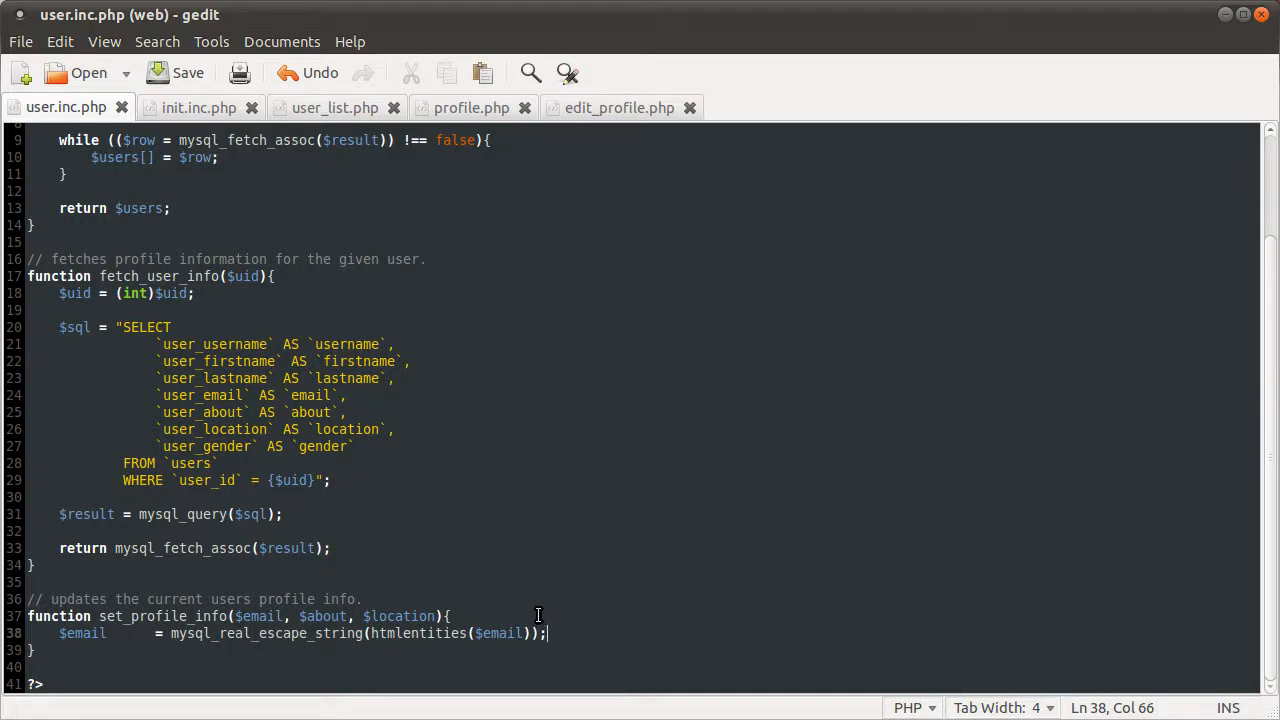
mouse_move(585, 633)
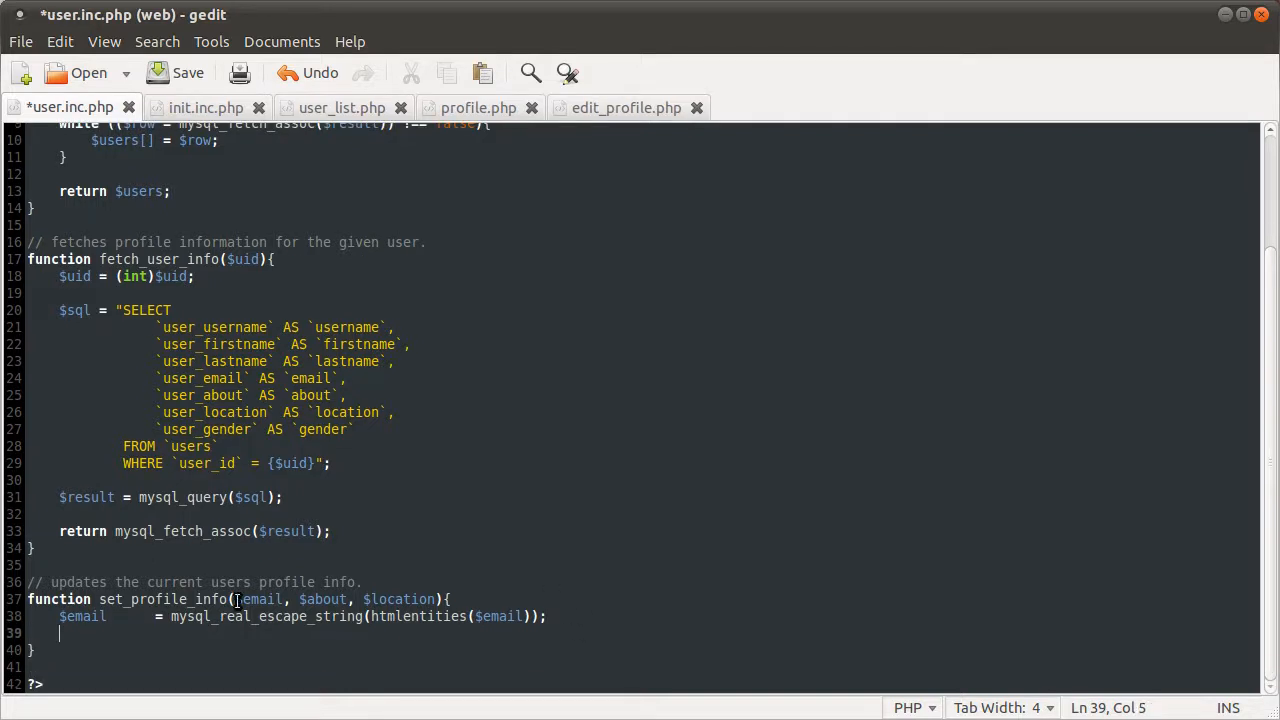
Add $about = mysql_real_escape_string(nl2br(htmlentities($about))); on line 39
text($about)
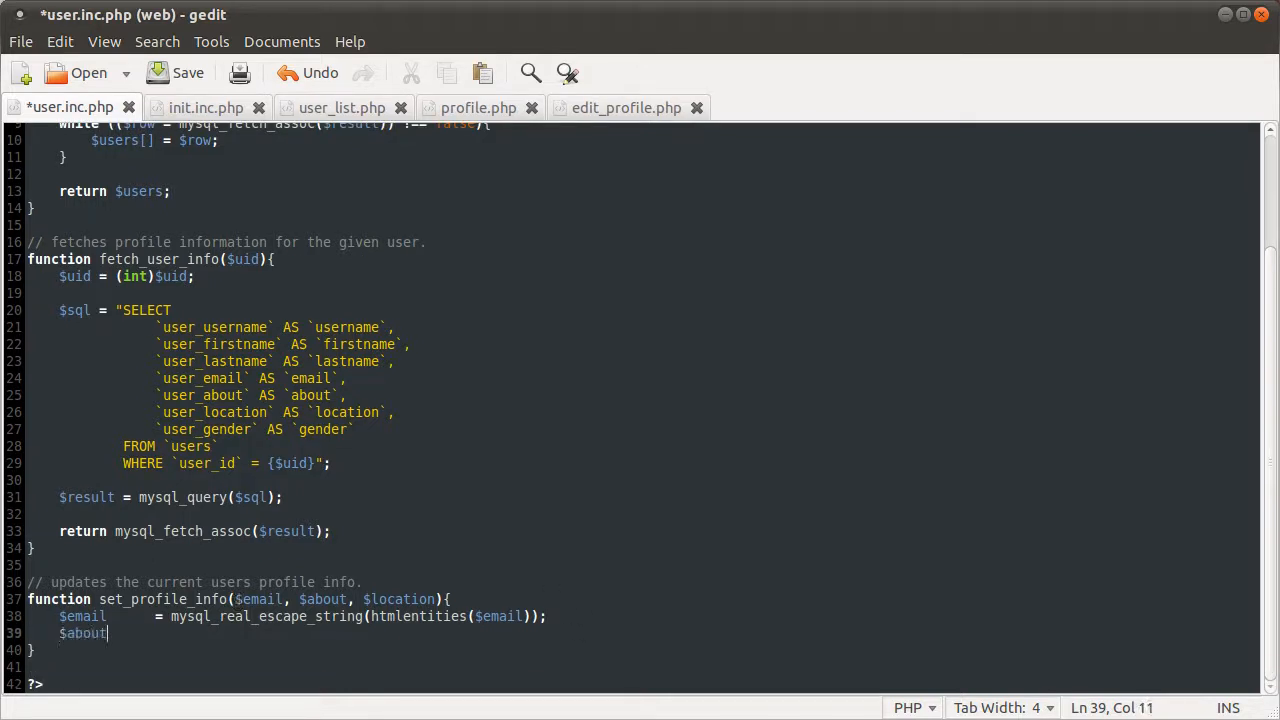
text("  ")
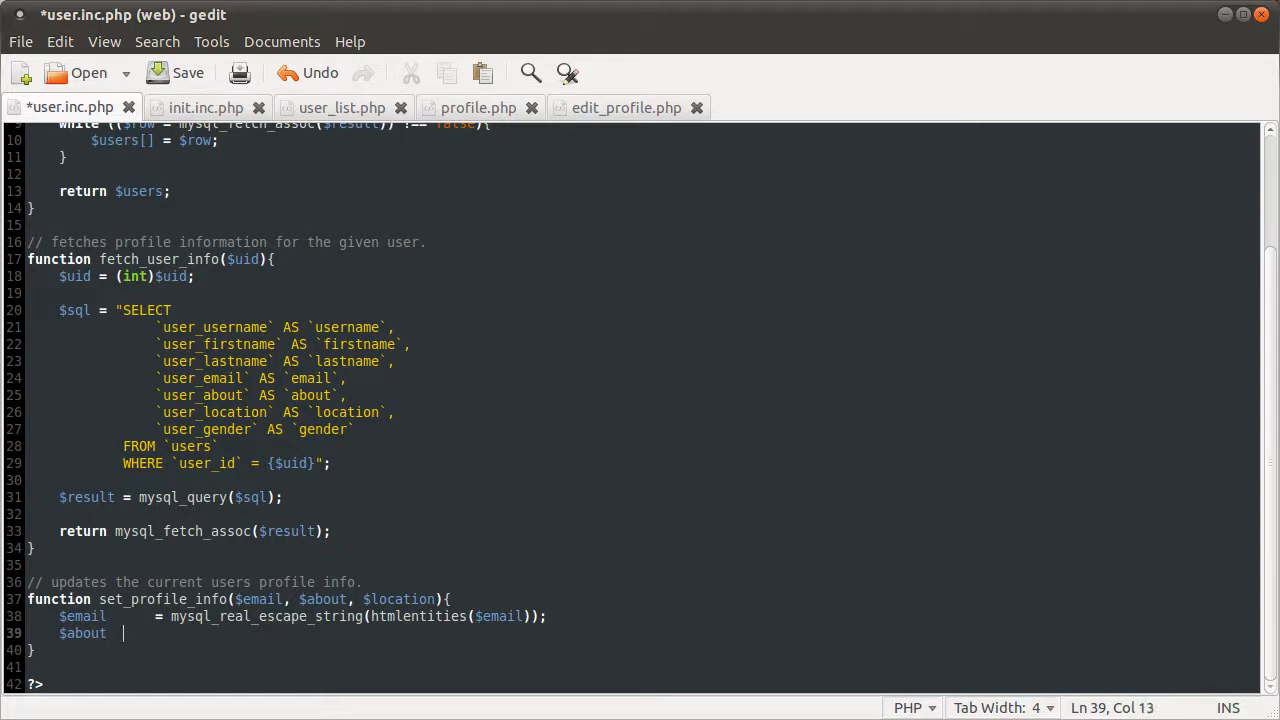
text(= mysql_)
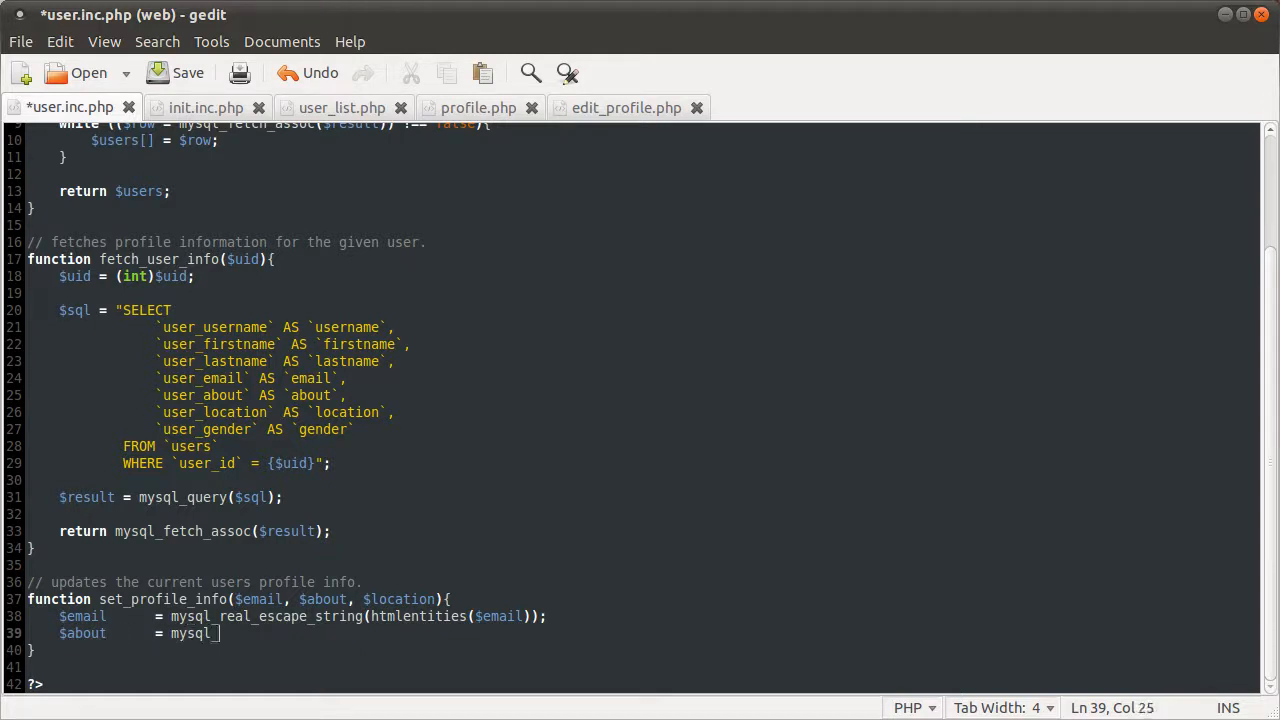
text(_real_escape)
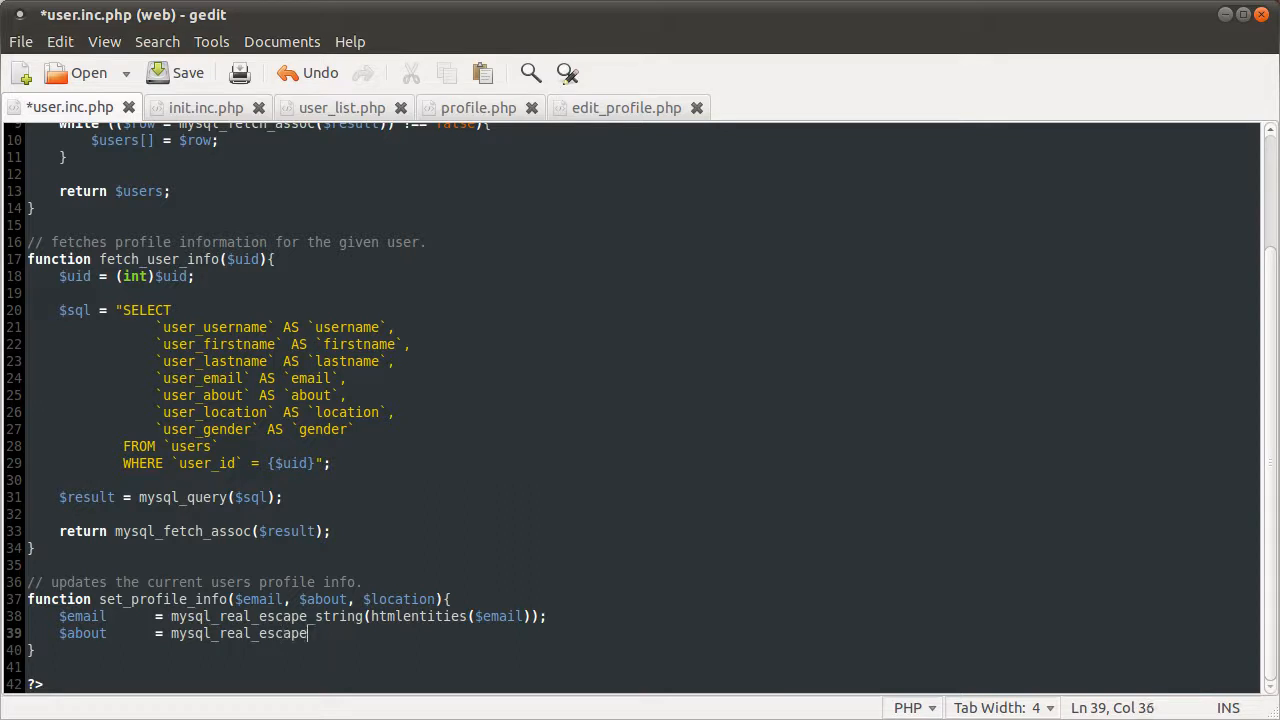
text(_string();)
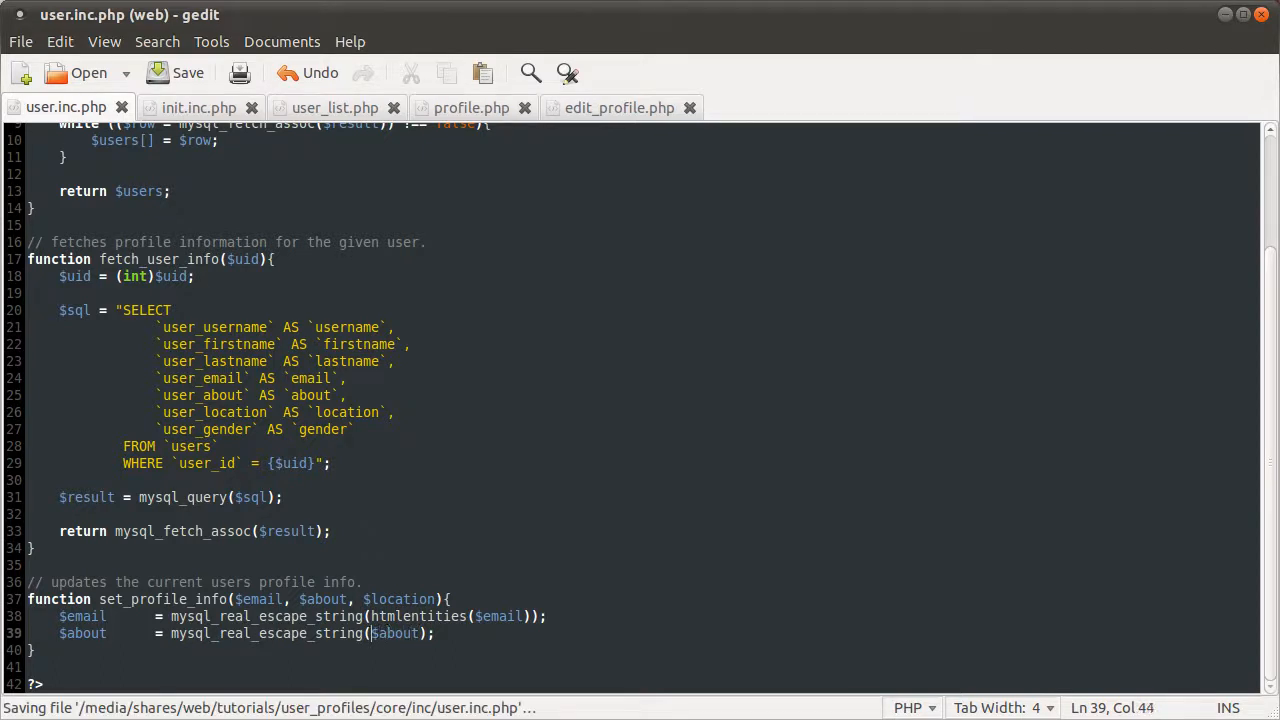
text(htmlentties()
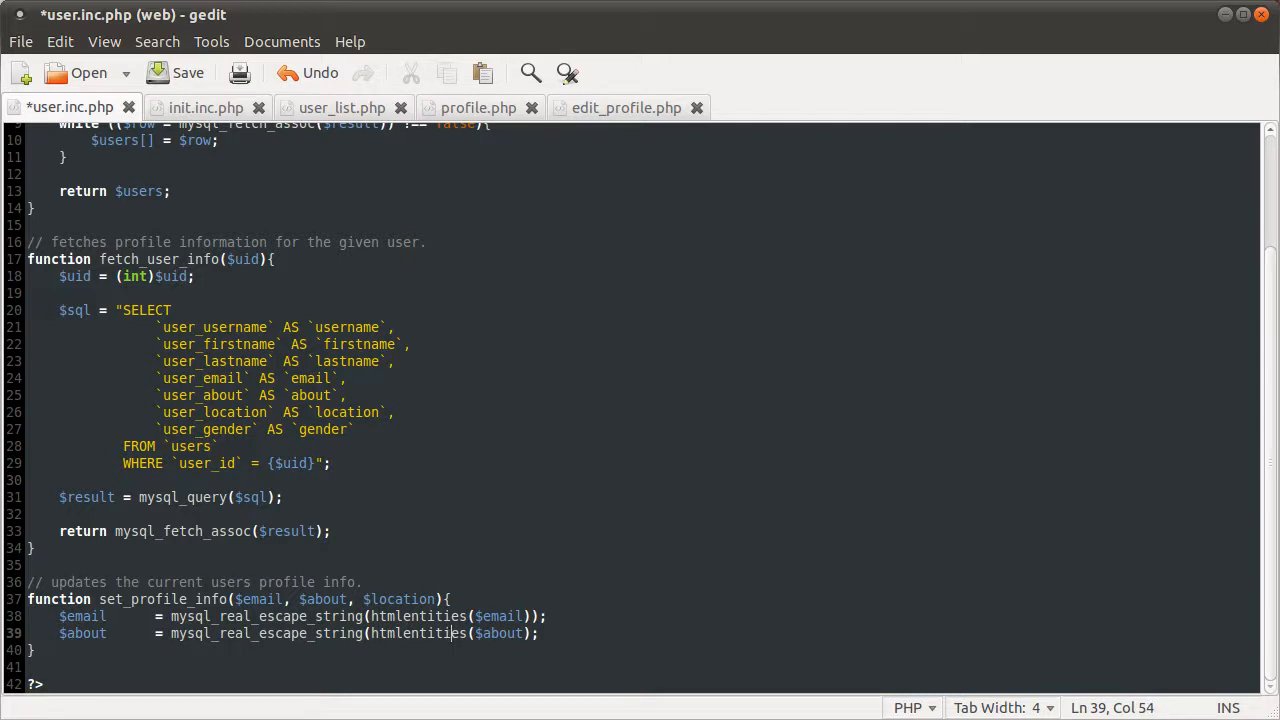
click(475, 633)
text())
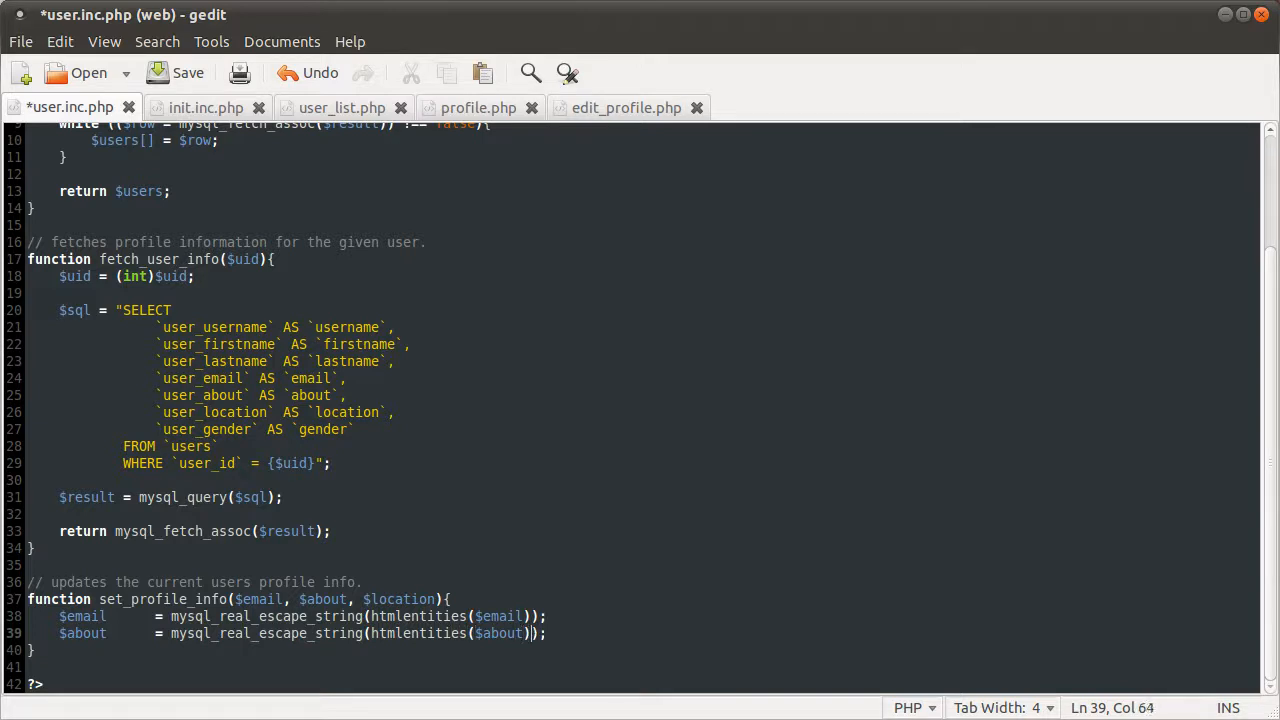
click(173, 72)
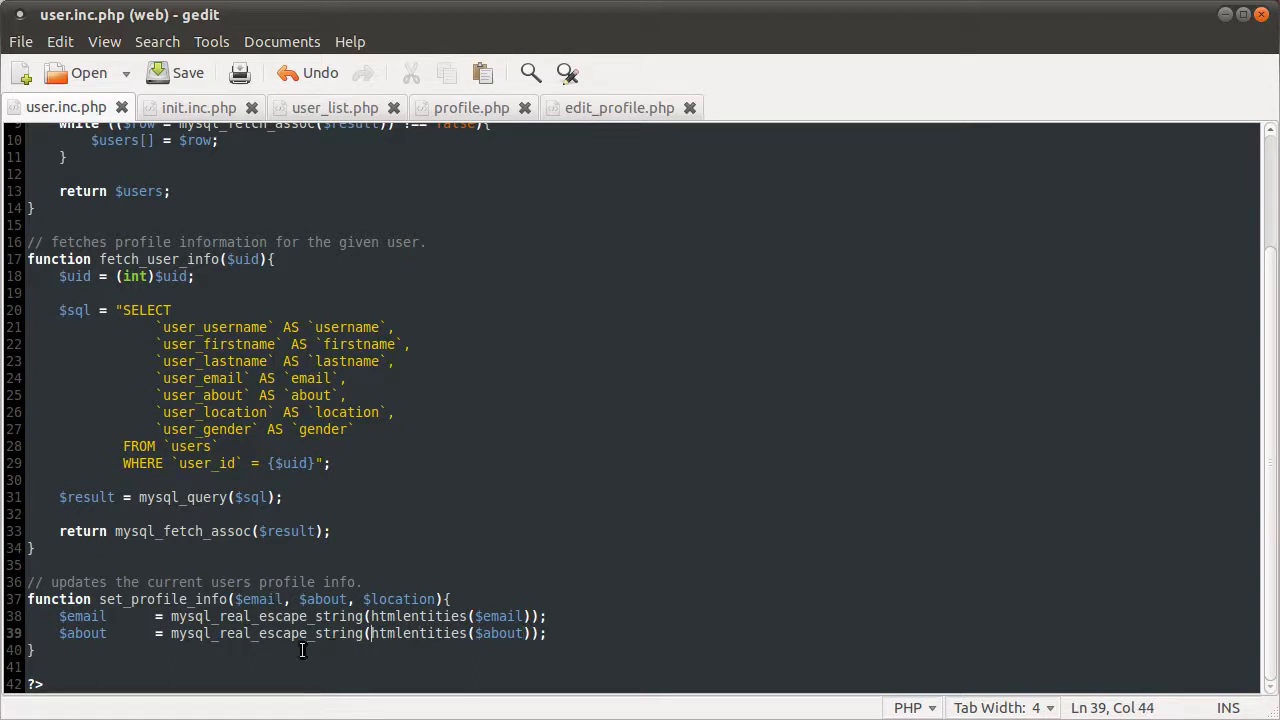
mouse_move(353, 665)
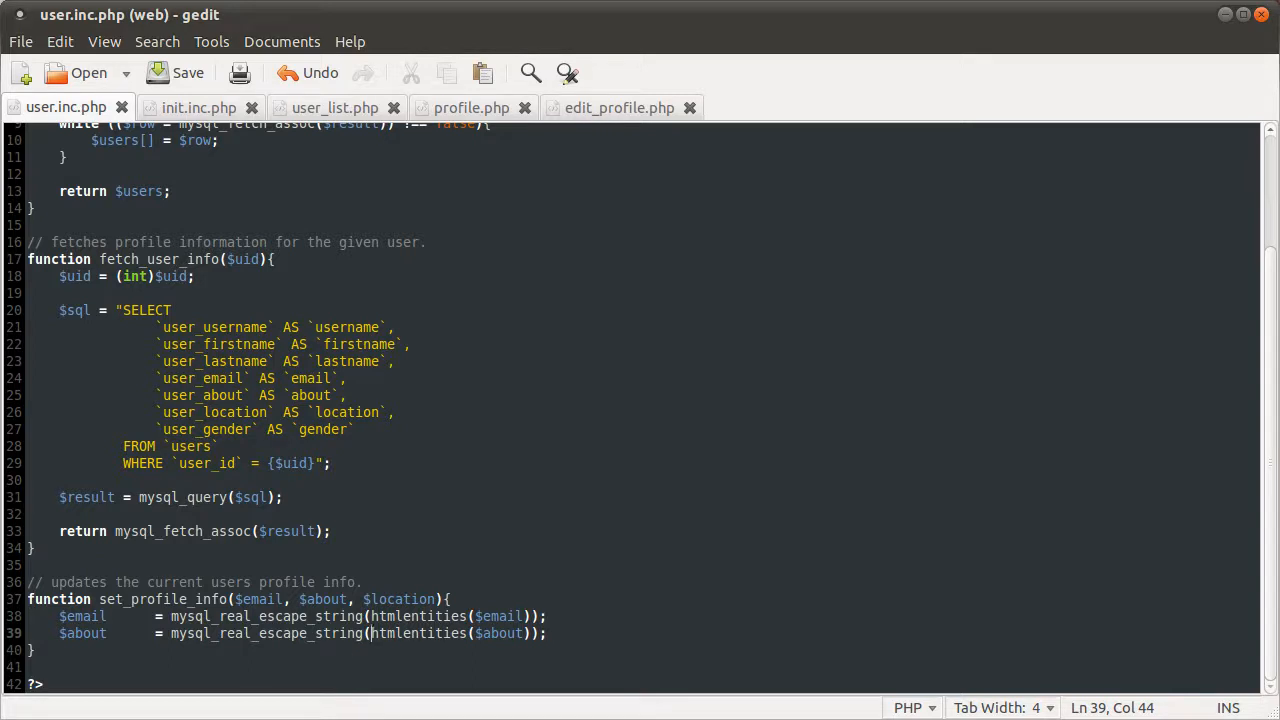
text(nl2br()
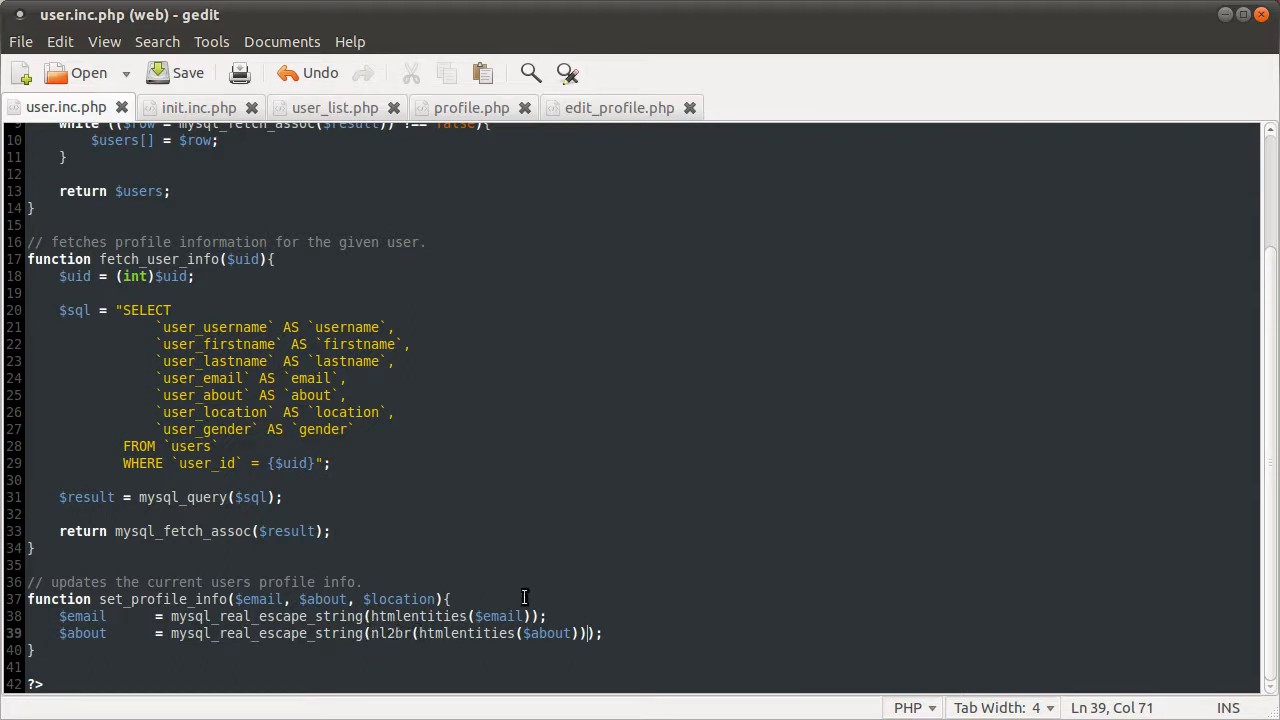
text();)
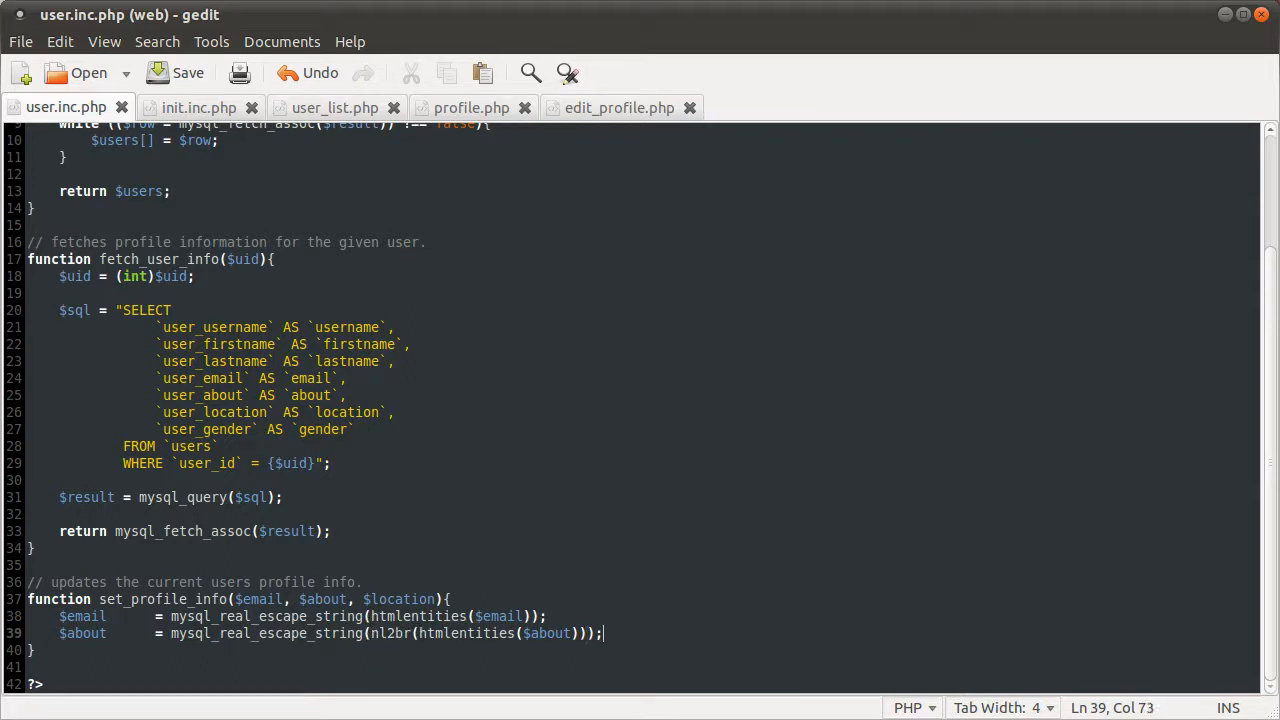
Begin line 40 as $location = mysql_real_escape_string($location
text($location)
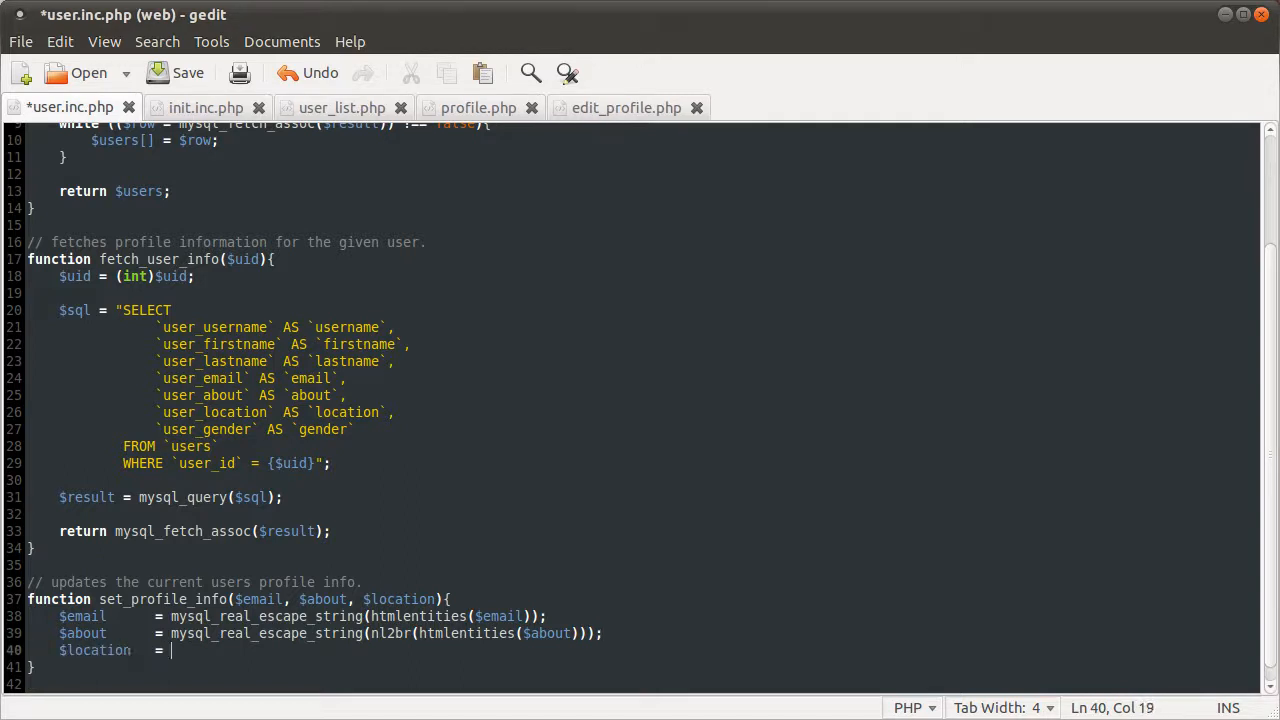
text(mysql_real_e)
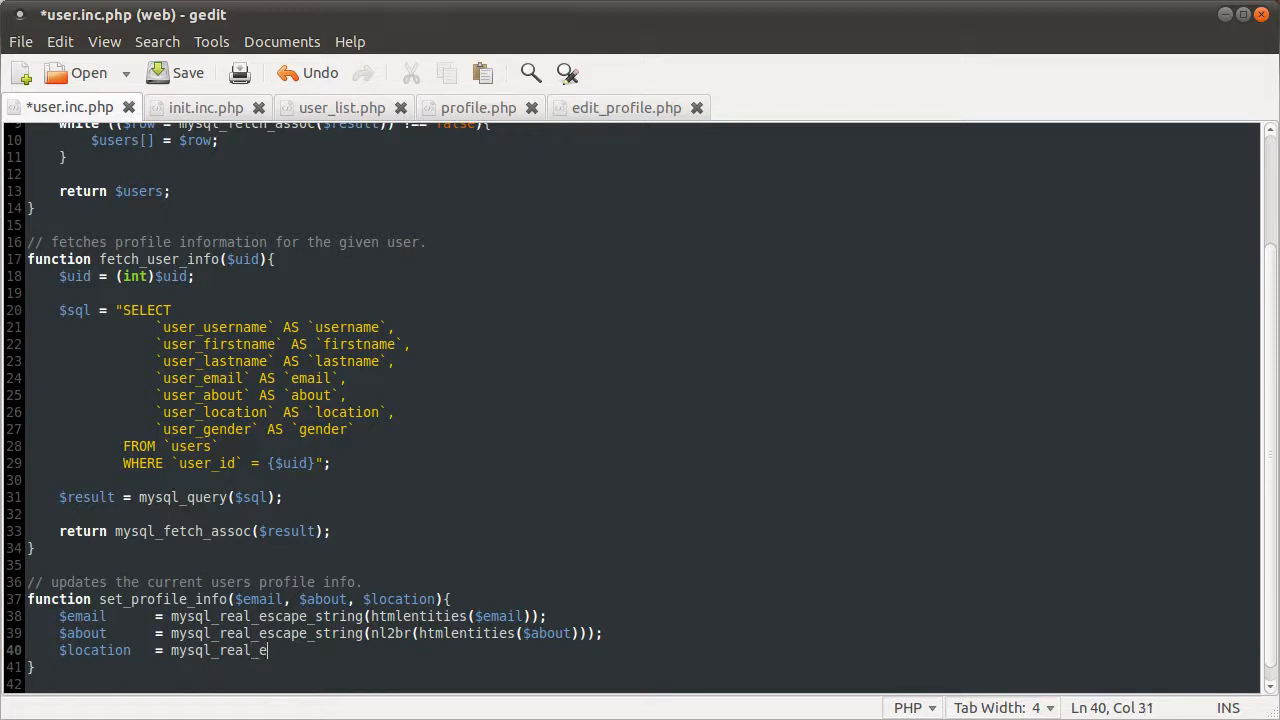
text(scape_string()
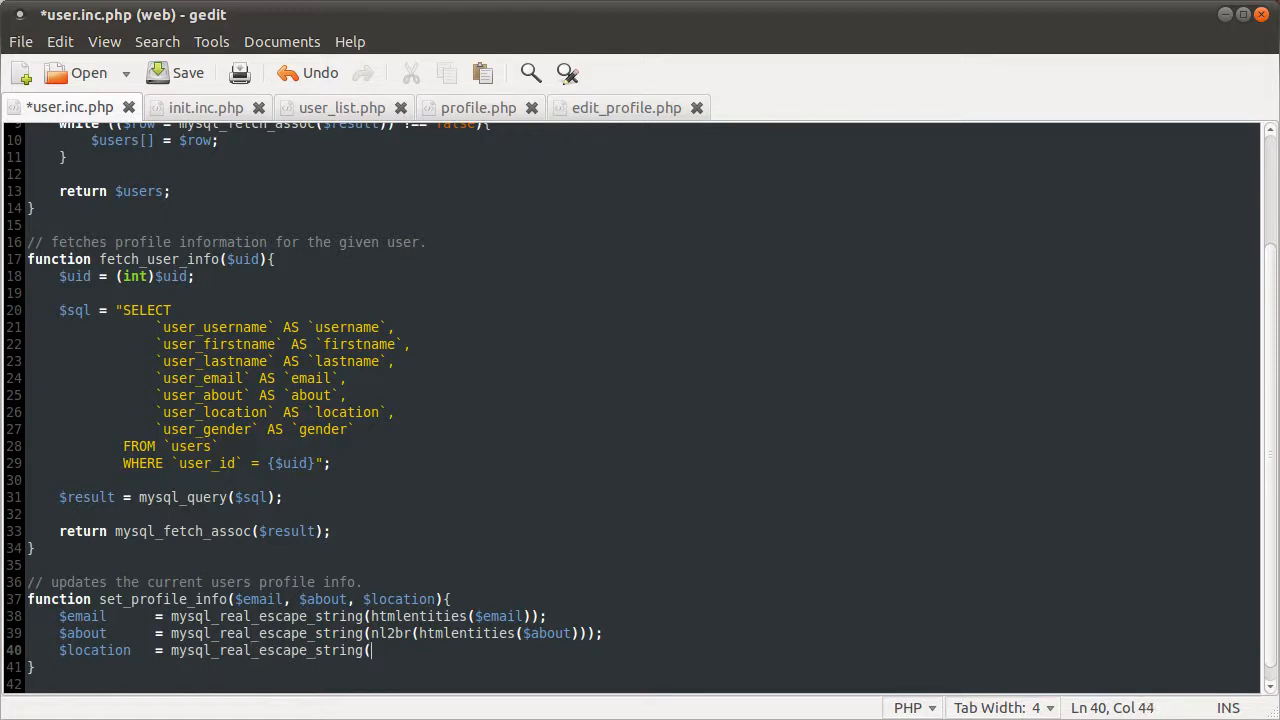
text($location);)
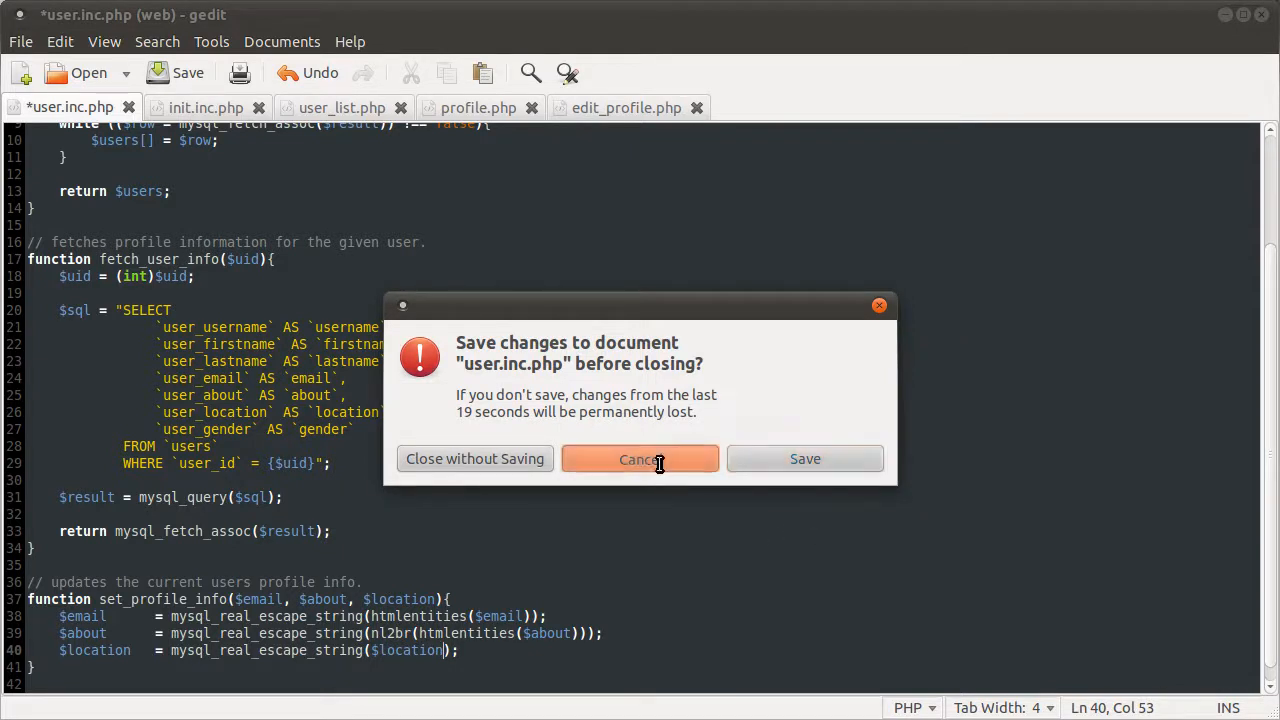
Cancel the close prompt, check edit_profile.php's set_profile_info call, then return to user.inc.php
click(805, 458)
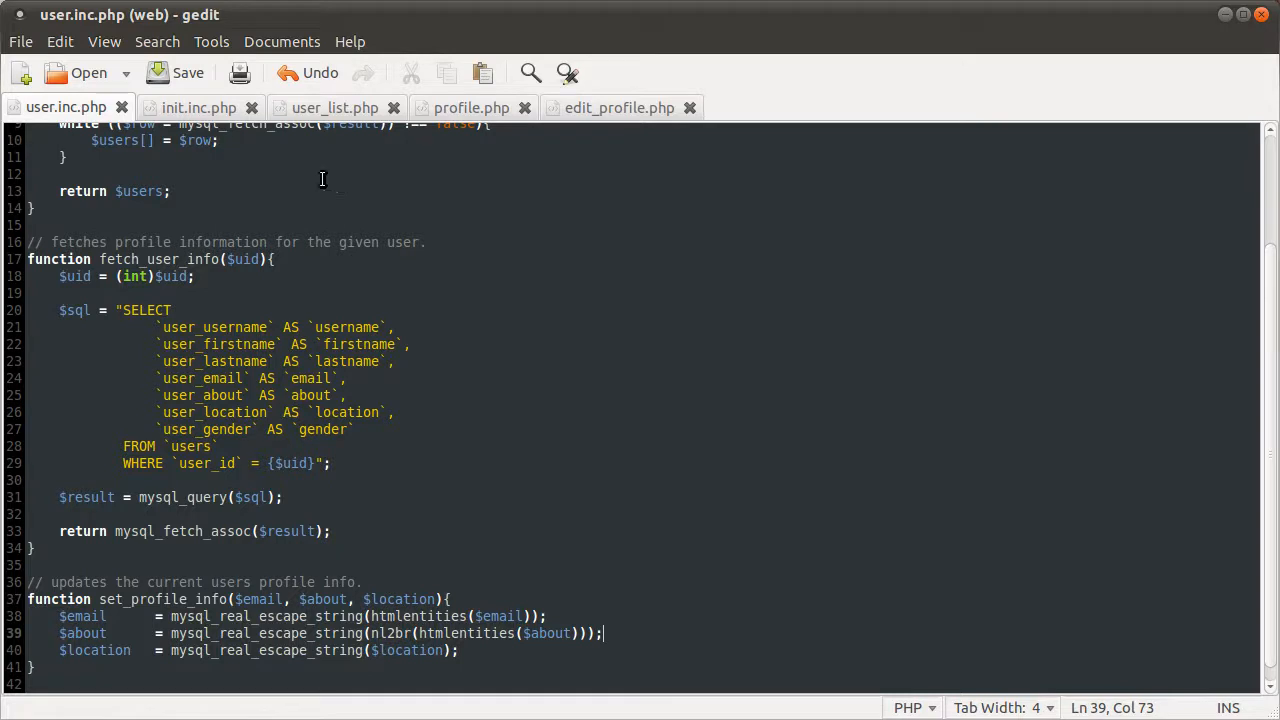
mouse_move(460, 115)
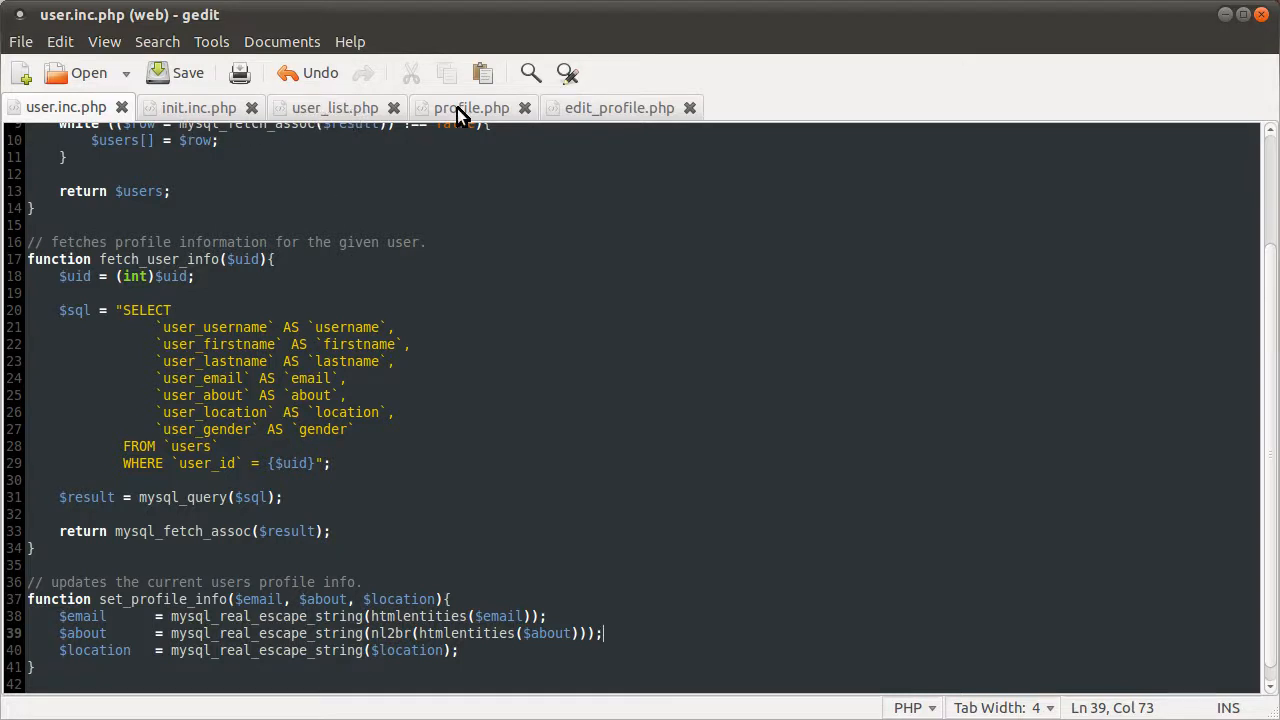
click(618, 107)
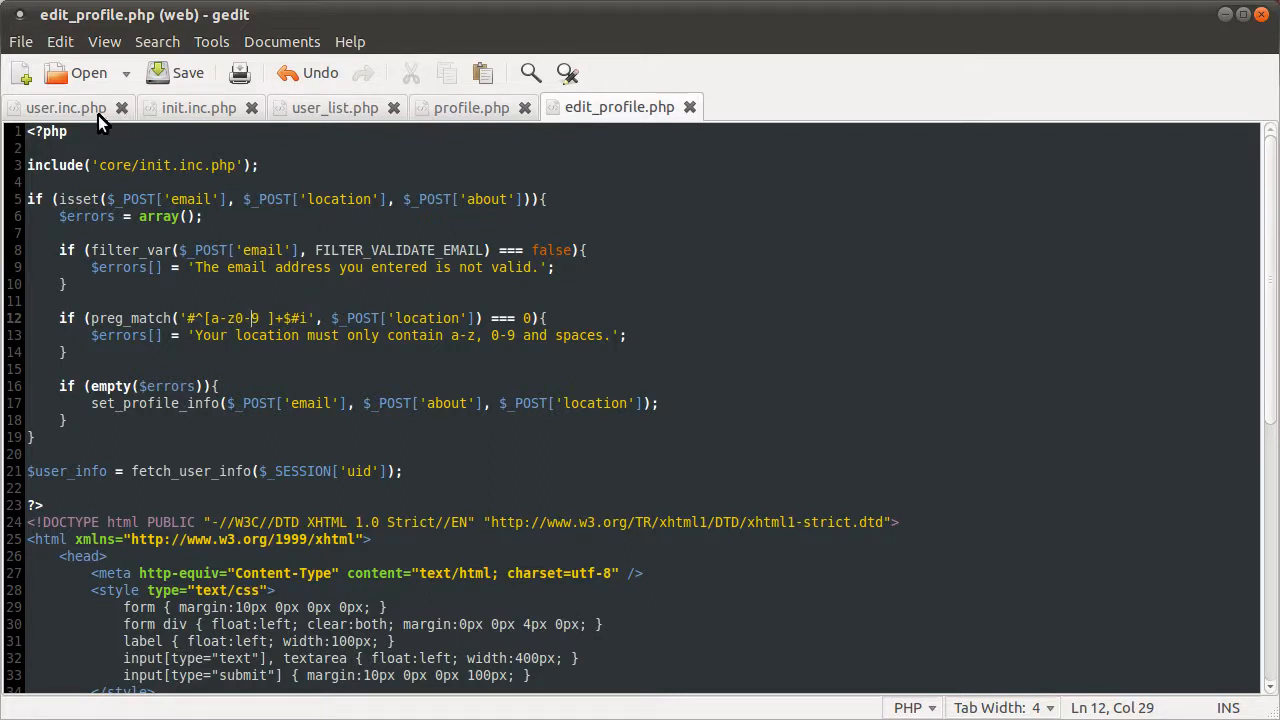
click(66, 107)
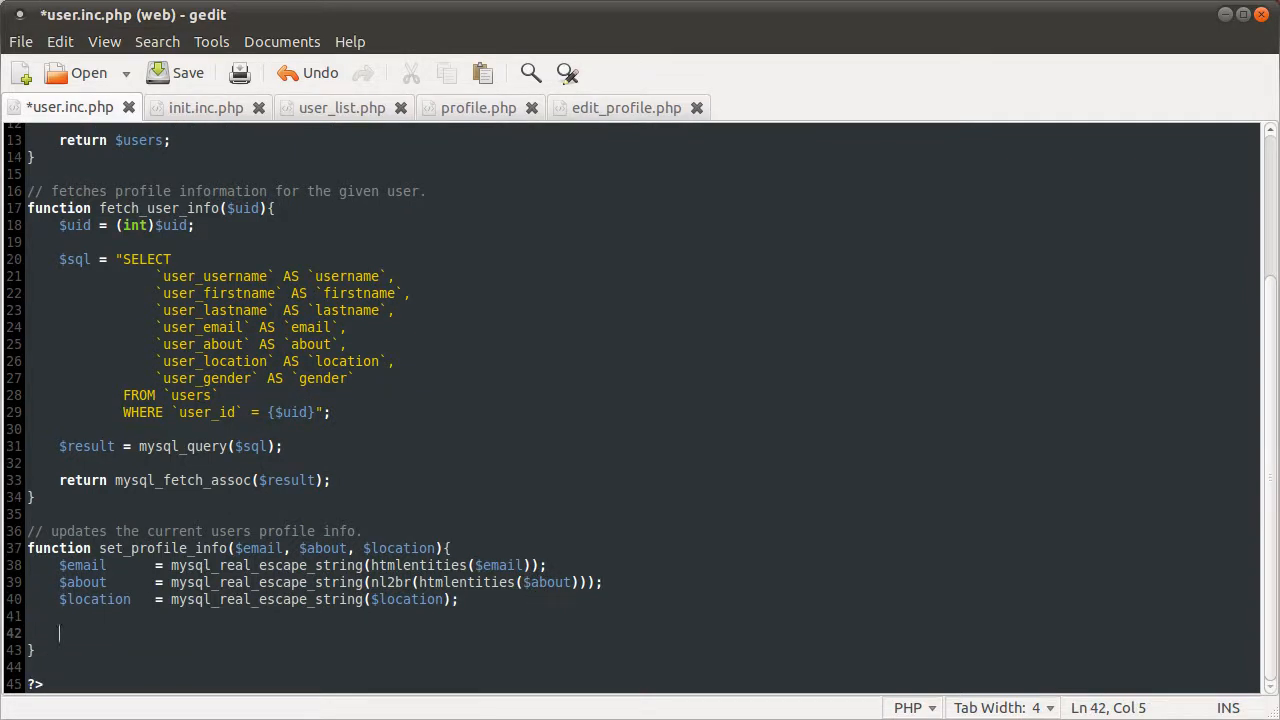
Start $sql = "UPDATE `users` SET ..." assigning the email and about values
text($sql)
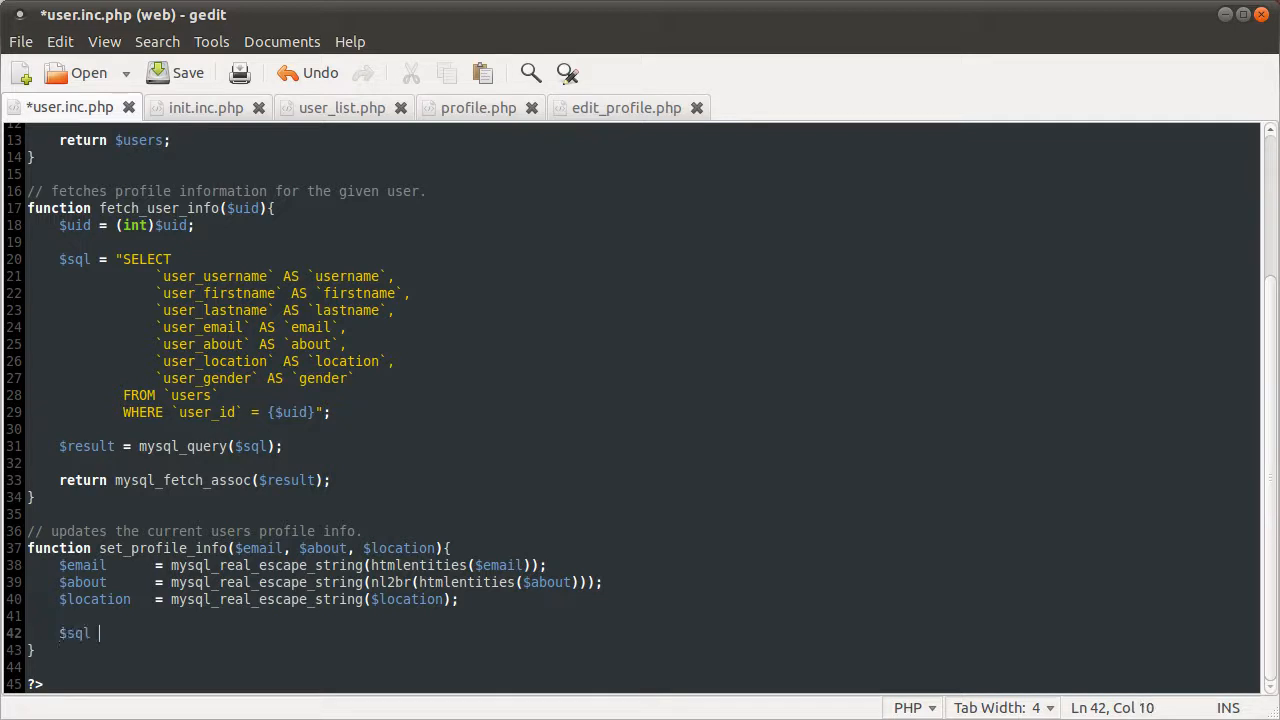
text(= "";)
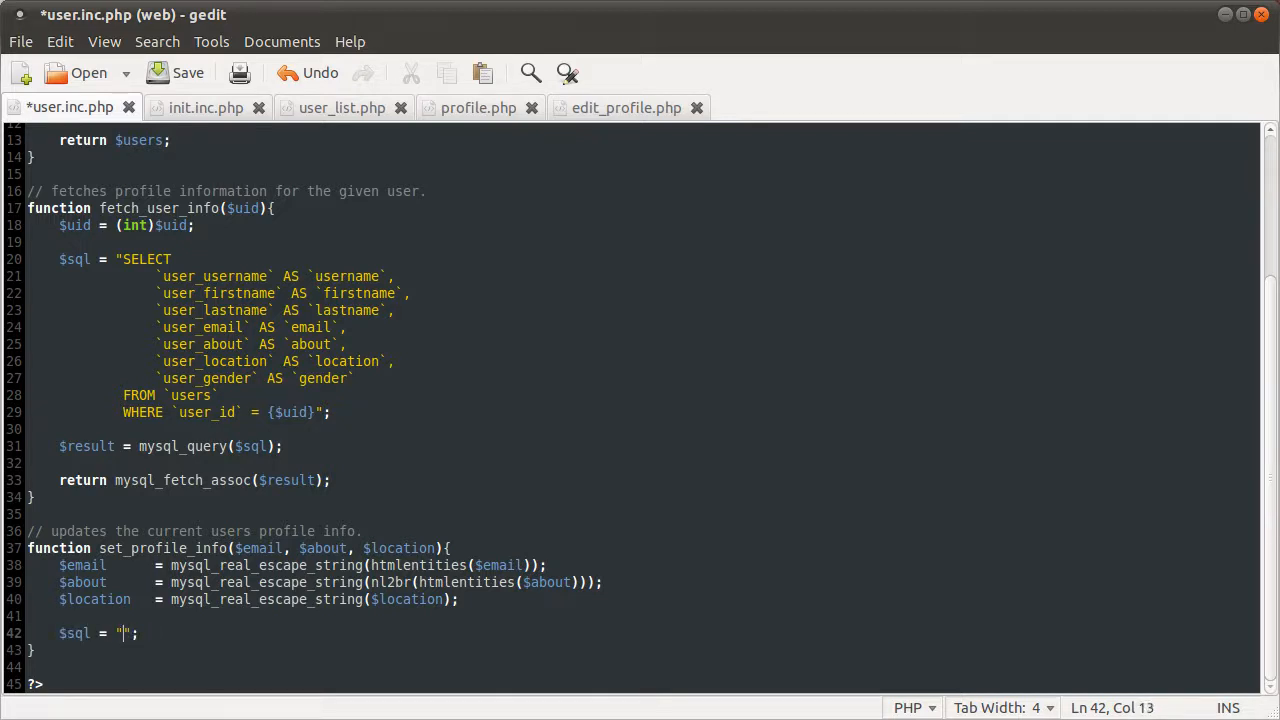
text(UPDATE)
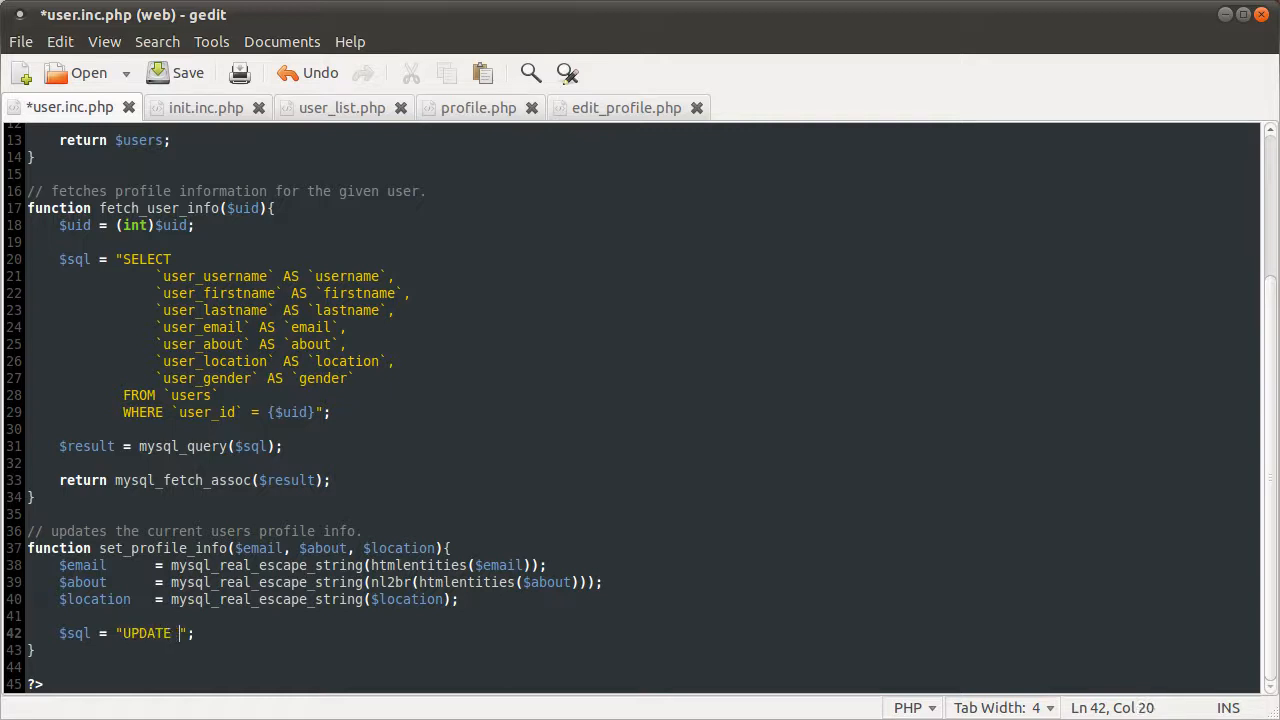
text(`users`)
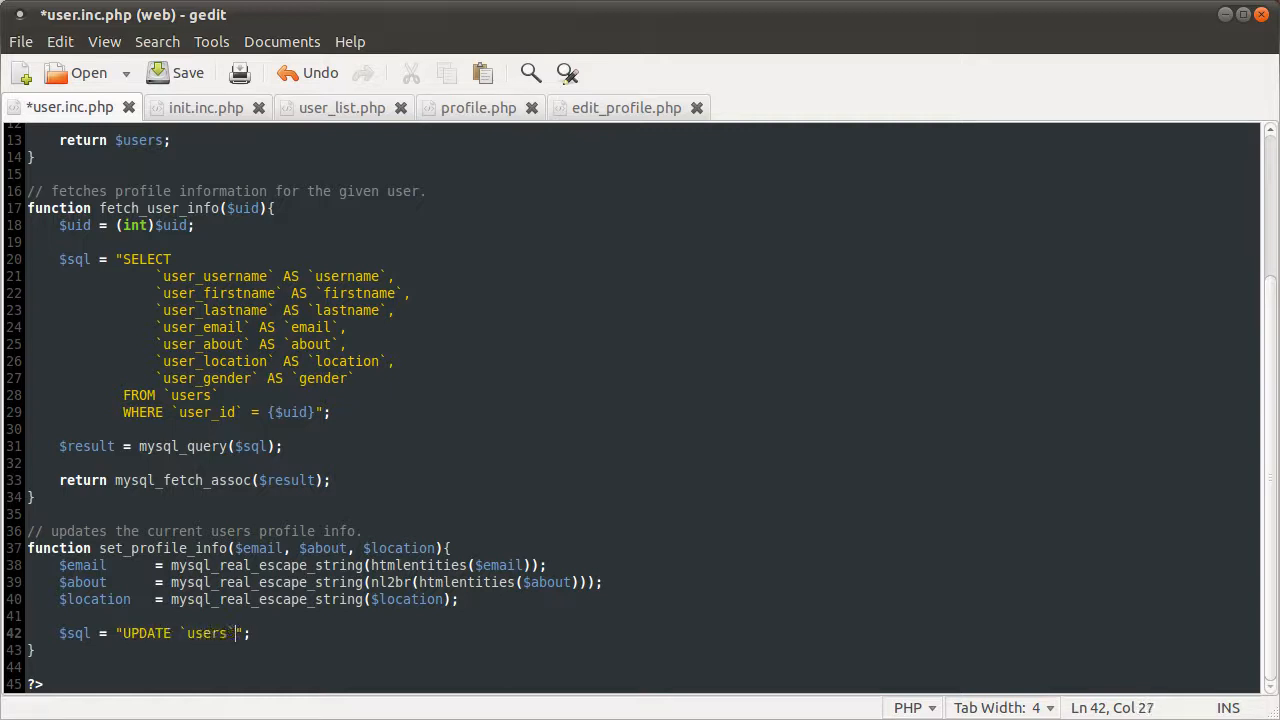
text(SET)
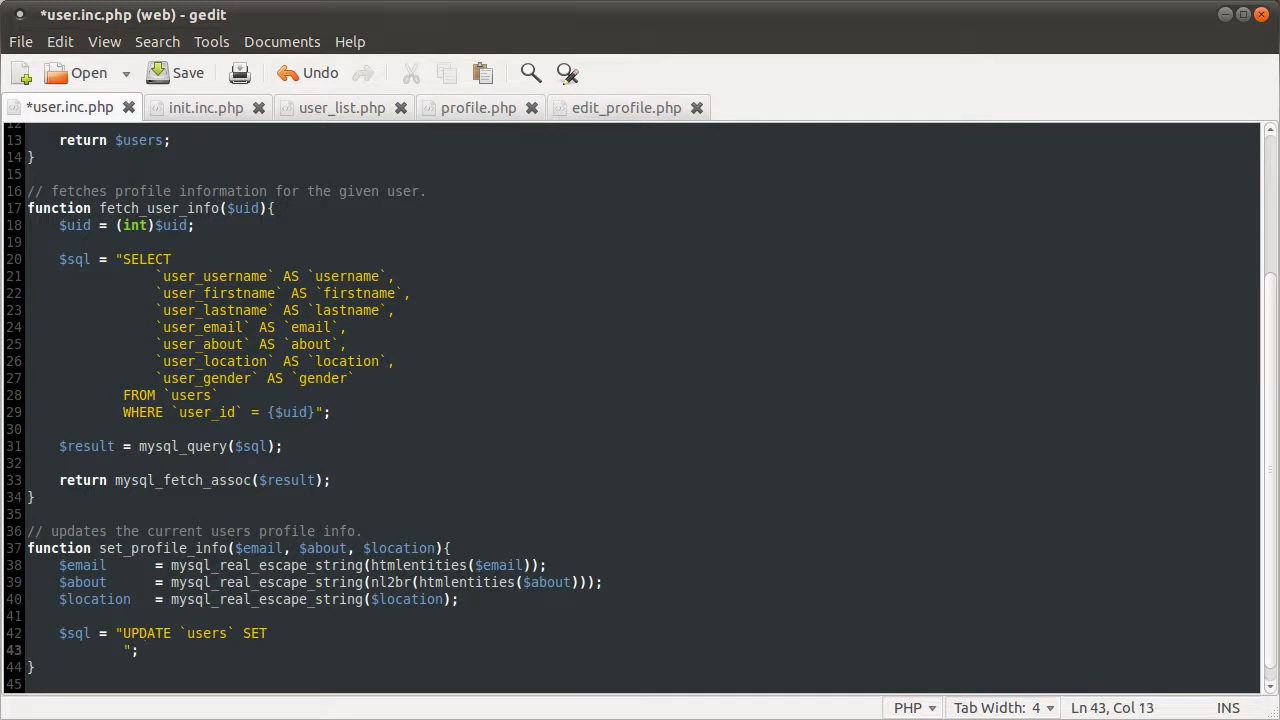
text(`user_email` = ')
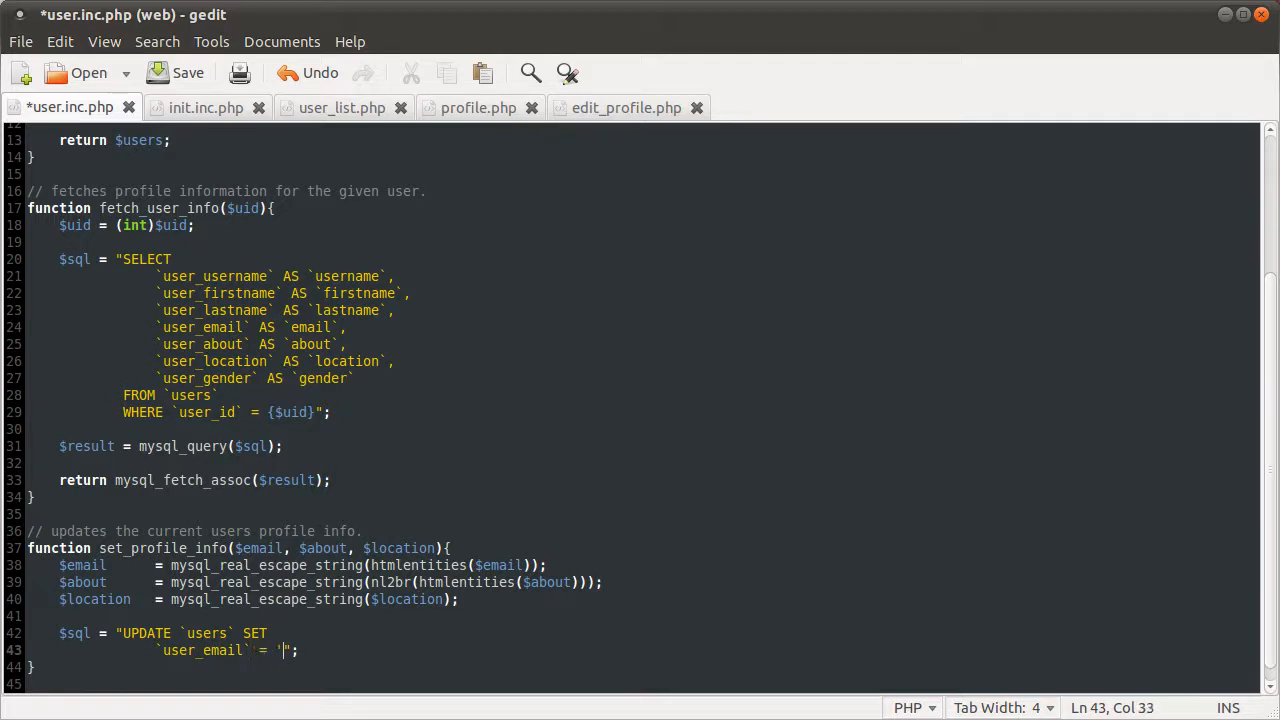
text({}')
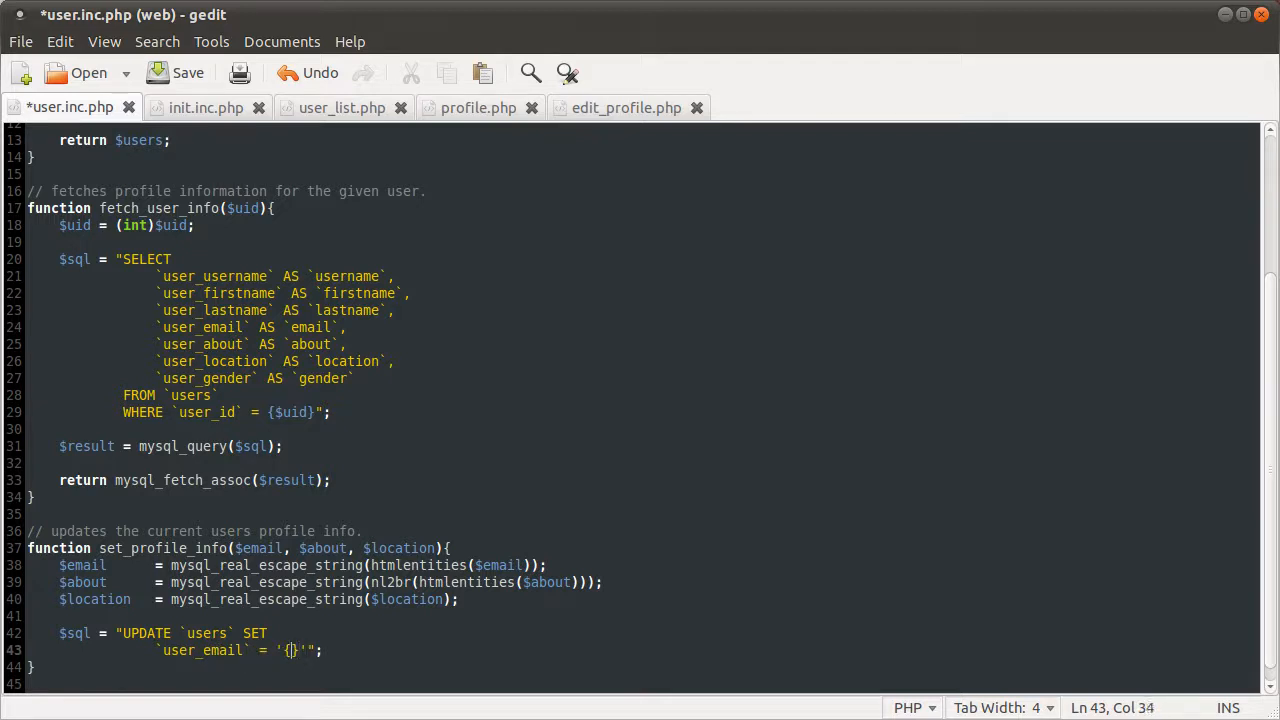
text($email)
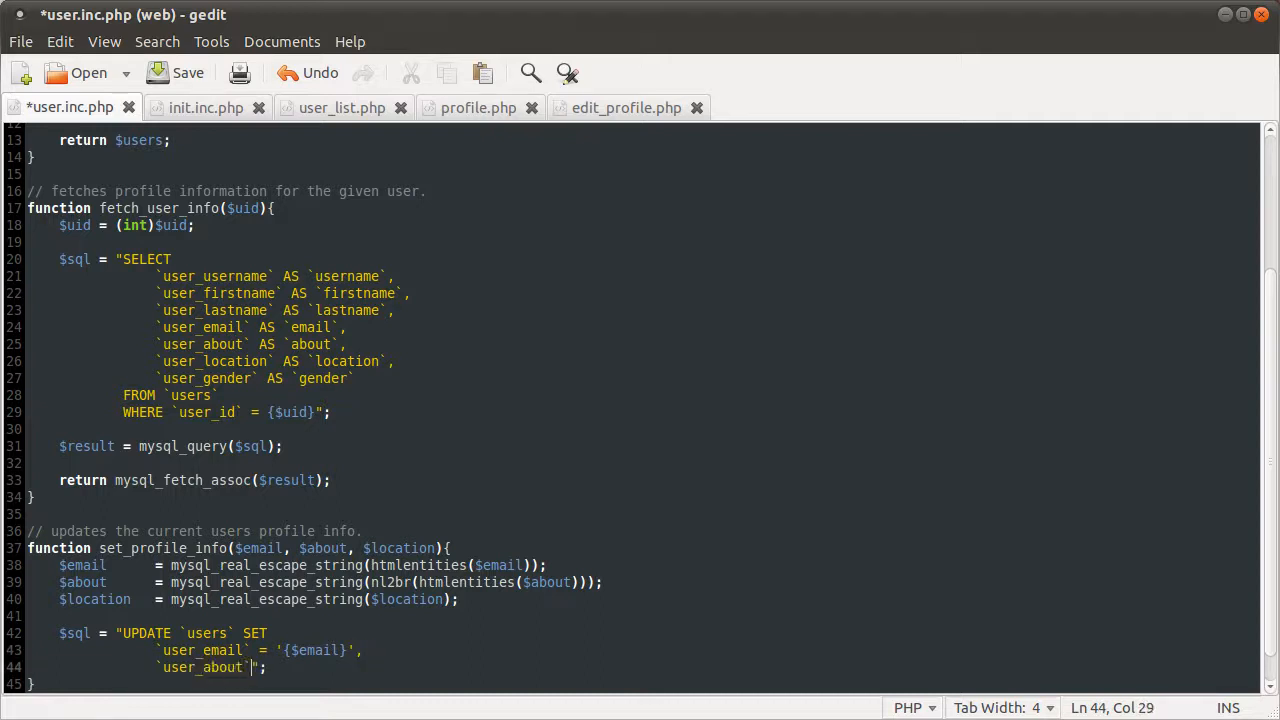
text(= '')
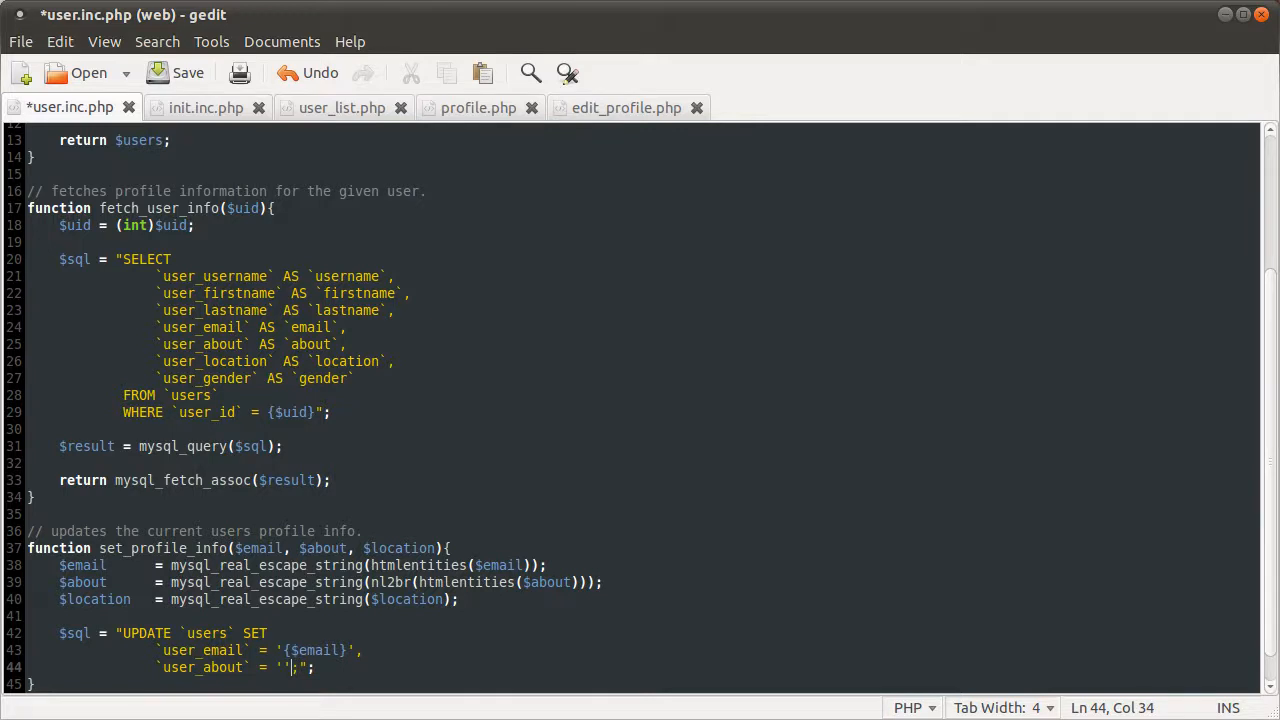
text({)
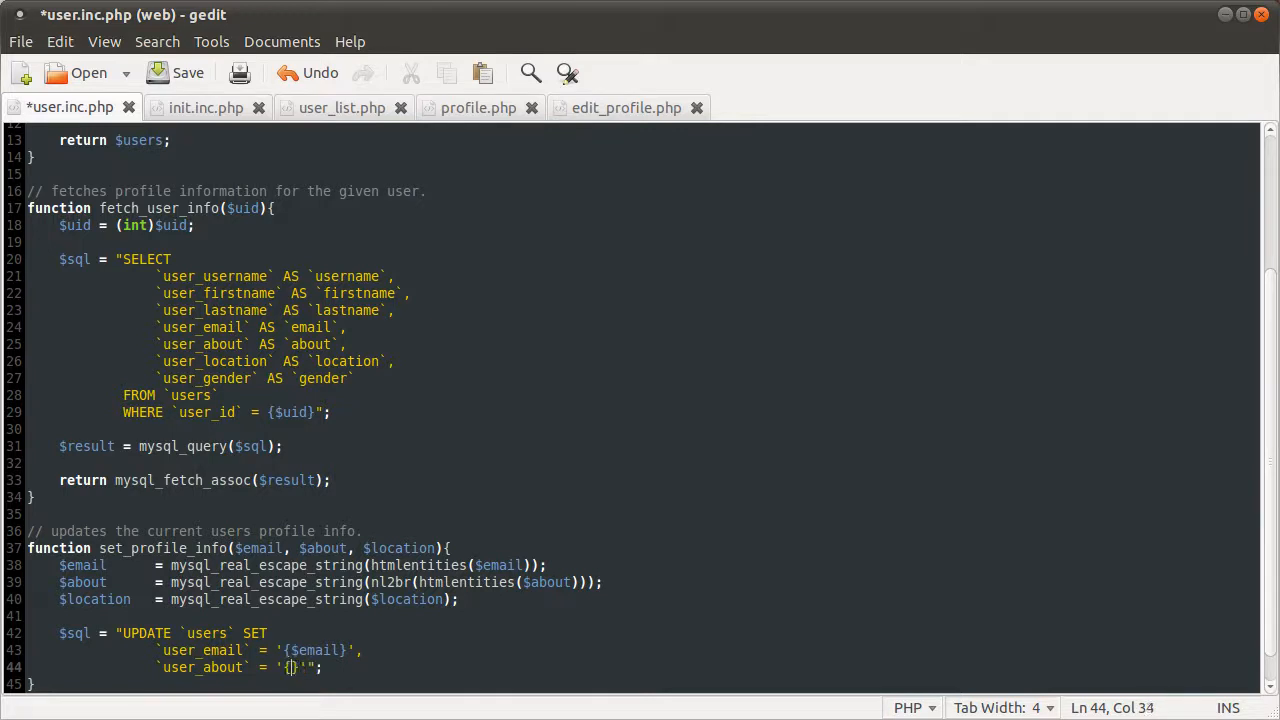
text($about)
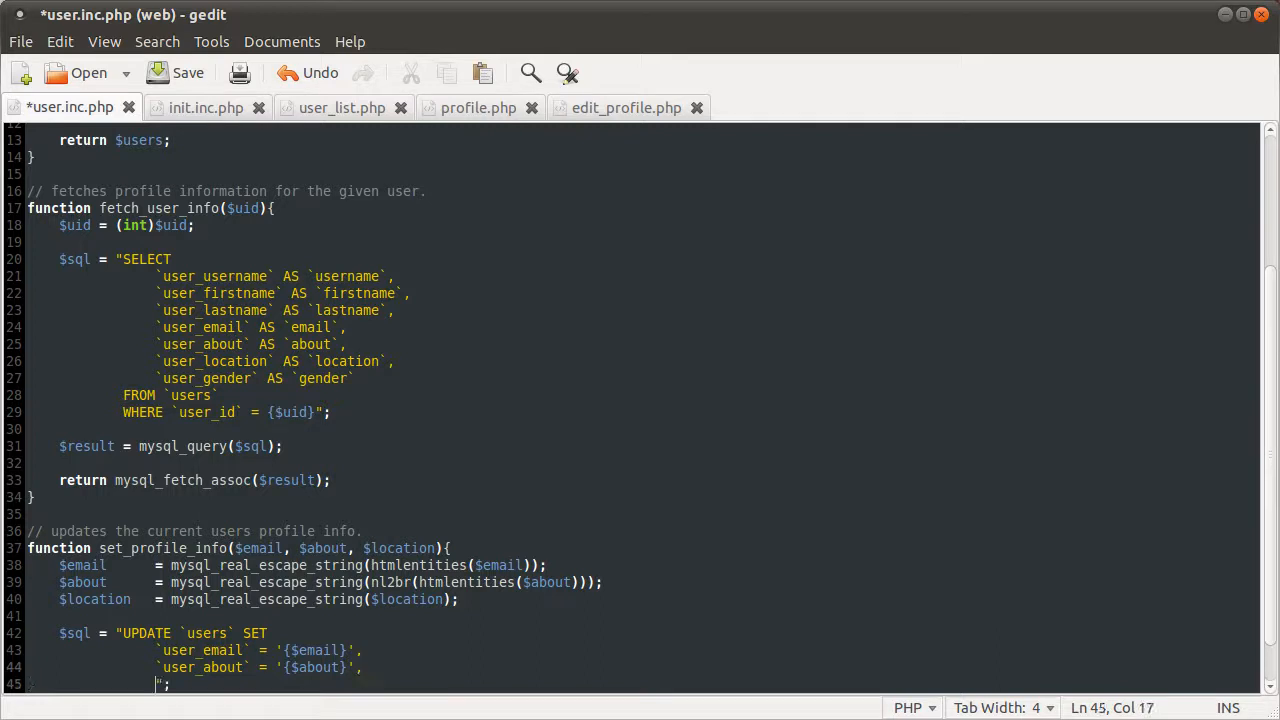
Add user_location = {$location} and WHERE `user_id` = {$_SESSION['uid']} to the query
scroll(down, 3)
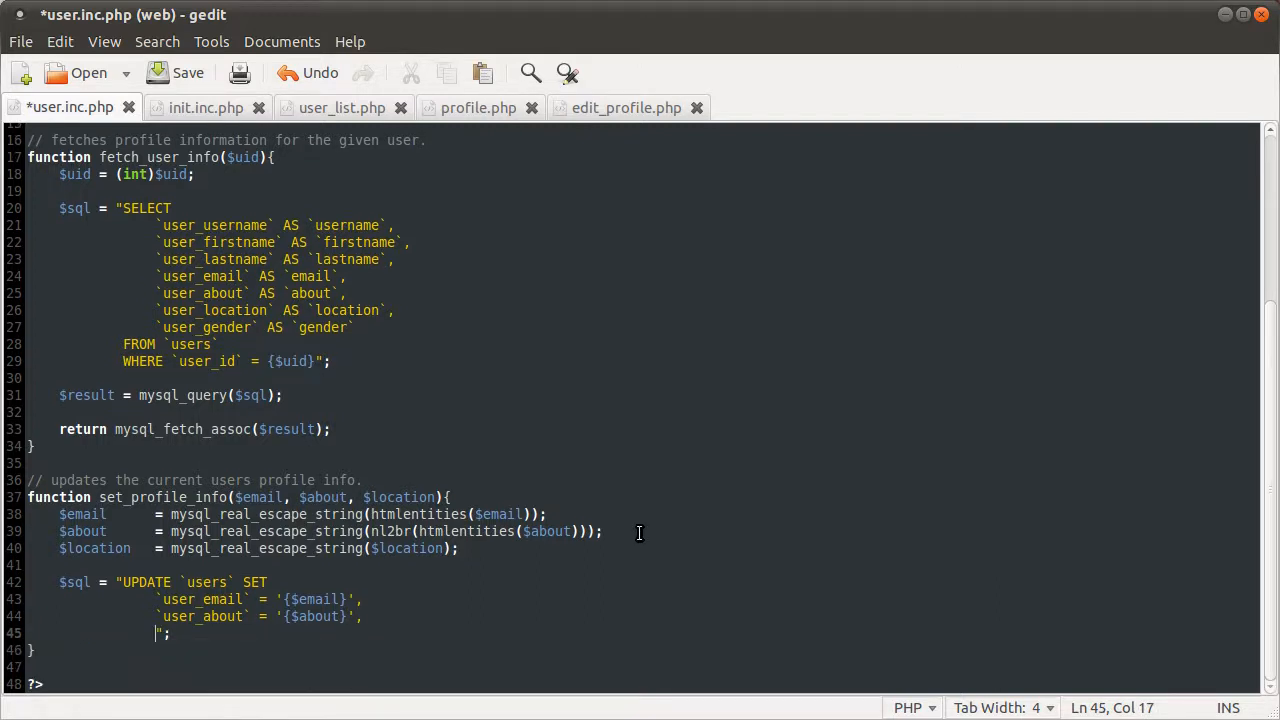
text(user_location` = ')
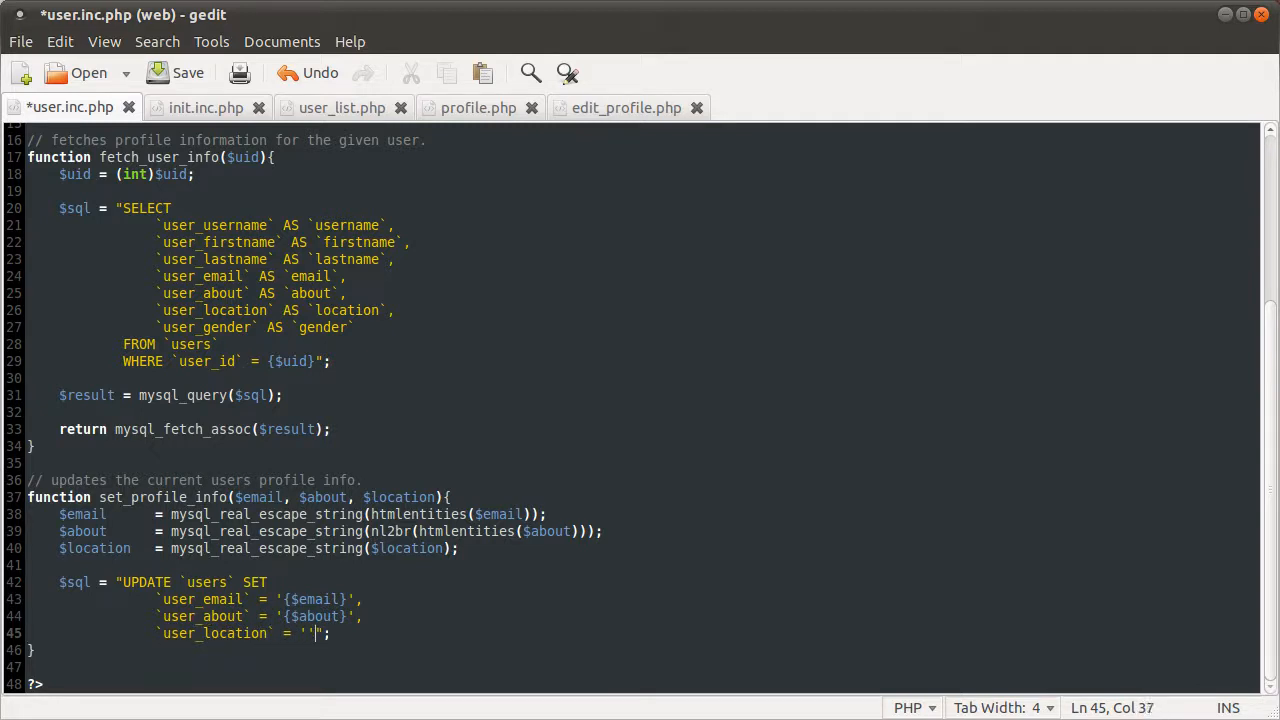
text({$)
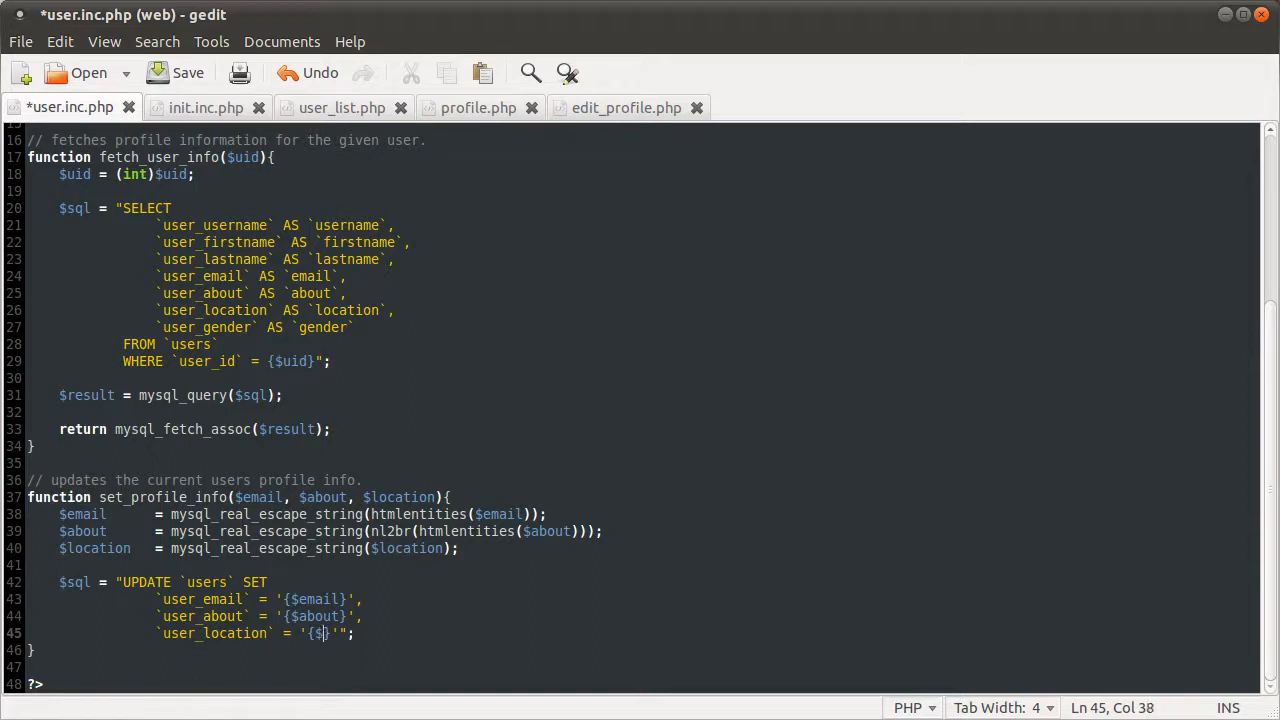
text(location)
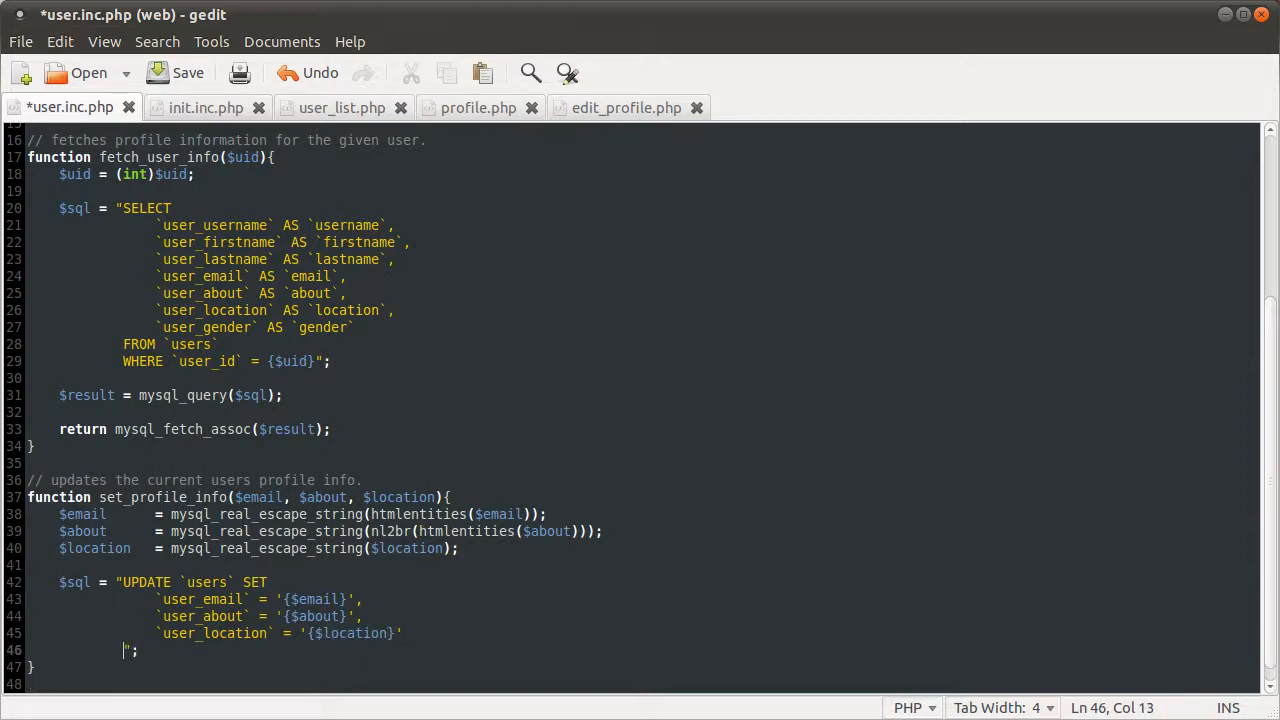
text(WHERE `us`)
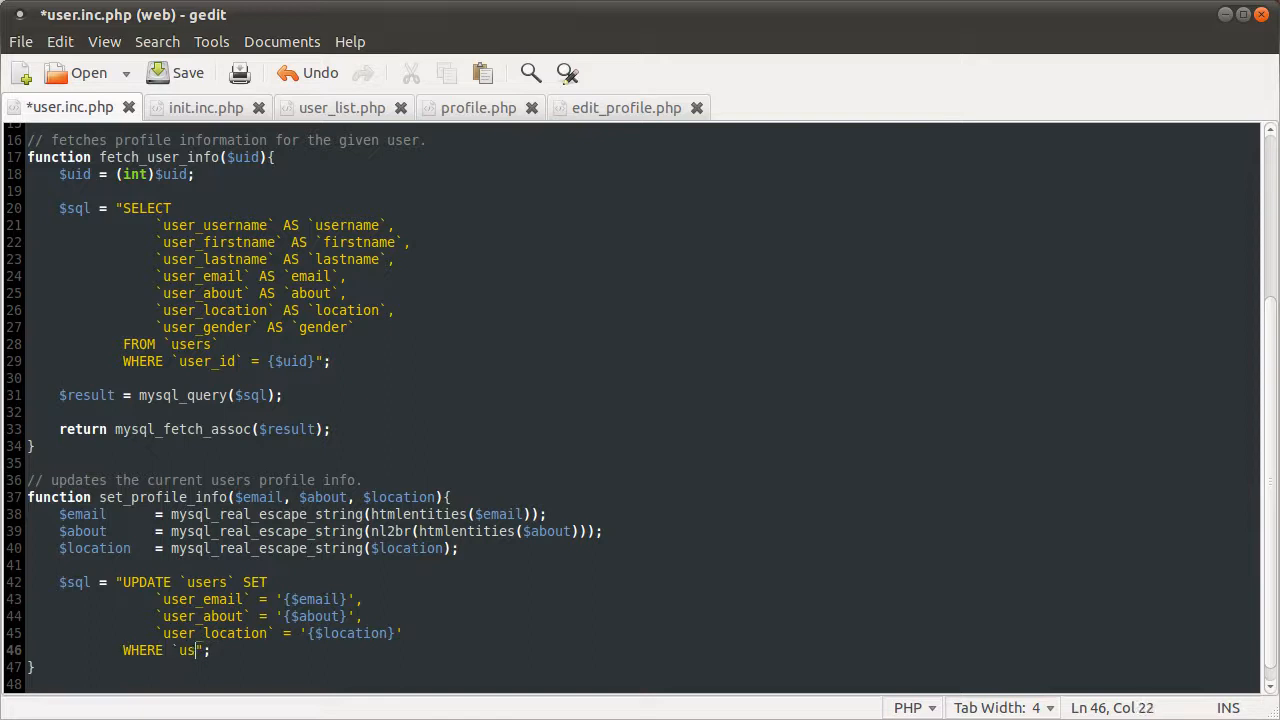
text(er_id` = {)
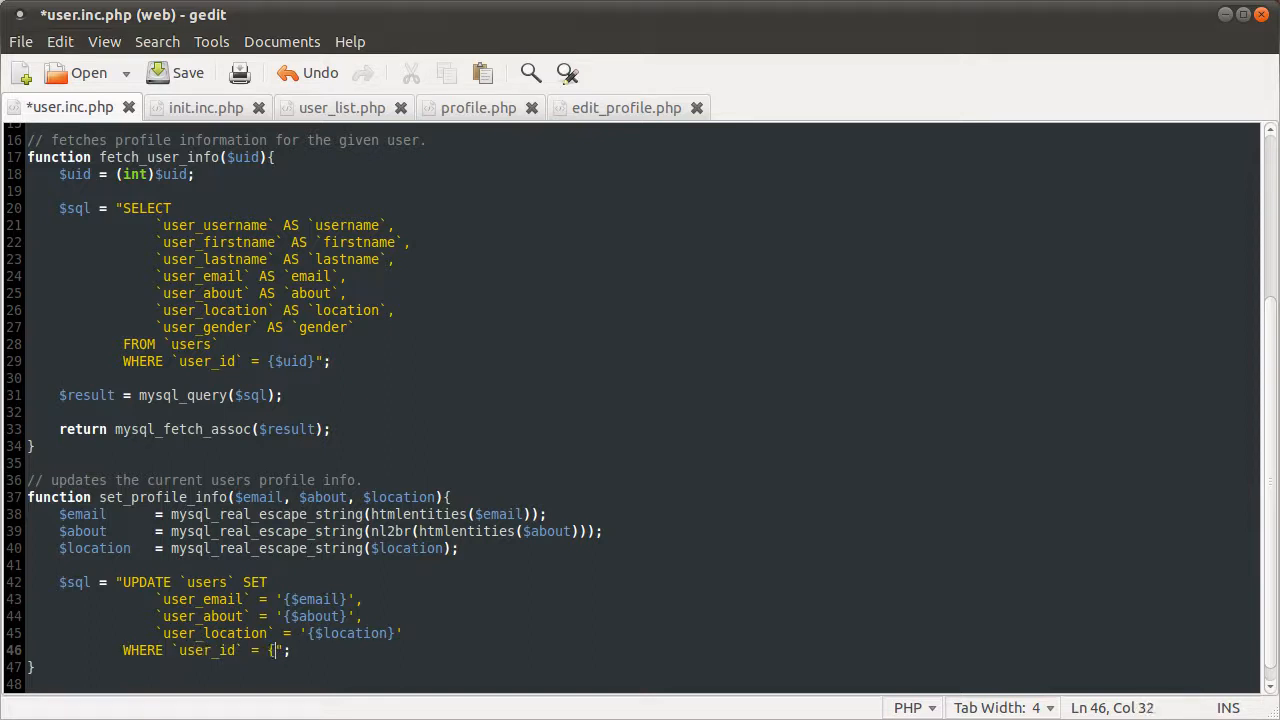
text($_SESSION['uid)
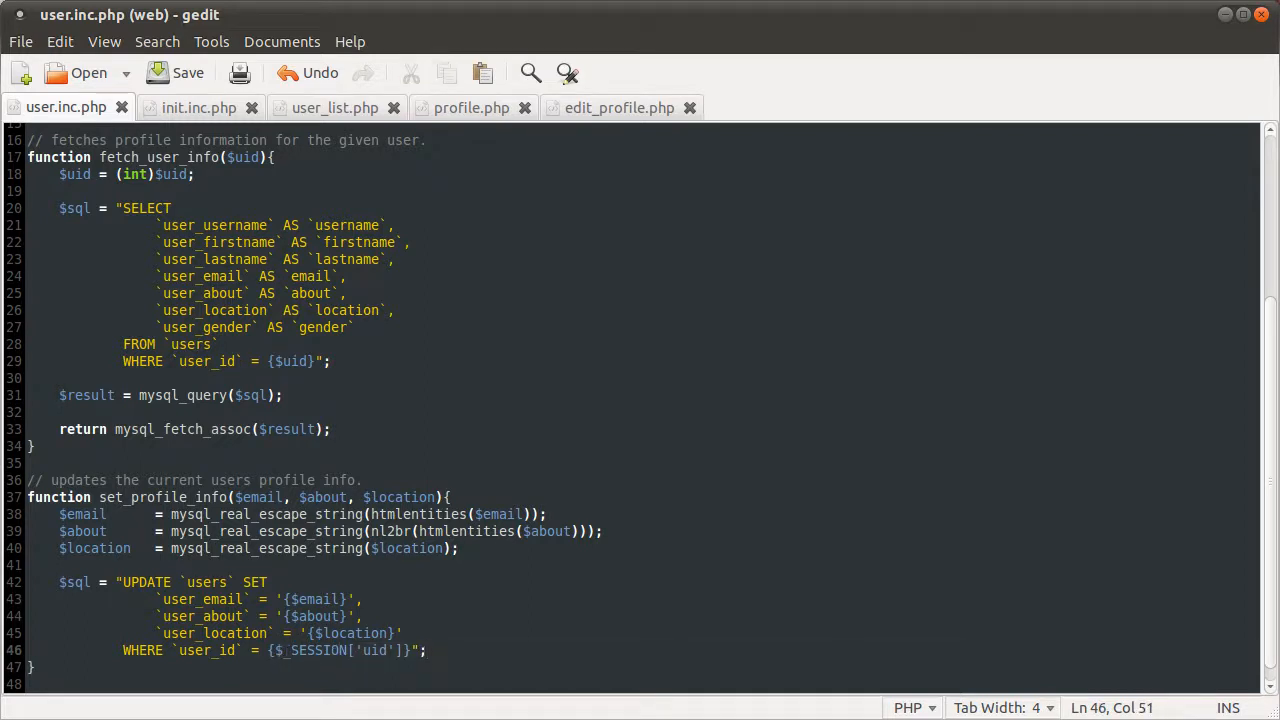
Add mysql_query($sql); below the UPDATE query string in set_profile_info
text(m)
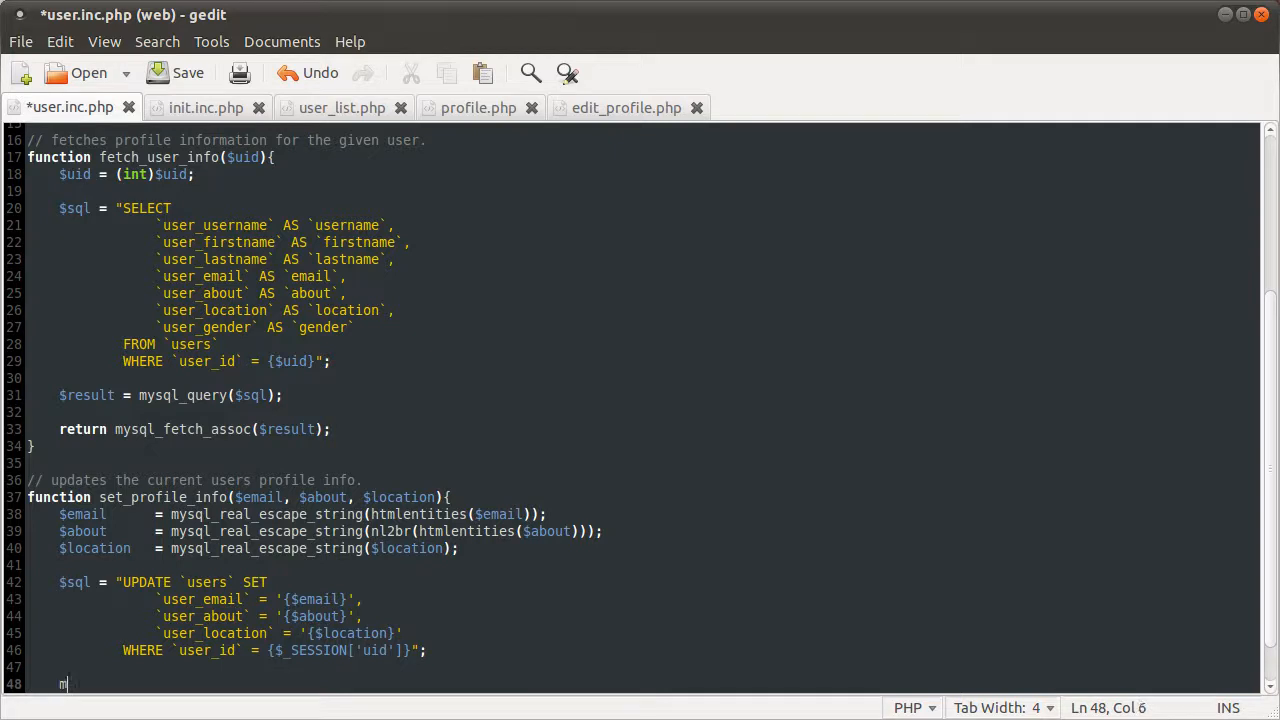
text(ysql_qu)
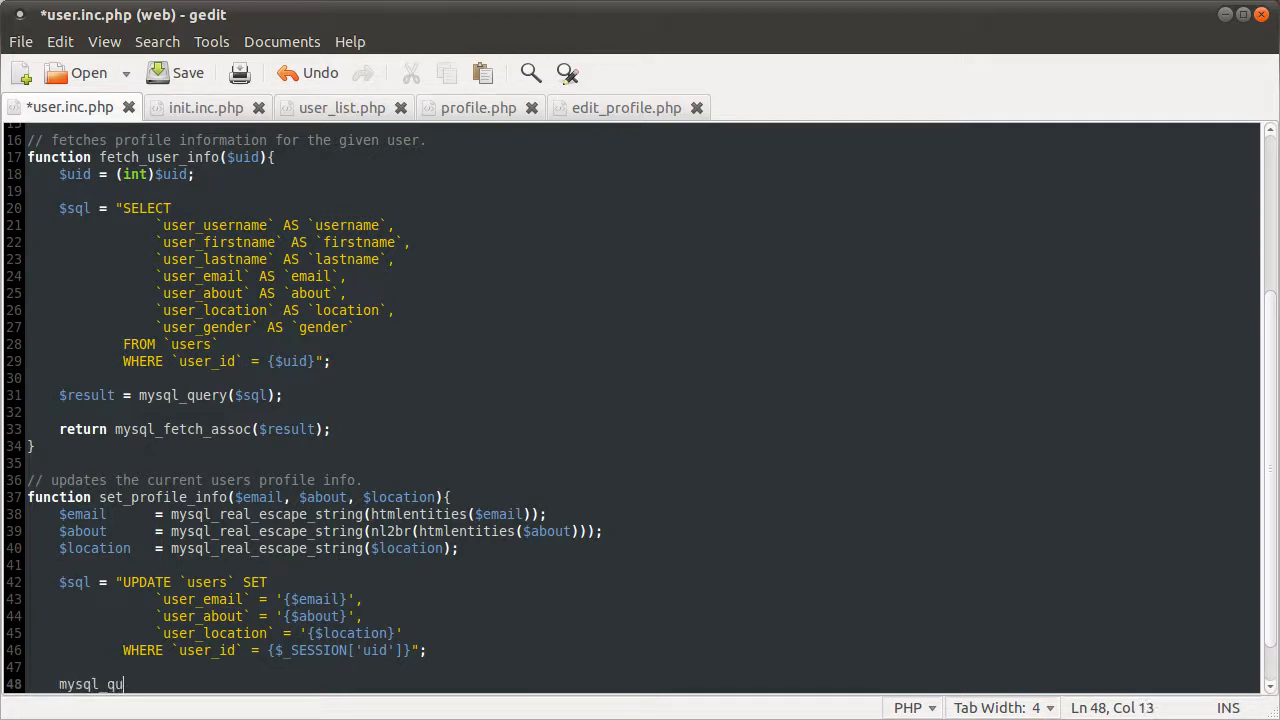
text(ery();)
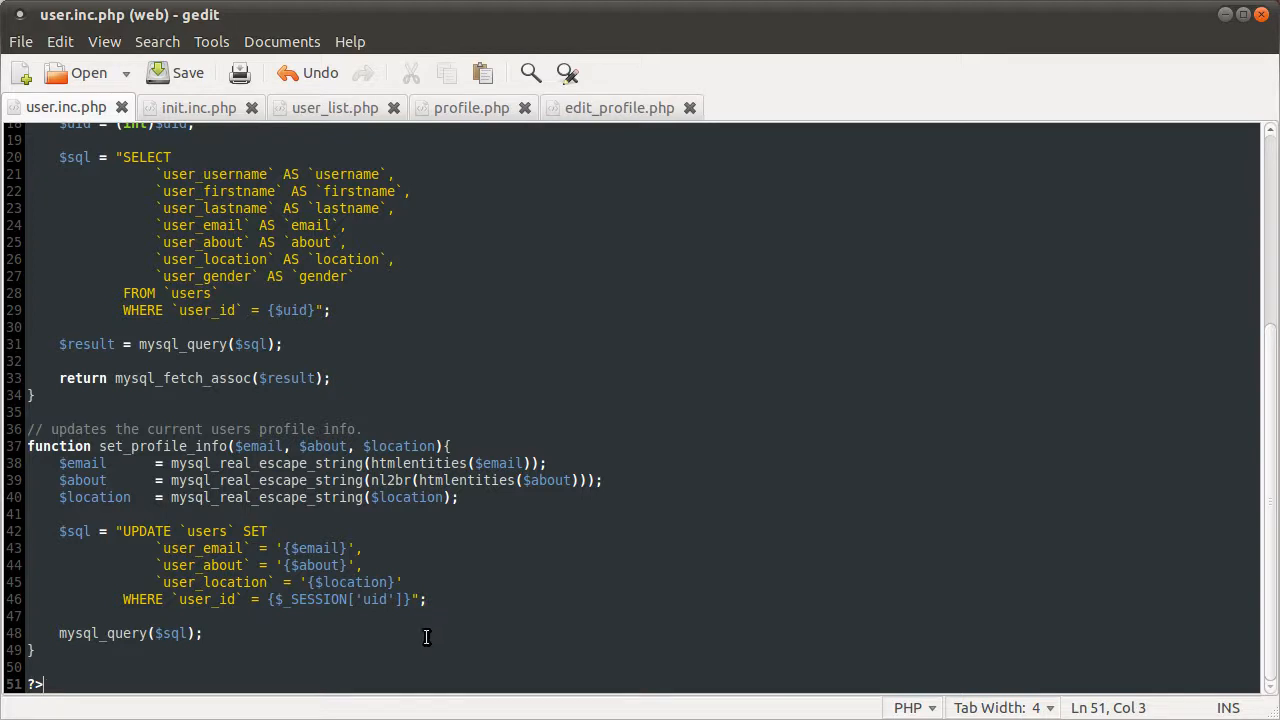
mouse_move(268, 346)
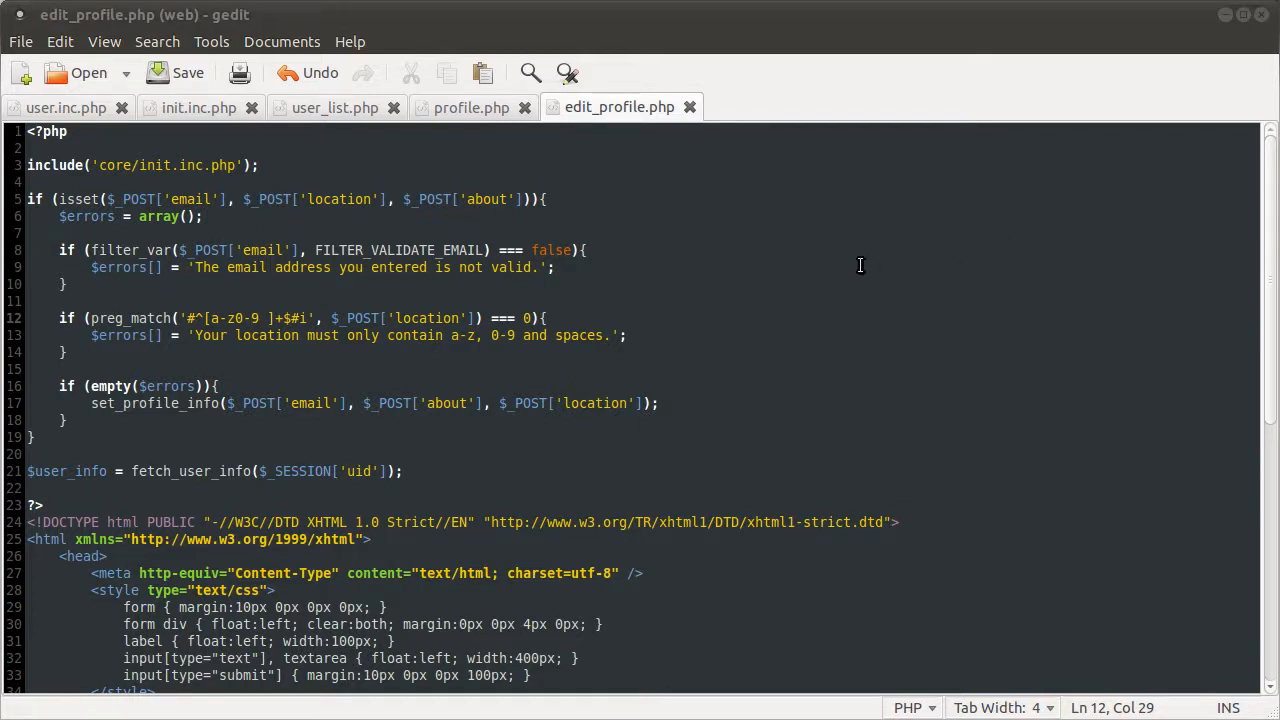
mouse_move(125, 451)
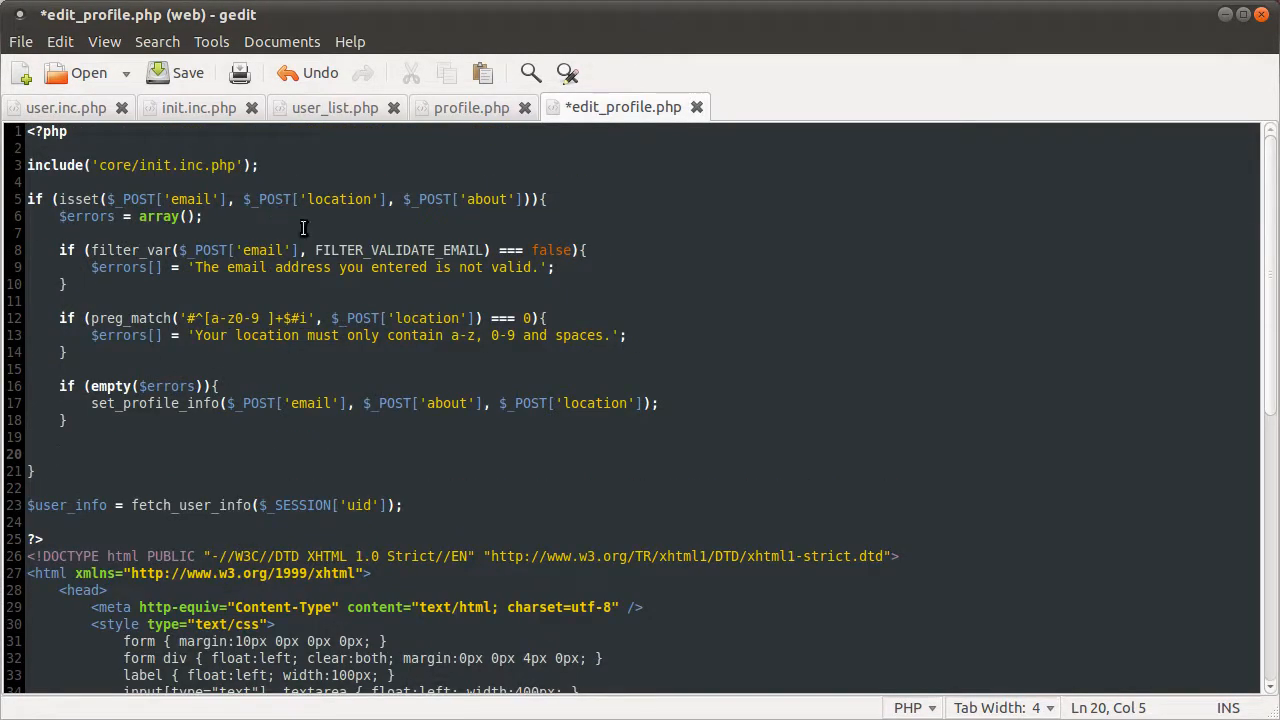
Insert blank lines below the if (empty($errors)) block and scroll through the HTML template
click(60, 454)
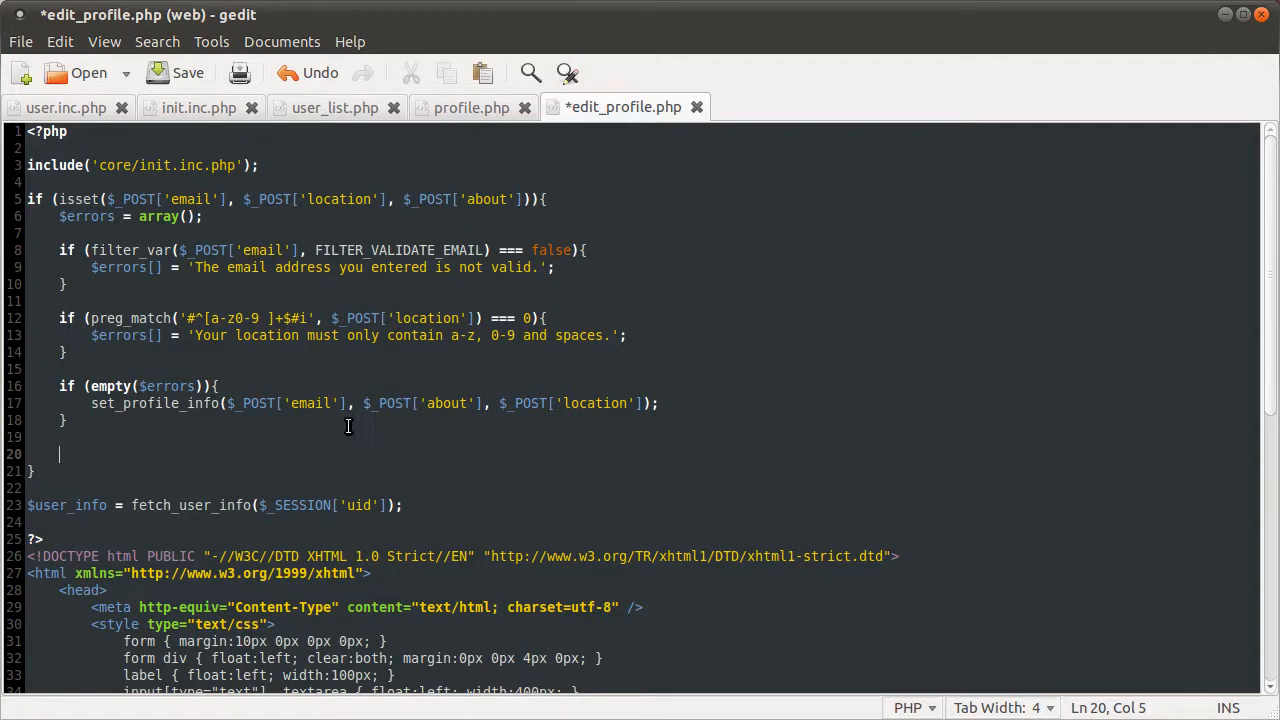
mouse_move(297, 452)
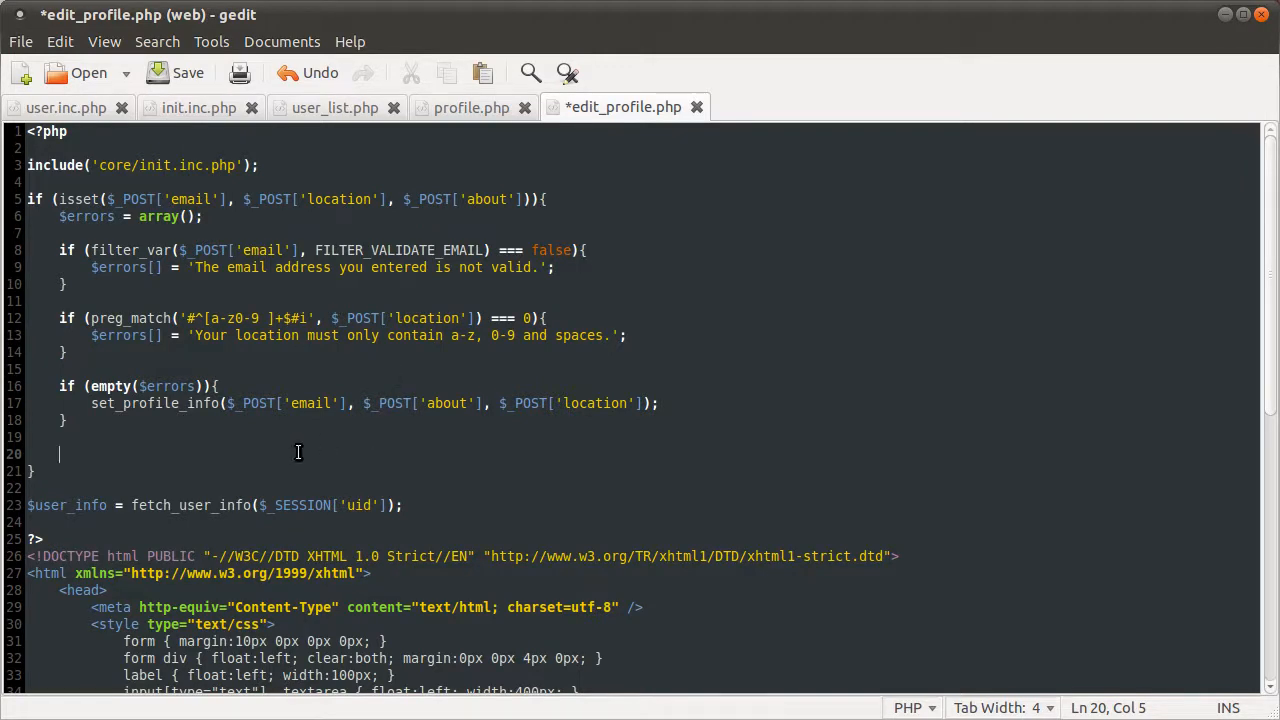
scroll(down, 3)
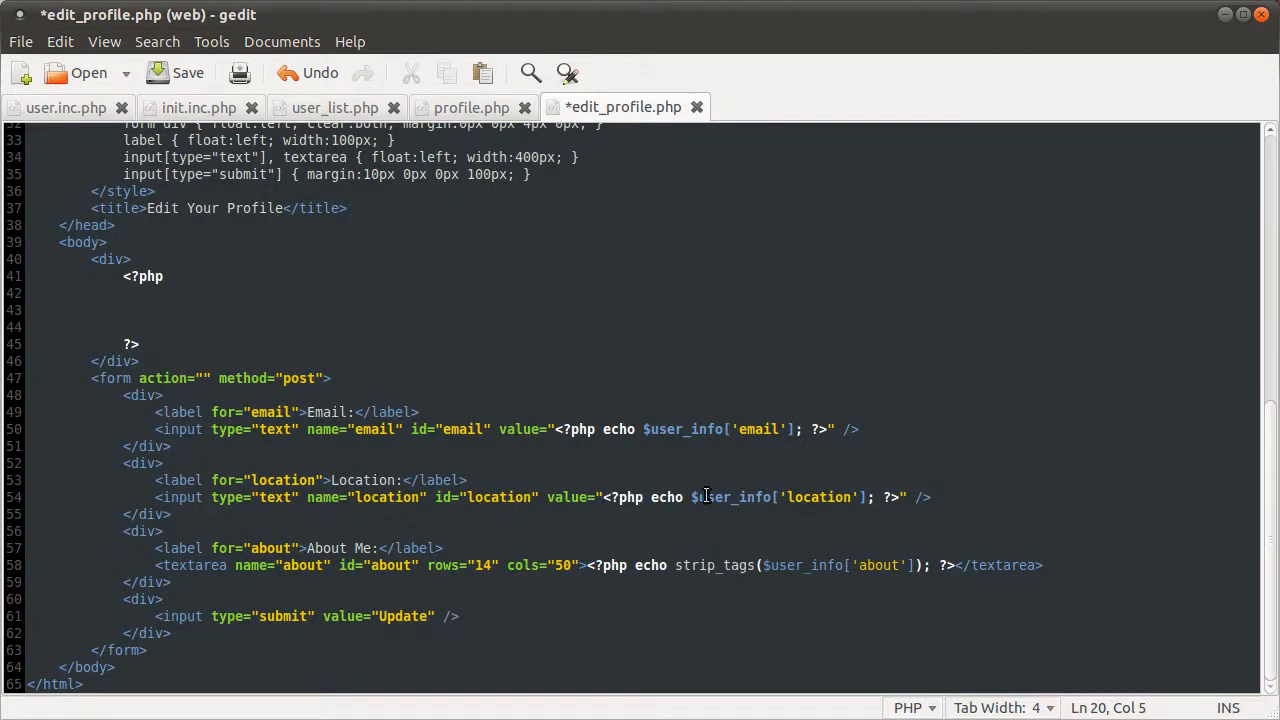
mouse_move(383, 497)
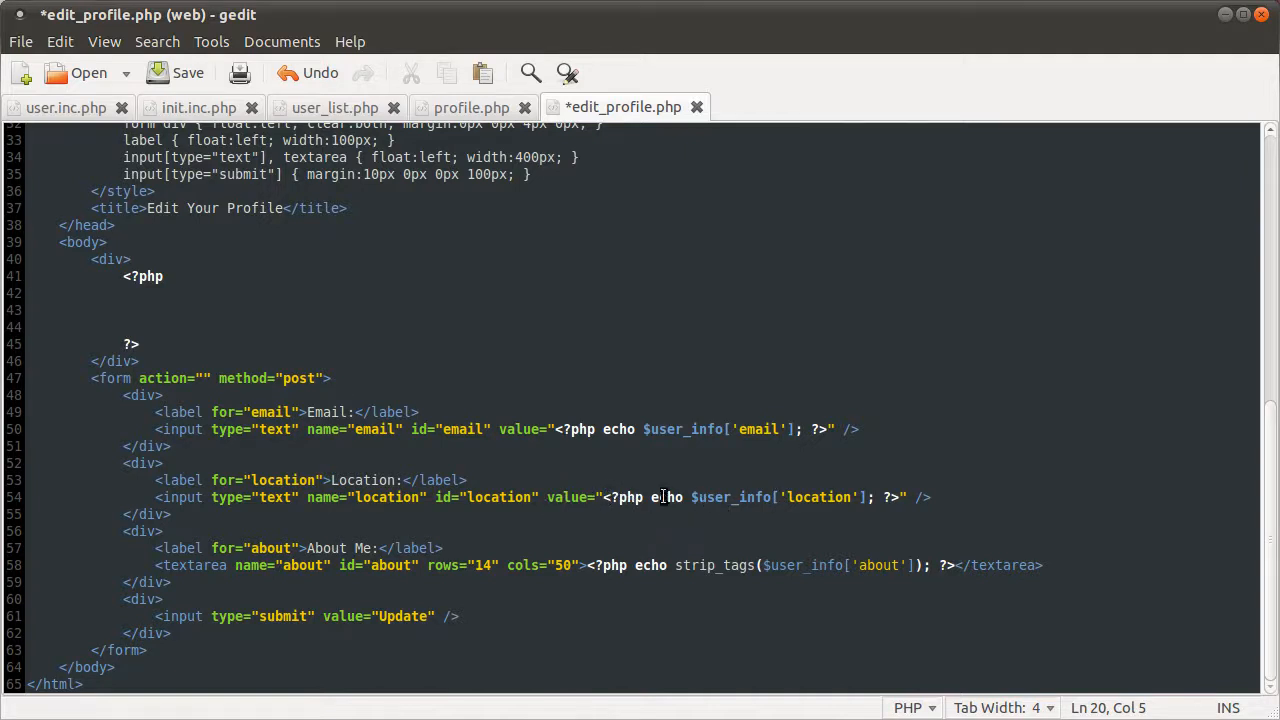
mouse_move(560, 521)
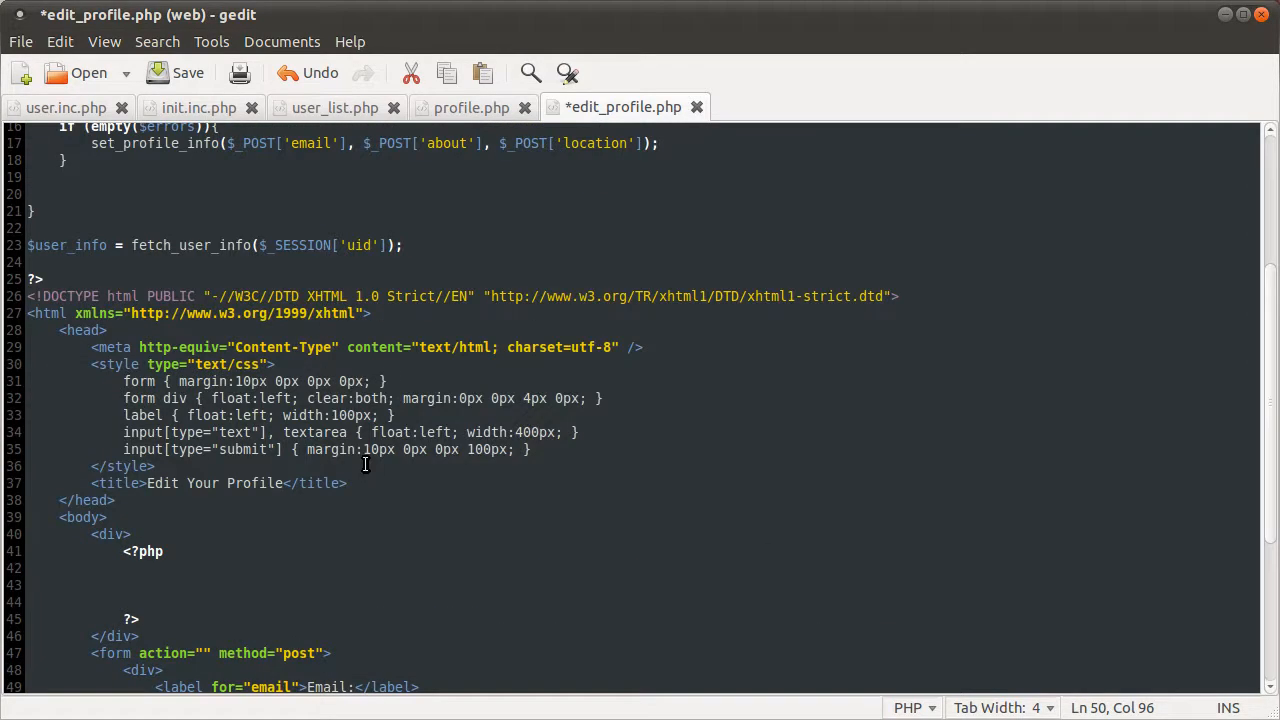
scroll(up, 3)
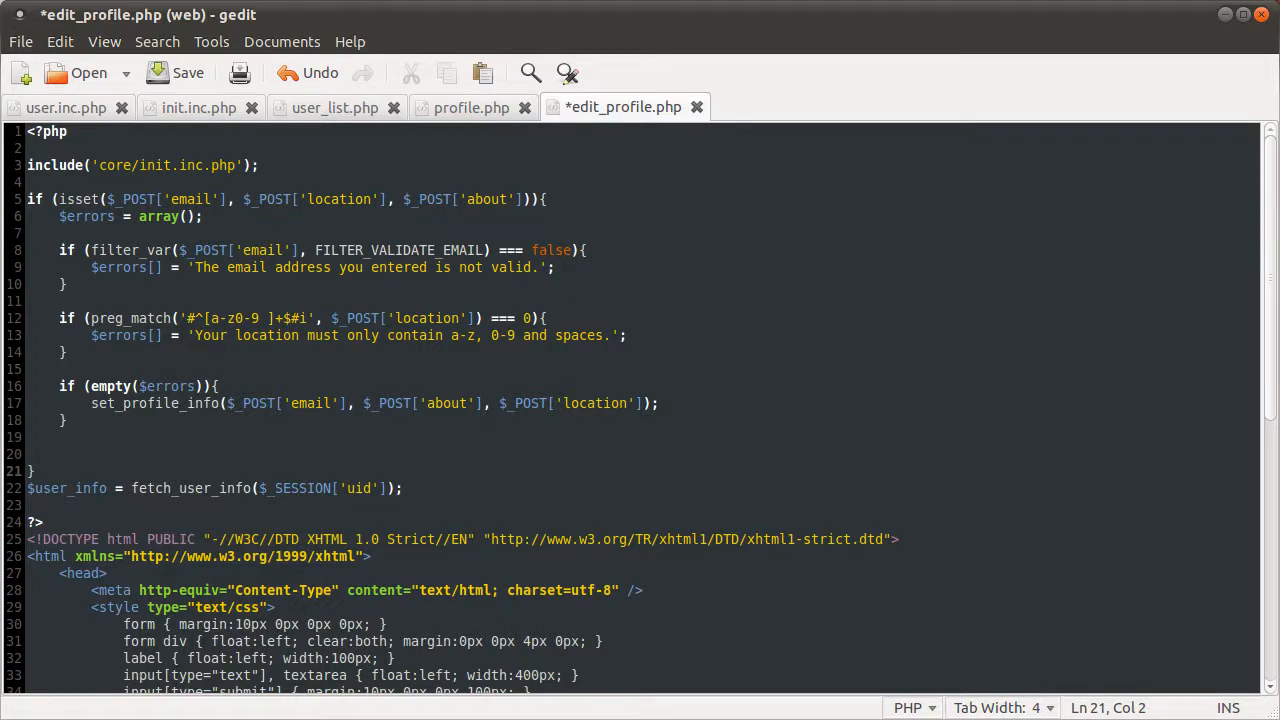
Add an else branch and start $user_info = array( ); then save and review form values
text(else{)
text(})
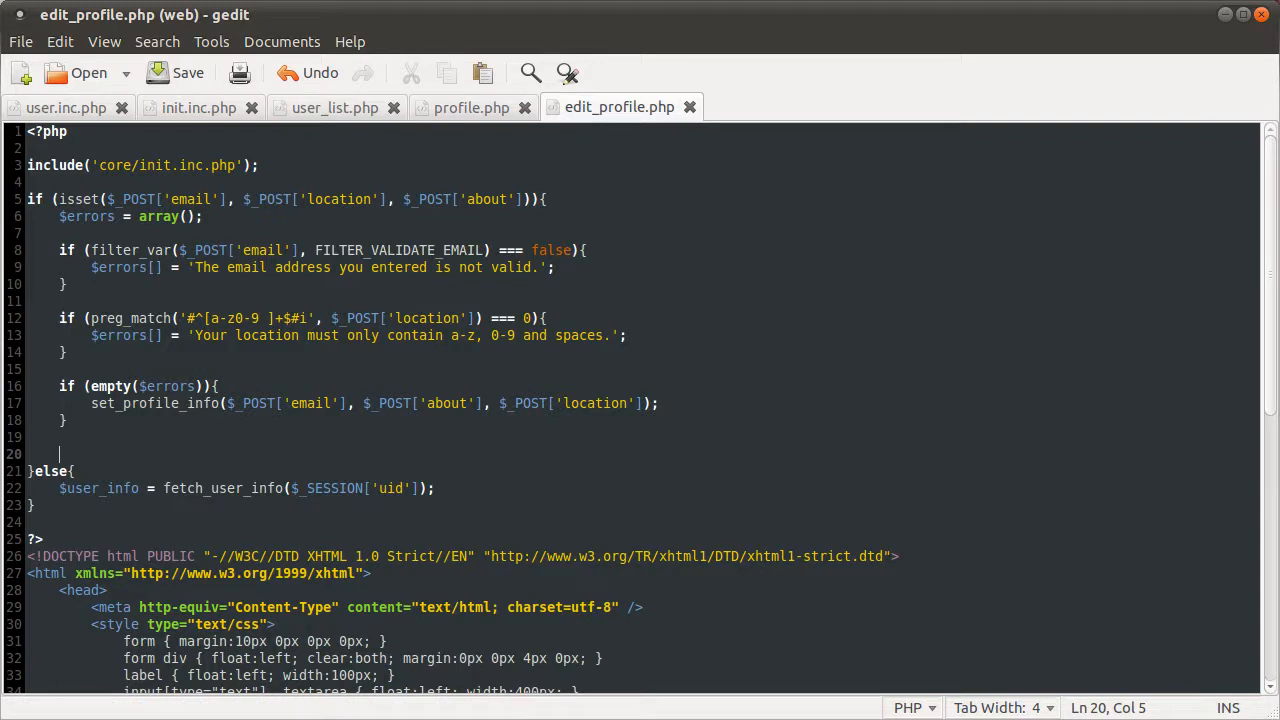
text($)
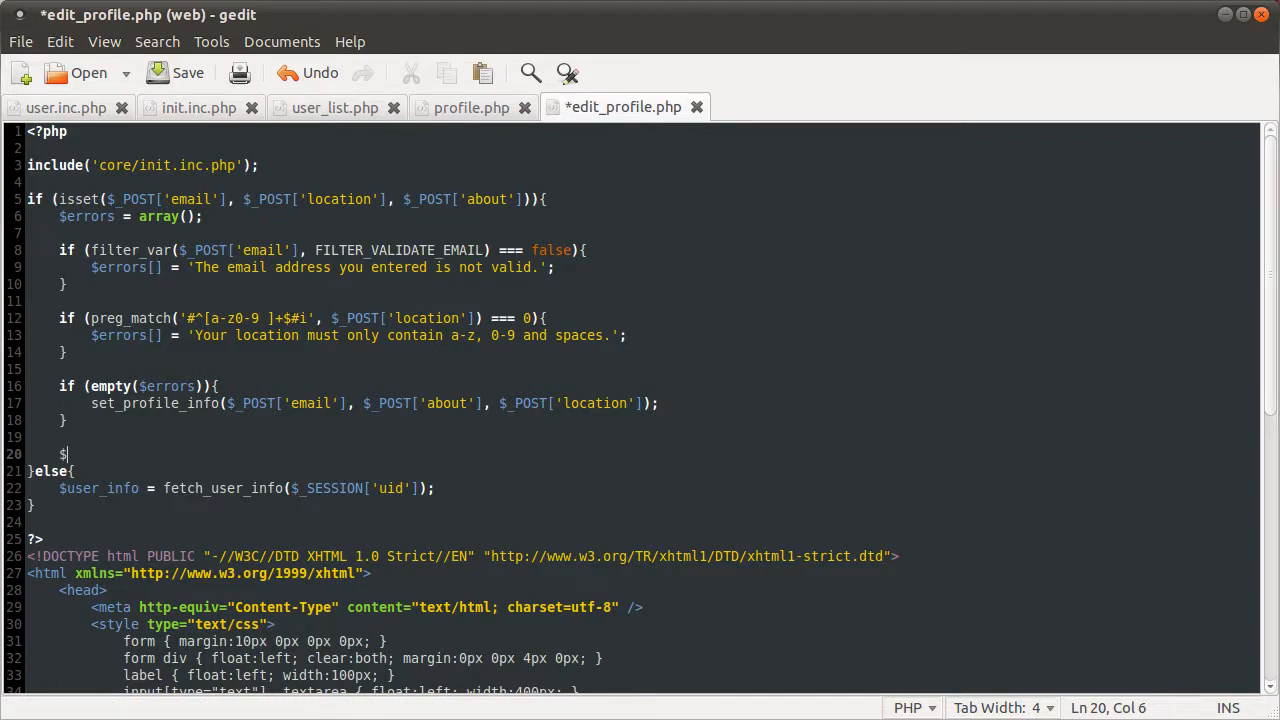
text(user_info = array()
text();)
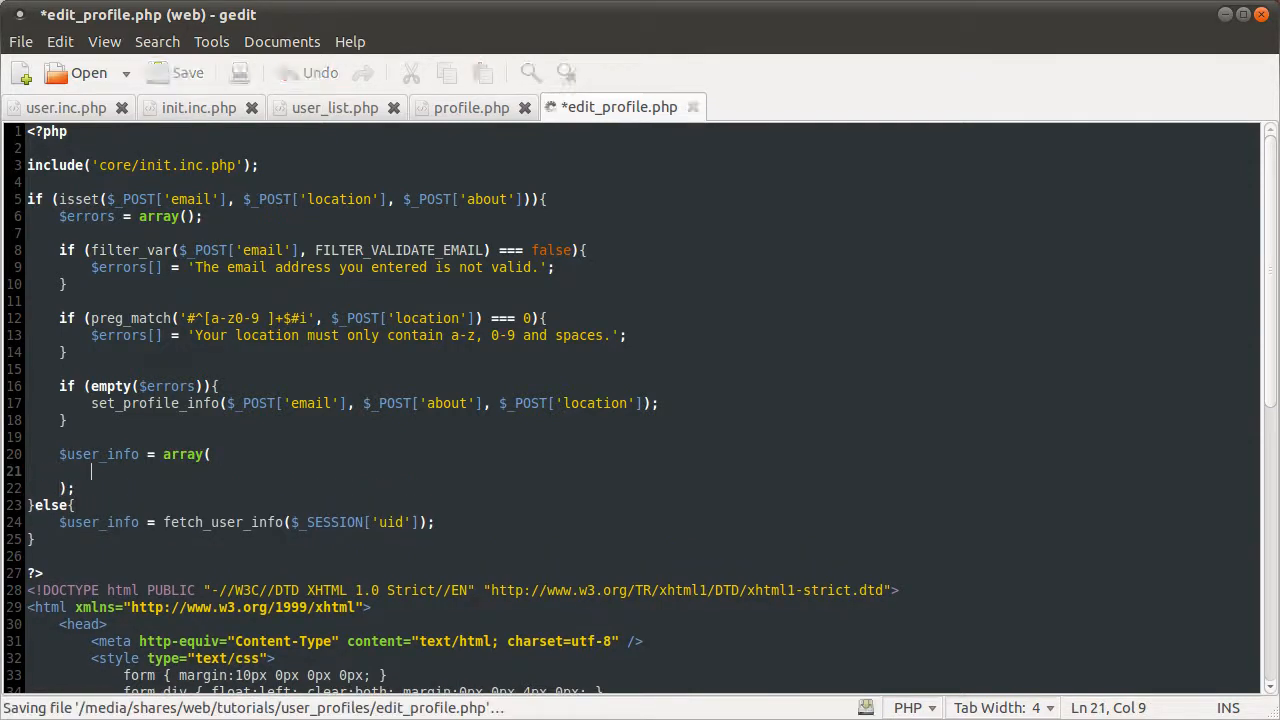
click(173, 72)
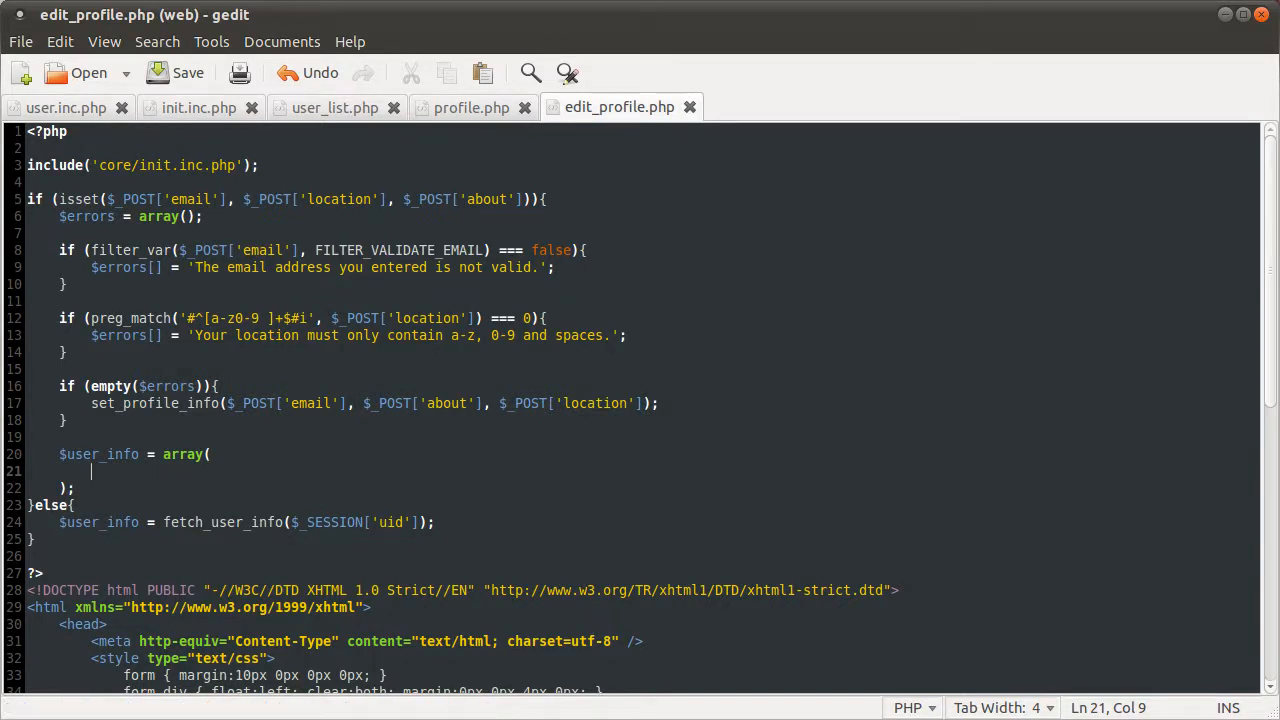
scroll(down, 3)
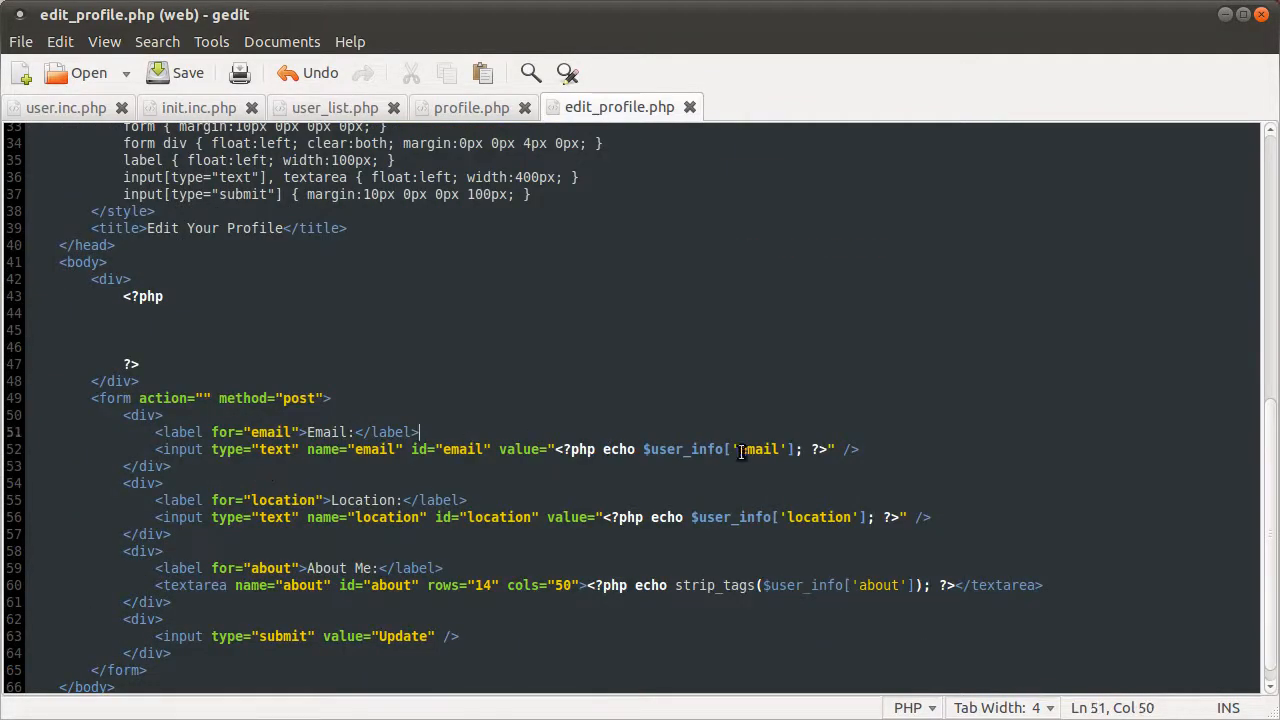
click(793, 585)
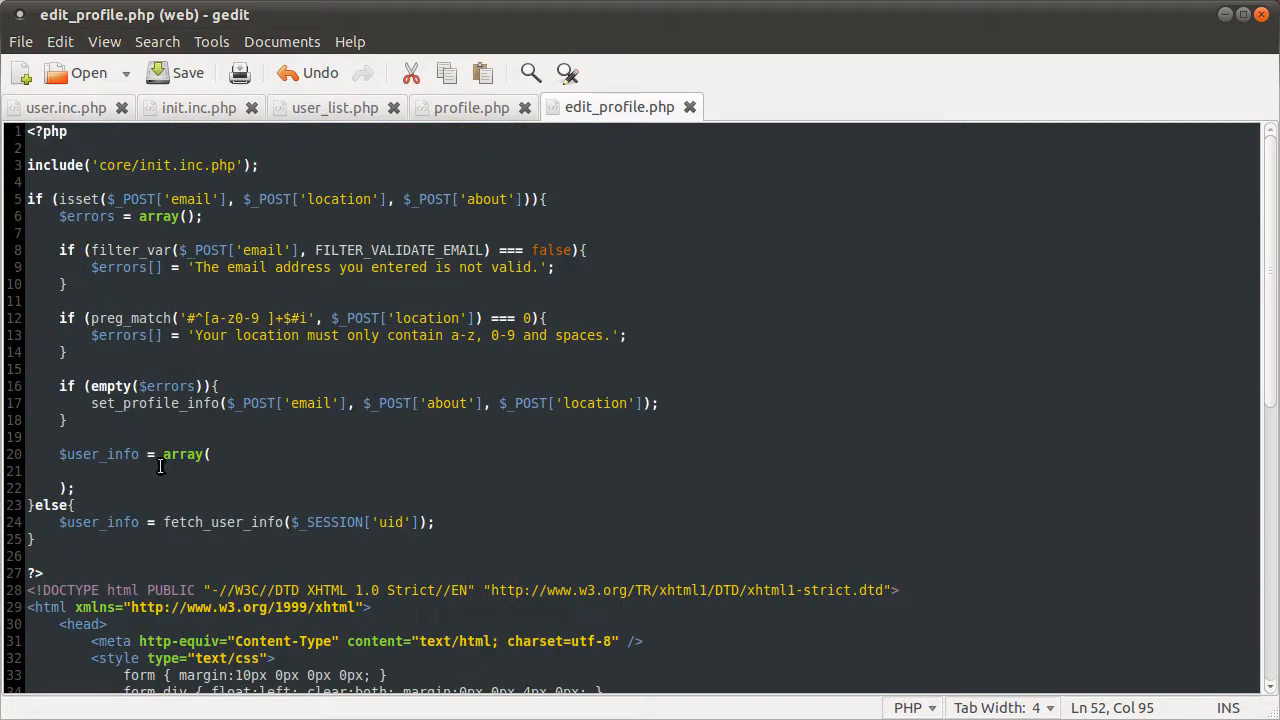
Add the 'email' => htmlentities($_POST['email']) entry to the $user_info array
text(')
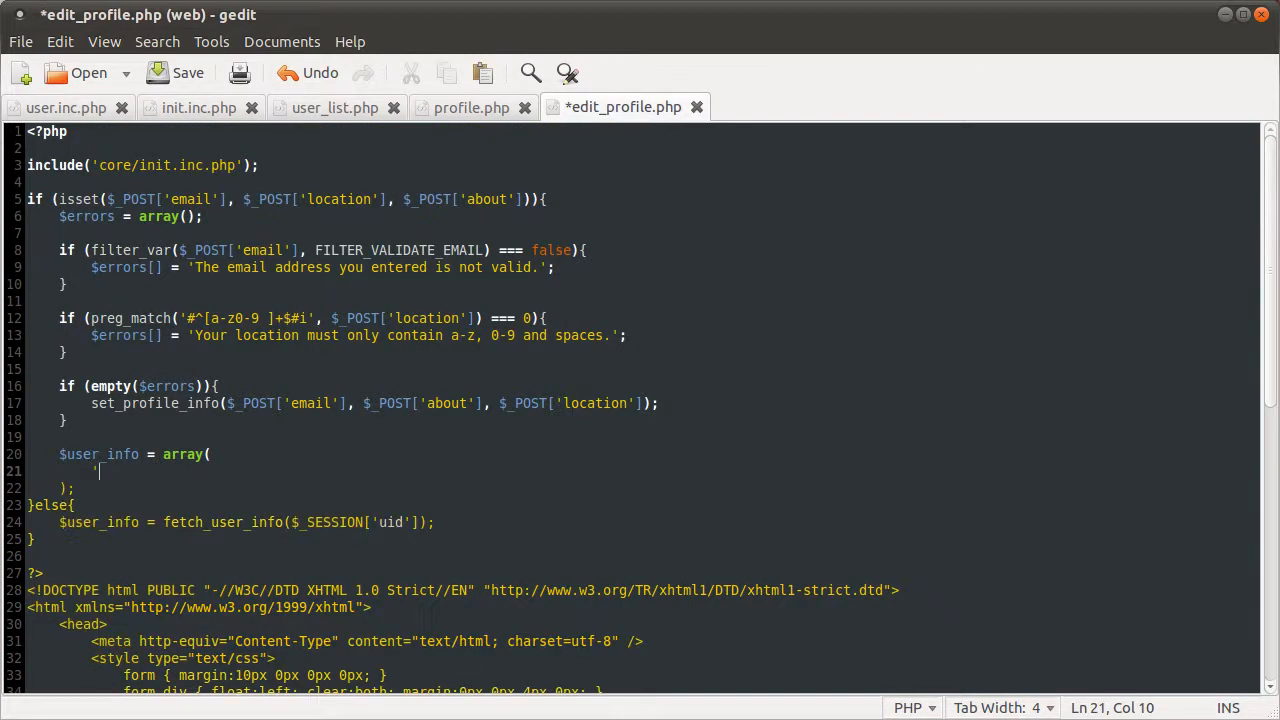
text('email')
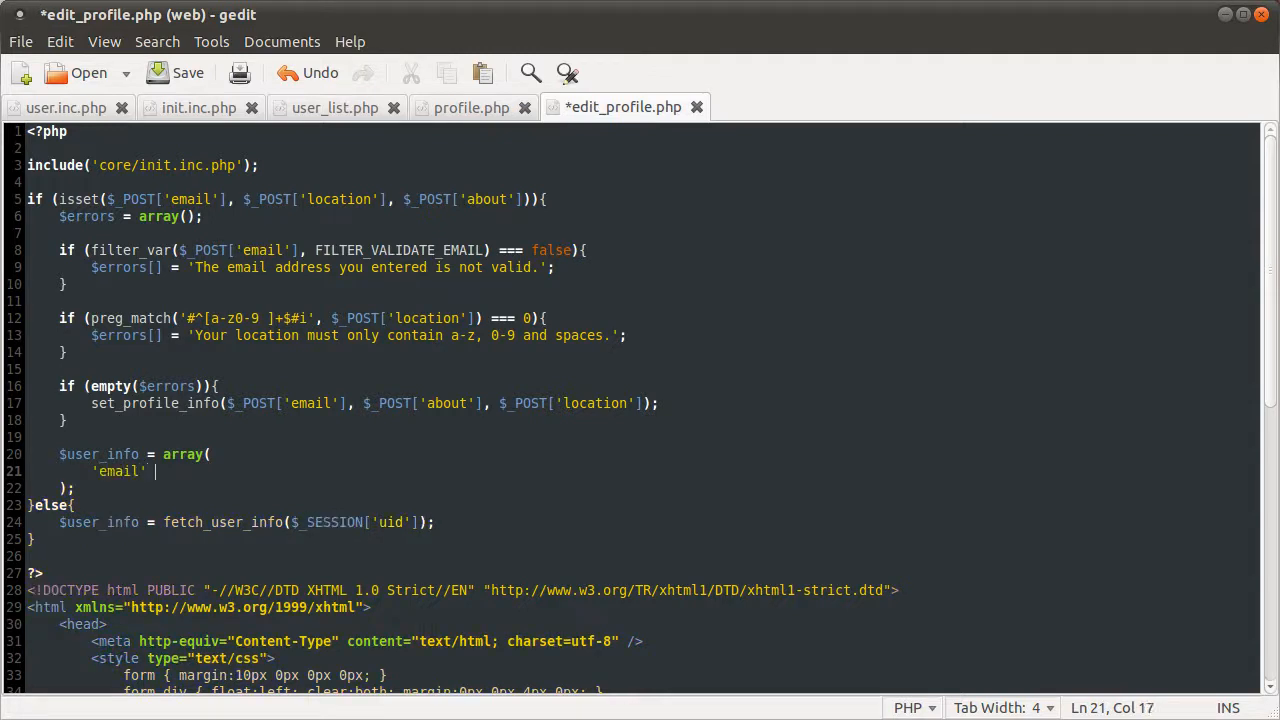
text(=>)
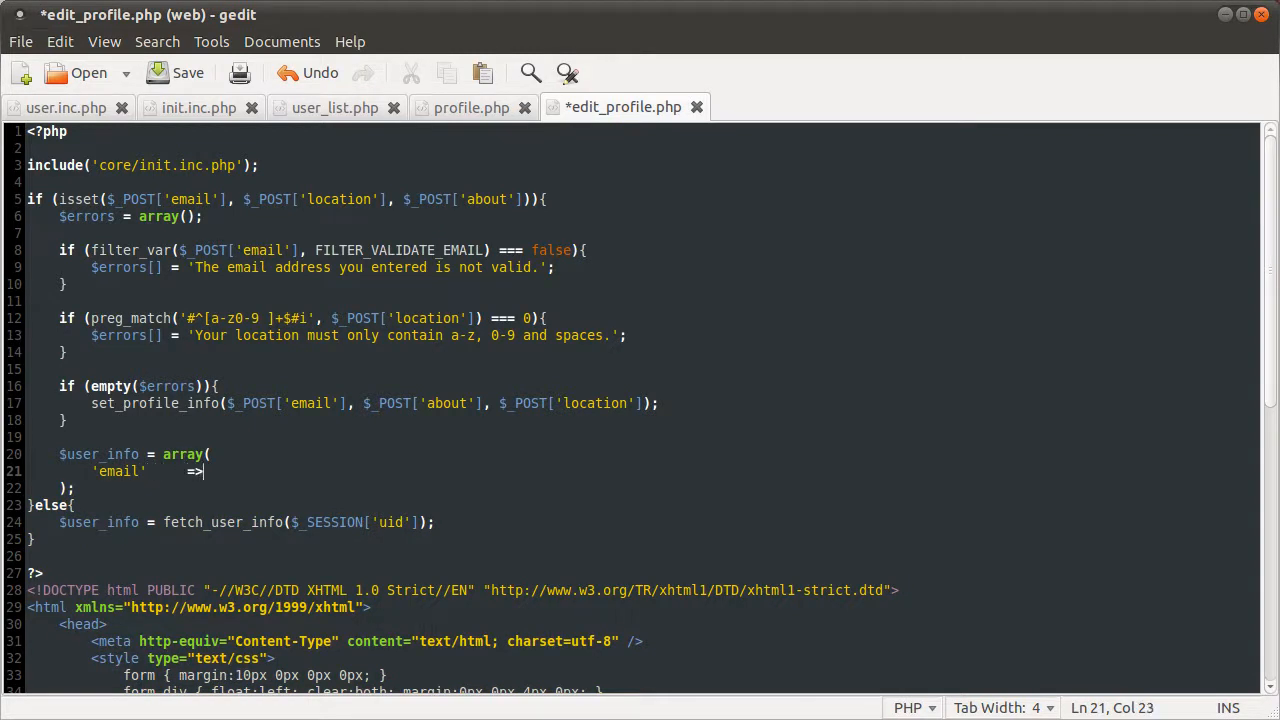
text(htm,)
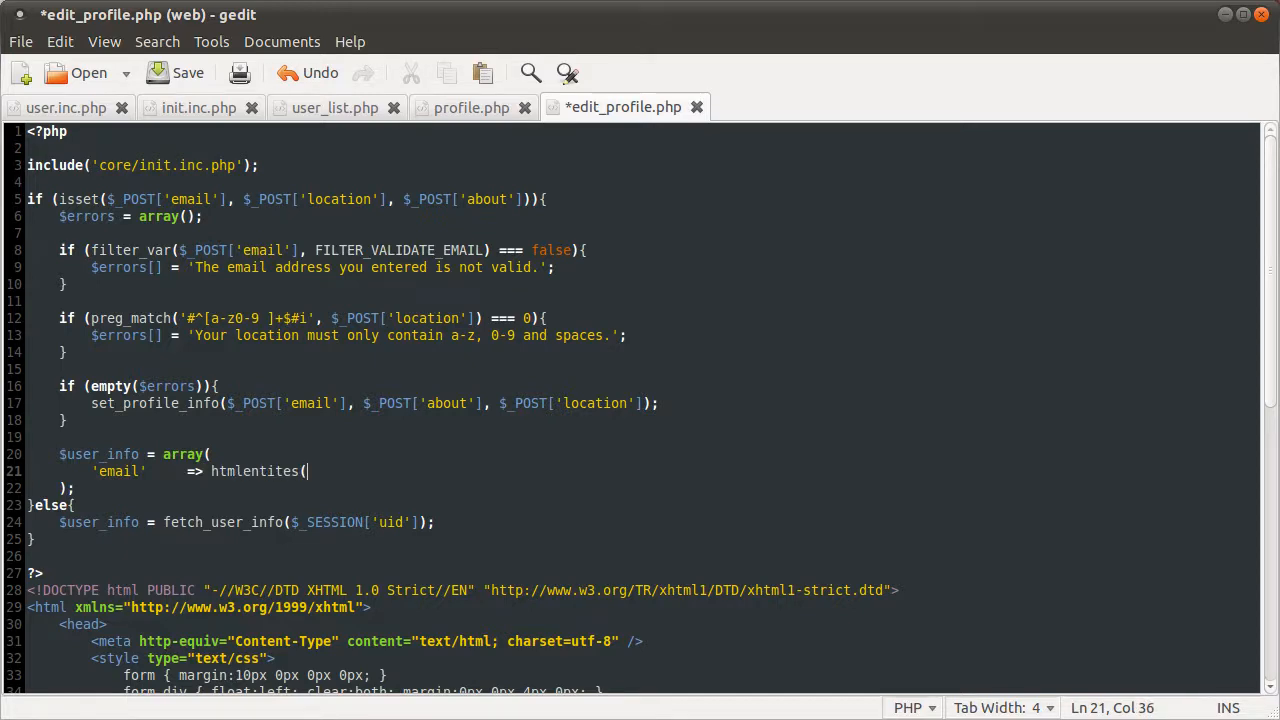
mouse_move(114, 476)
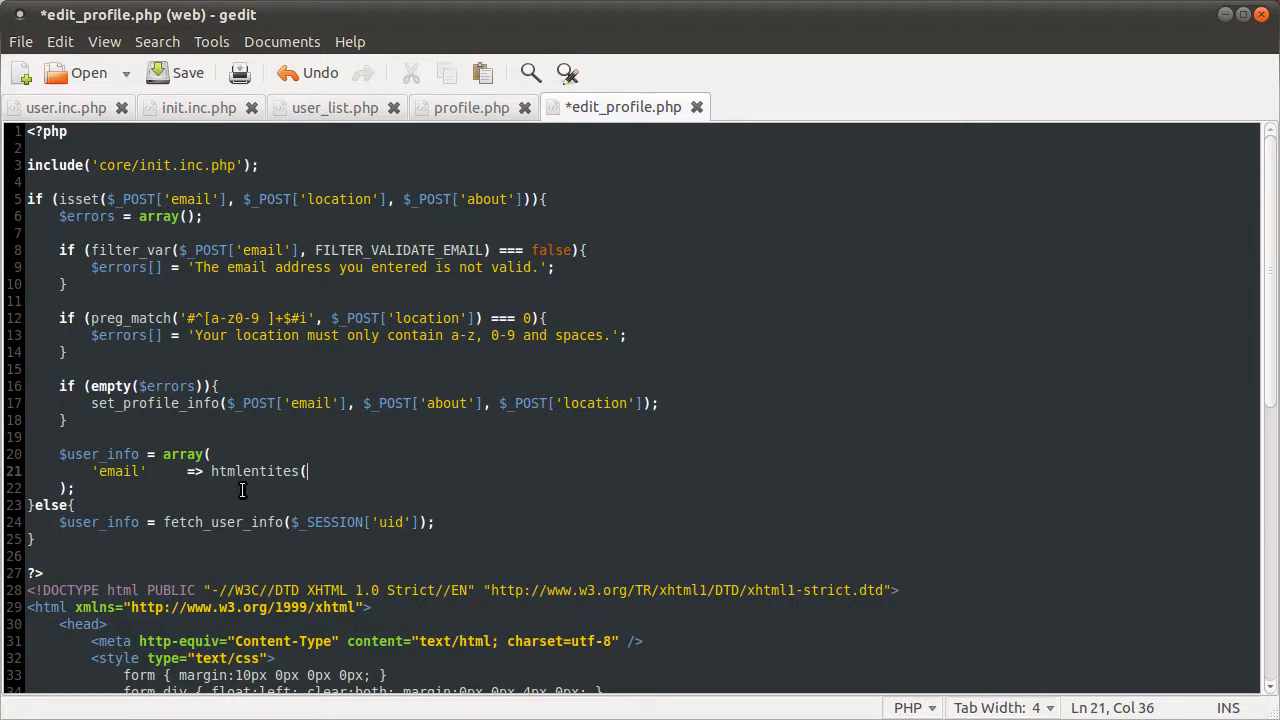
mouse_move(333, 496)
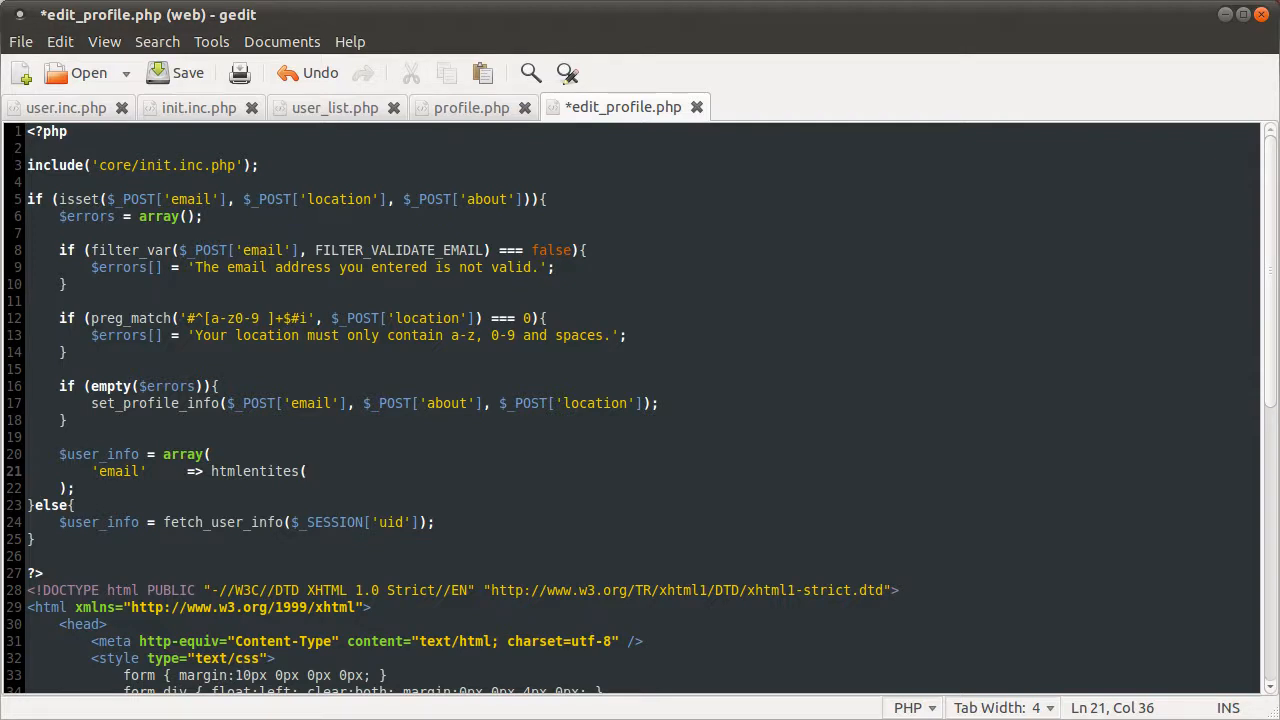
text($_POST[')
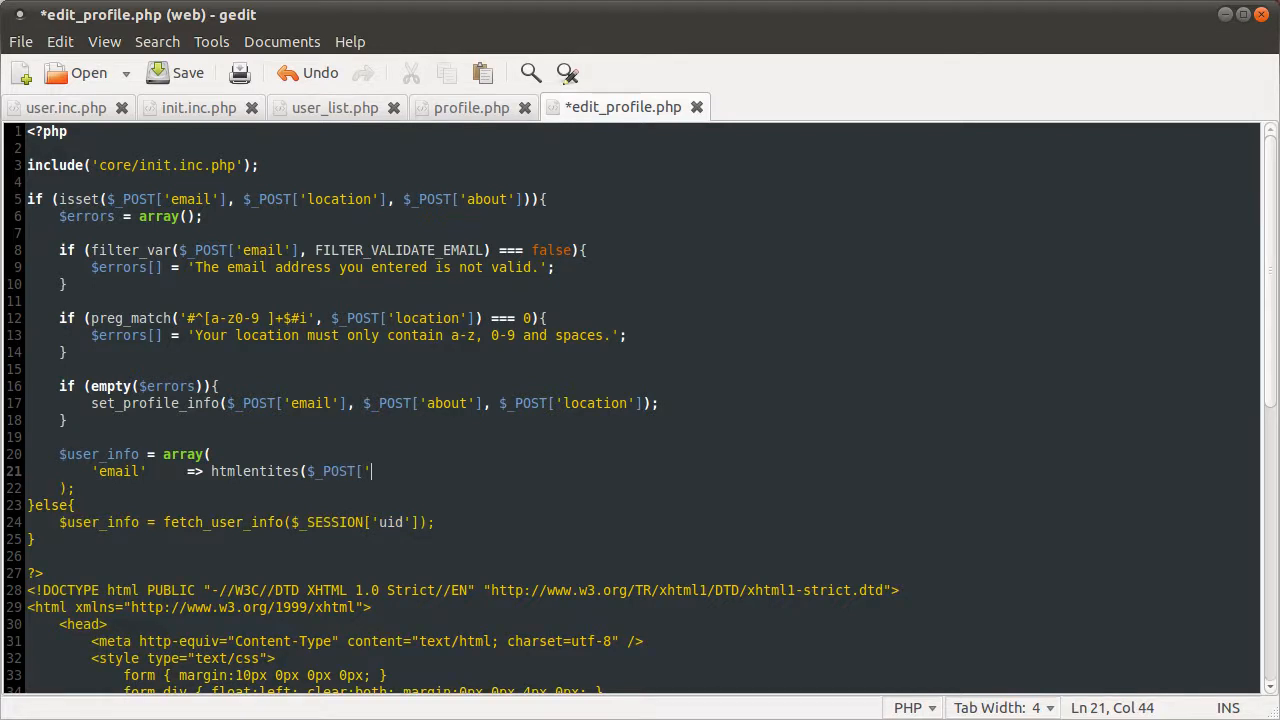
text(email']),)
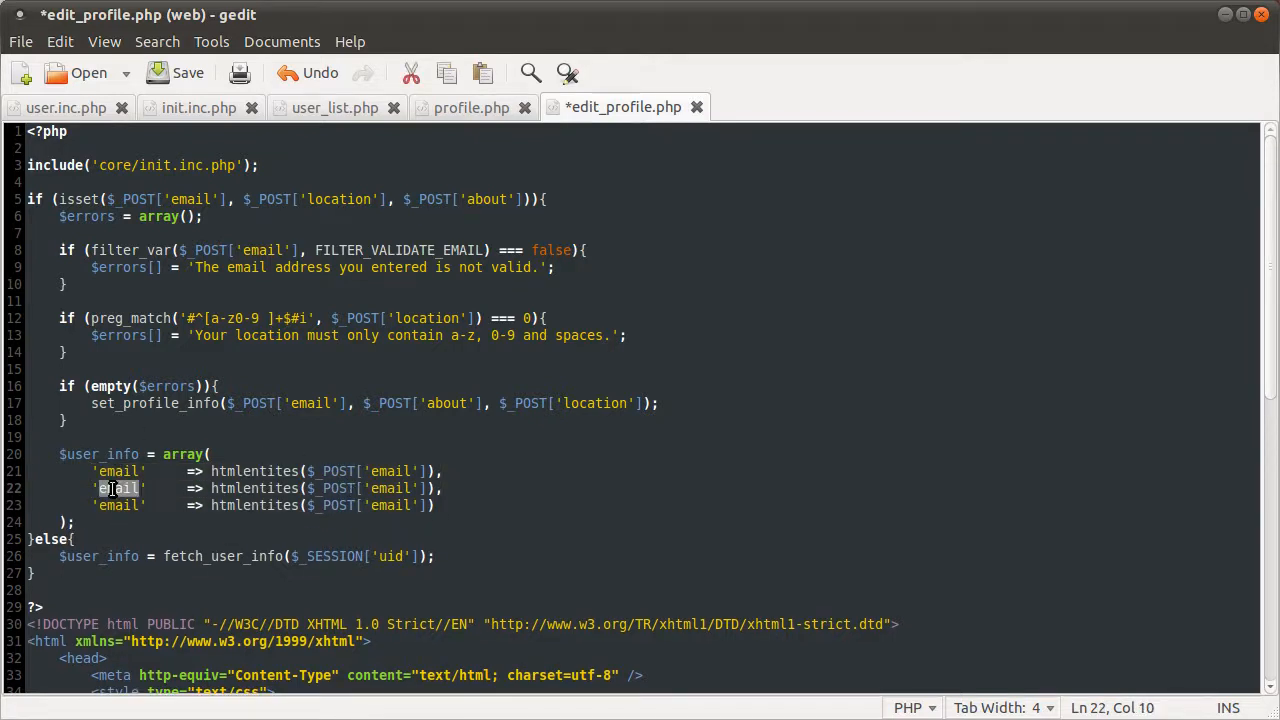
Add matching about and location entries and save edit_profile.php
text(about)
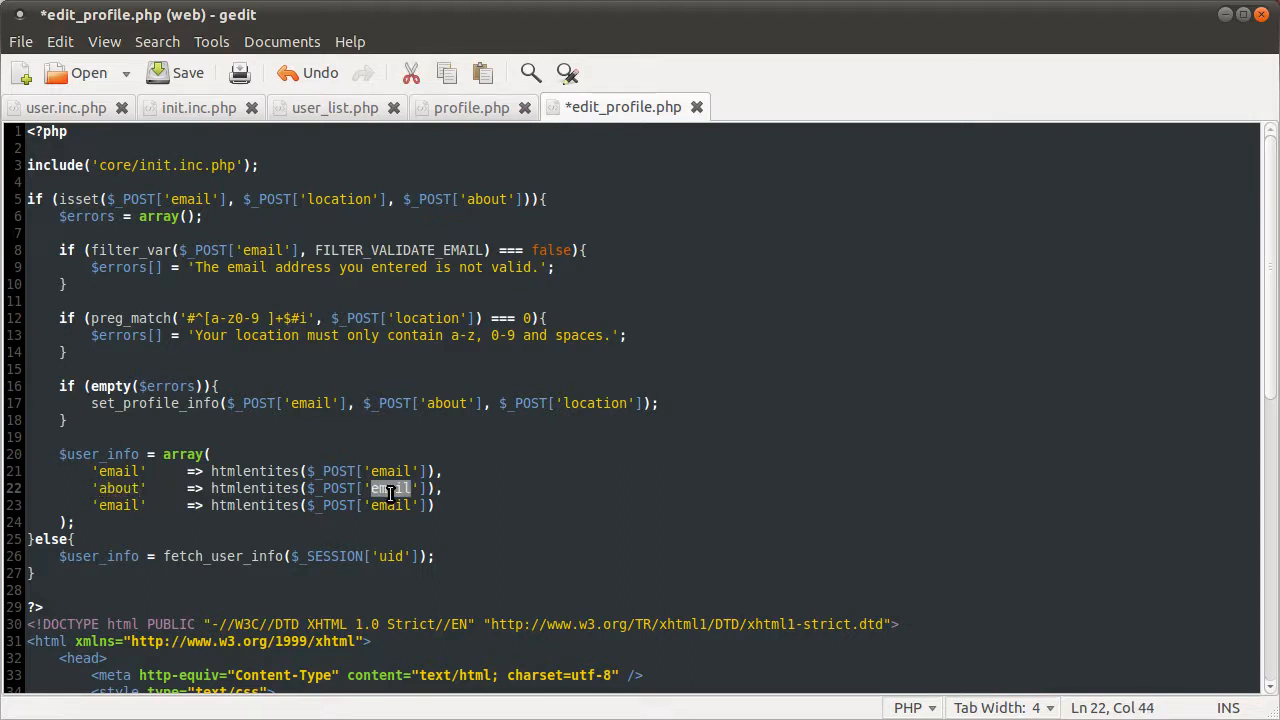
text(about)
click(265, 505)
text(locatio)
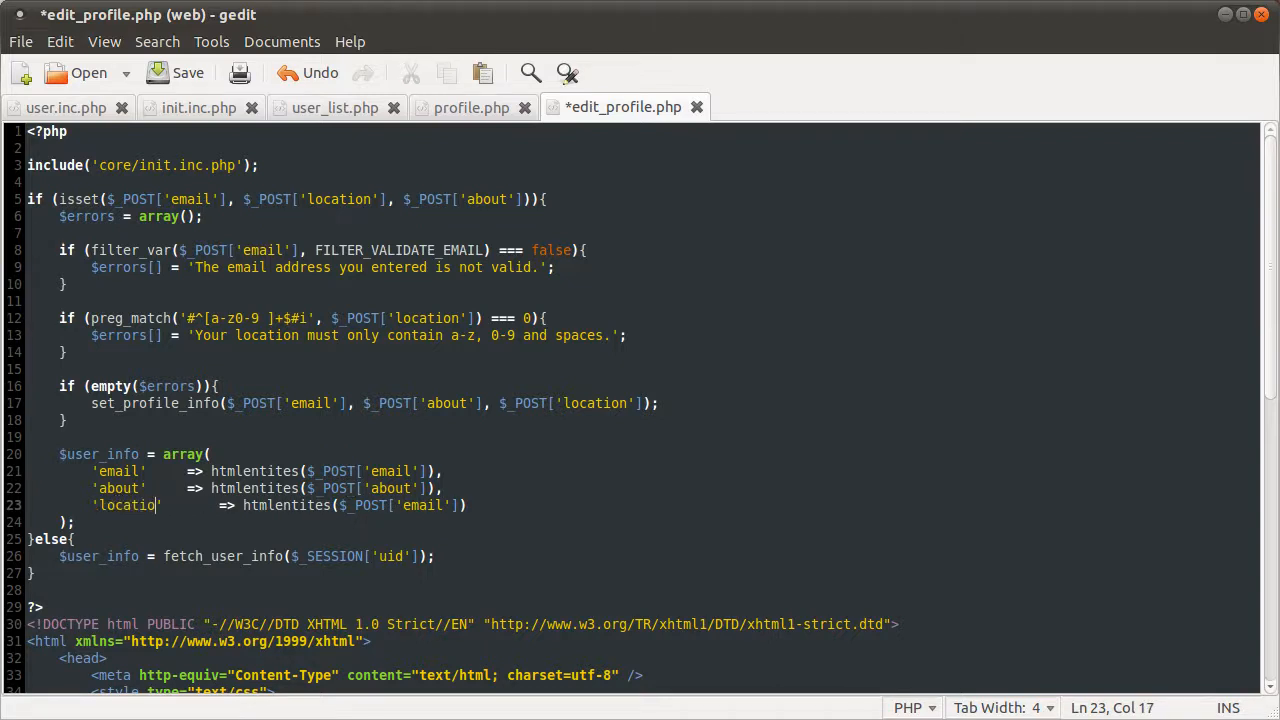
text(n)
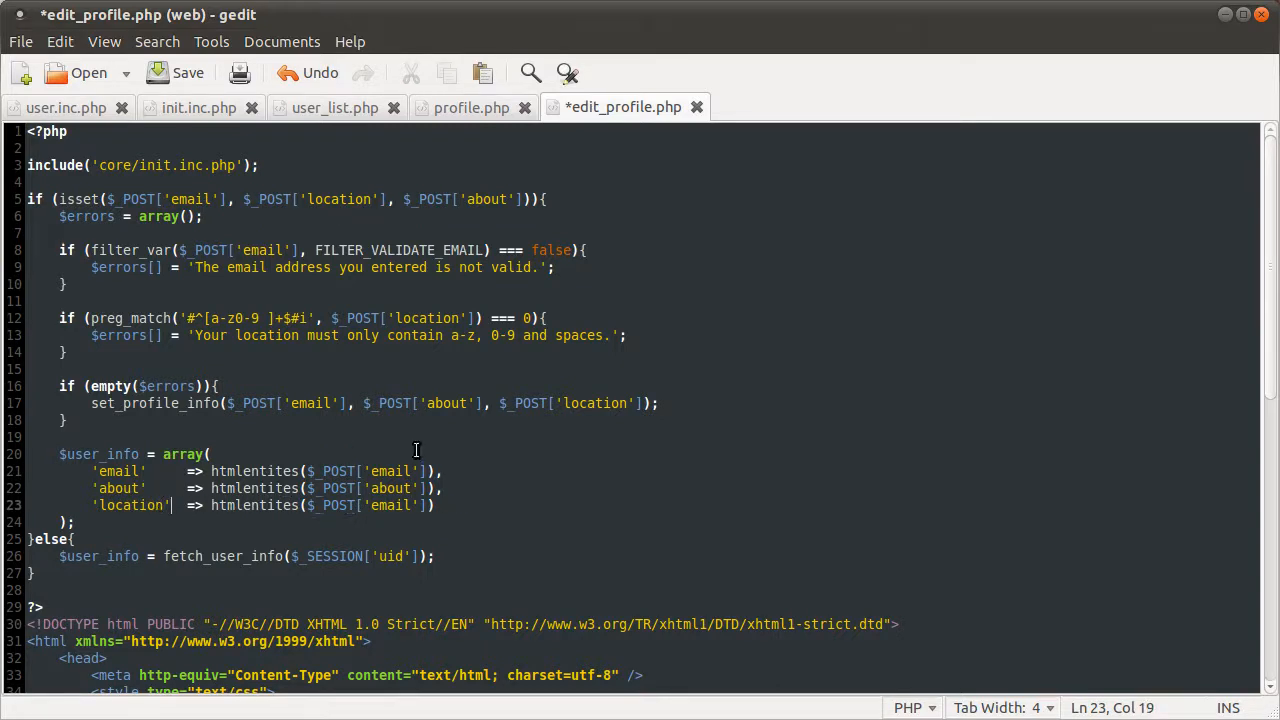
text(location)
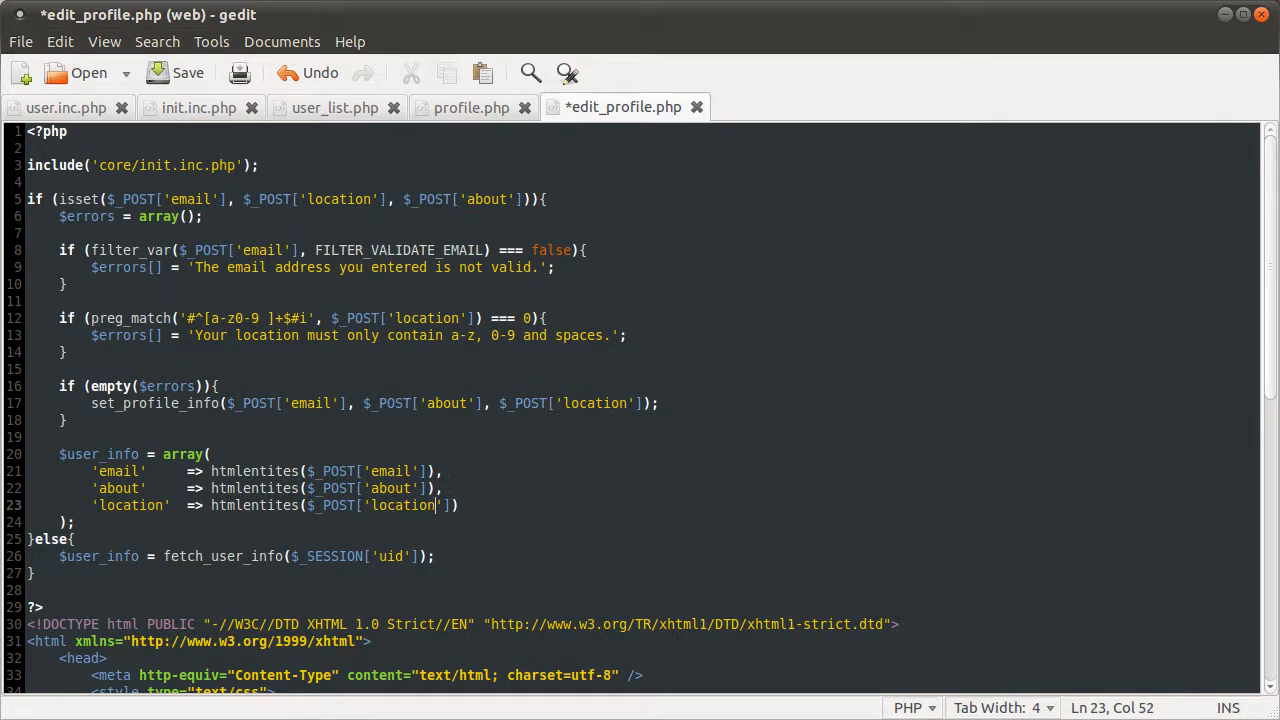
key(ctrl+s)
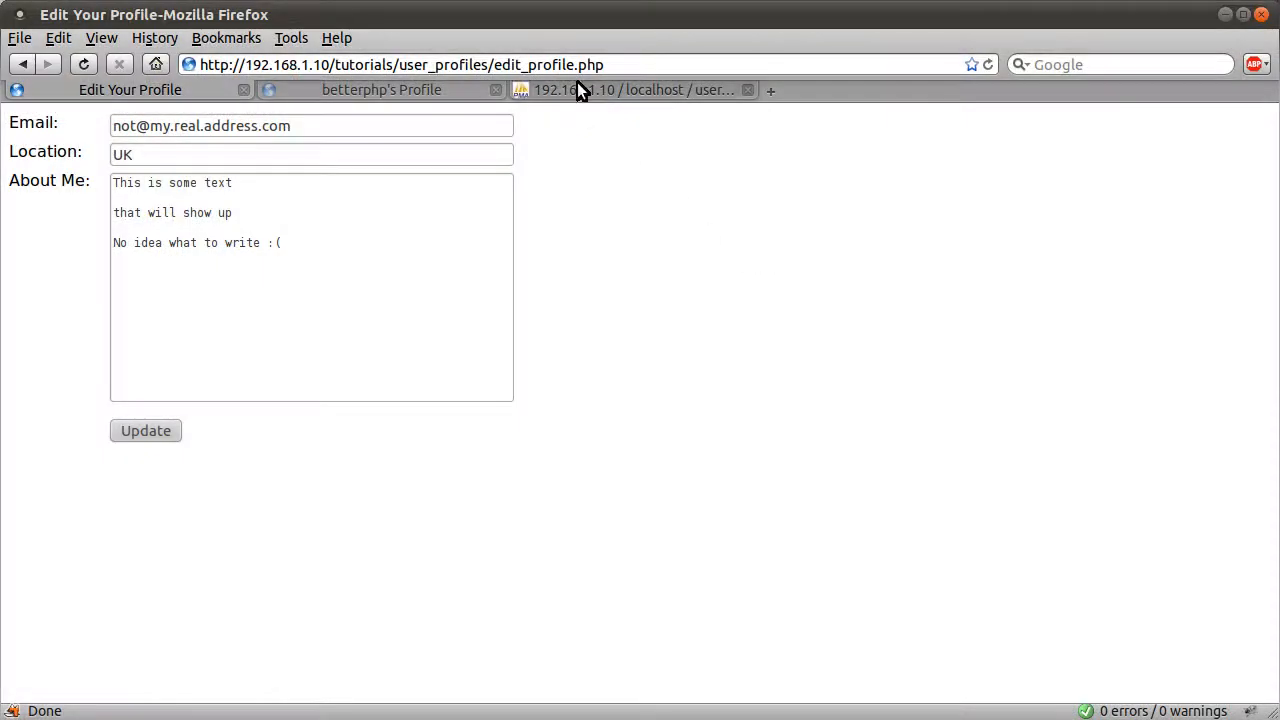
Append a dash to the location UK, submit the form, and save edit_profile.php
click(312, 153)
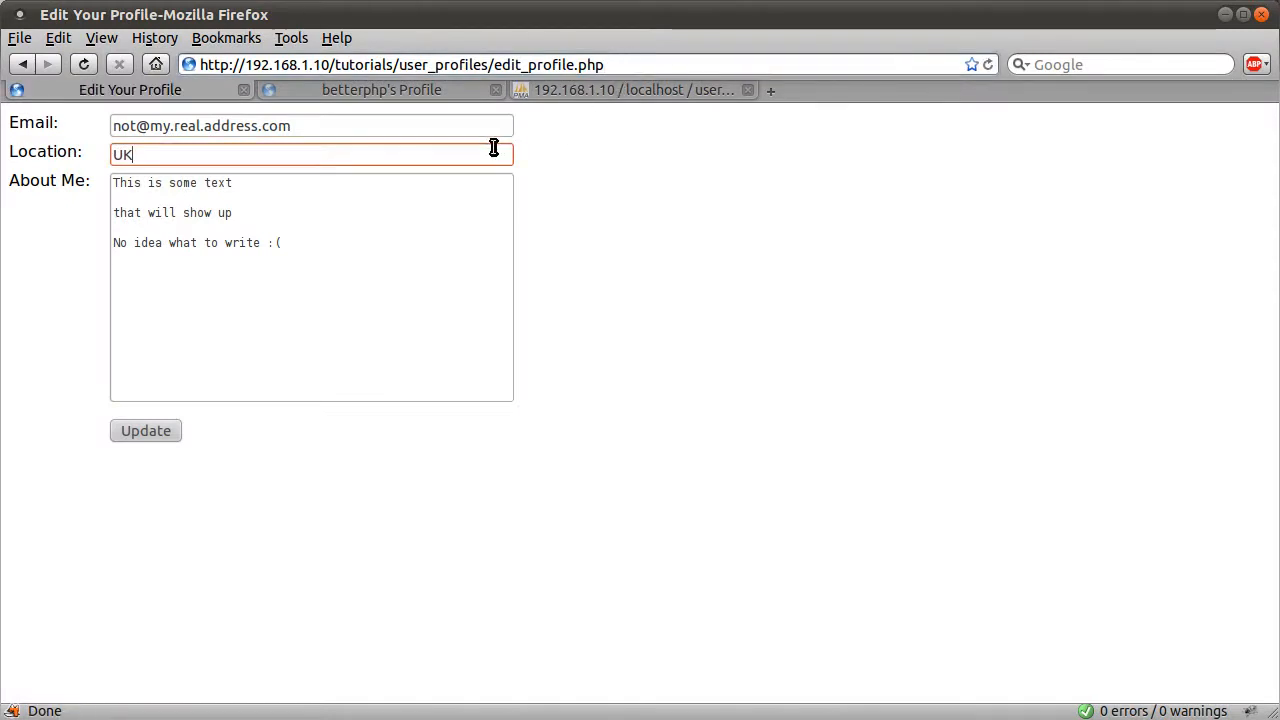
text(-)
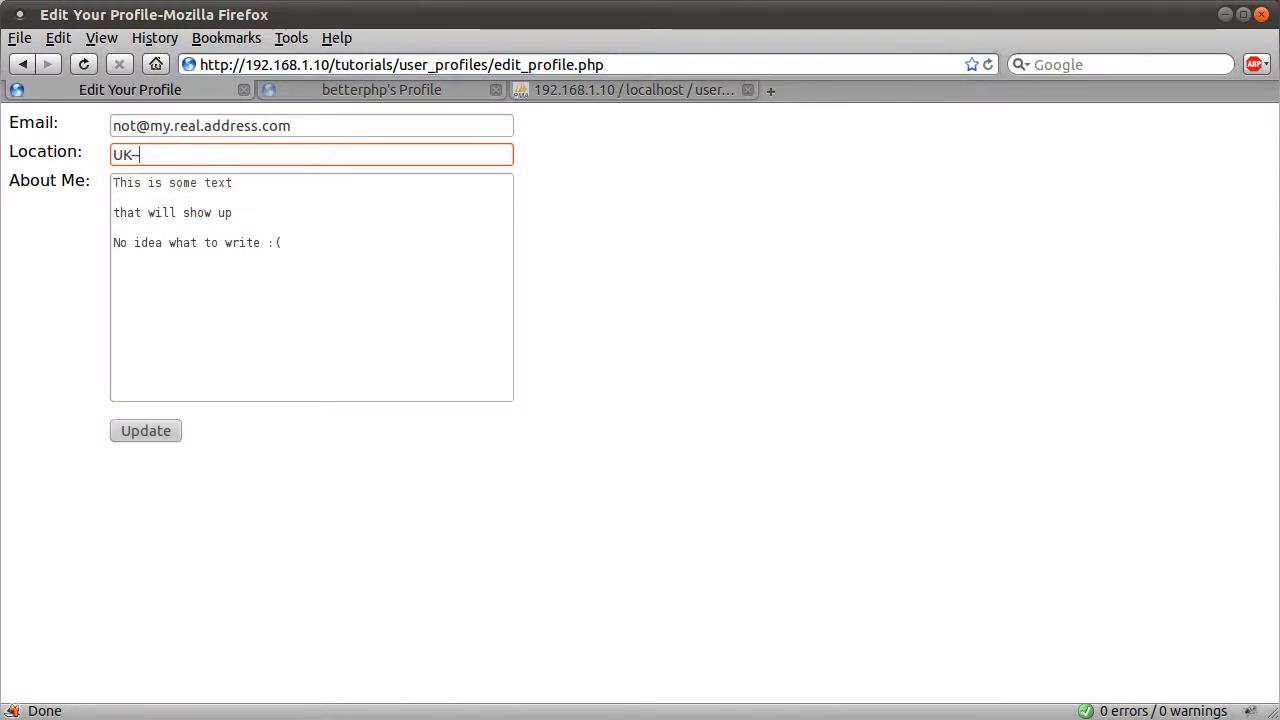
click(145, 430)
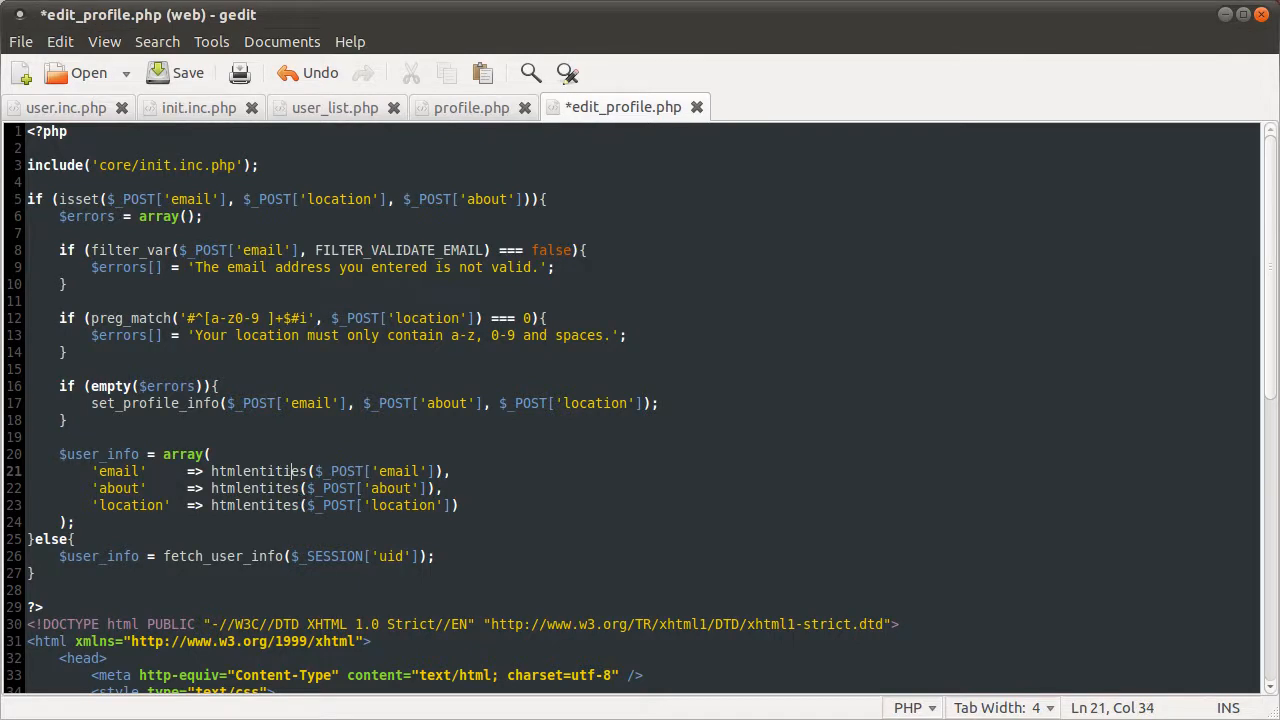
key(ctrl+s)
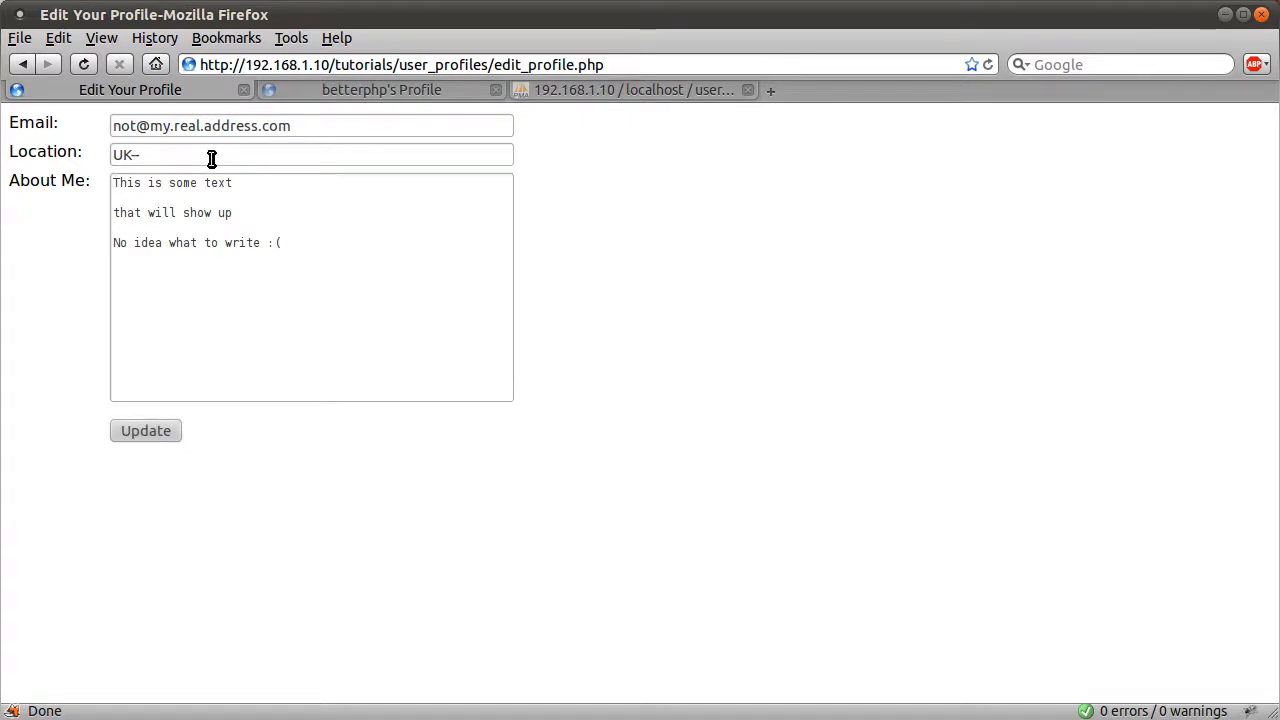
Refocus the UK-- location value and append 3546 to the email address
click(311, 154)
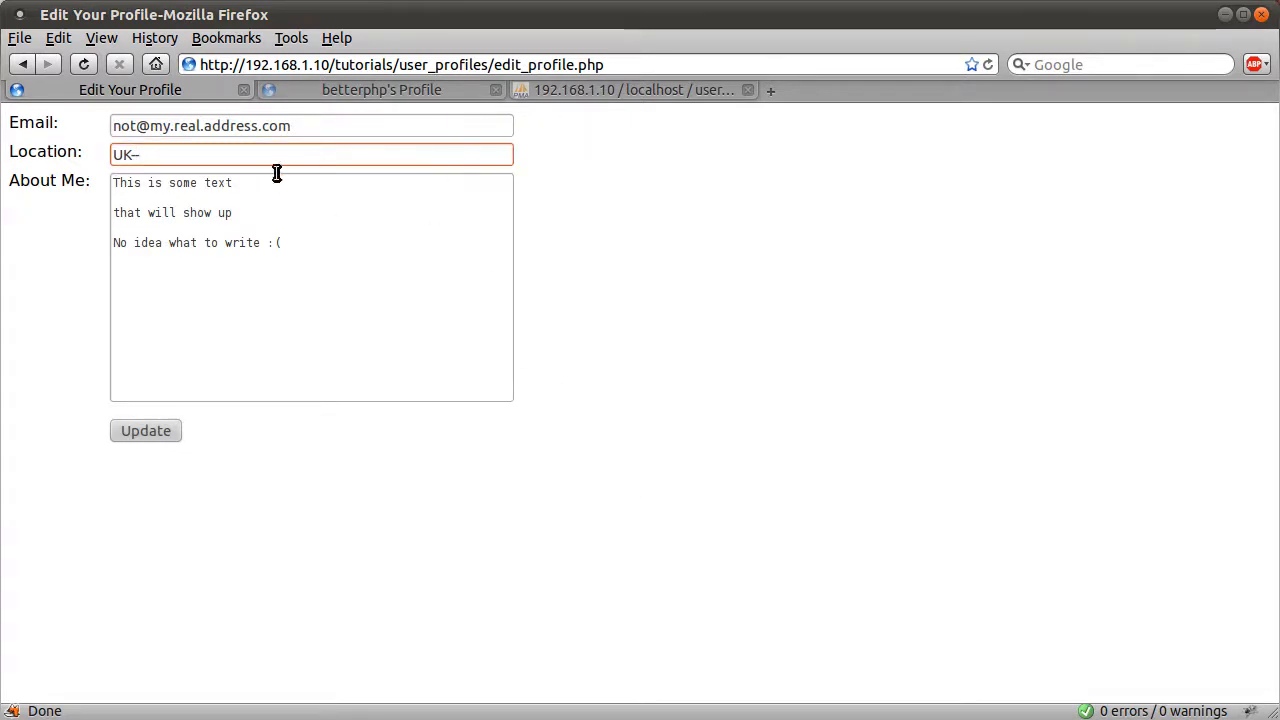
click(300, 154)
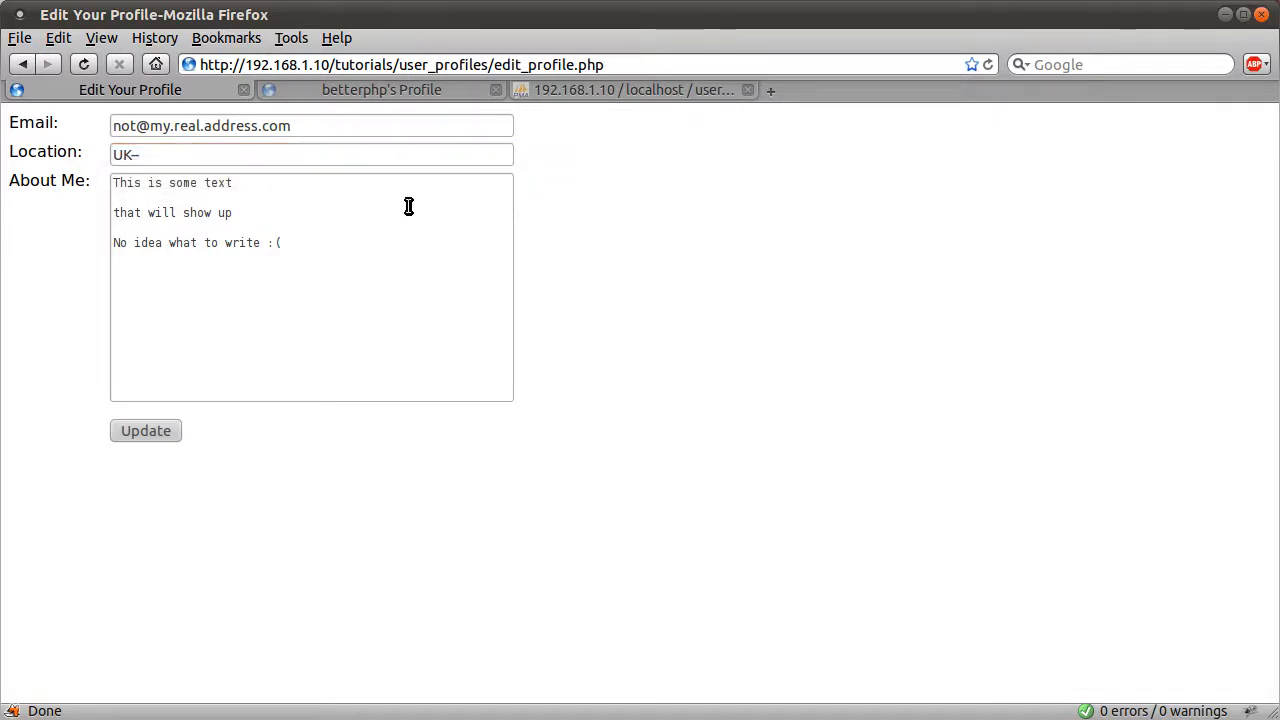
mouse_move(659, 545)
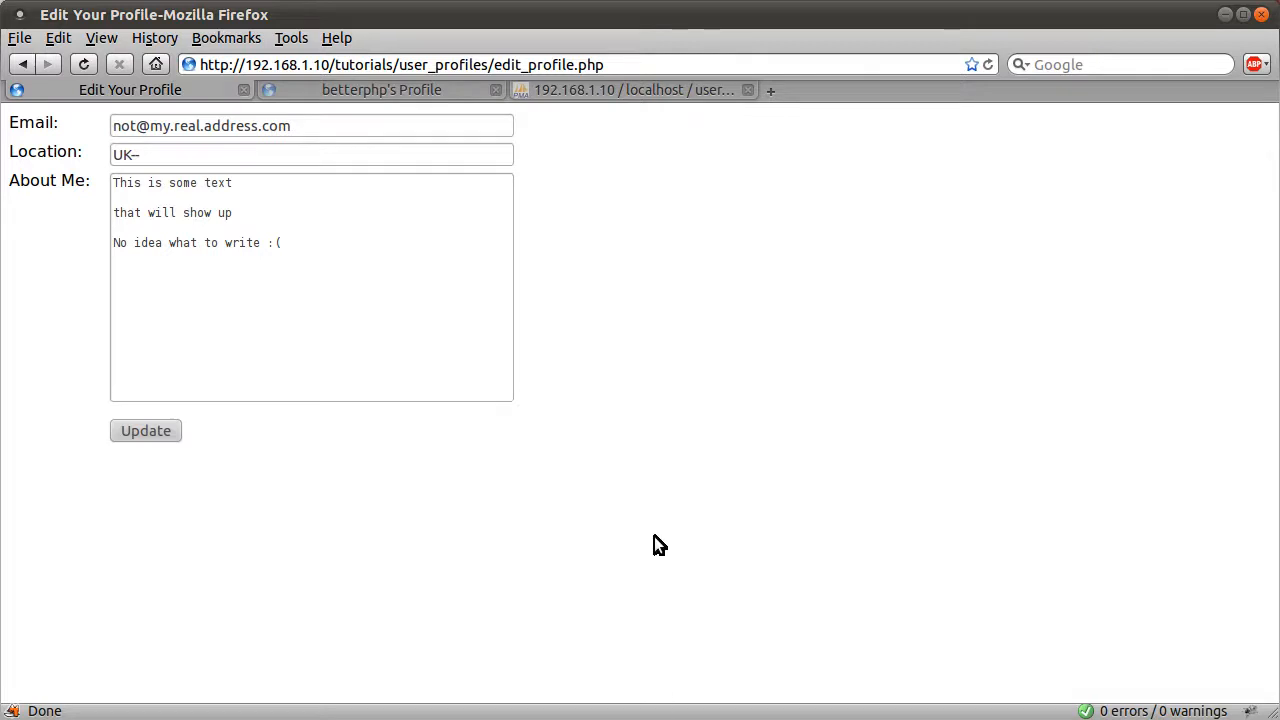
mouse_move(398, 228)
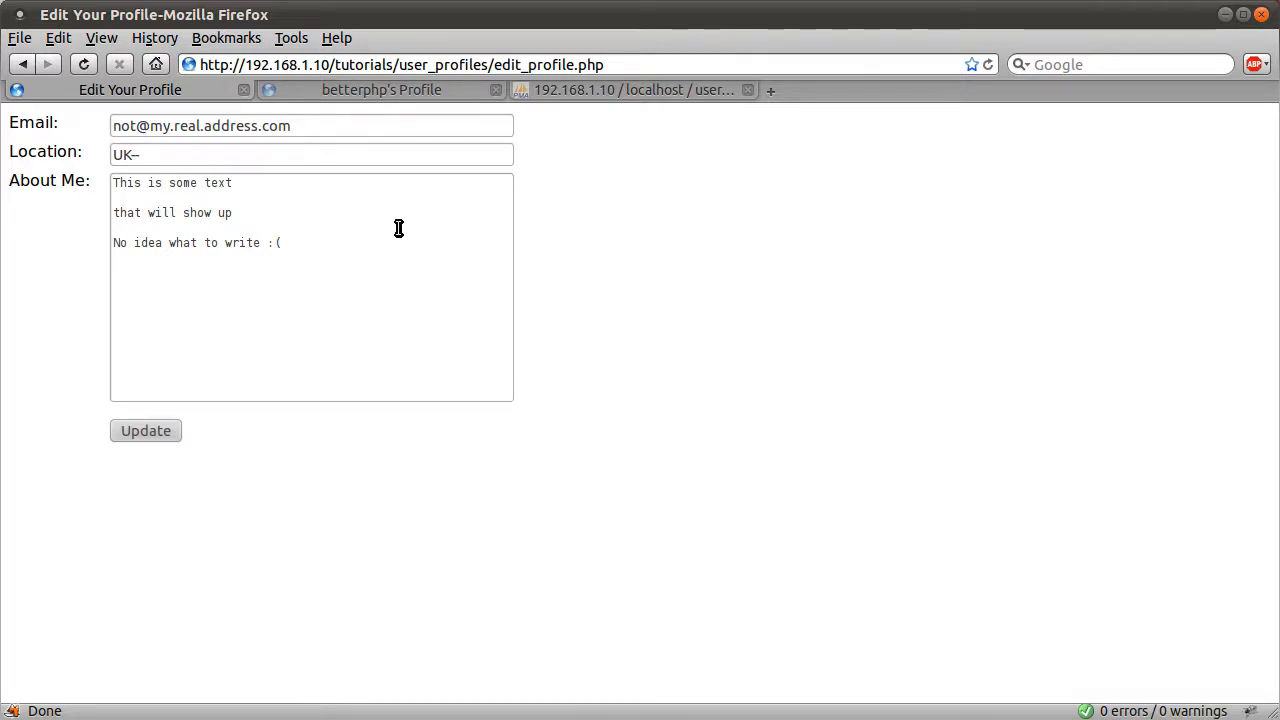
click(333, 125)
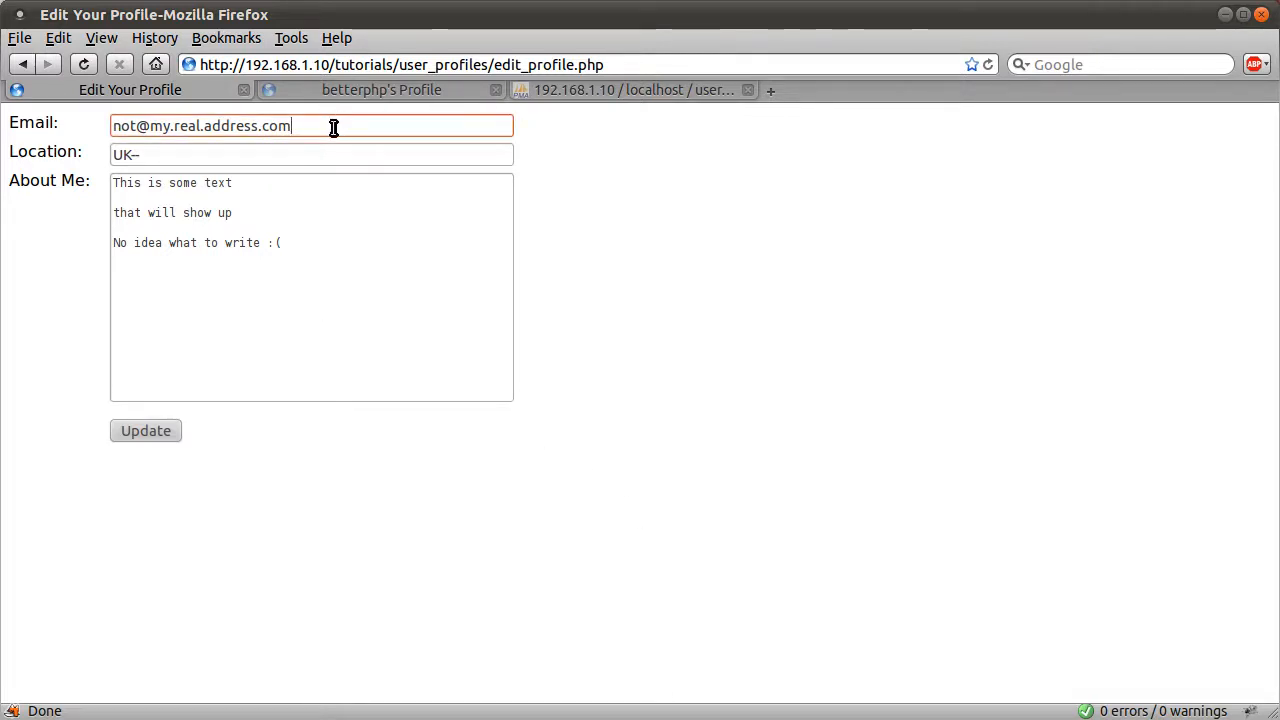
text(3546)
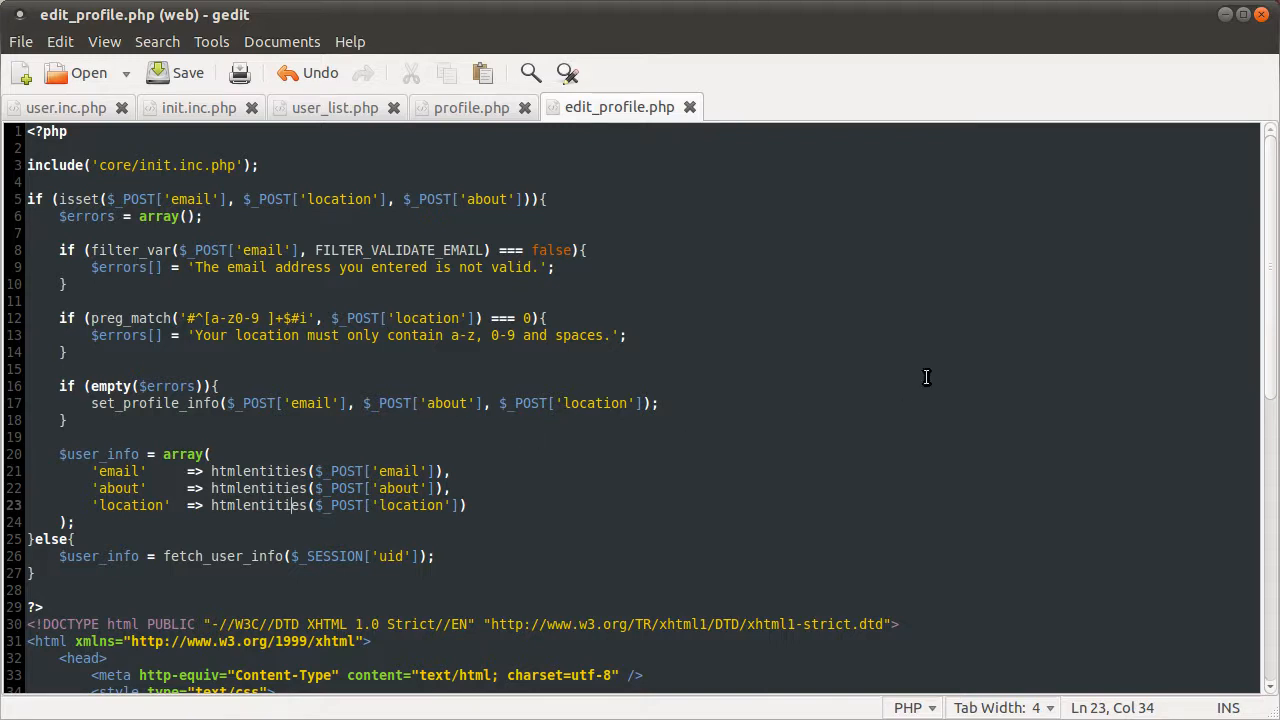
mouse_move(482, 373)
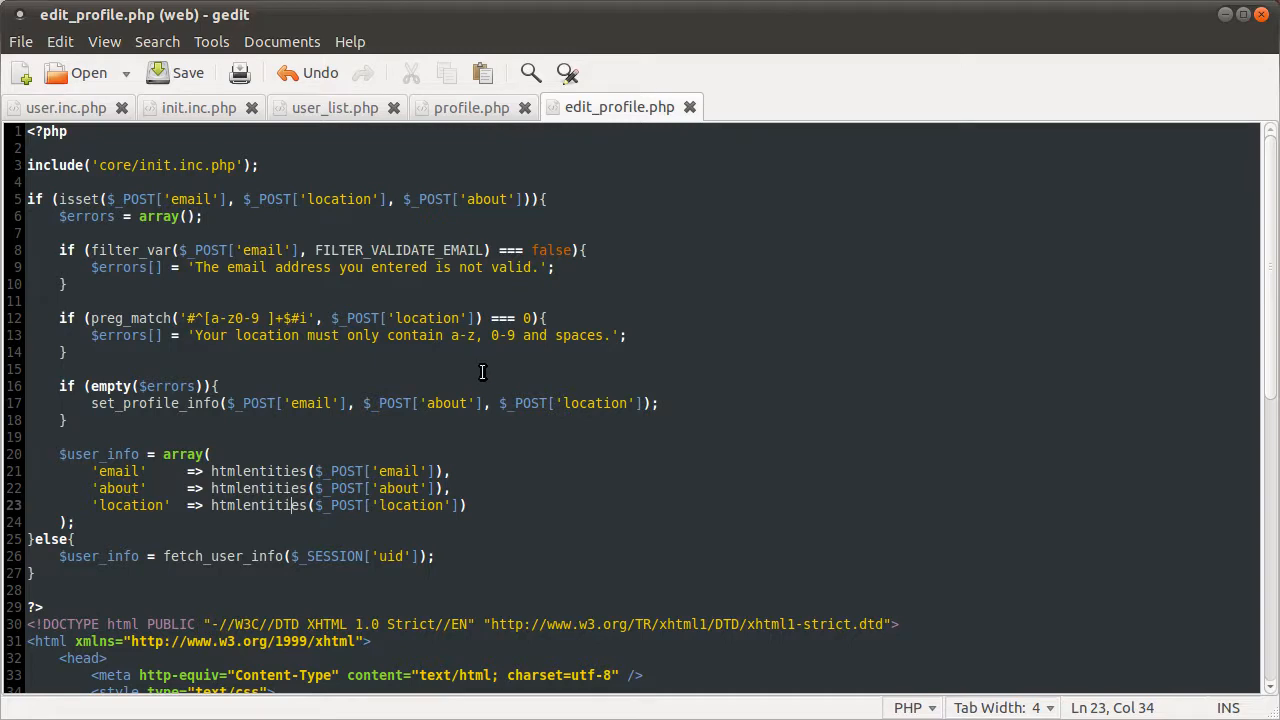
scroll(down, 3)
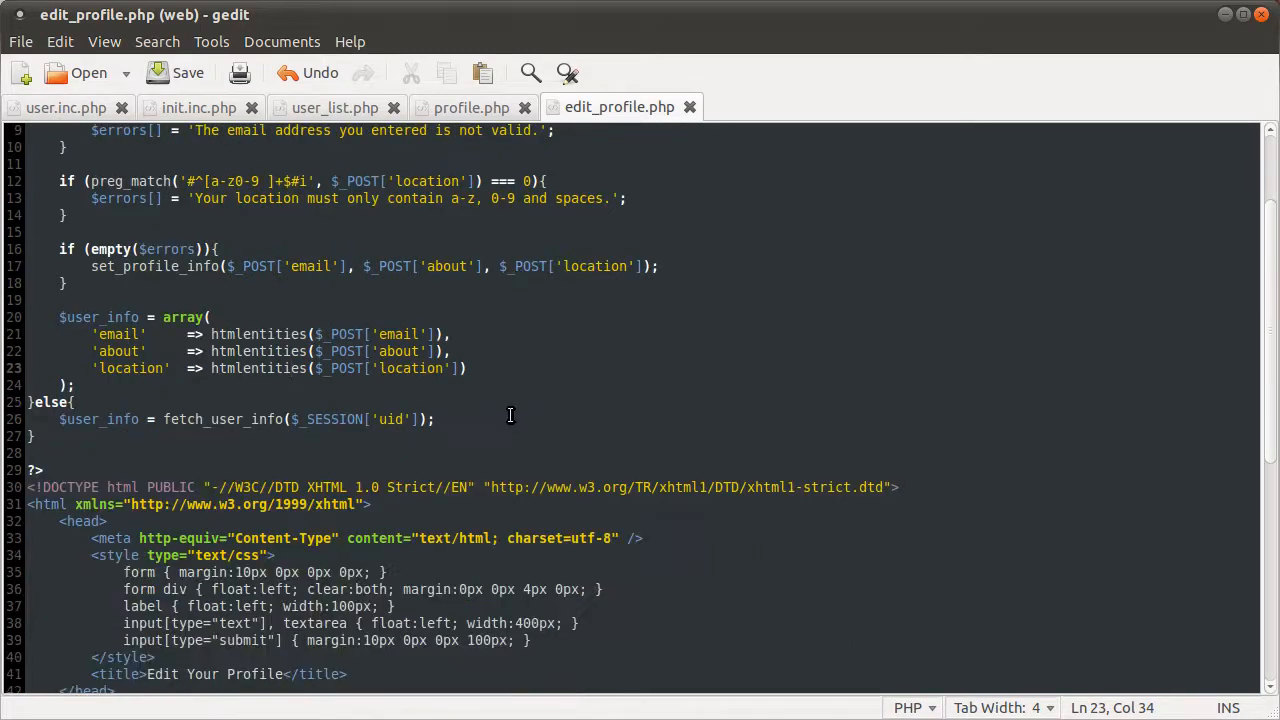
scroll(down, 3)
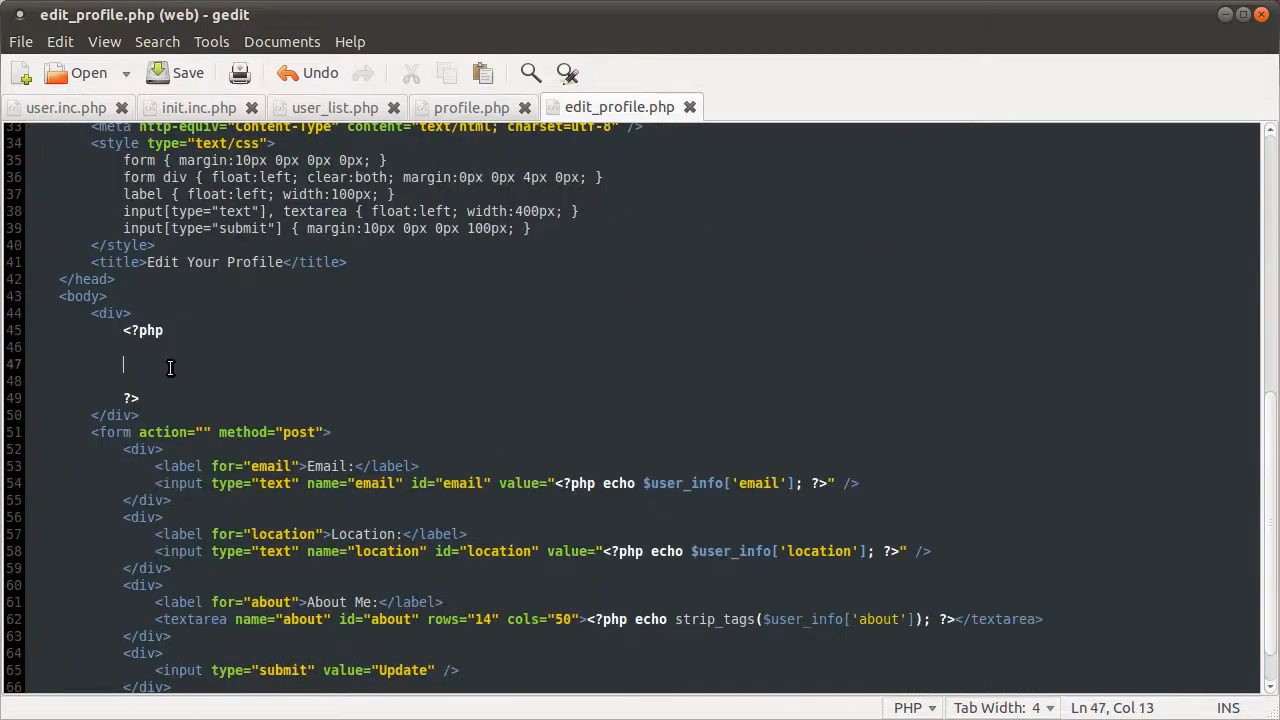
mouse_move(1065, 408)
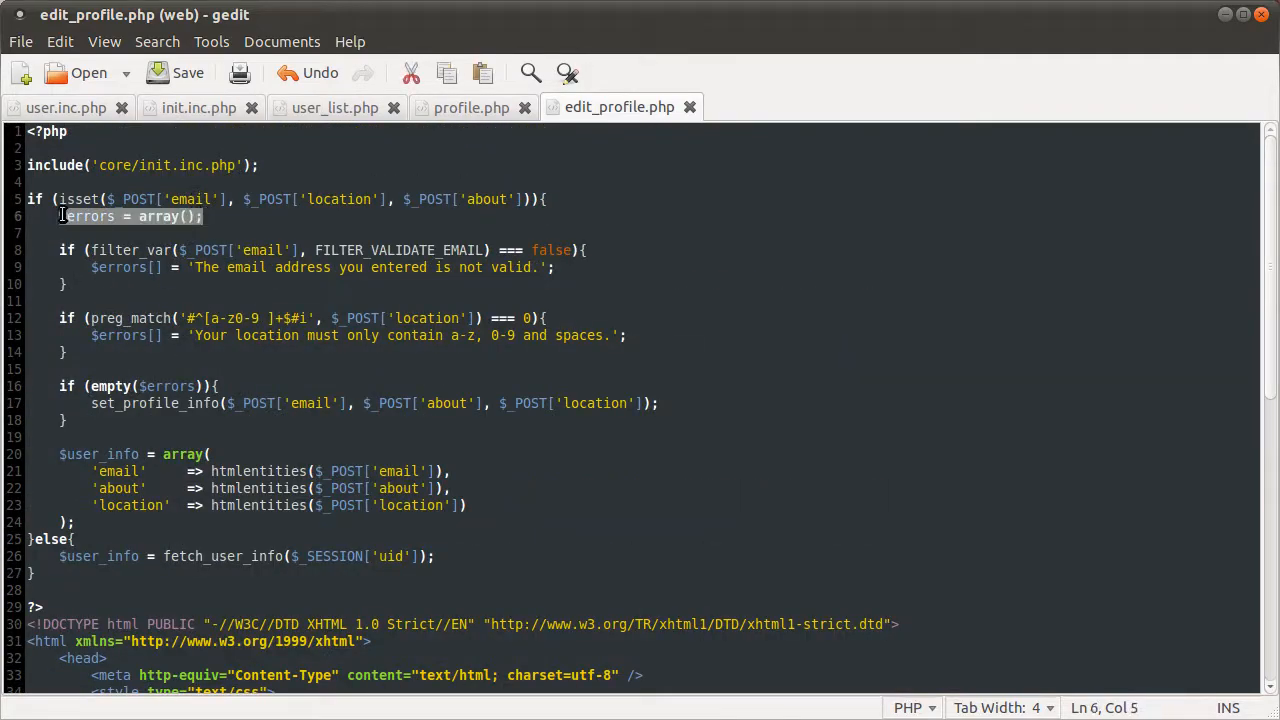
click(494, 199)
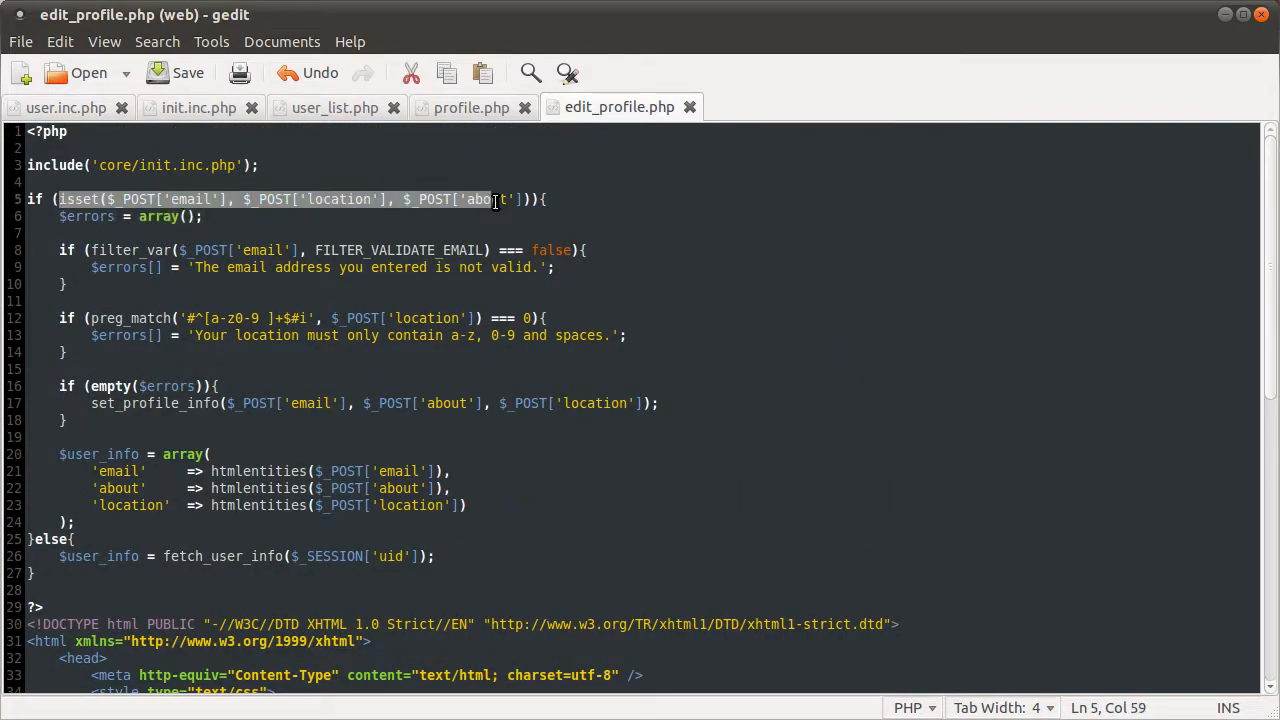
scroll(down, 3)
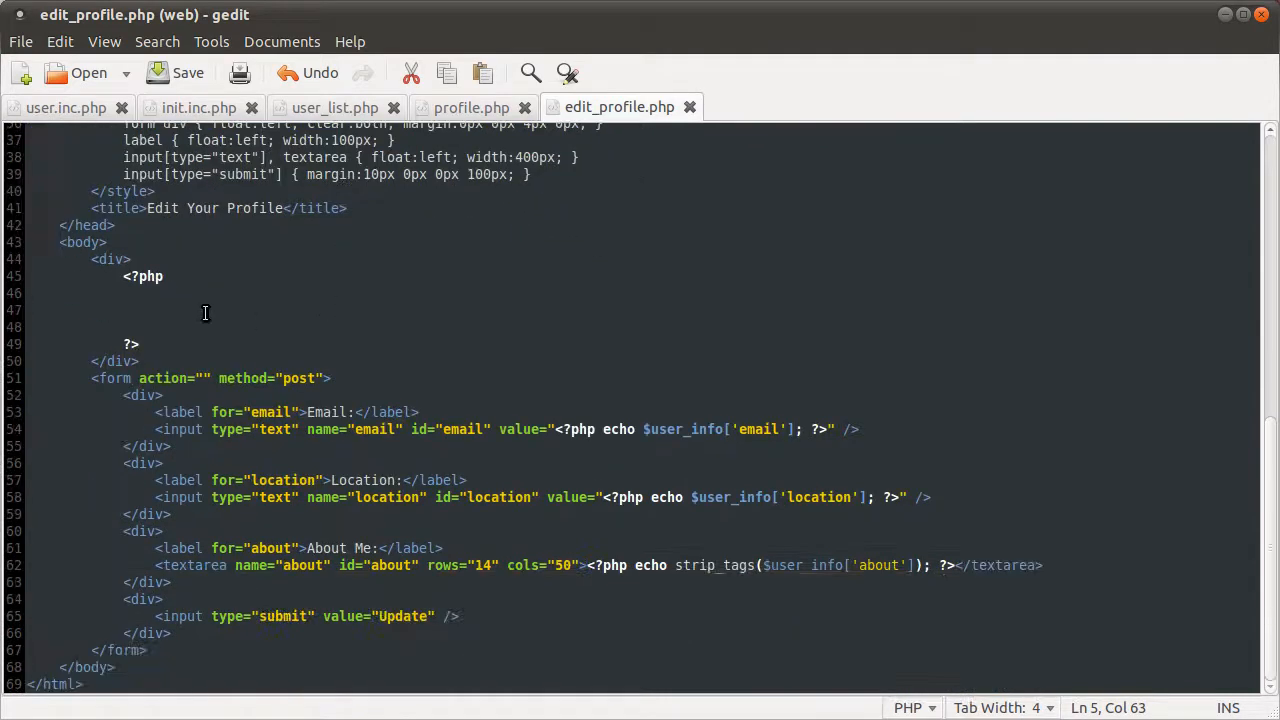
Echo 'Click update to edit your profile.' when isset($errors) is false, and save
text(if ()
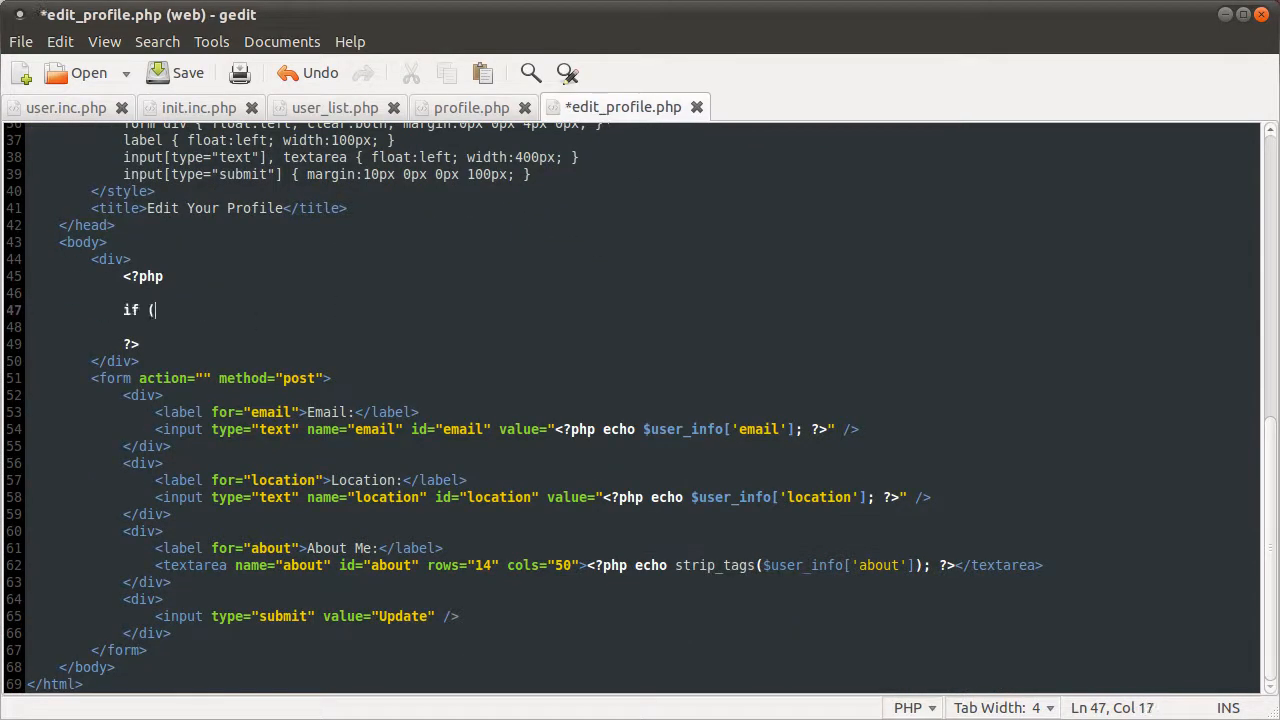
text(isset($)
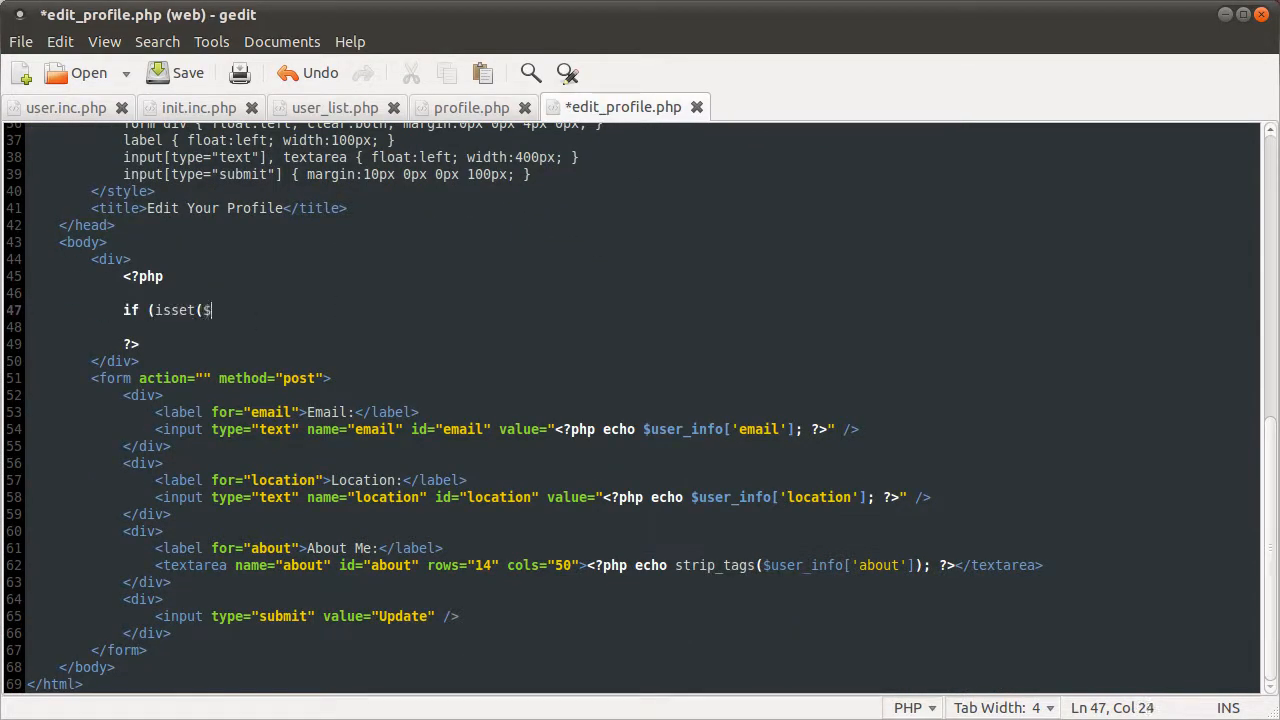
text(errors) === false){)
text(})
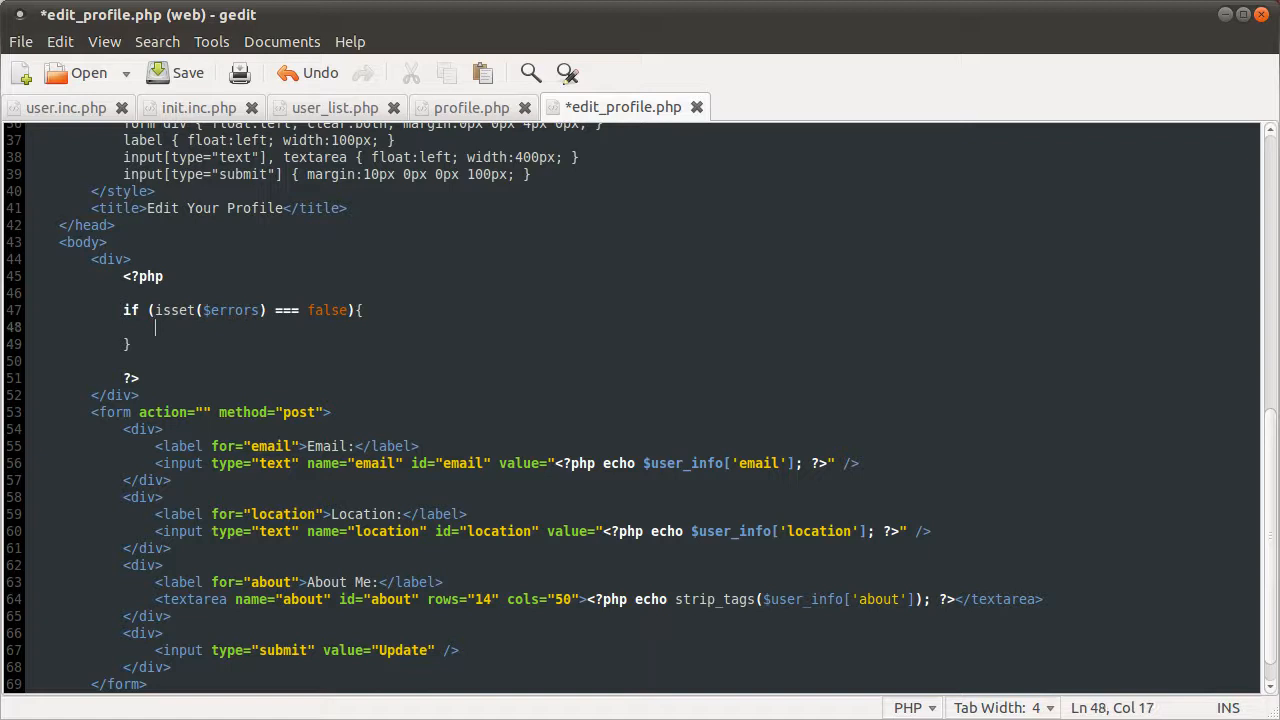
text(echo '';)
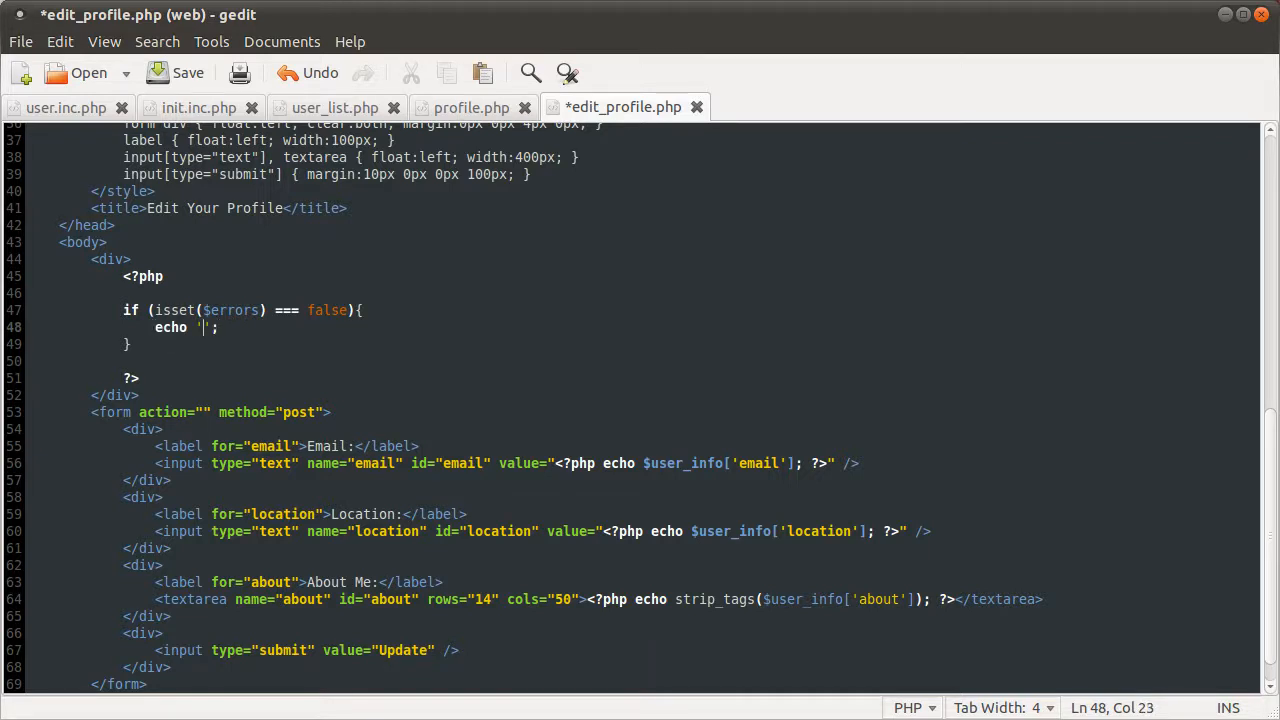
text(Click u)
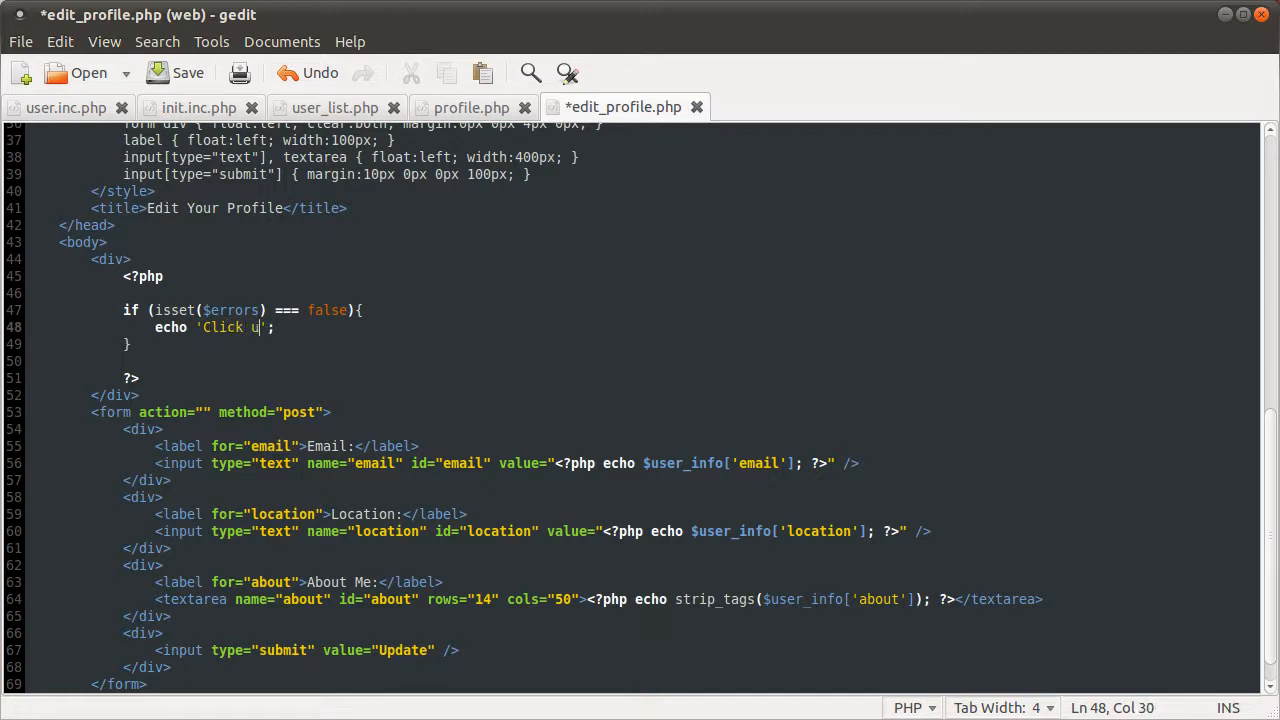
text(pdate to e)
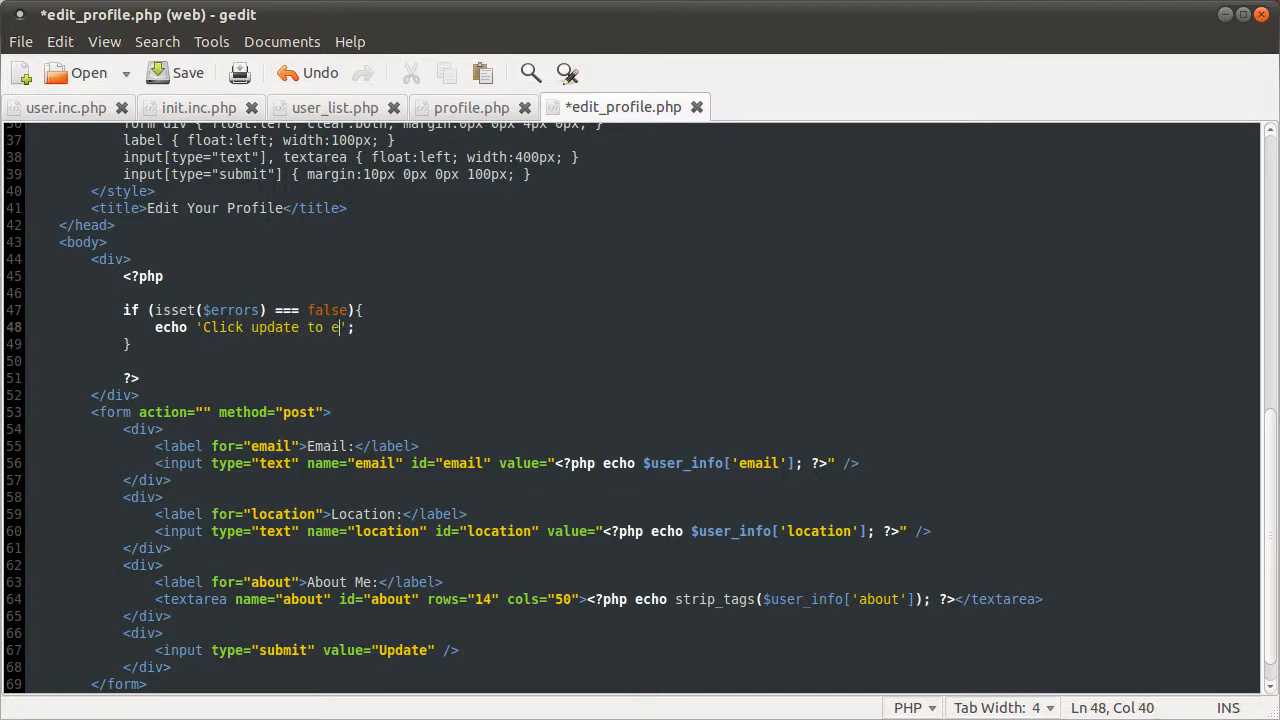
text(dit your profile.)
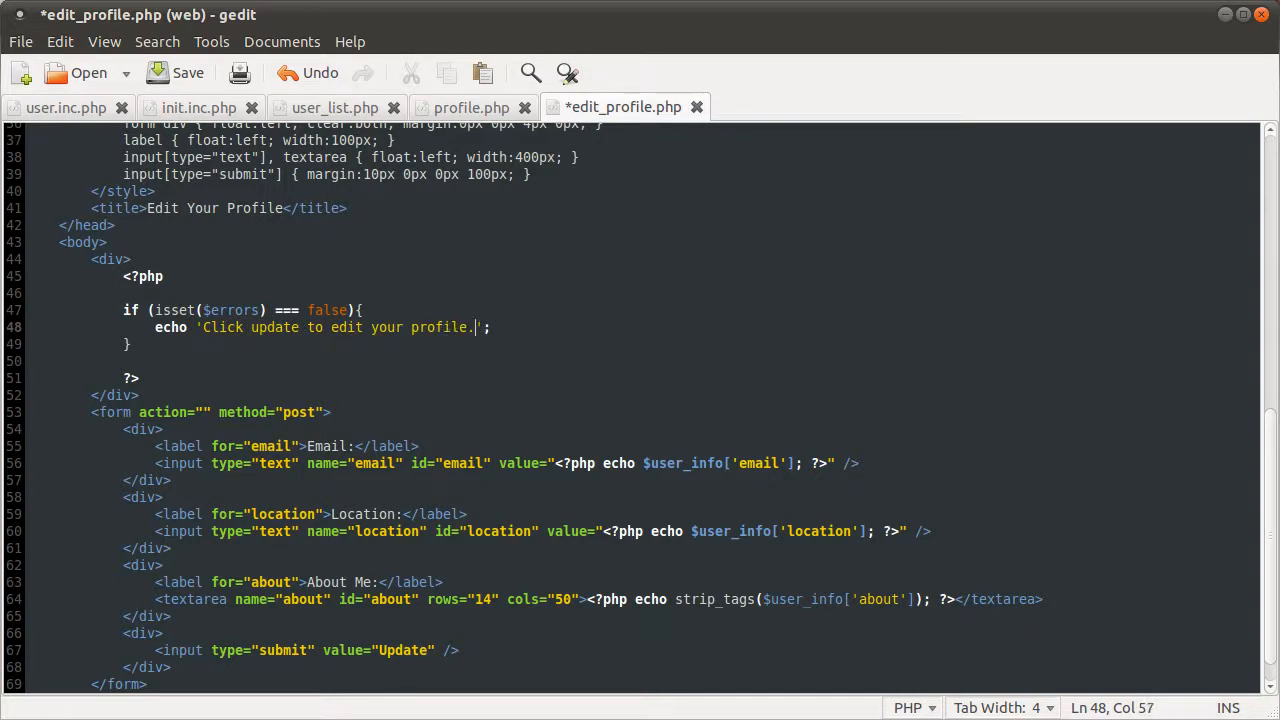
key(ctrl+s)
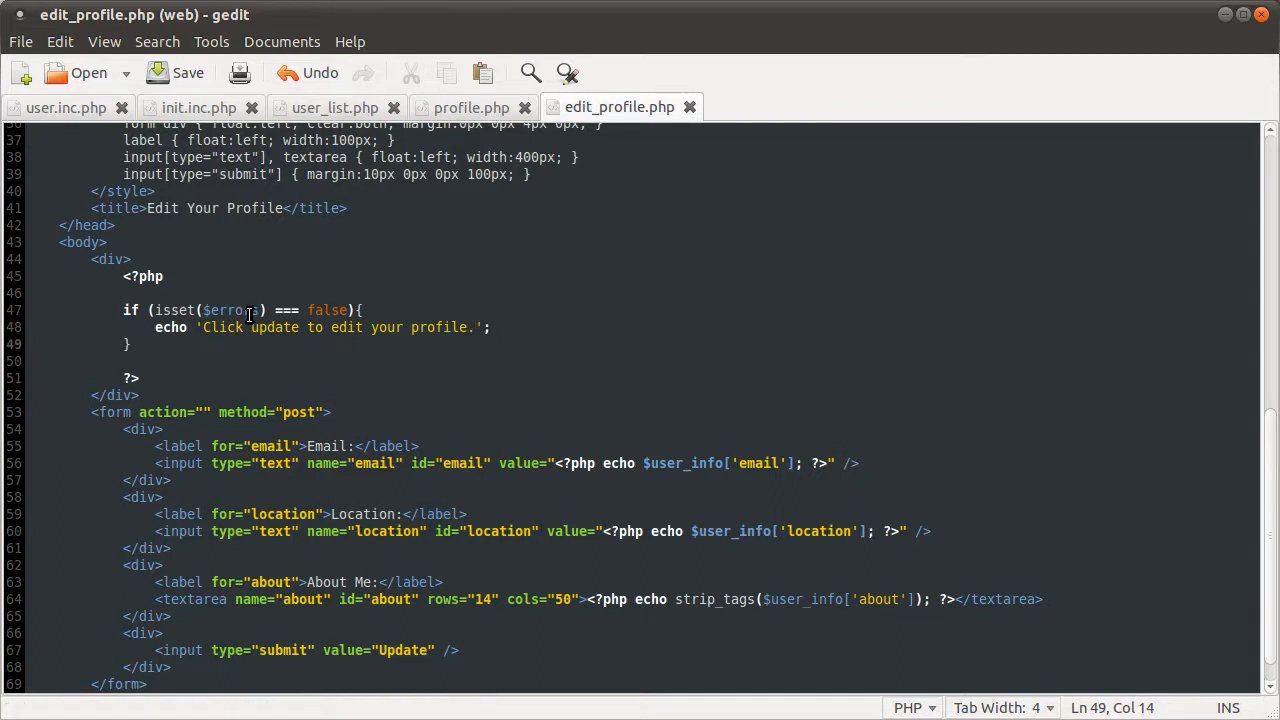
Add an else if (empty($errors)) branch and highlight the empty check
text(else if ()
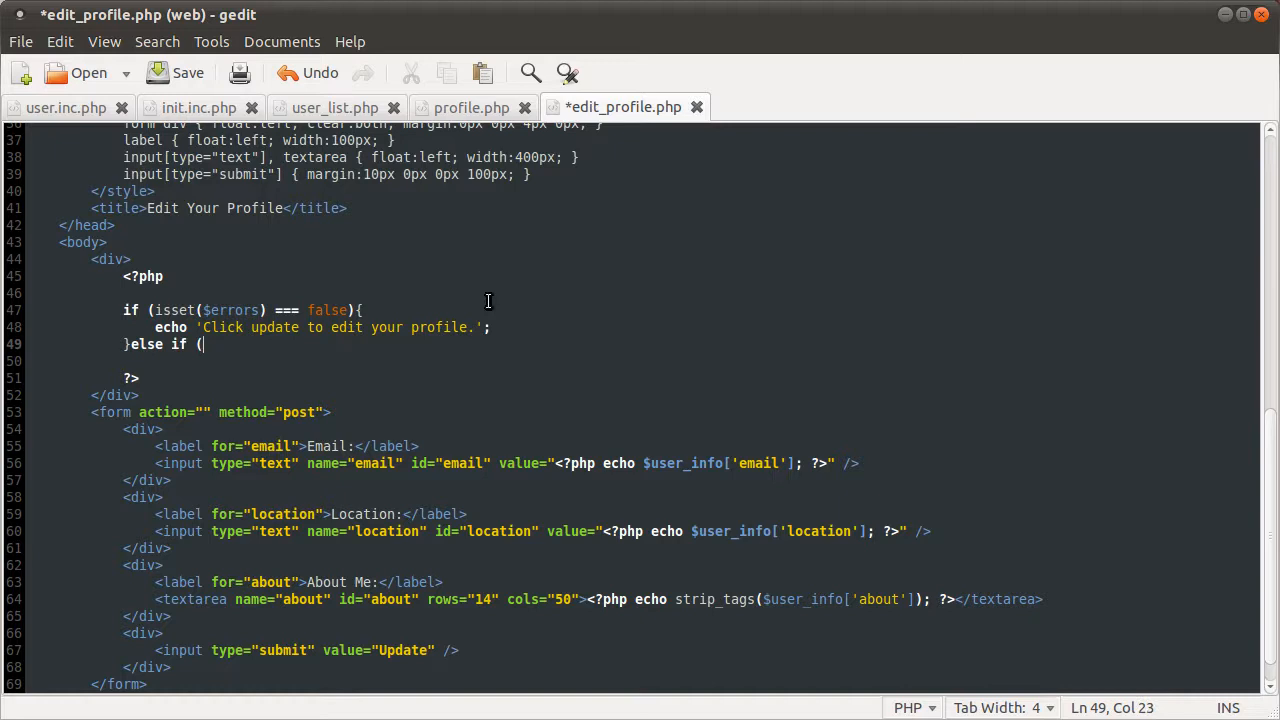
mouse_move(228, 344)
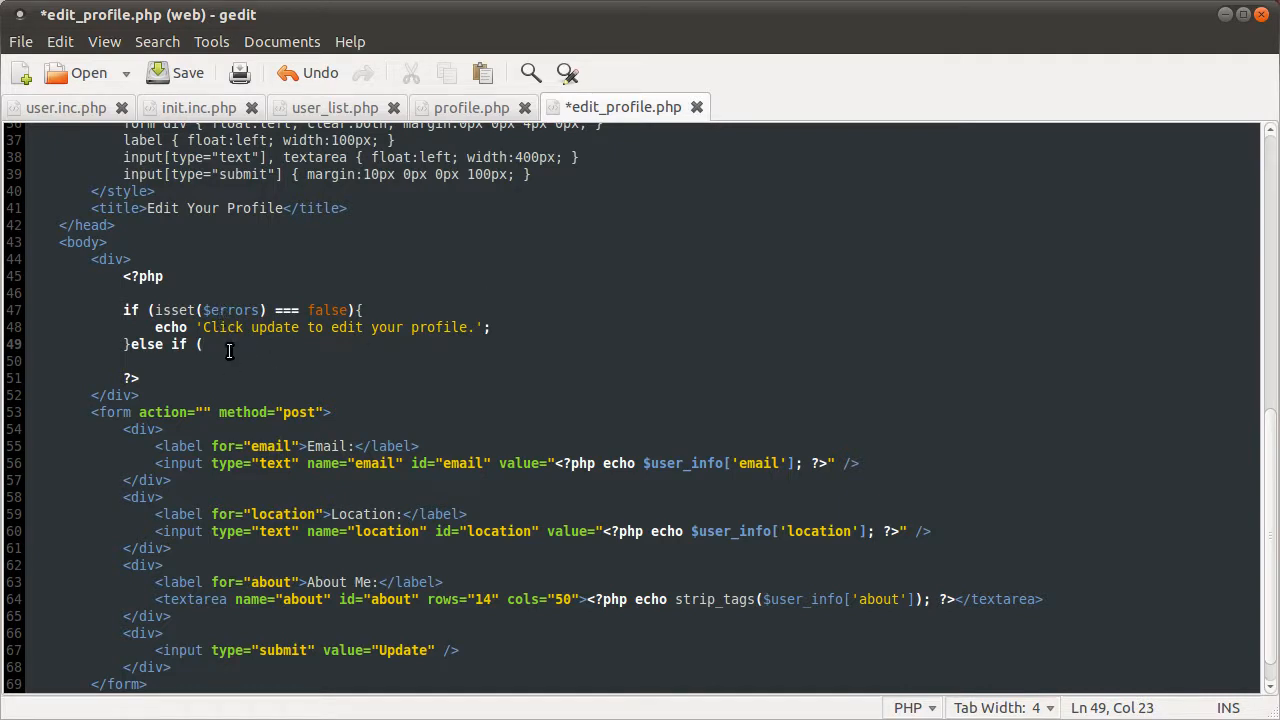
text(empty()
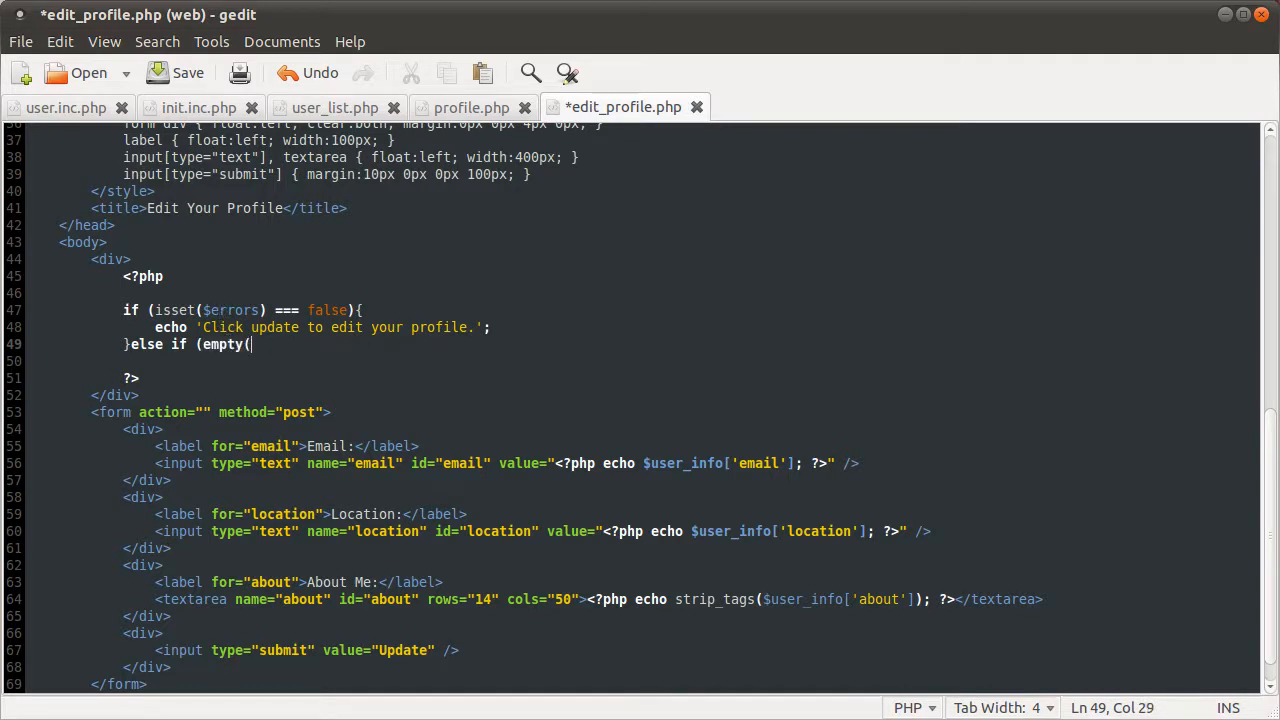
text($errors)){)
text(})
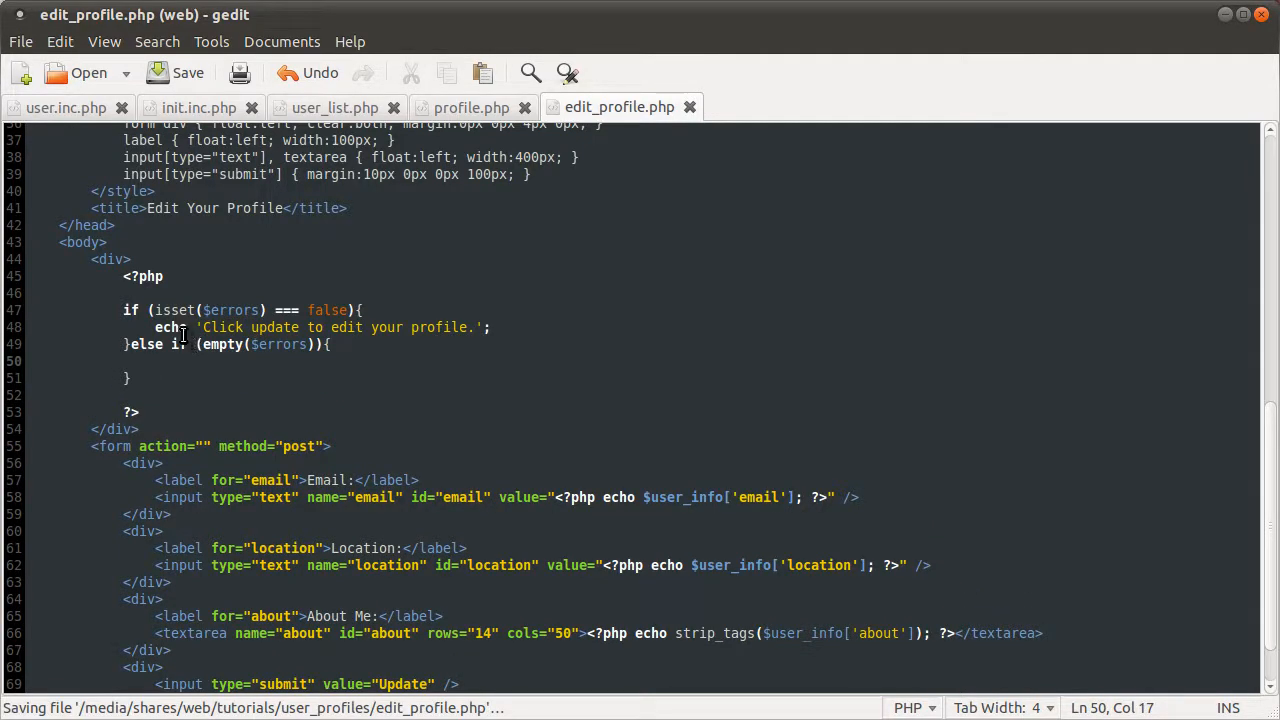
double_click(225, 344)
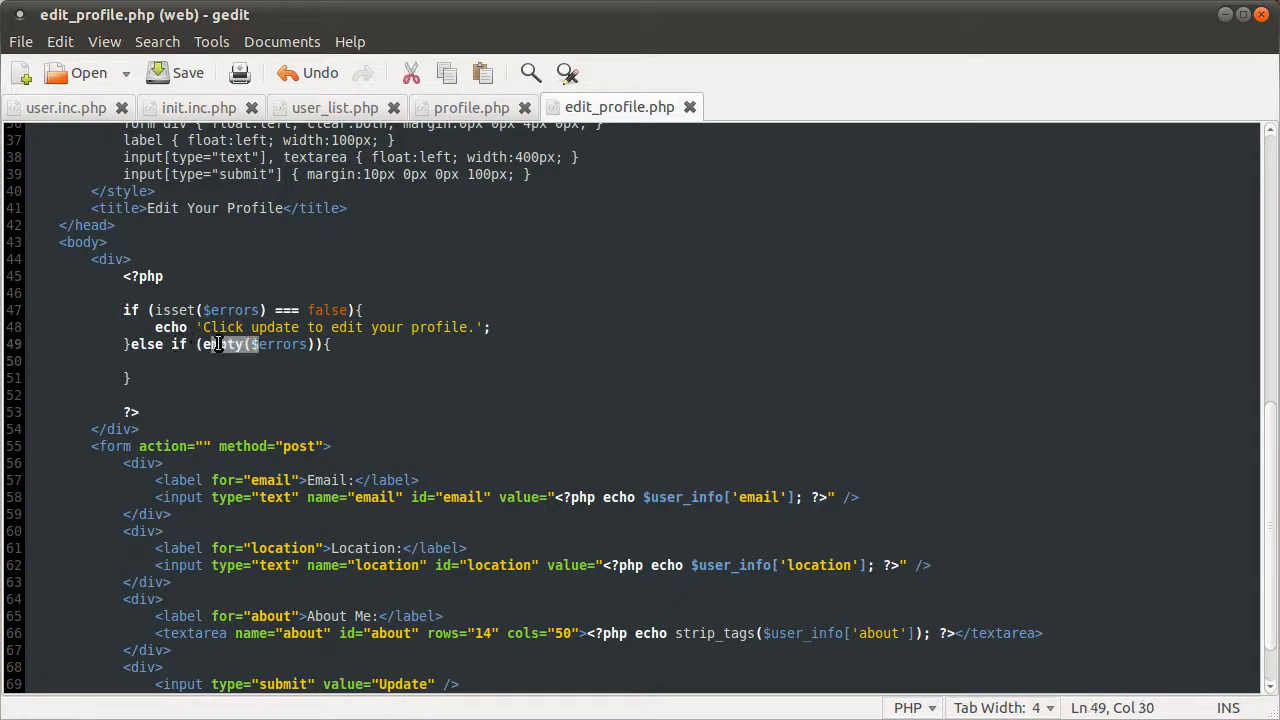
double_click(277, 344)
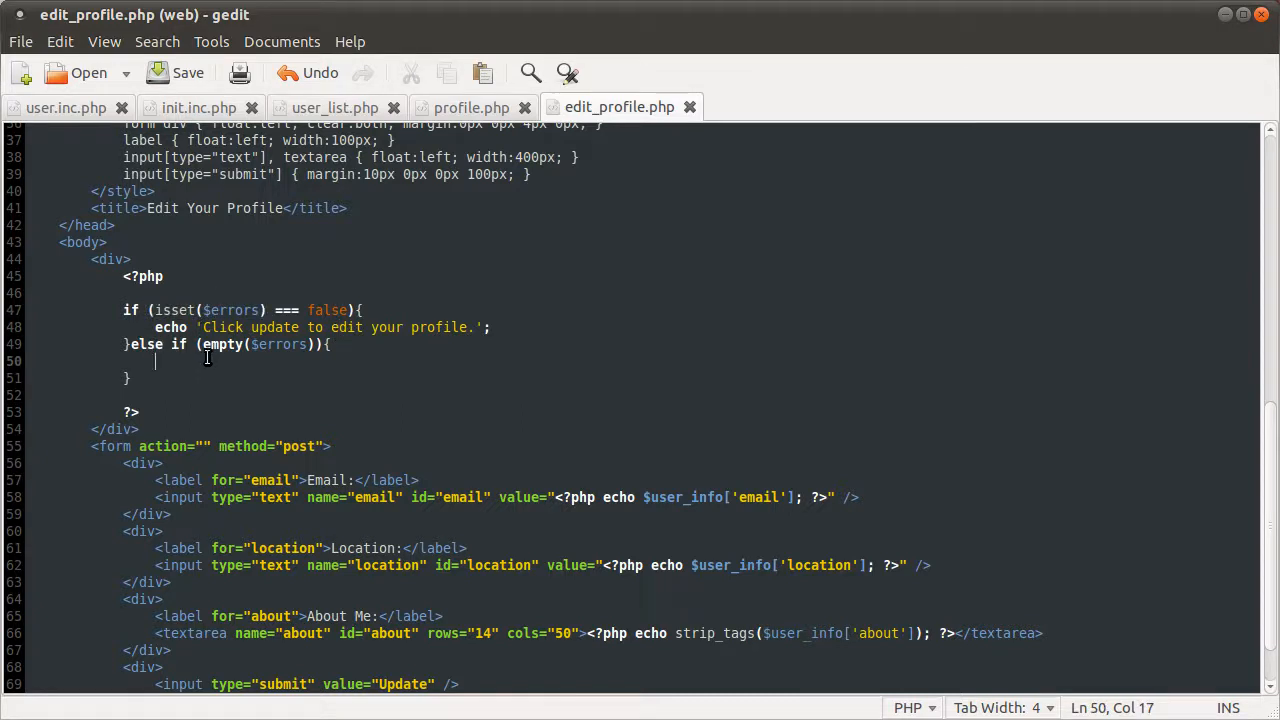
drag(135, 344, 280, 344)
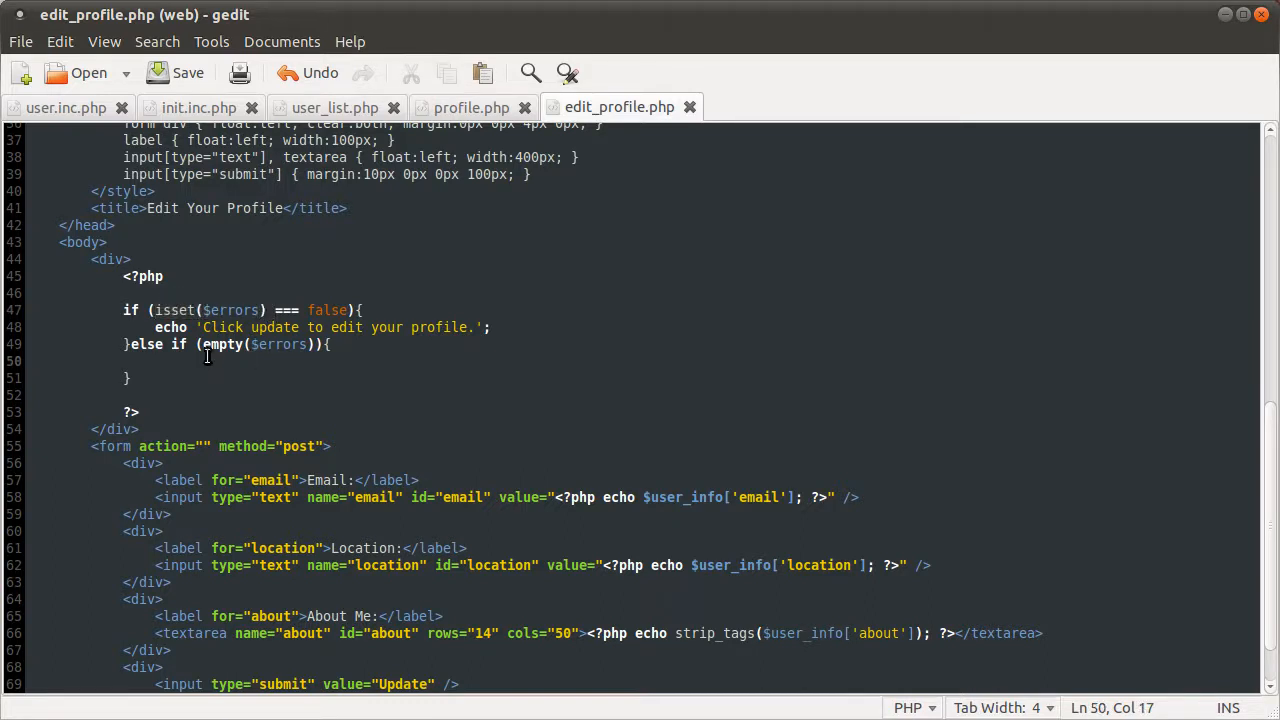
click(155, 361)
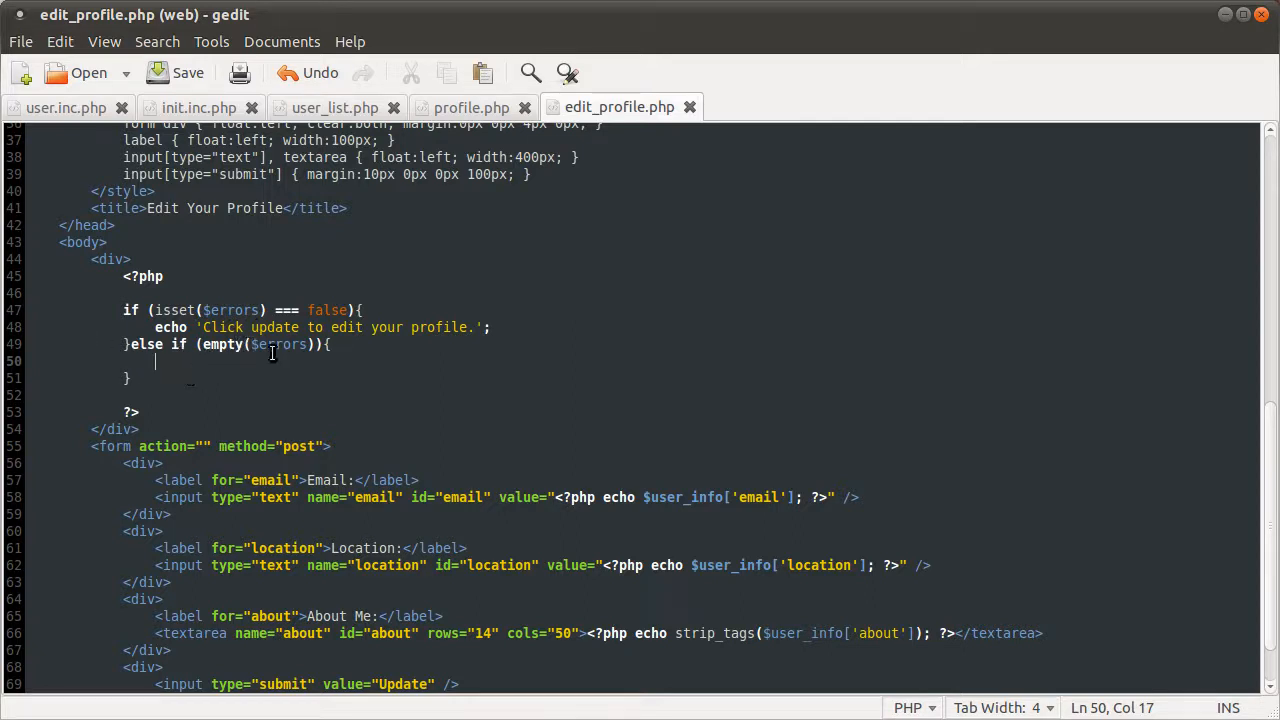
mouse_move(170, 358)
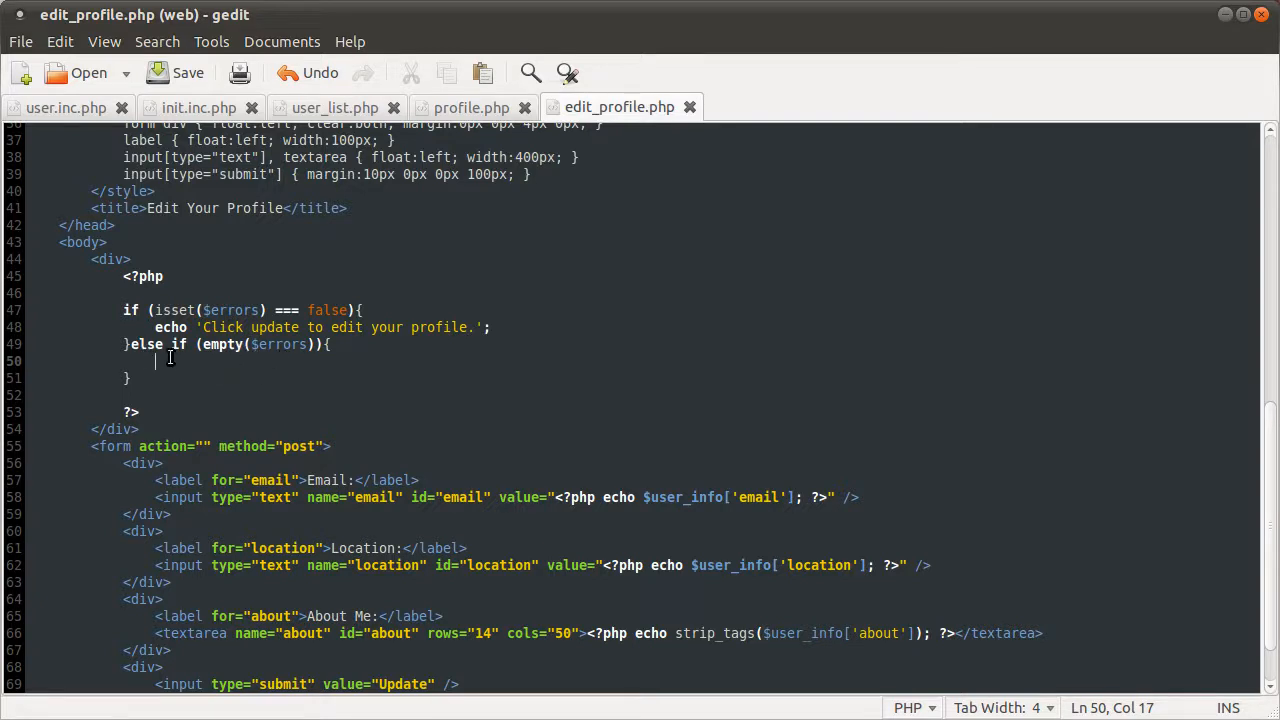
drag(170, 361, 124, 361)
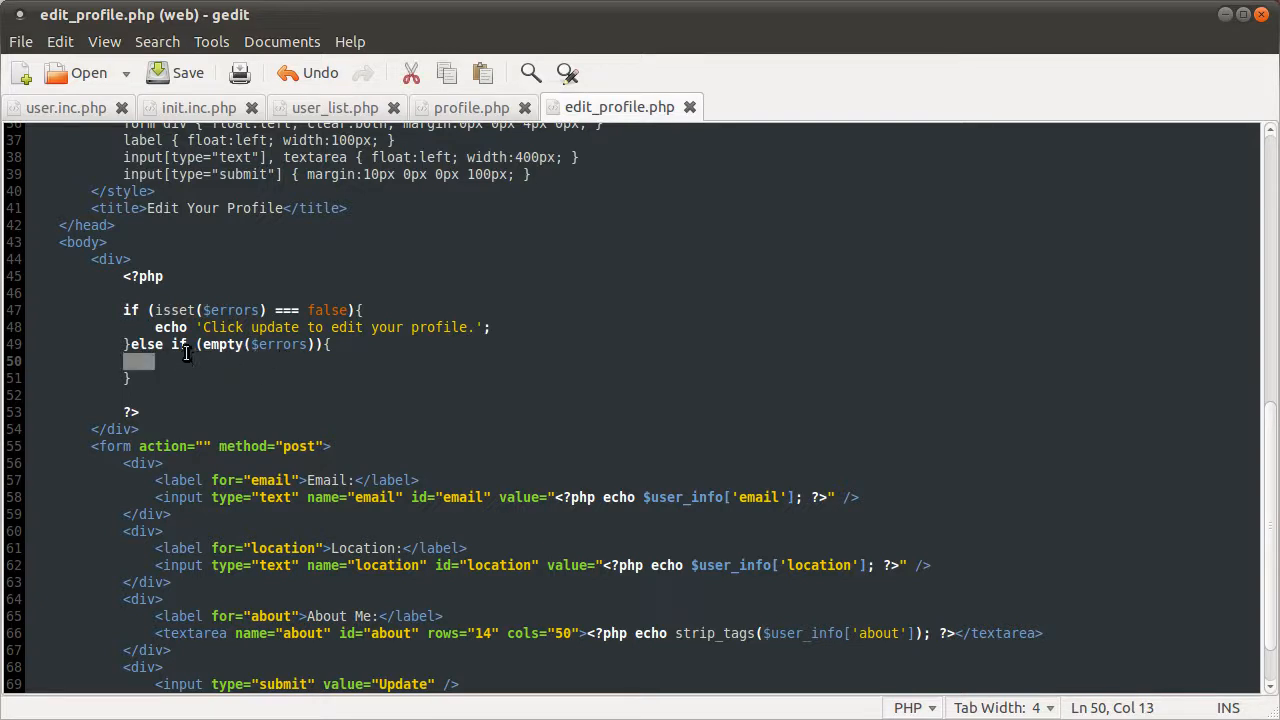
mouse_move(180, 361)
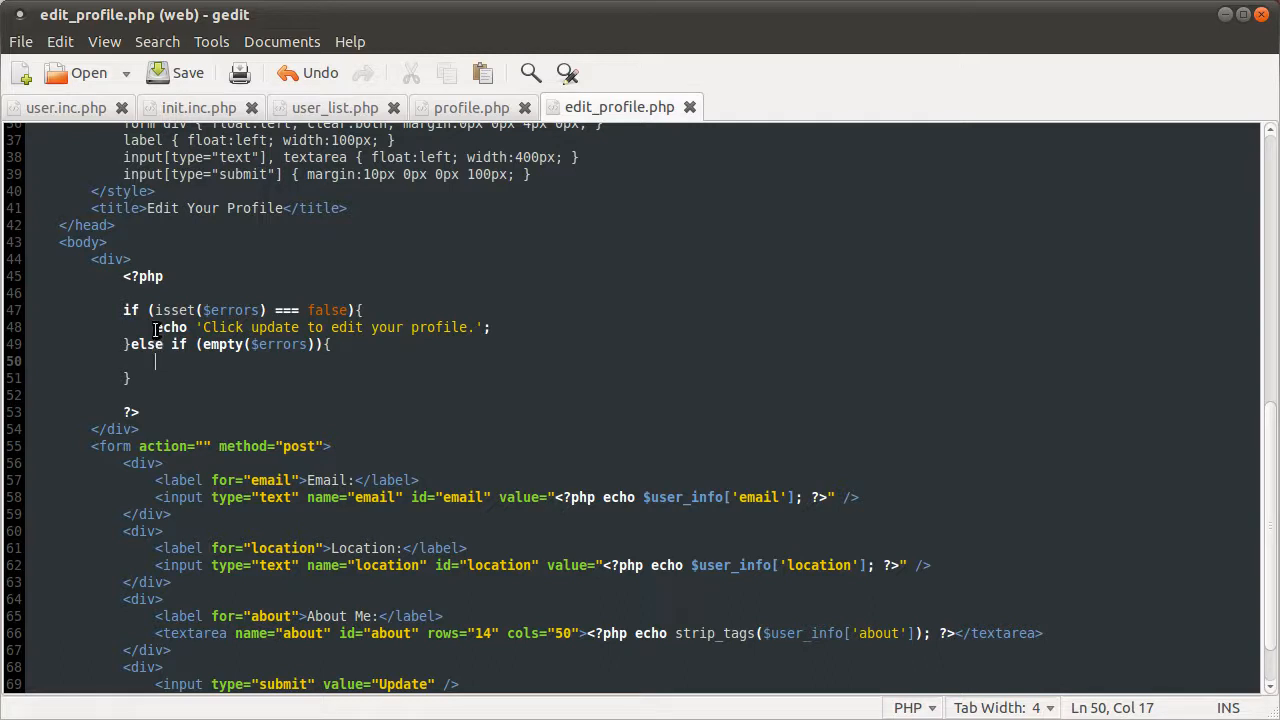
Echo 'Your profile has been updated/' in the empty-errors branch, add else{, and save
text(echo '';)
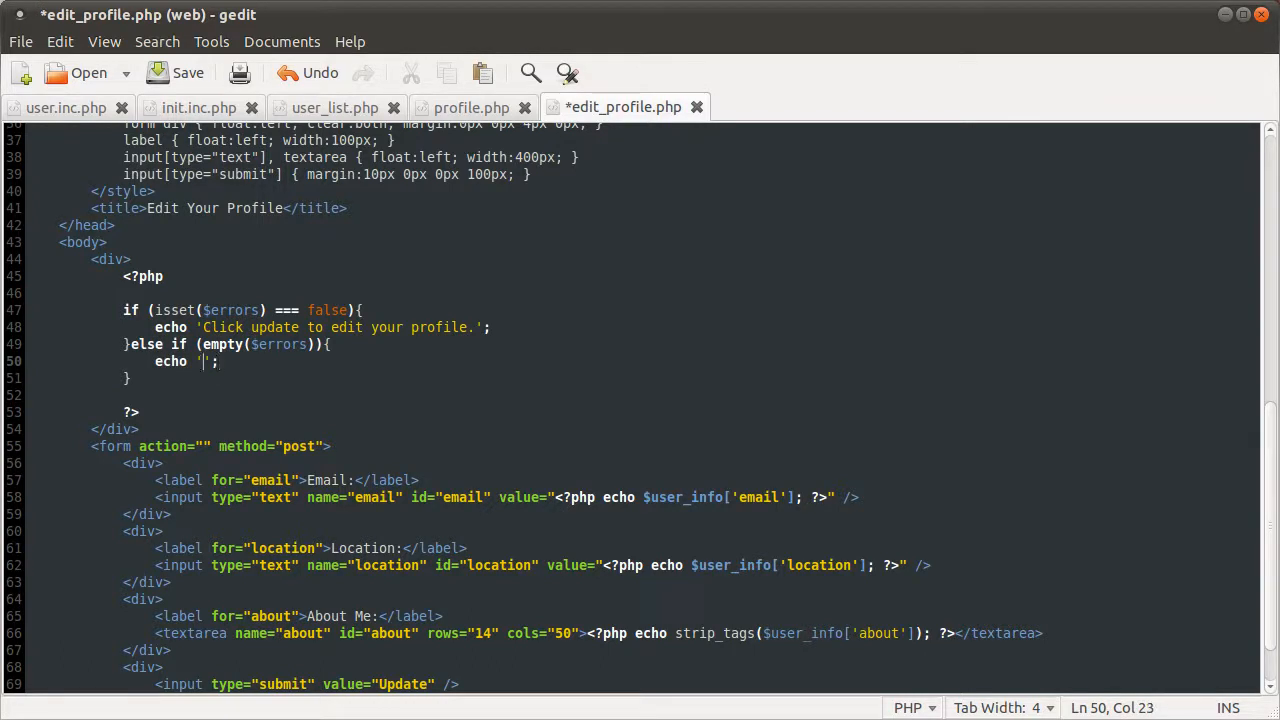
text(Your pro)
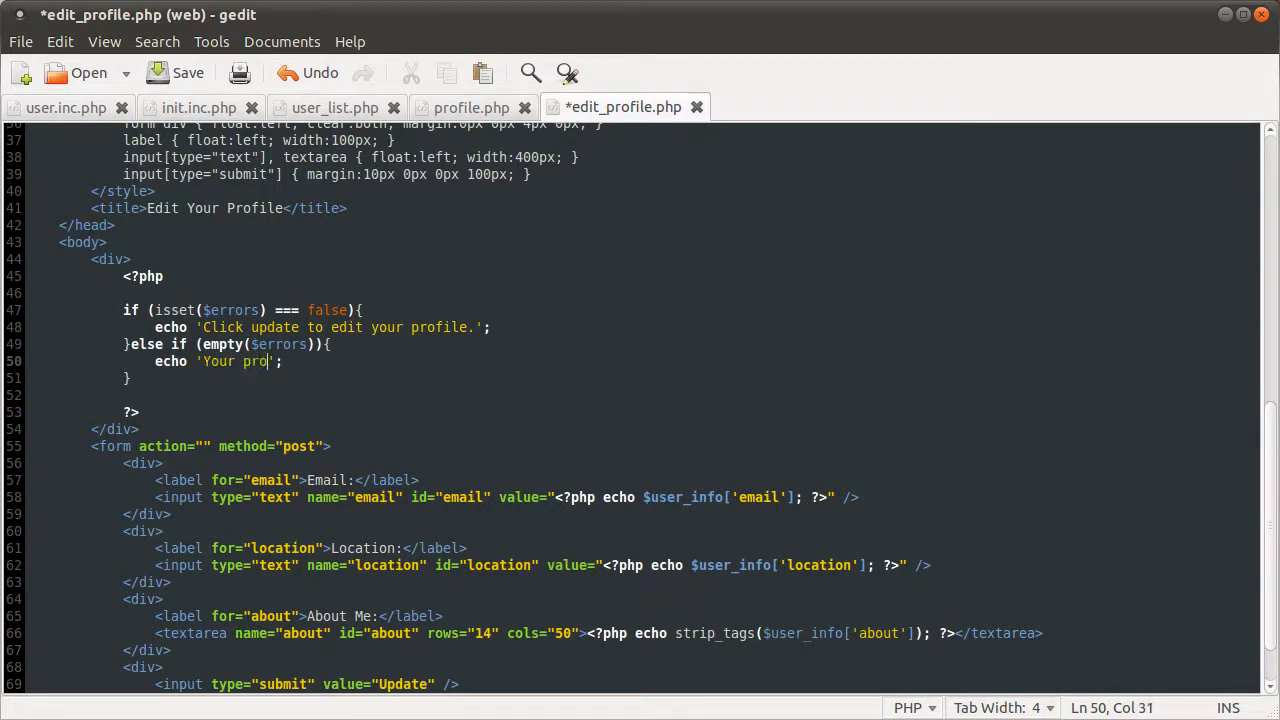
text(file has been updated/)
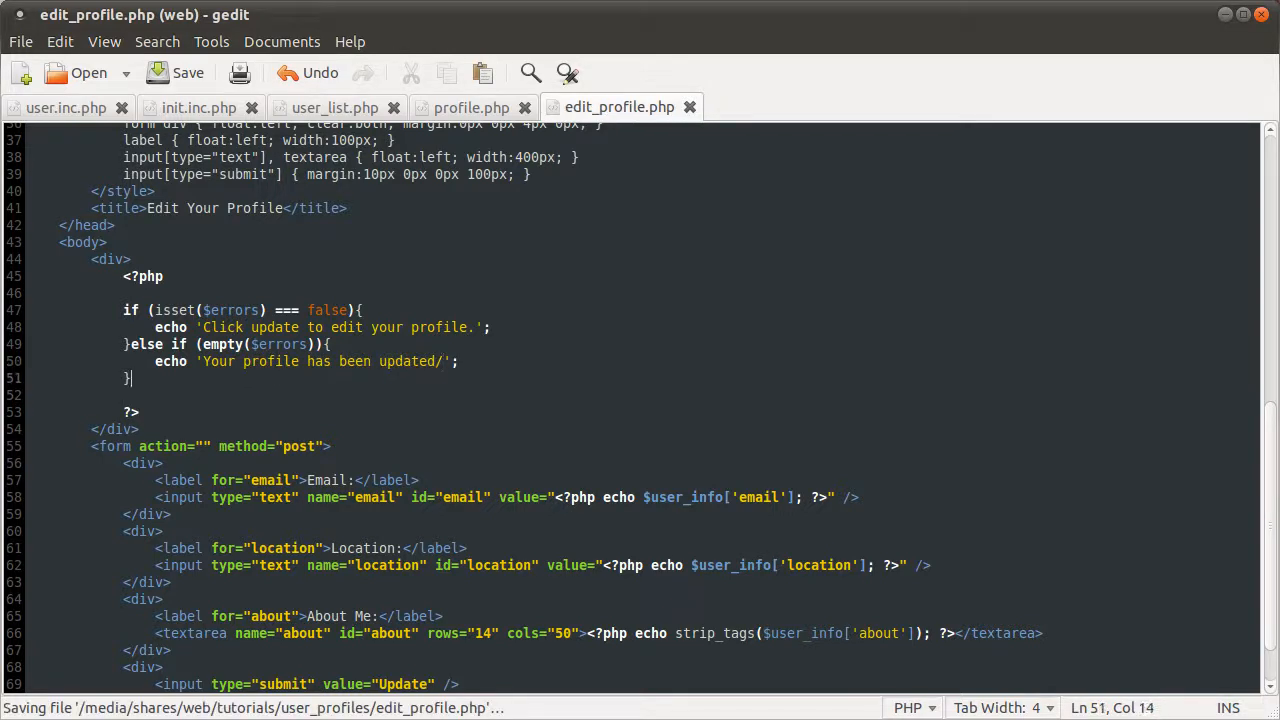
text(else{)
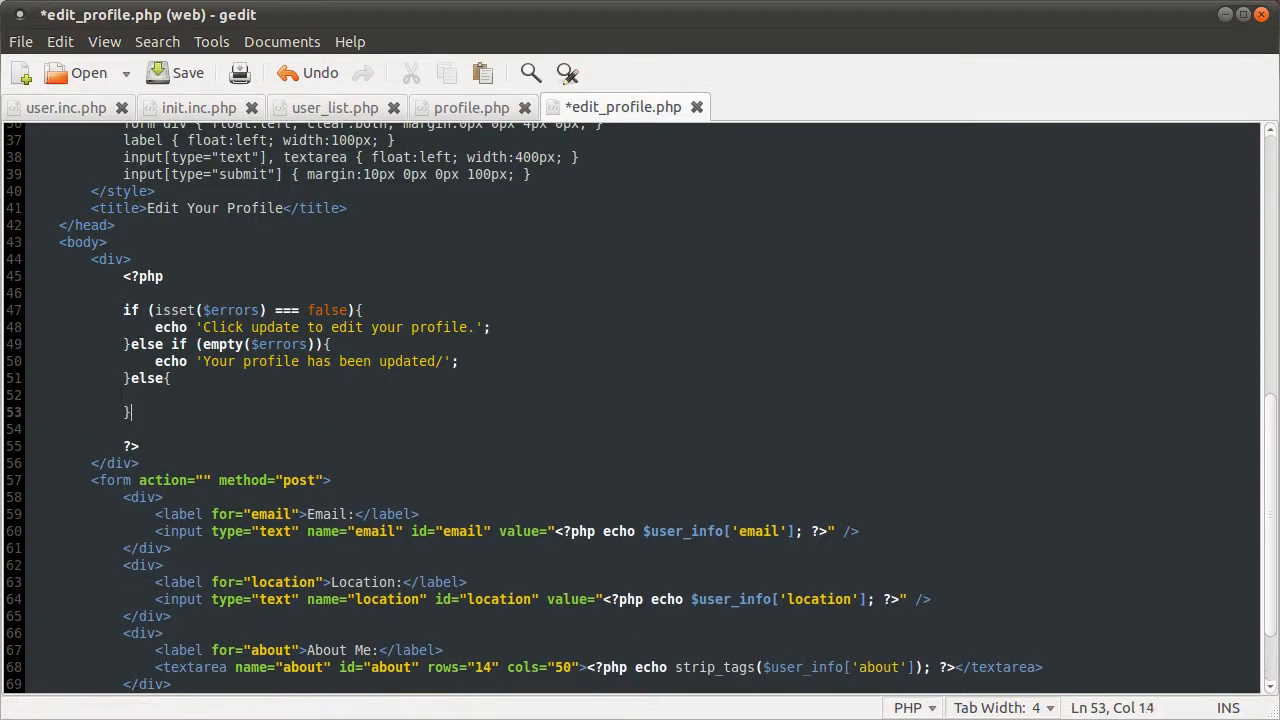
key(ctrl+s)
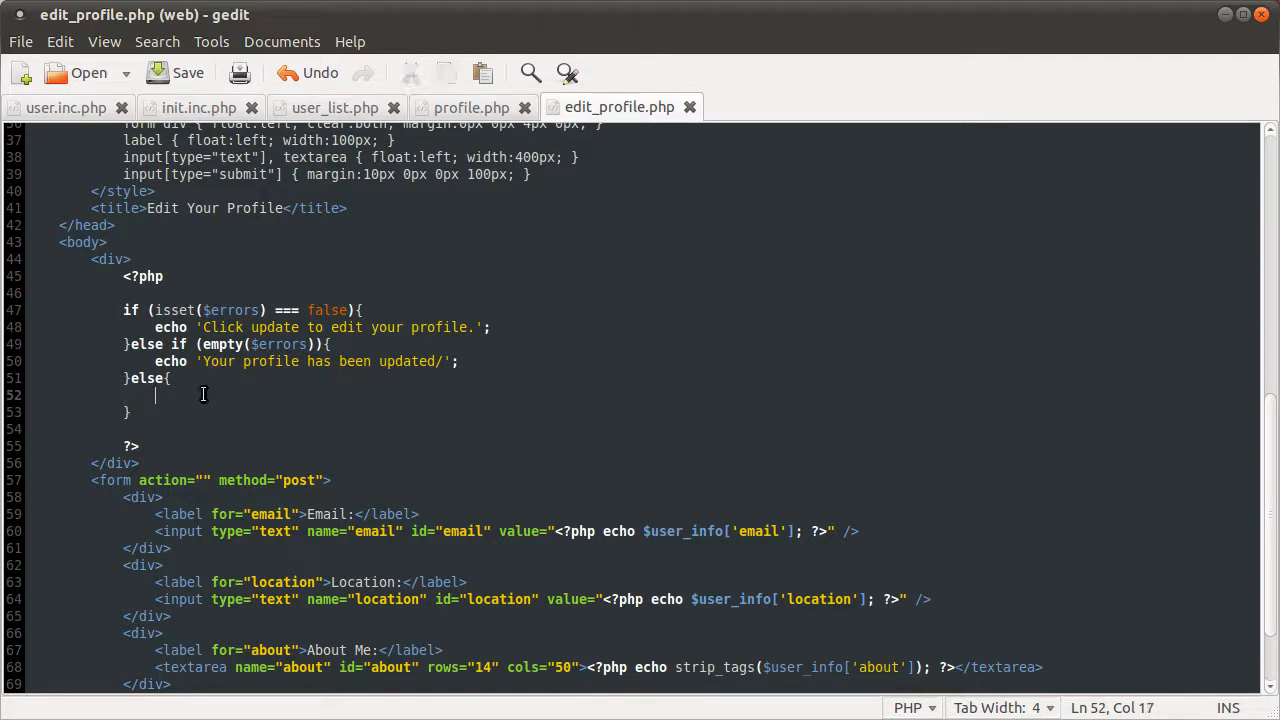
In the else branch, echo implode('</li><li>', $errors) wrapped in <ul><li> tags
text(echo)
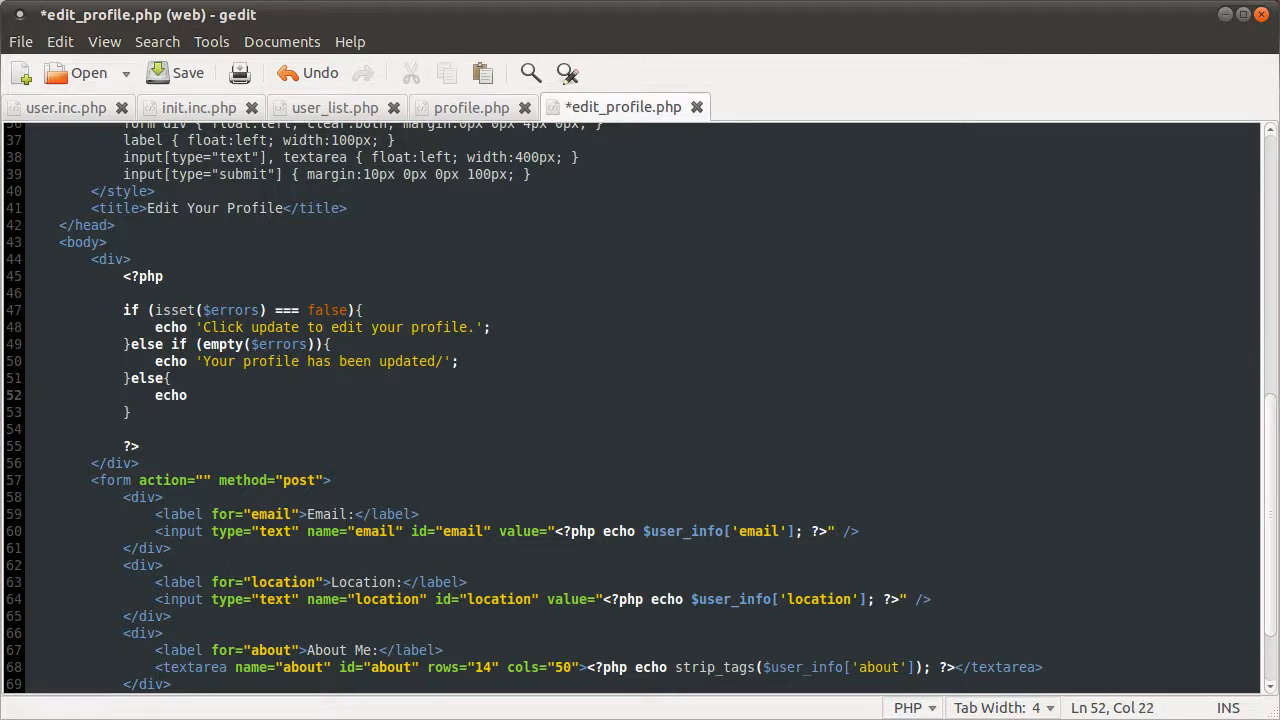
text('';)
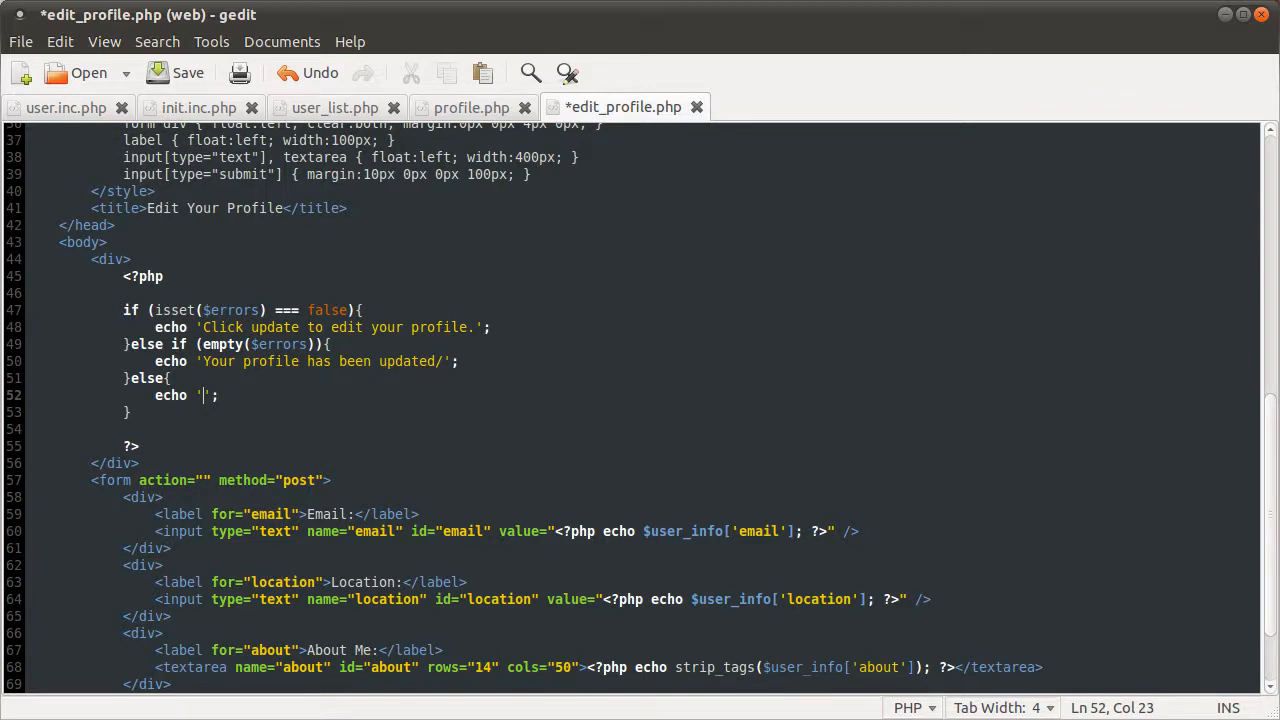
text(<ul>)
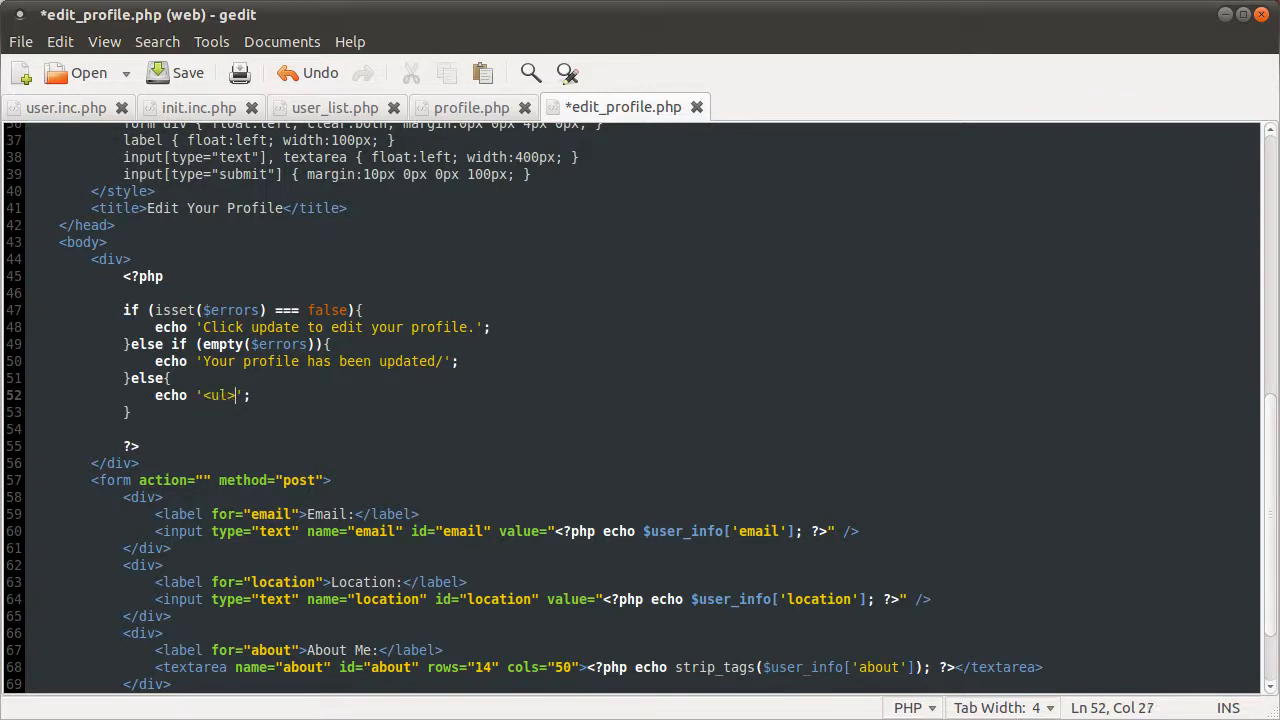
text(</ul>)
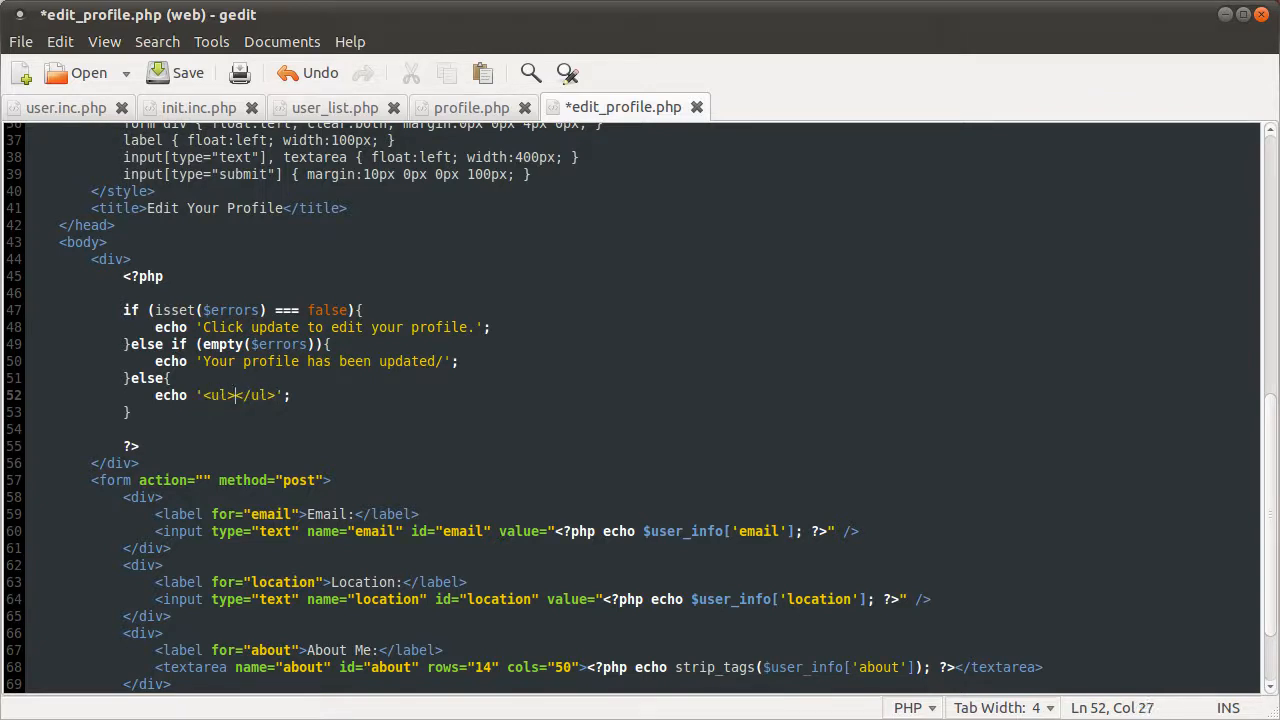
text(<li></li><)
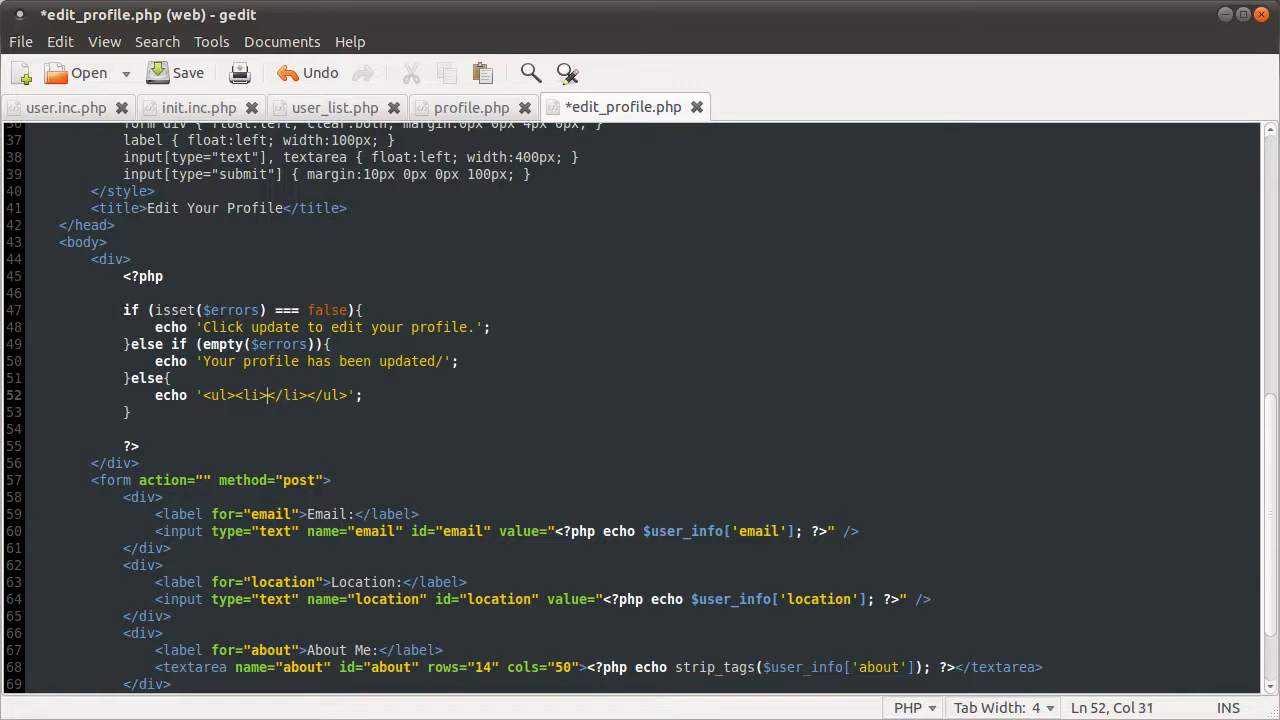
text(',)
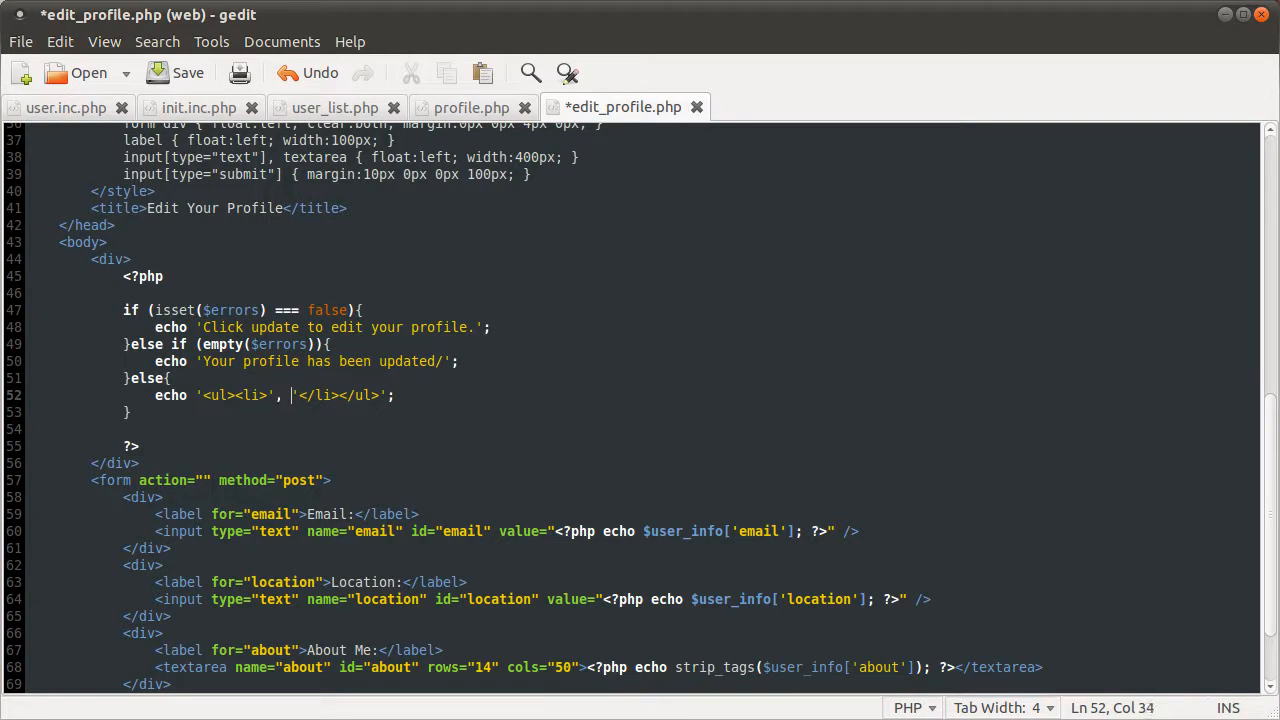
text(implode(''),)
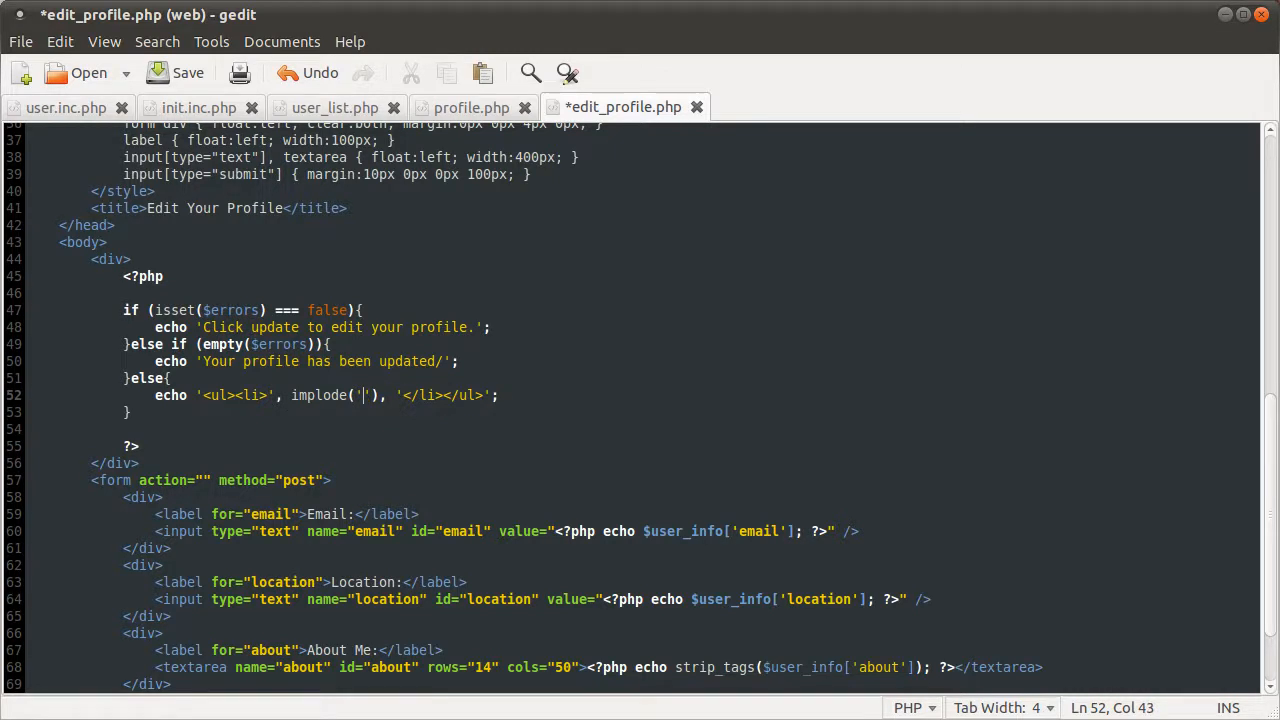
text(</l)
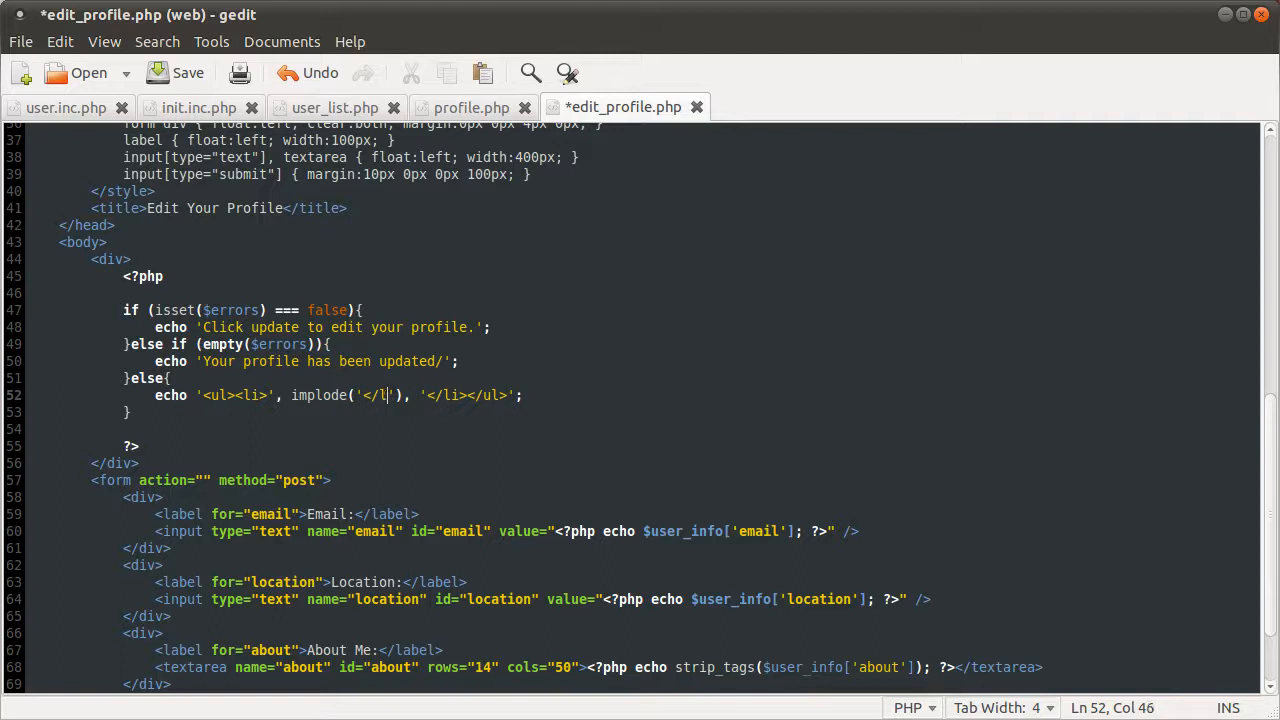
text(i></li>)
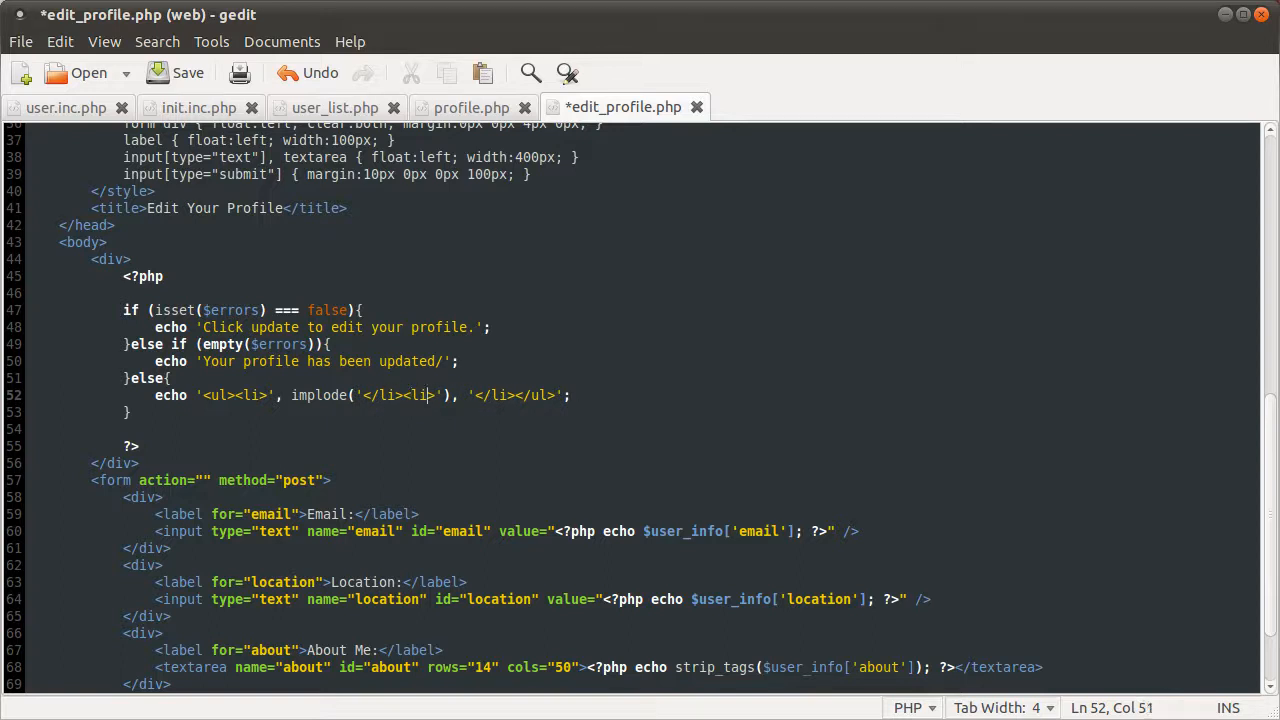
text($)
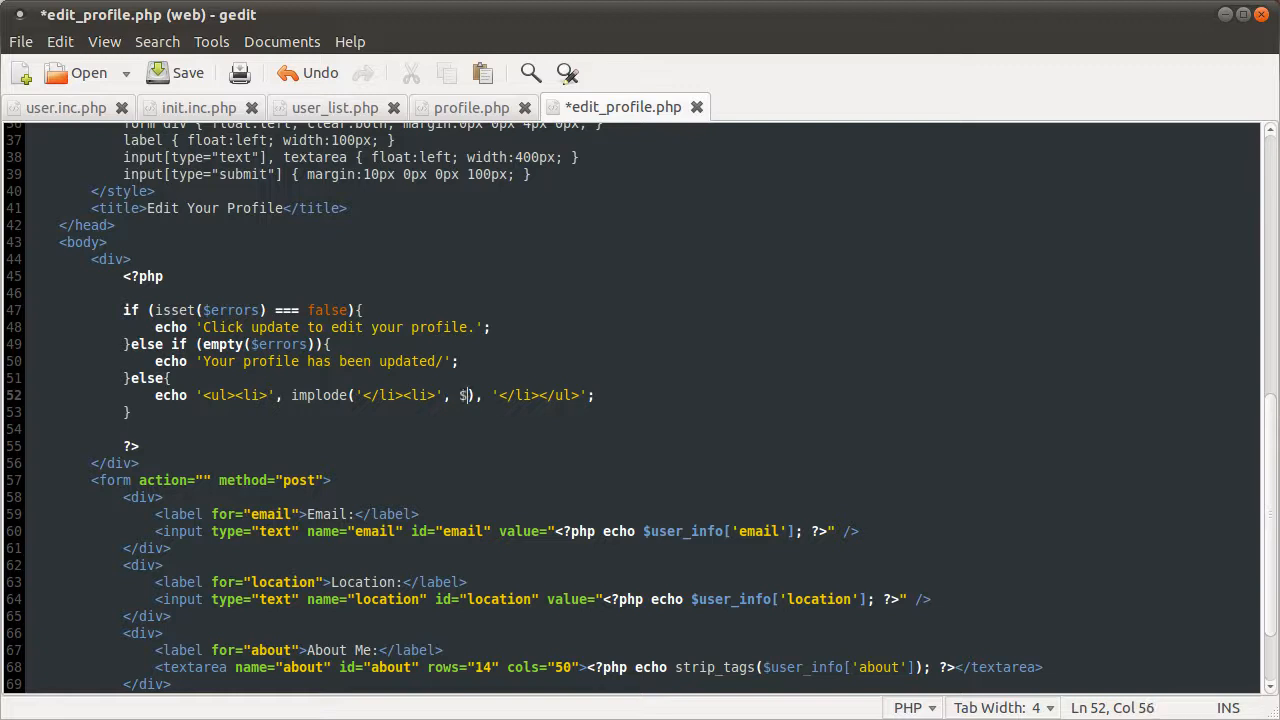
text(errors)
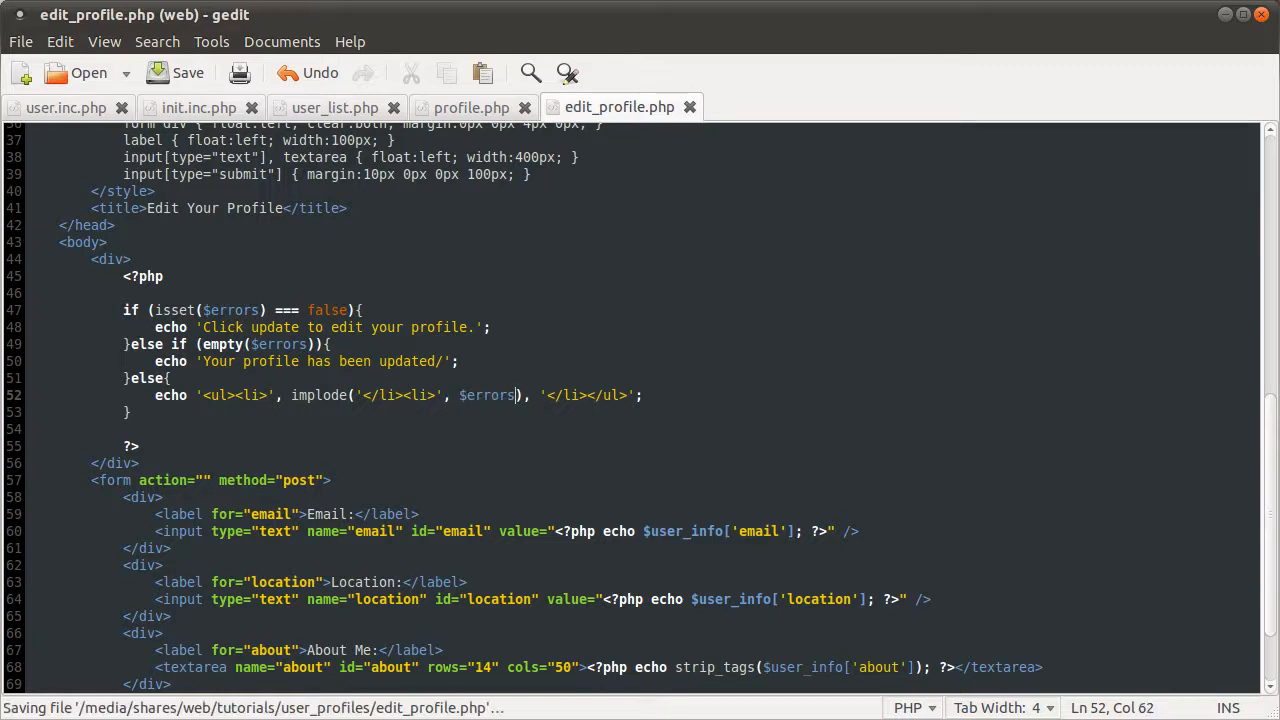
scroll(down, 3)
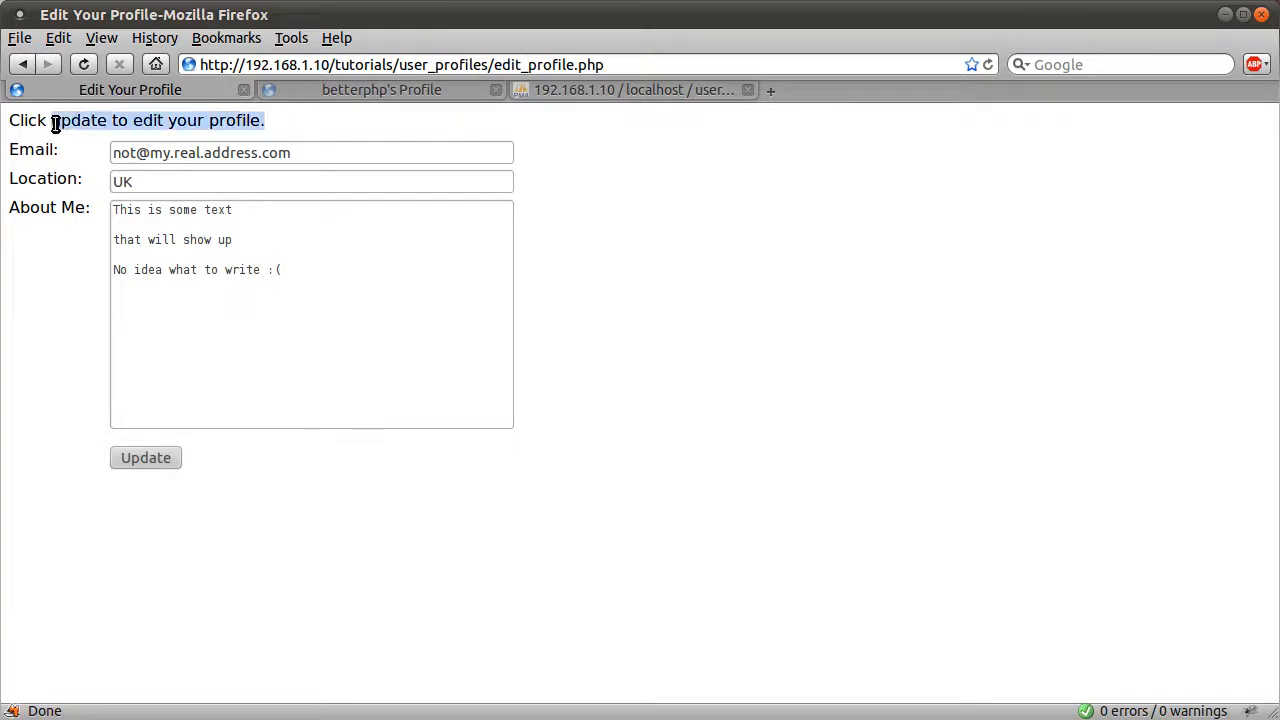
Submit location 'UK--' to see the bulleted location error, then resubmit with UK
click(410, 181)
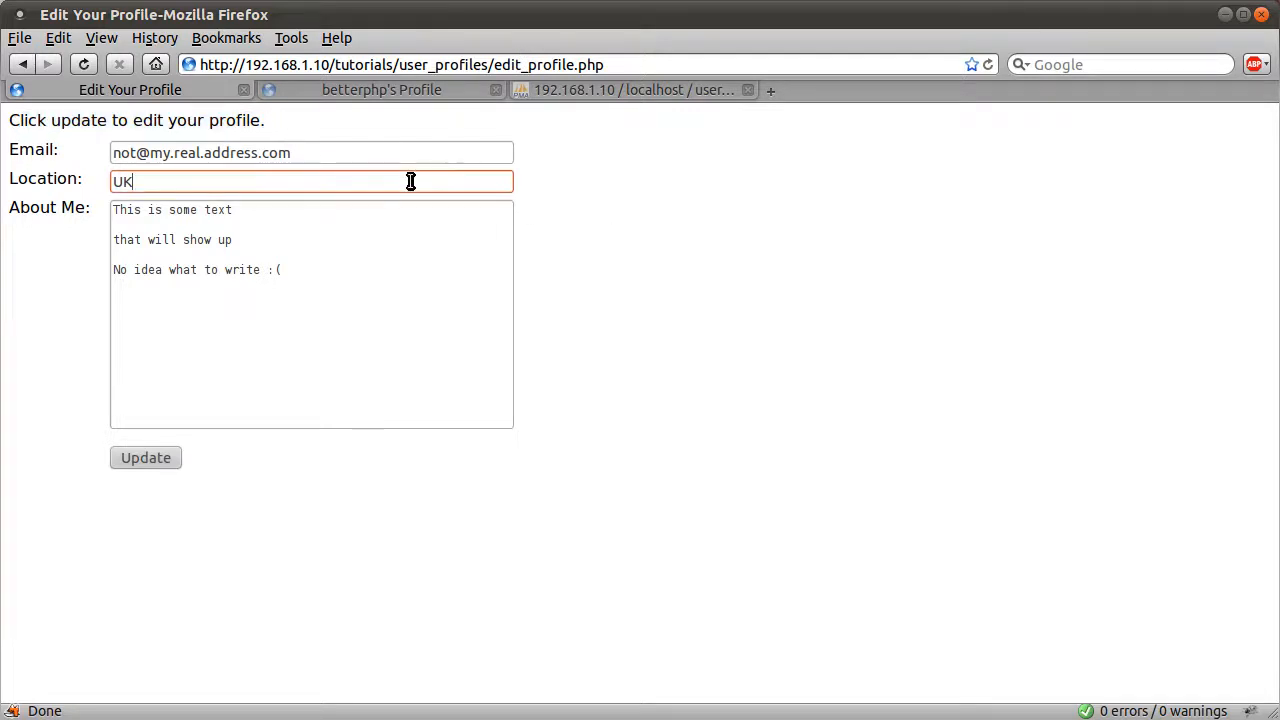
text(--)
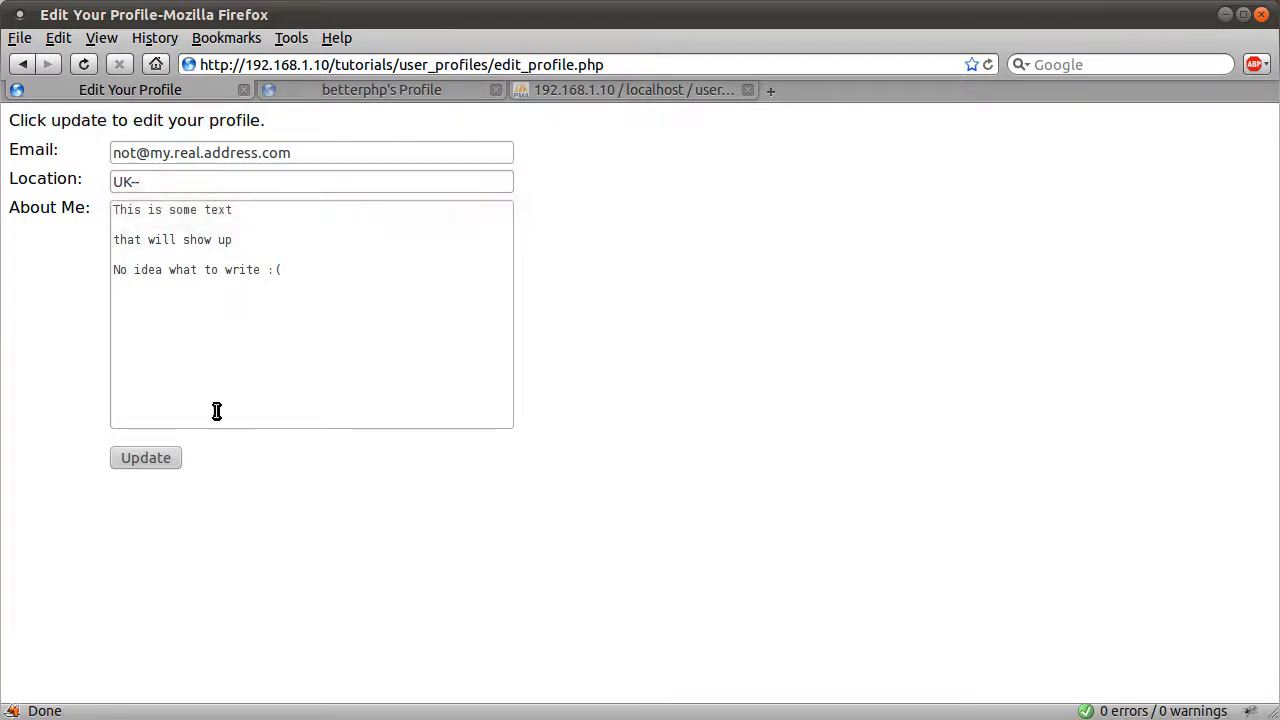
click(145, 457)
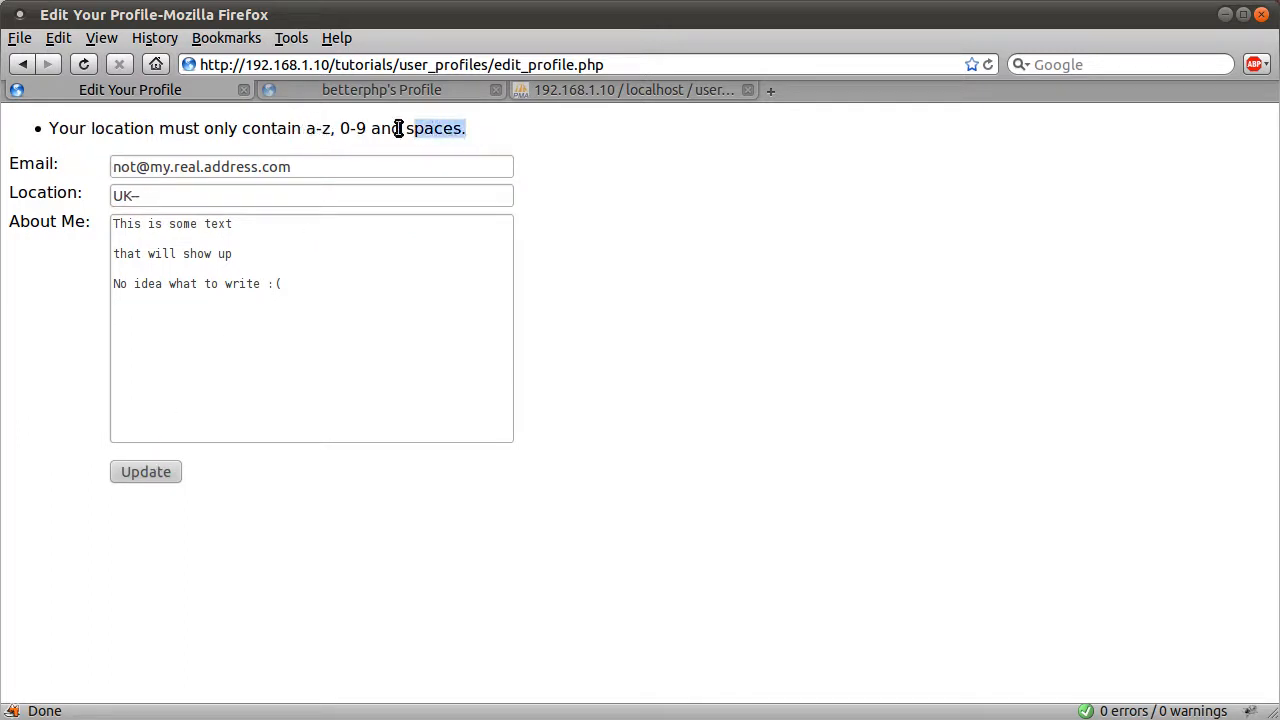
click(160, 195)
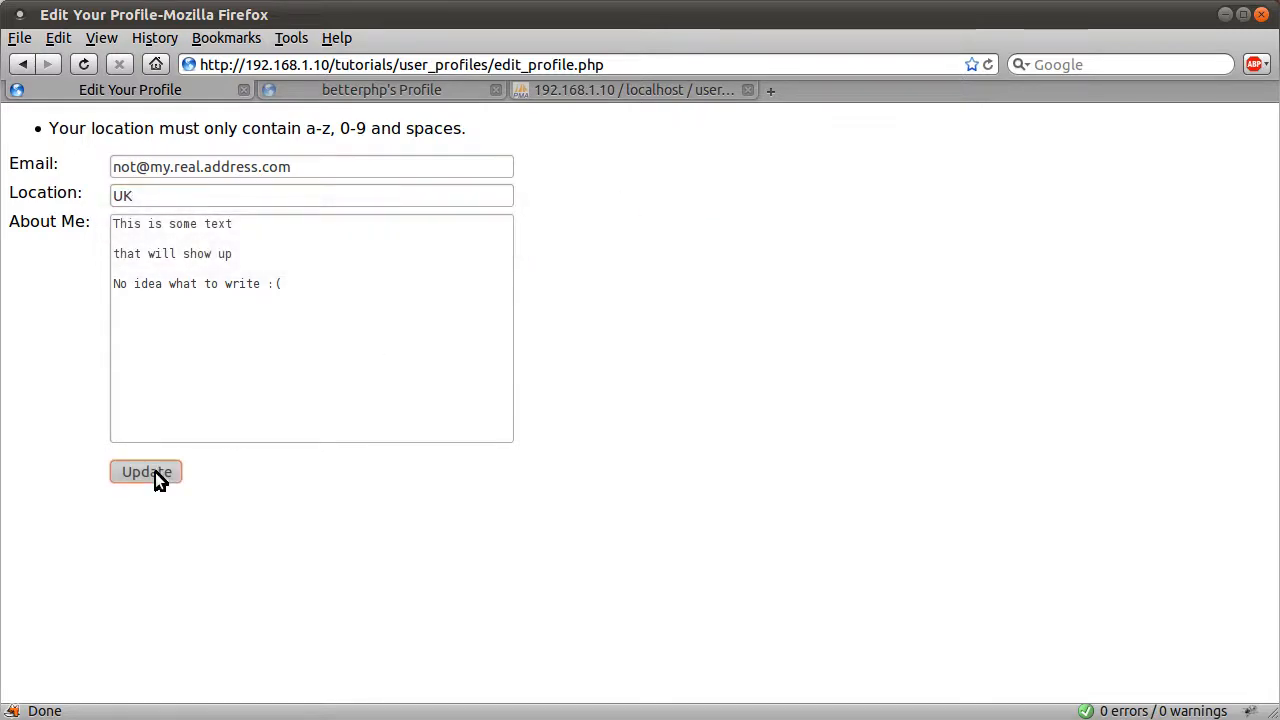
click(145, 471)
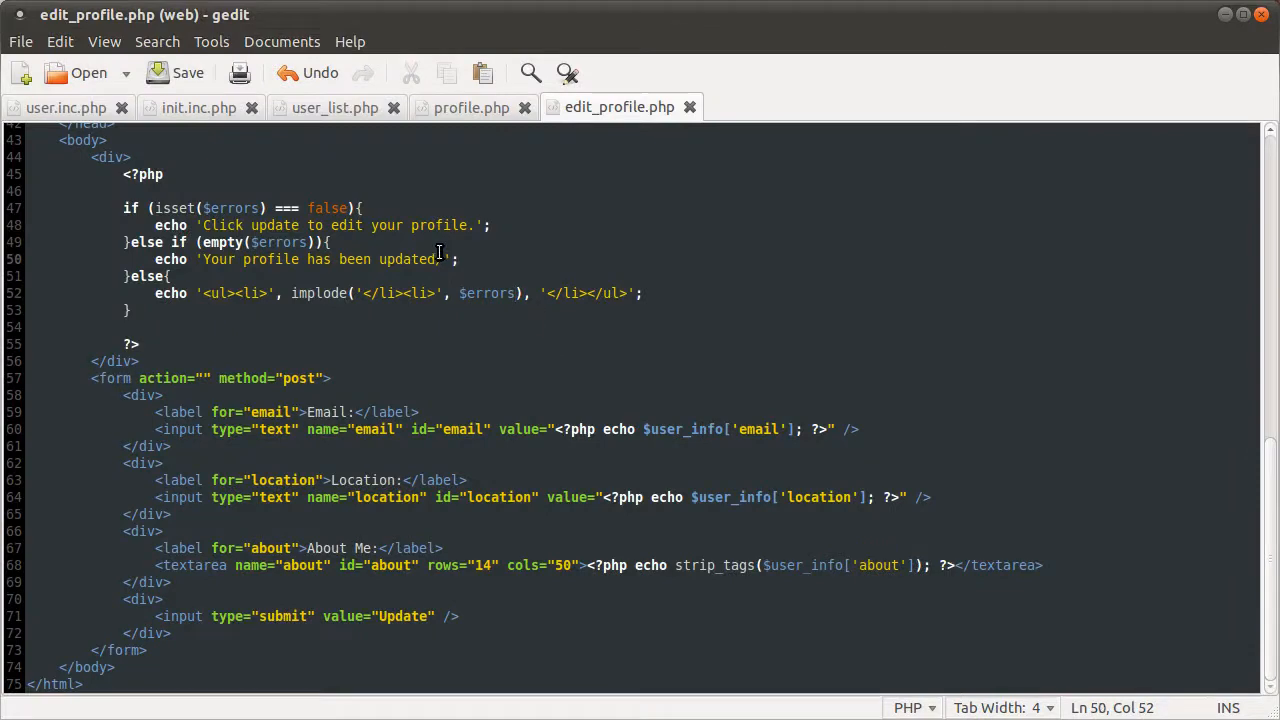
Save edit_profile.php with the message now reading 'Your profile has been updated.'
key(ctrl+s)
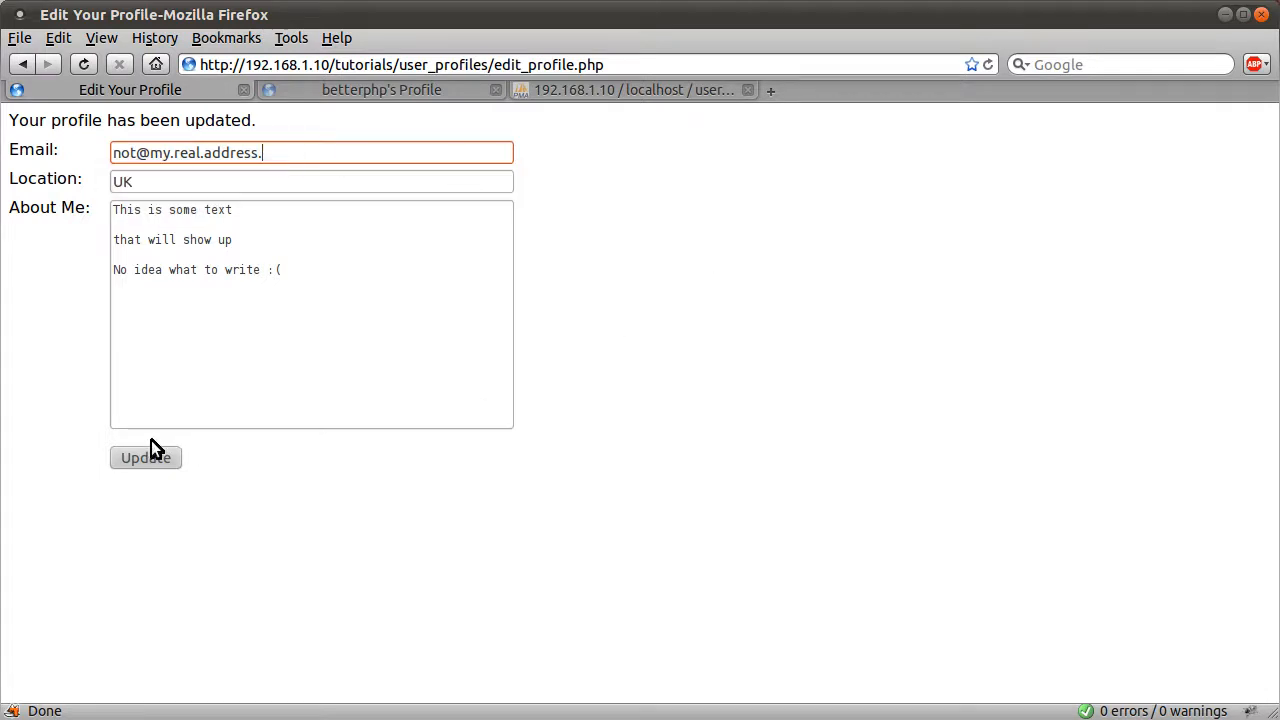
Submit malformed email and location, then fix the email, add 'testing' to About Me, and update
click(145, 457)
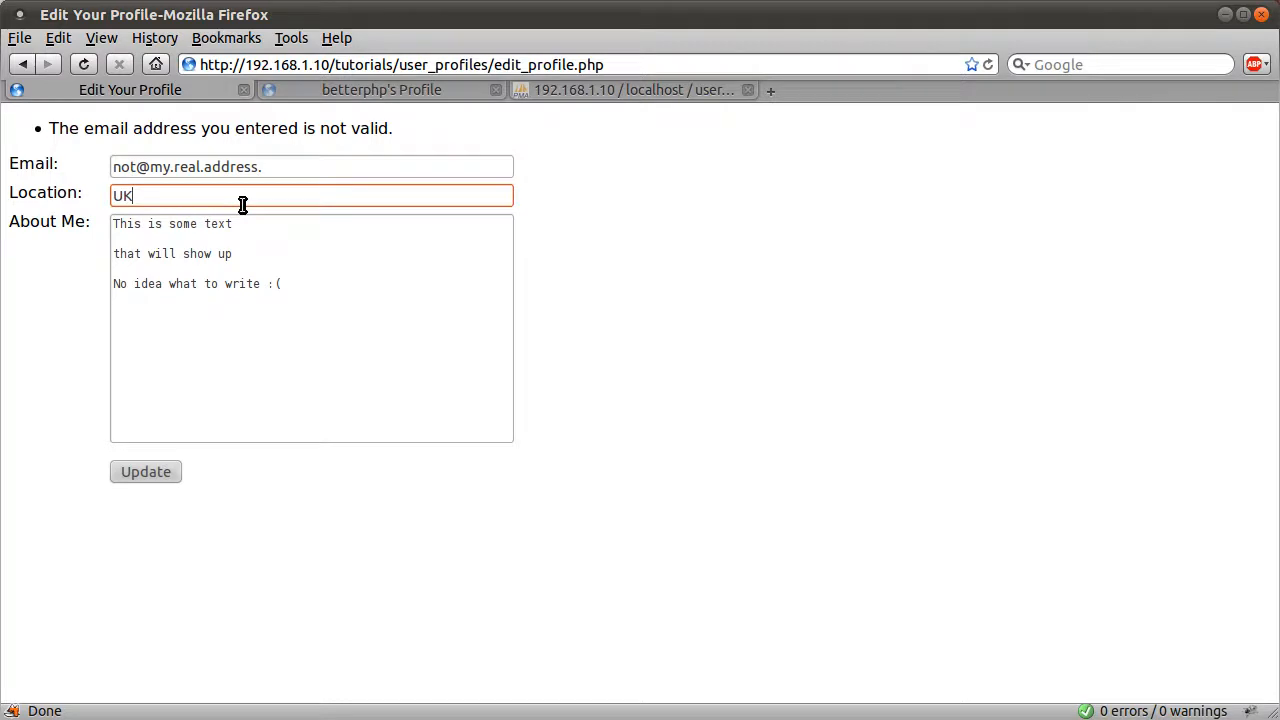
click(145, 471)
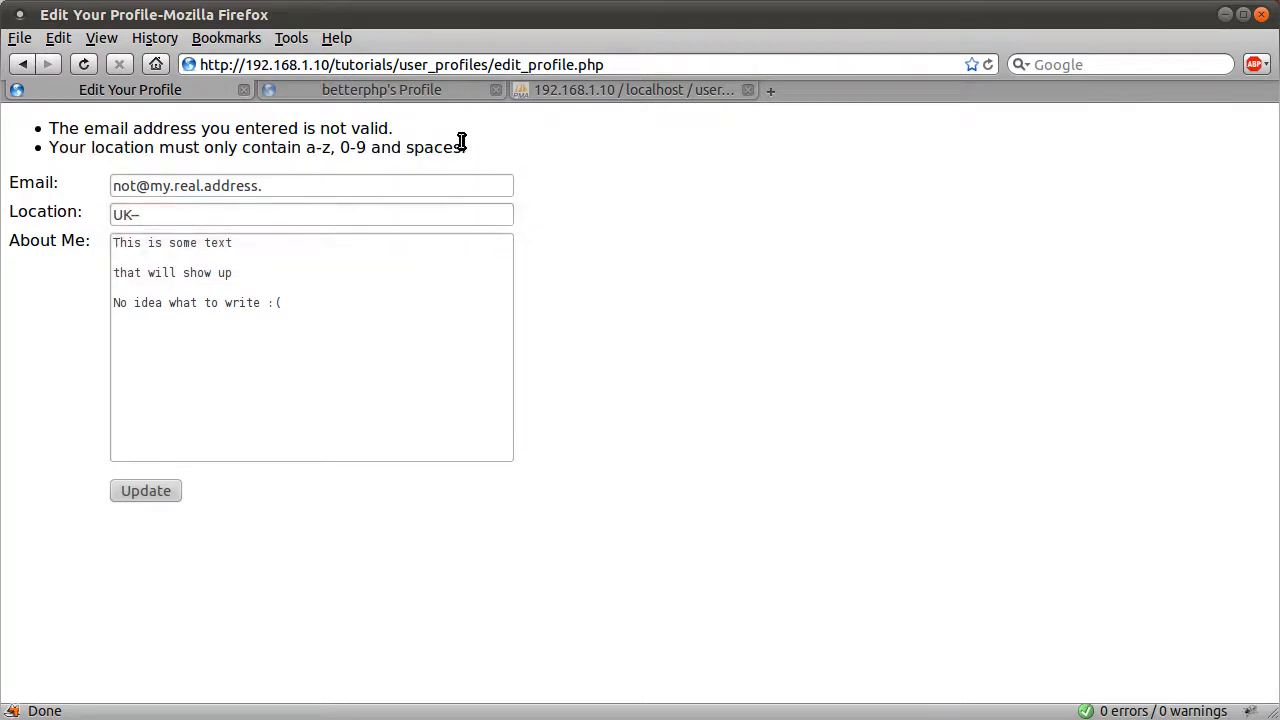
click(300, 185)
text(com35654)
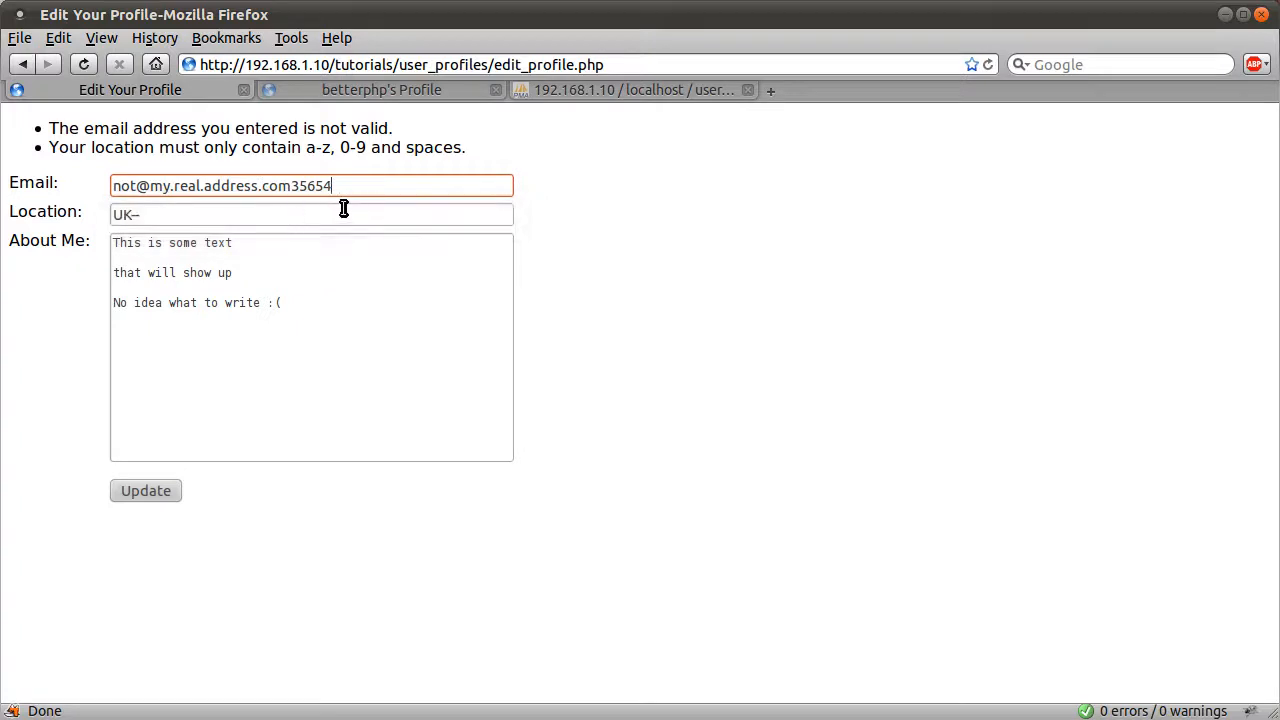
key(BackSpace)
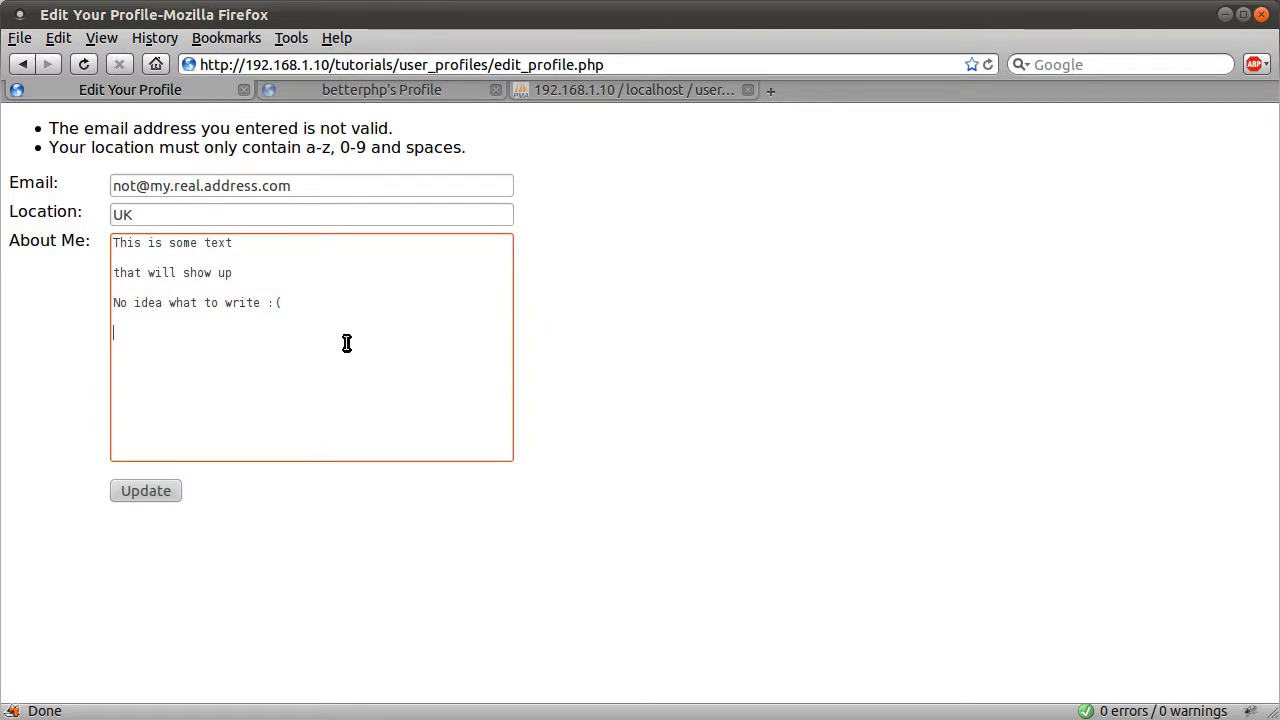
text(testin)
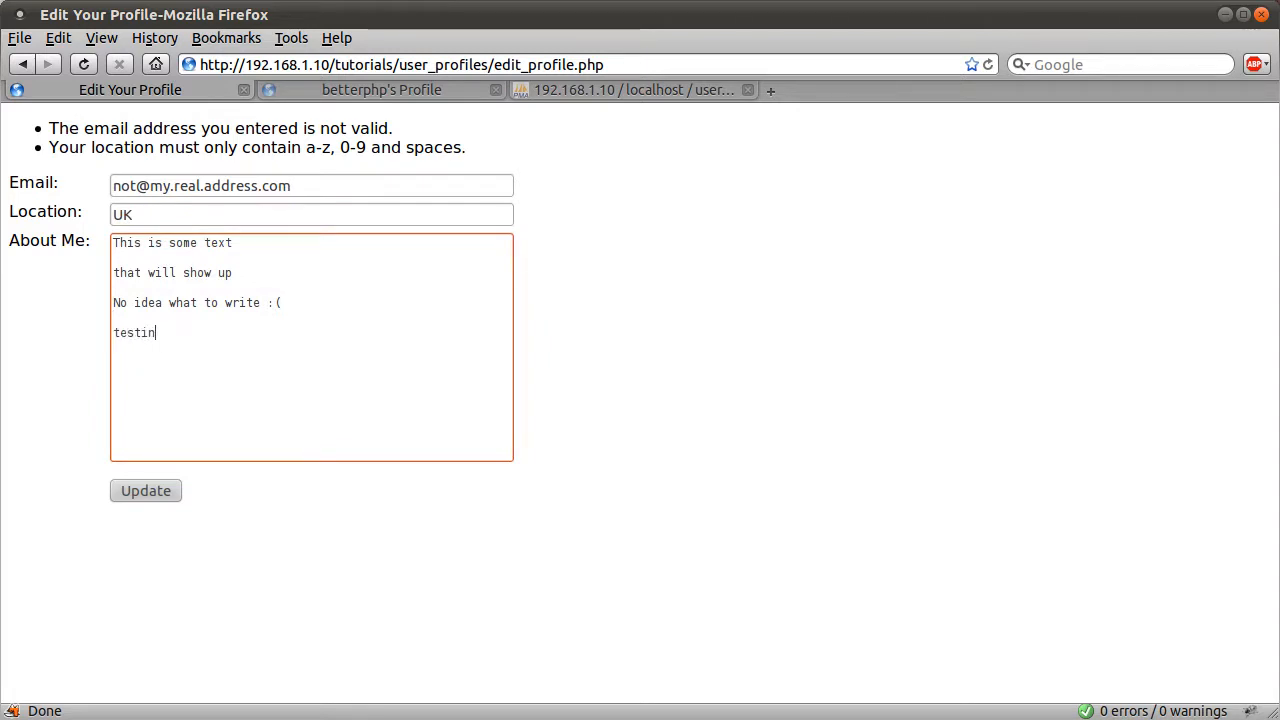
click(145, 490)
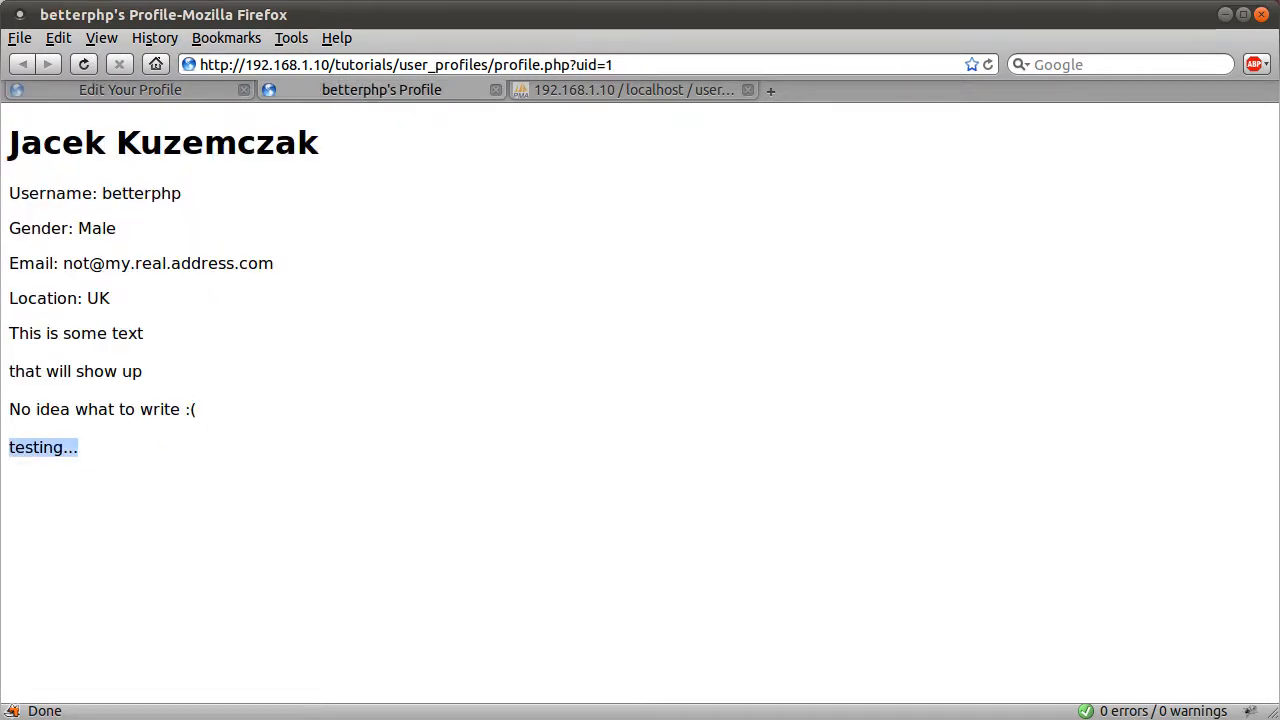
mouse_move(120, 438)
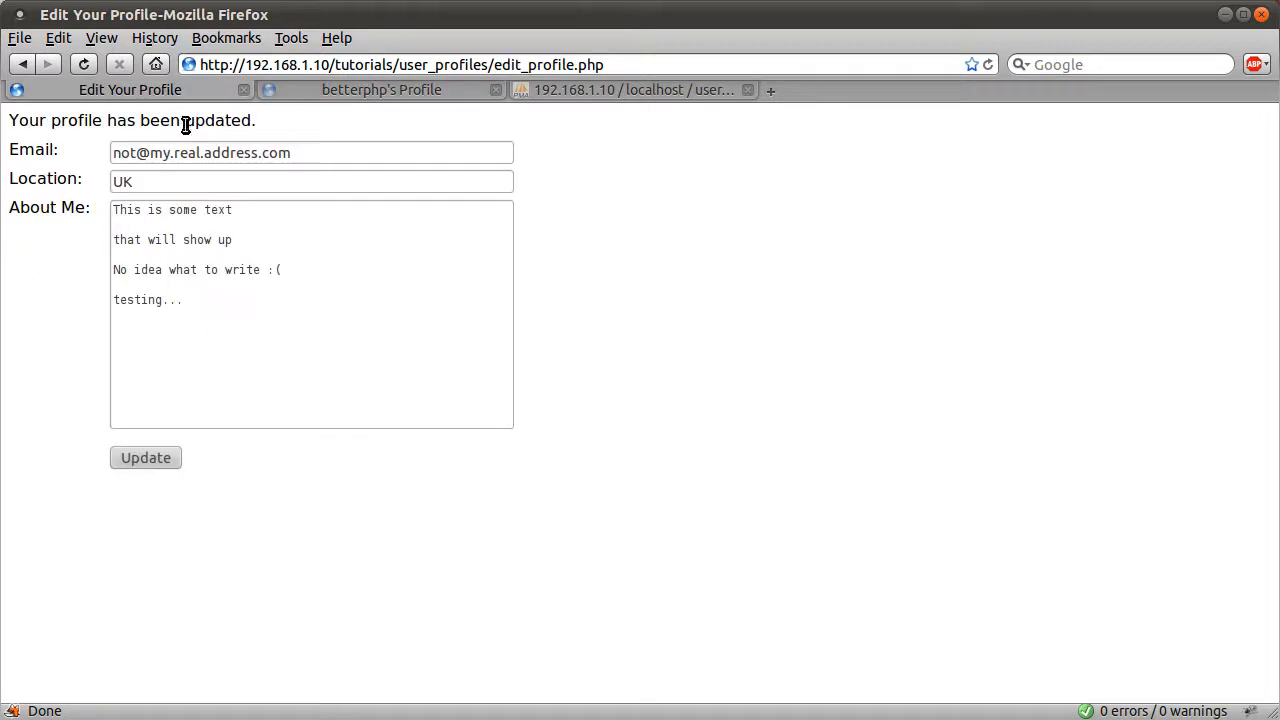
mouse_move(343, 386)
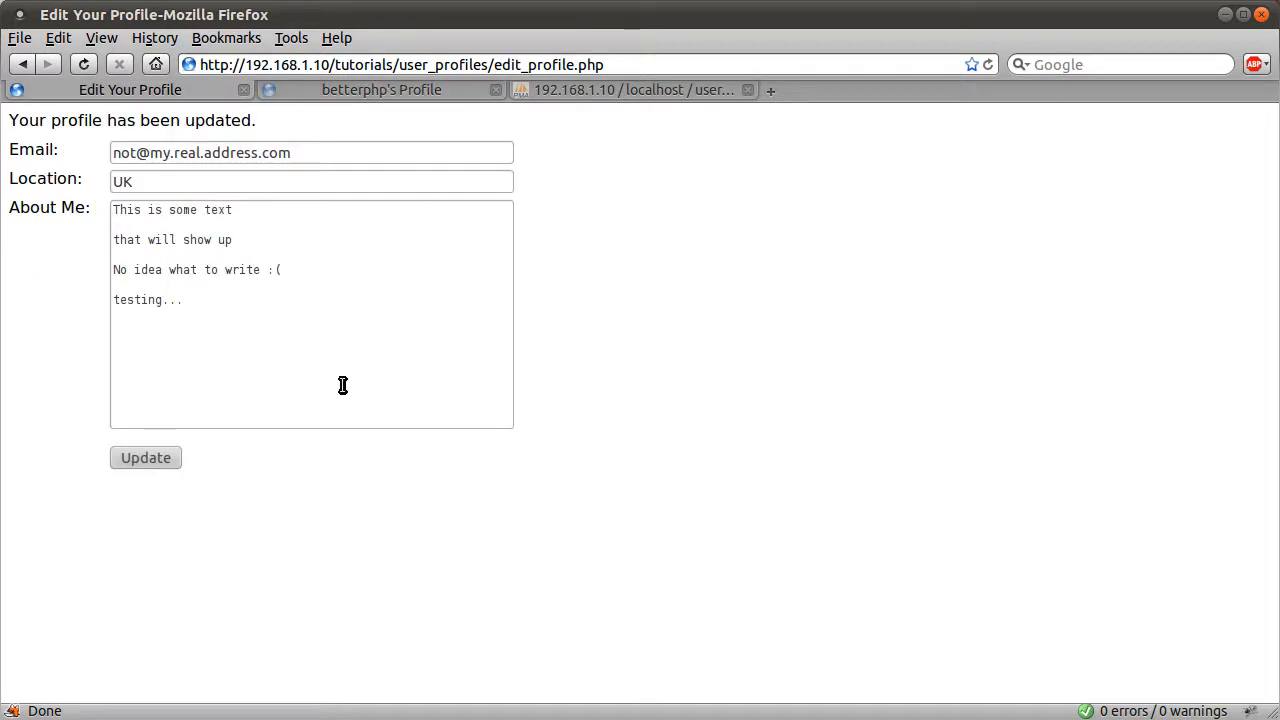
mouse_move(404, 321)
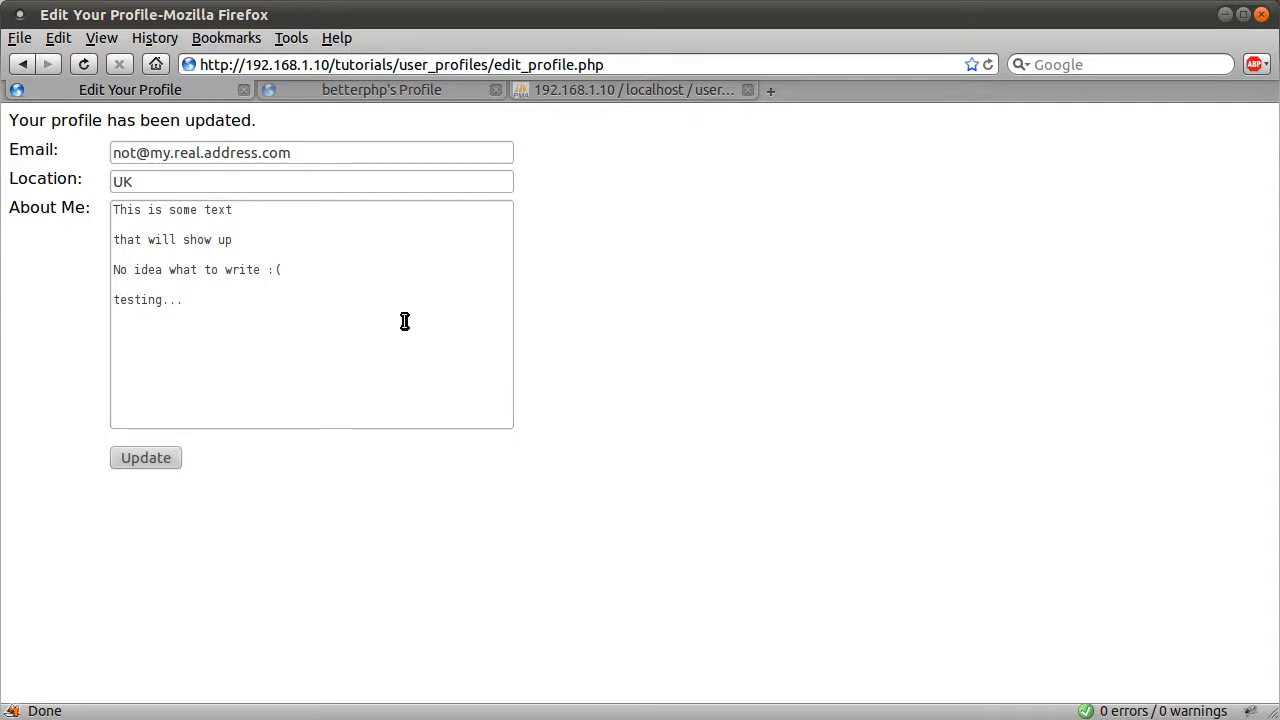
mouse_move(387, 322)
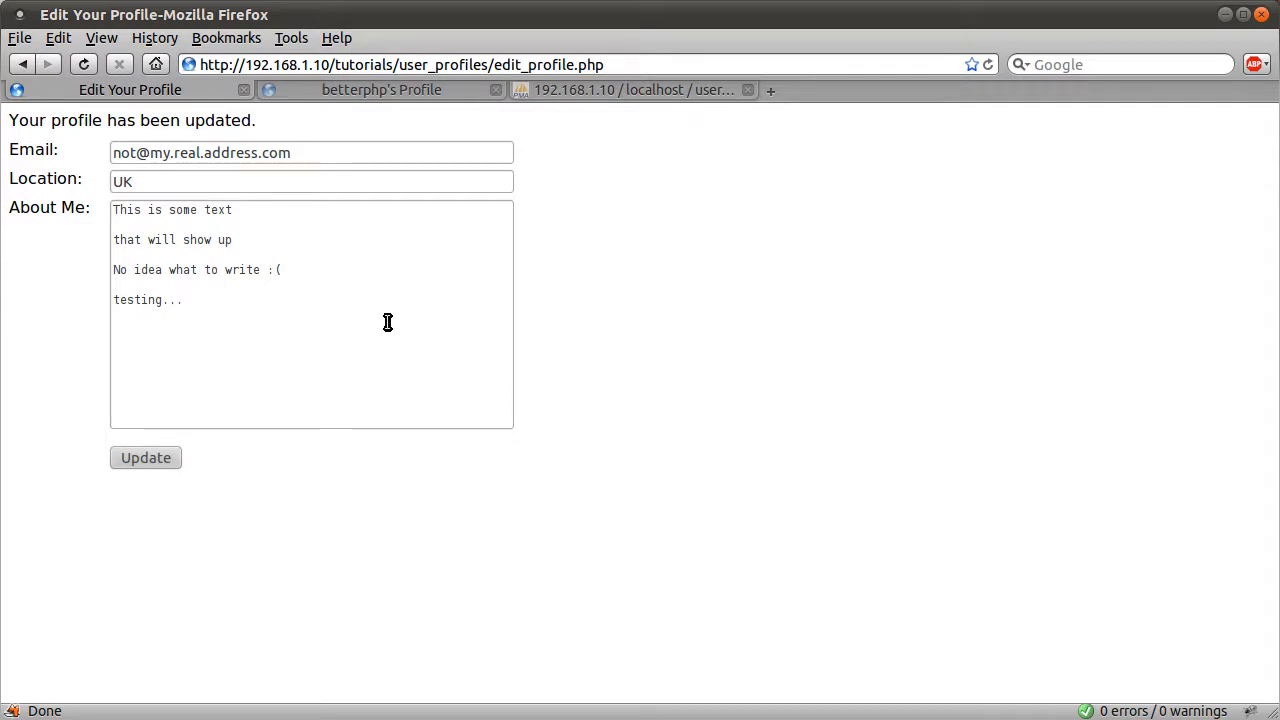